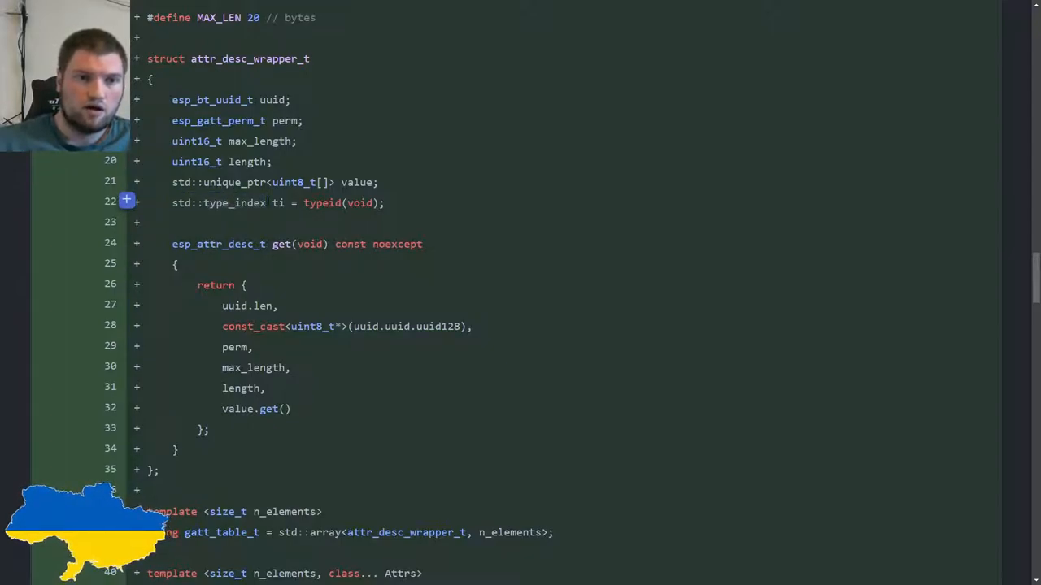
Highlight the typeid call and scroll through gatts_table.h reviewing uses of attr_value_t
double_click(322, 202)
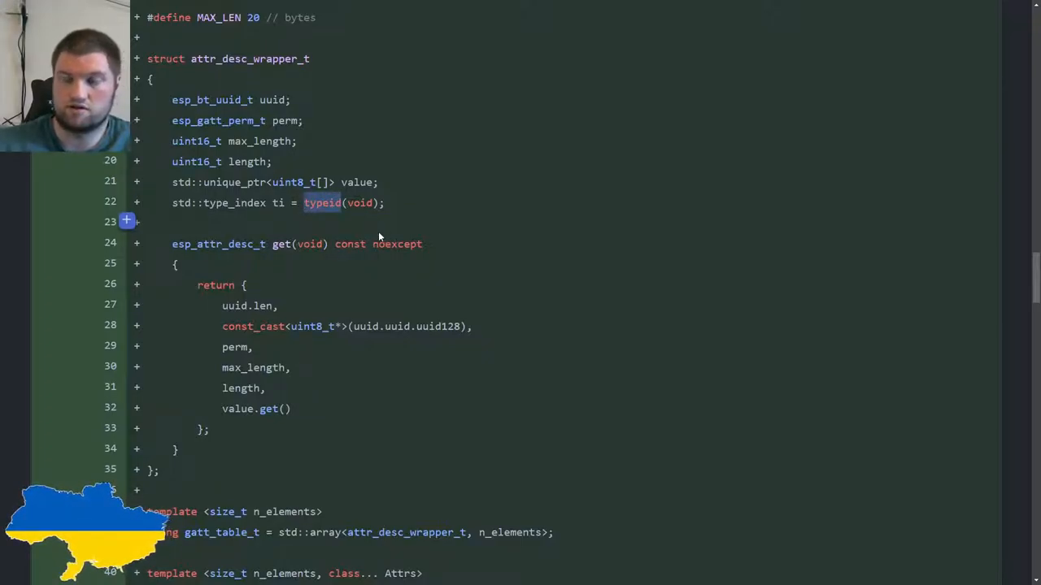
mouse_move(333, 223)
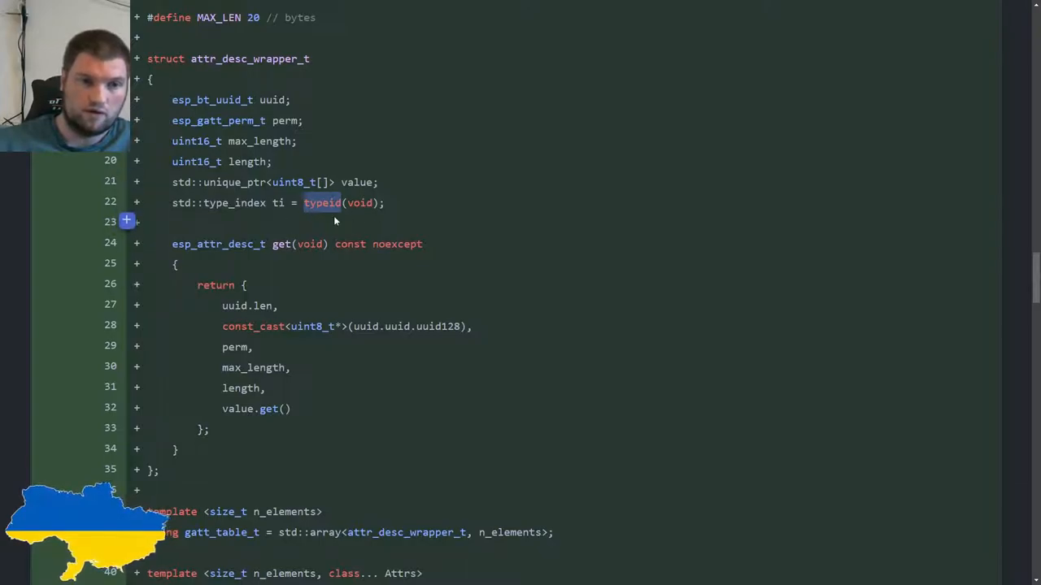
mouse_move(329, 227)
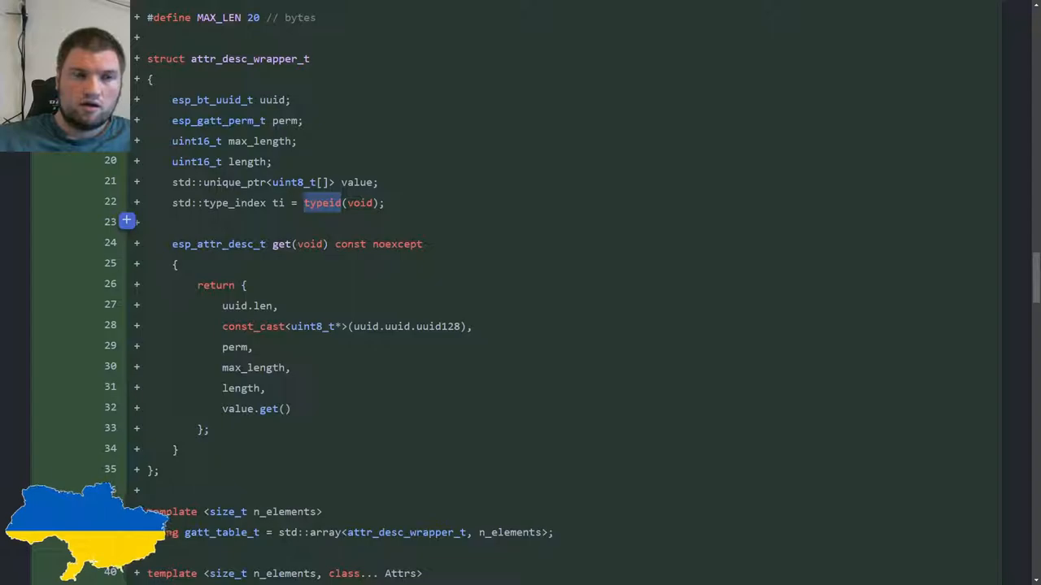
scroll(down, 3)
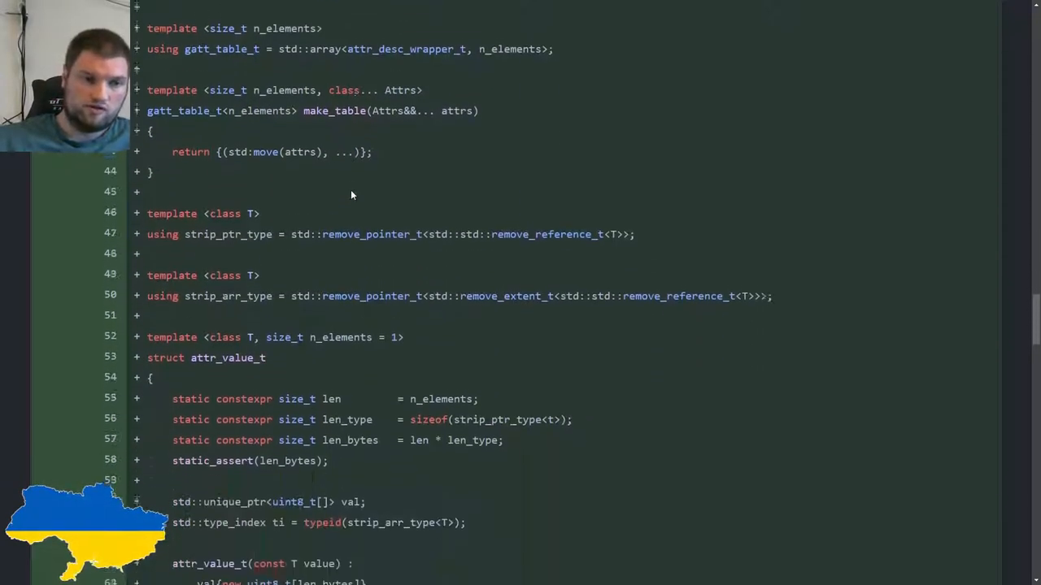
scroll(down, 3)
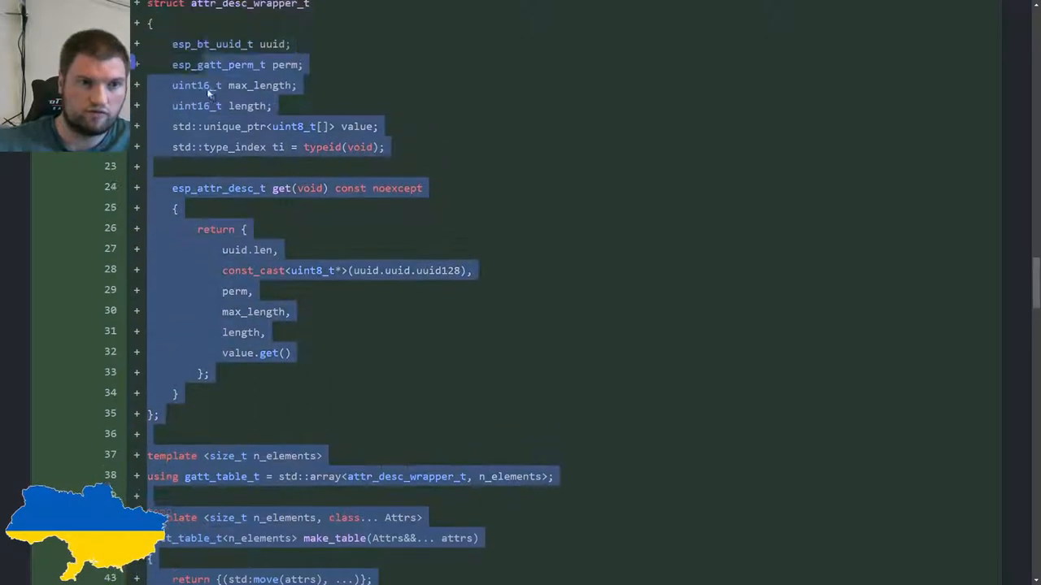
scroll(up, 3)
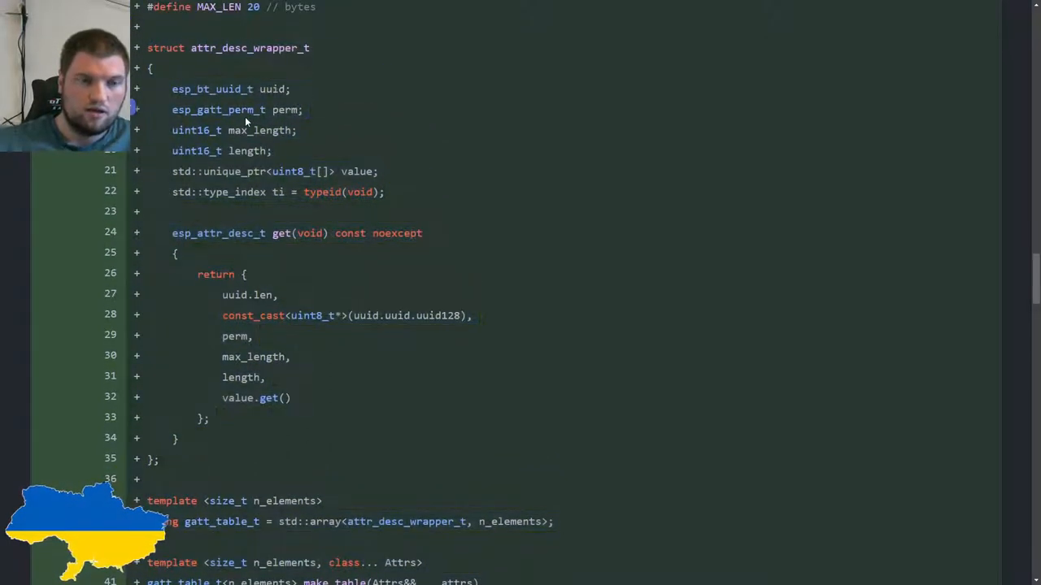
scroll(down, 3)
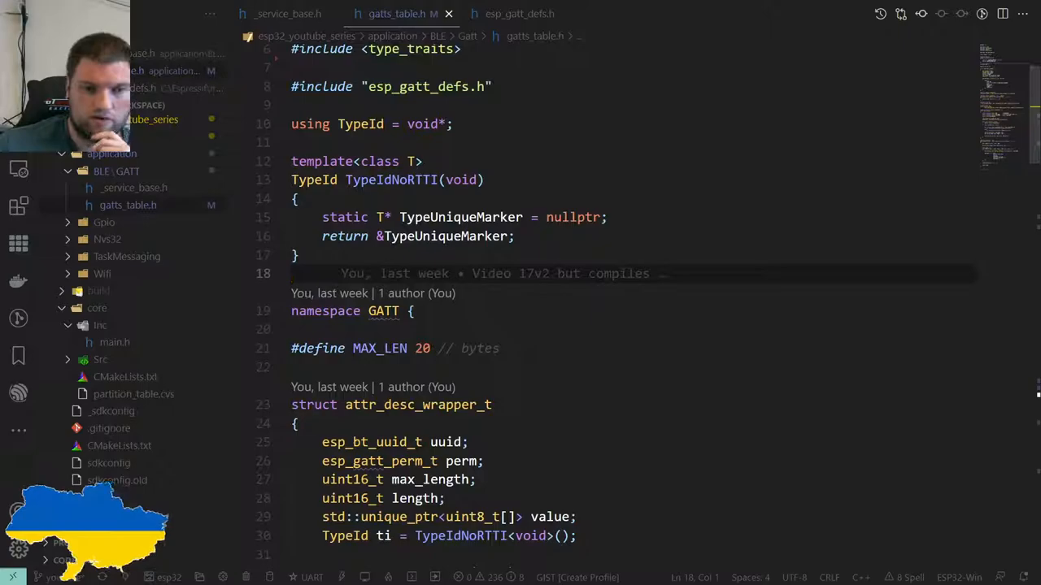
scroll(down, 3)
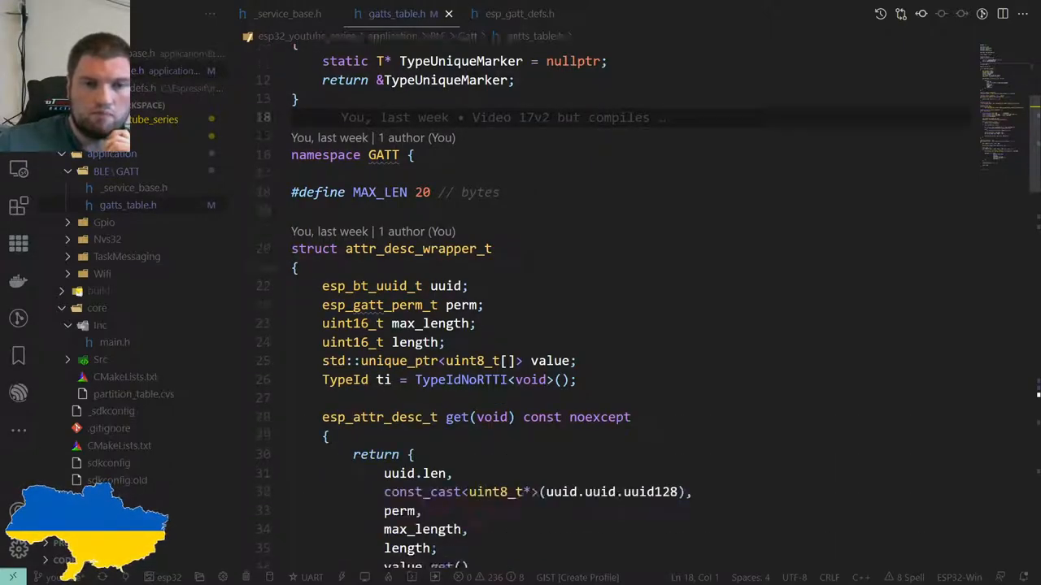
scroll(down, 3)
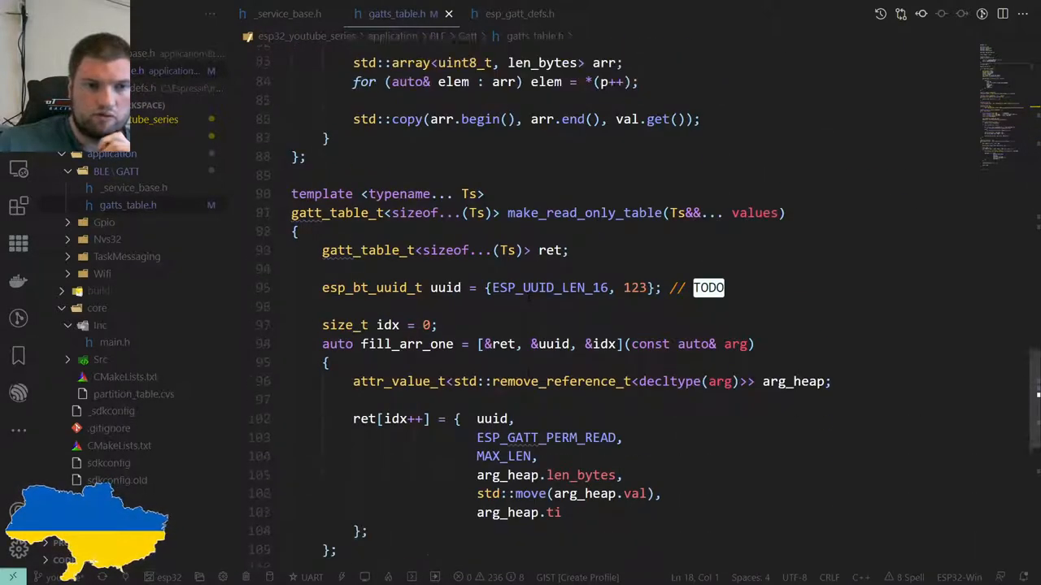
scroll(up, 3)
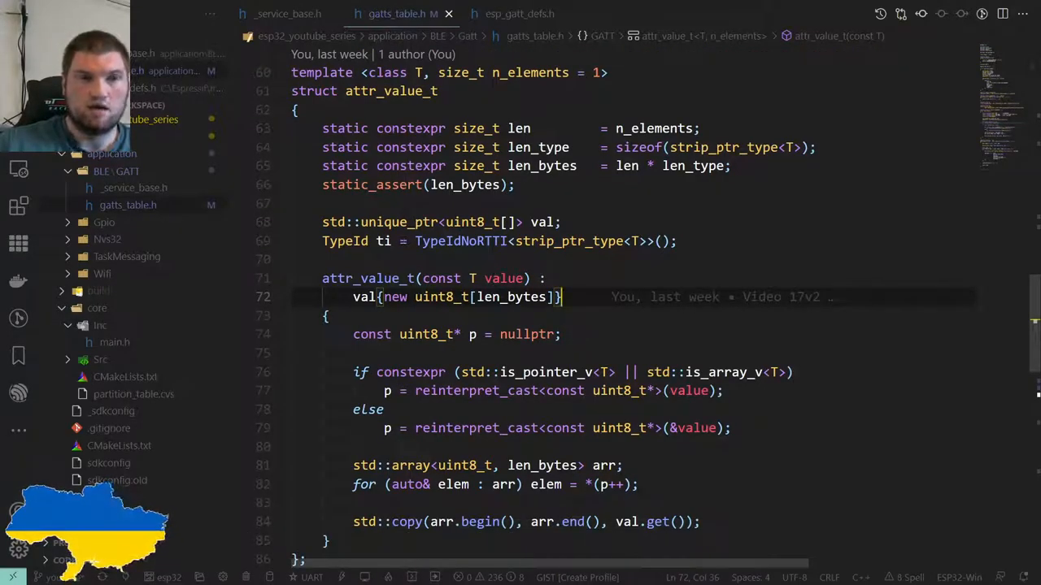
click(369, 279)
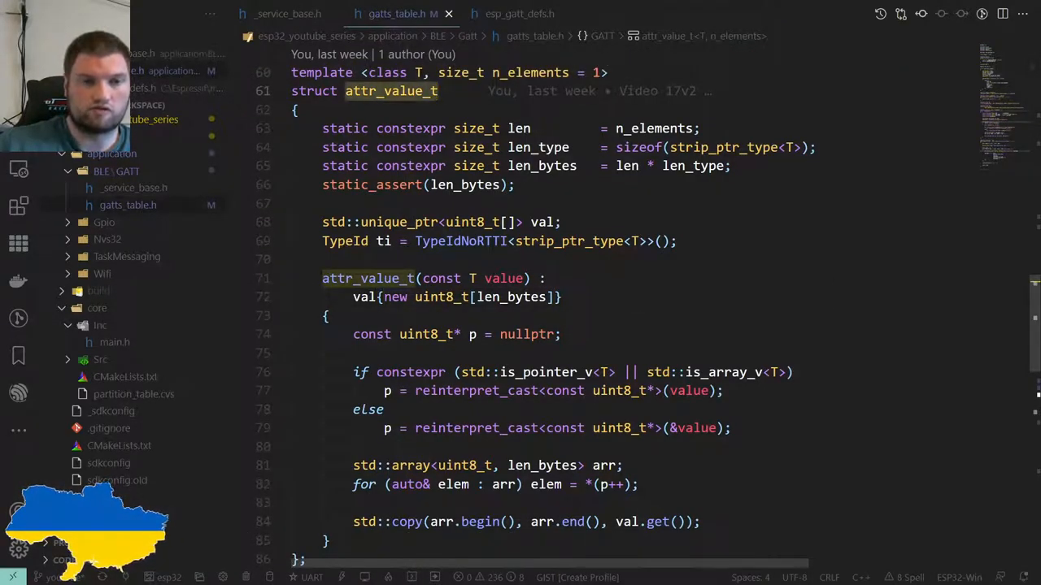
scroll(down, 3)
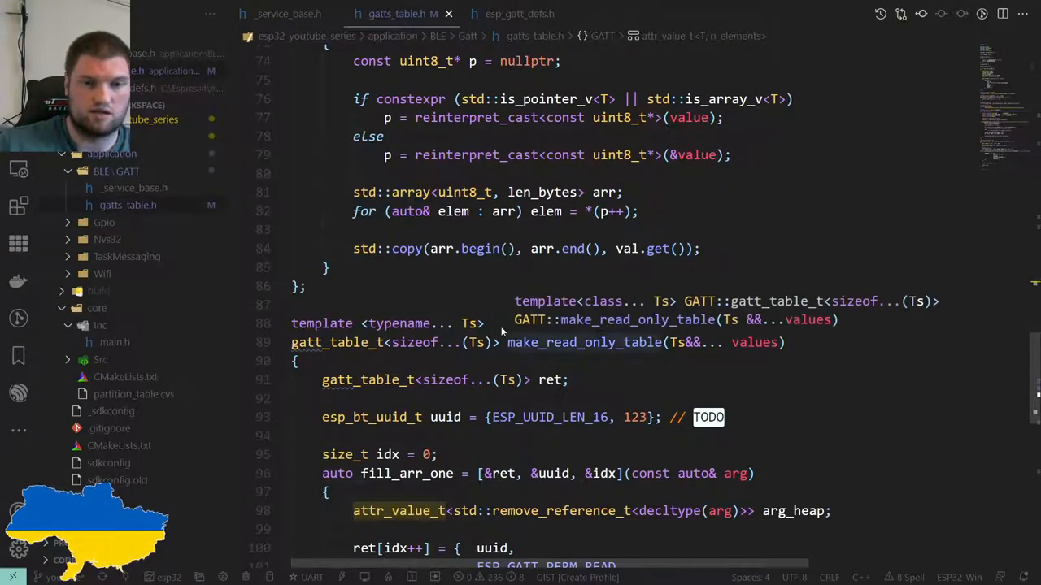
scroll(down, 3)
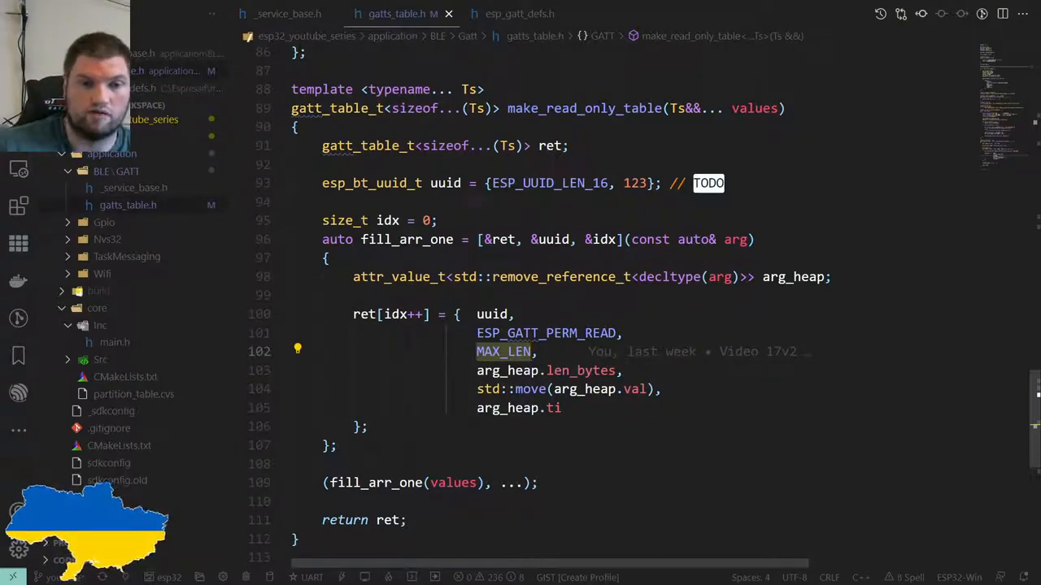
scroll(up, 3)
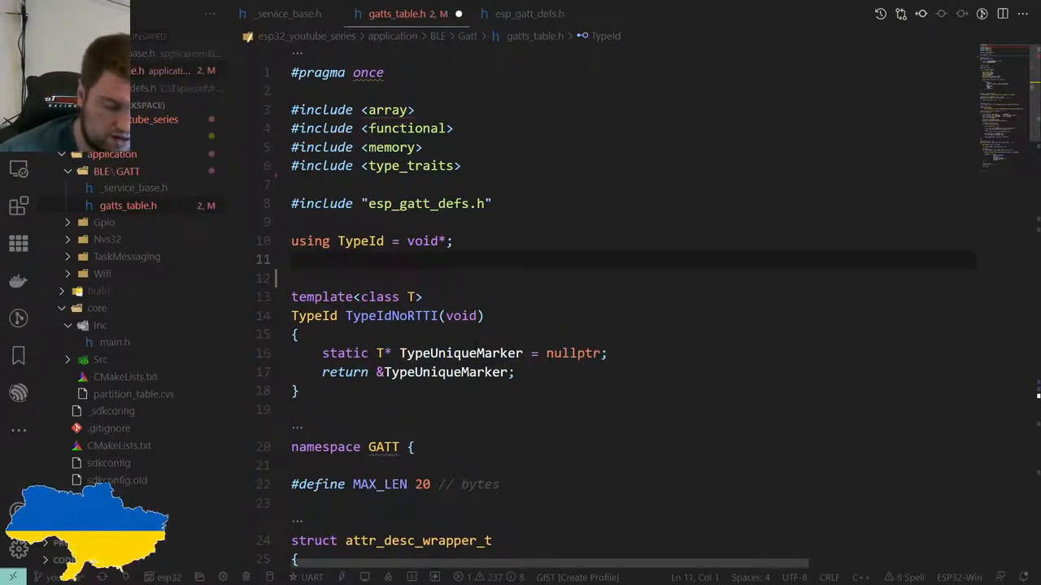
Try a temporary 'typedef TypId void*;' line, then revert to 'using TypeId = void*;'
text(typ)
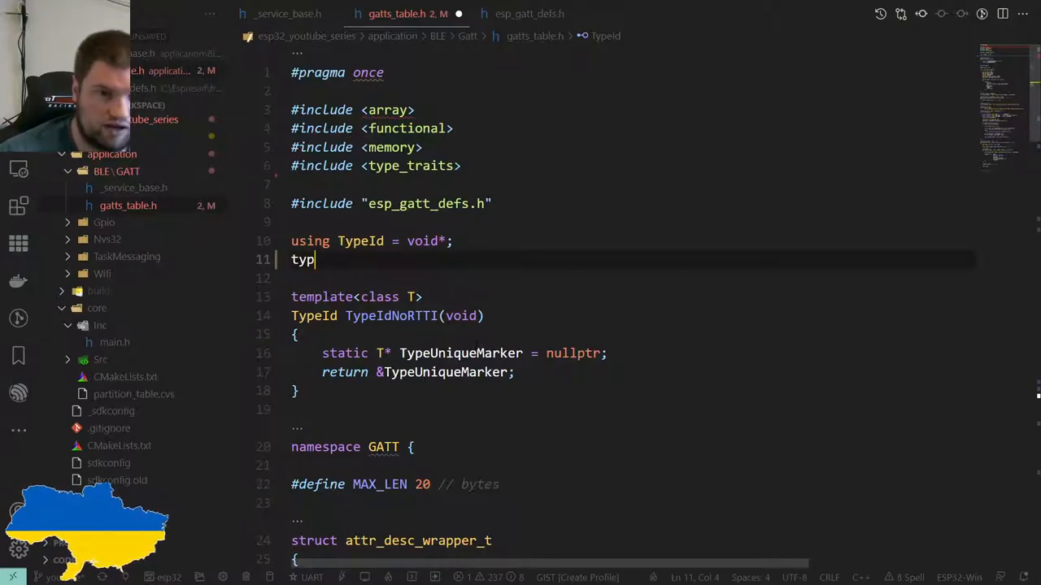
text(ede)
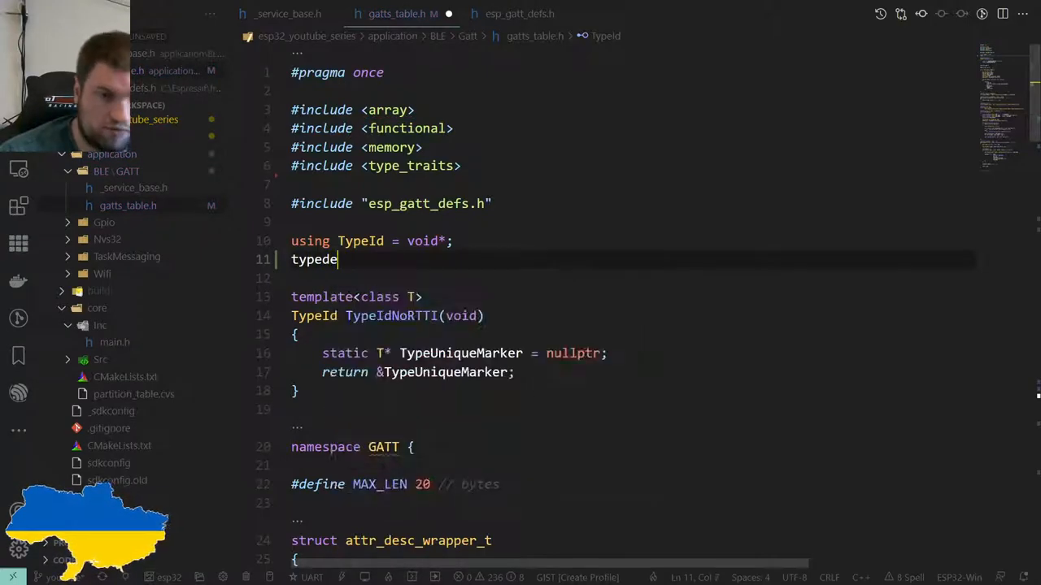
text(f)
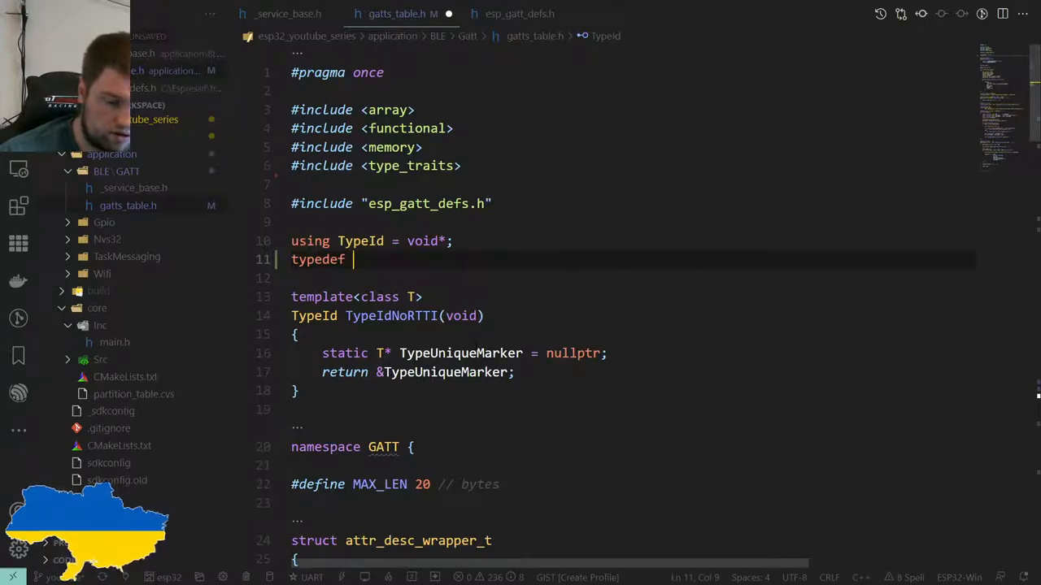
text(TypId)
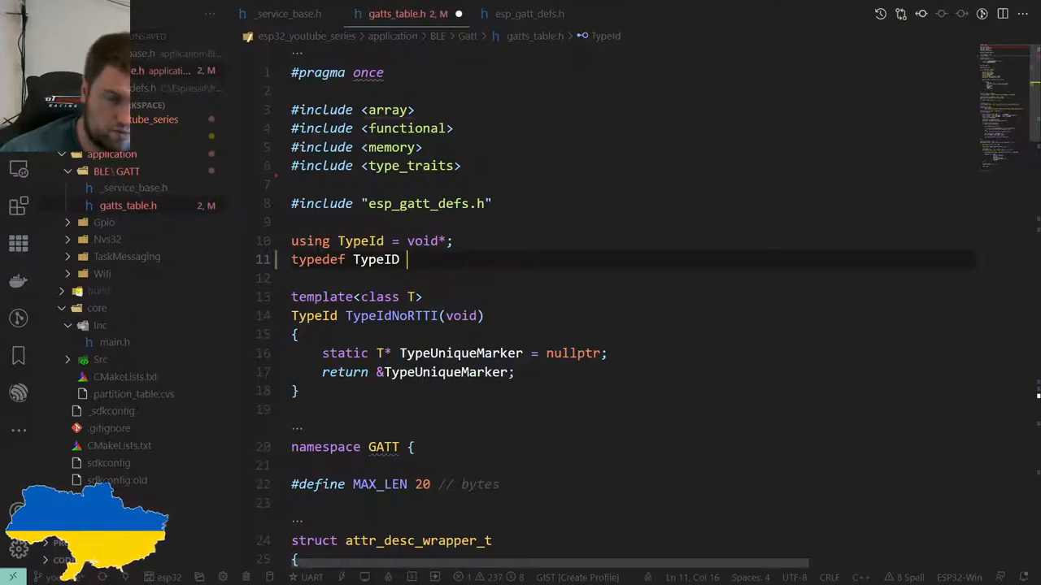
text(void*)
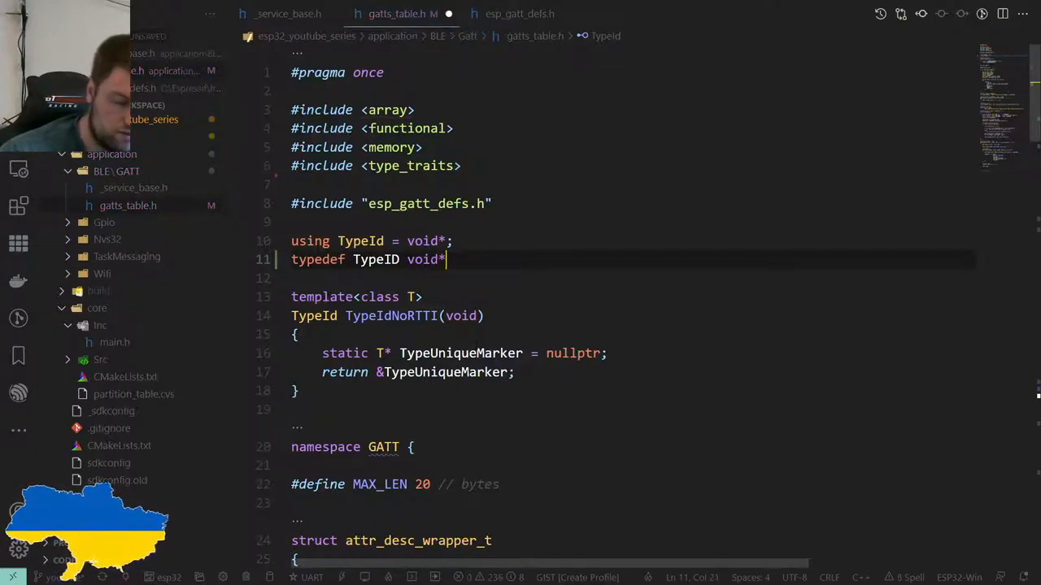
text(;)
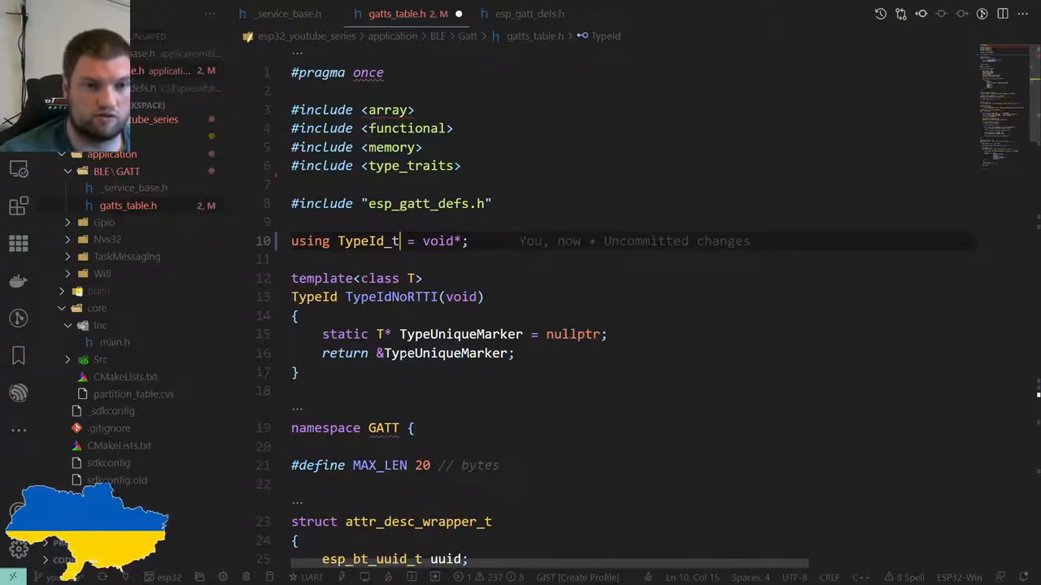
key(Backspace)
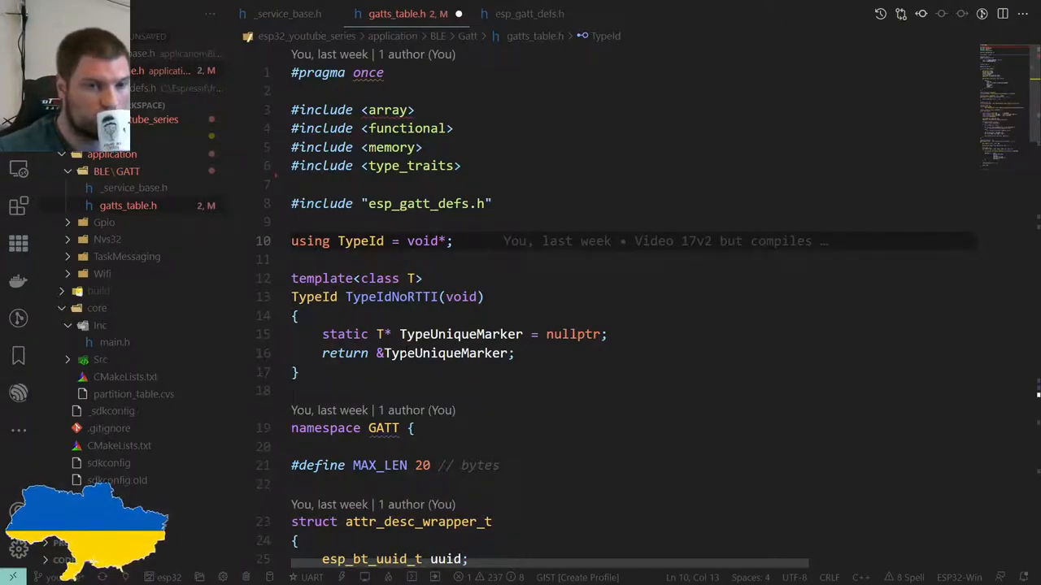
click(383, 241)
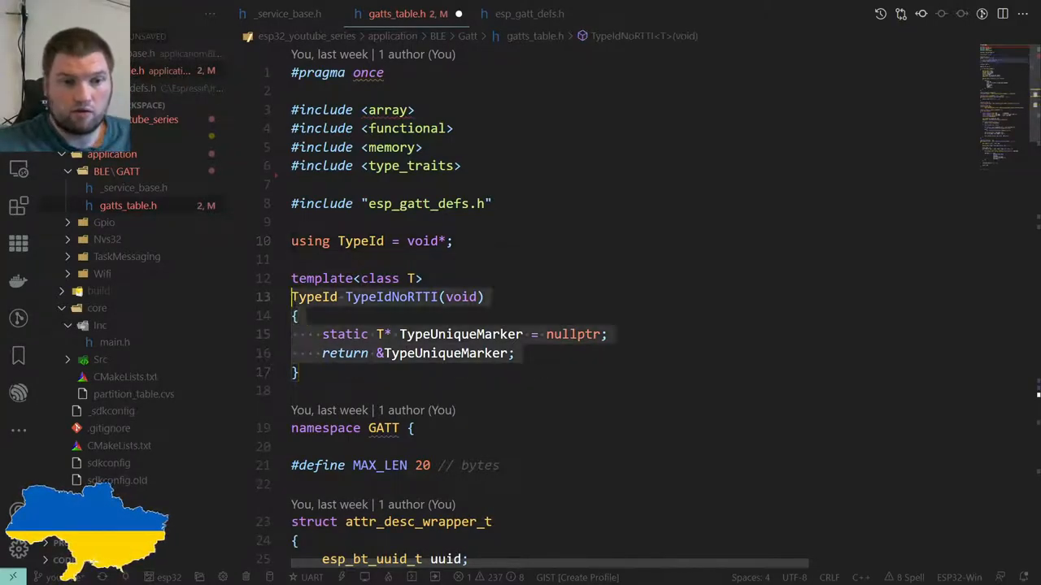
Scroll down to the area below TypeIdNoRTTI, just before namespace GATT
scroll(down, 3)
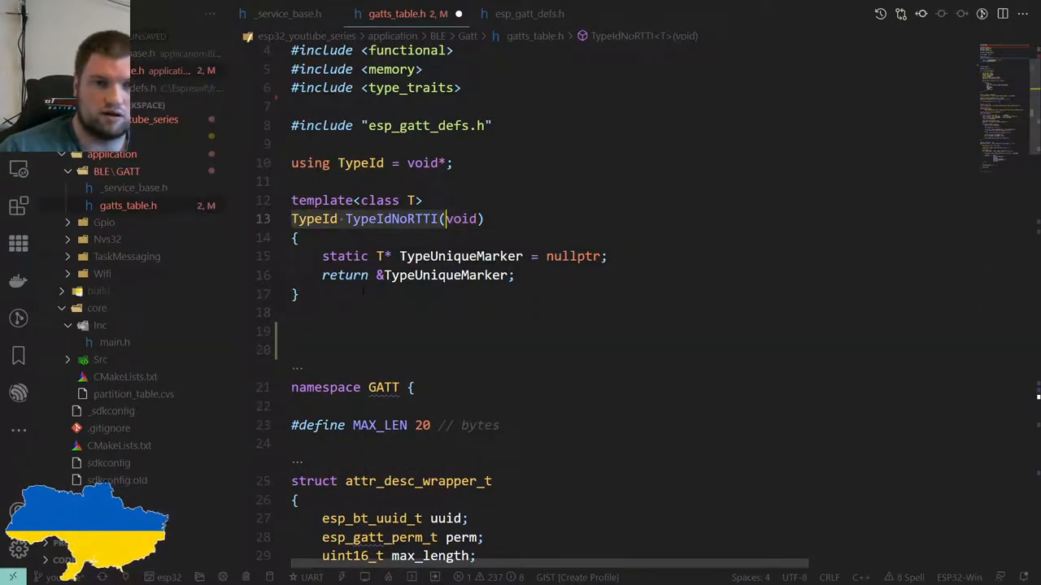
Declare 'const TypeId charID = TypeIdNoRTTI<char>();' below the TypeIdNoRTTI template
text(TypeId TypeIdNoRTTI()
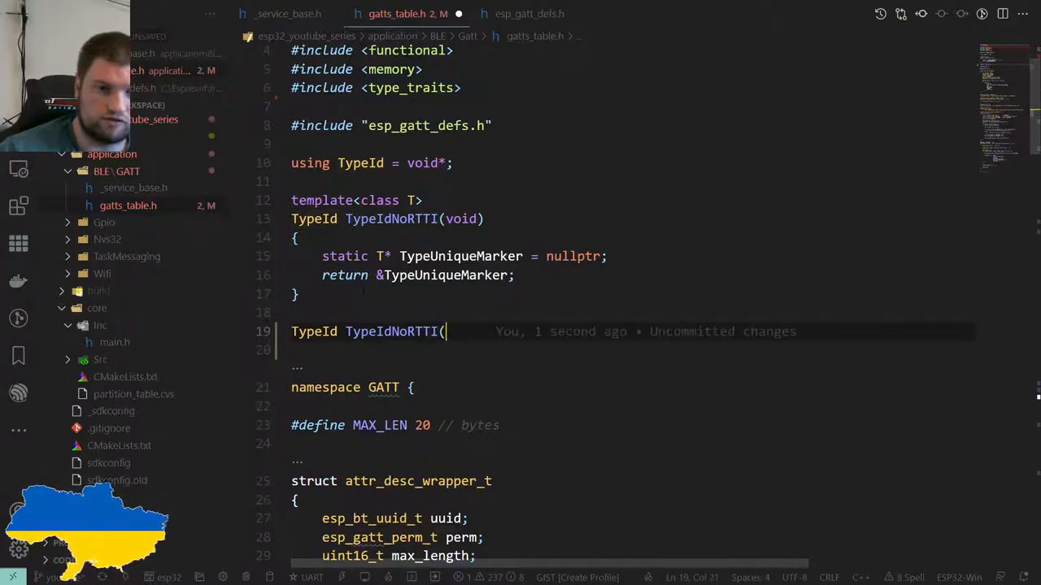
text(<char)
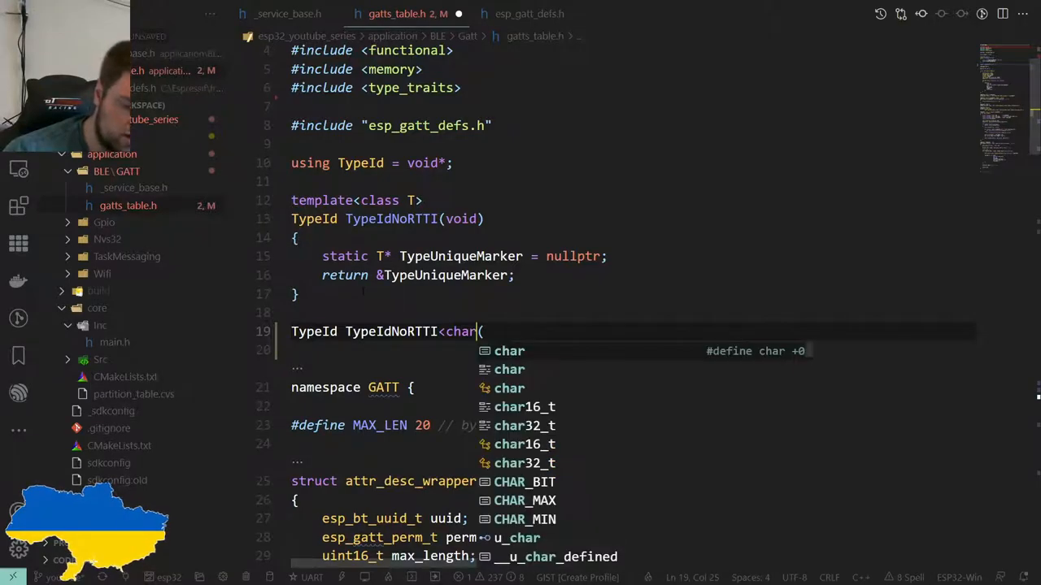
text(>();)
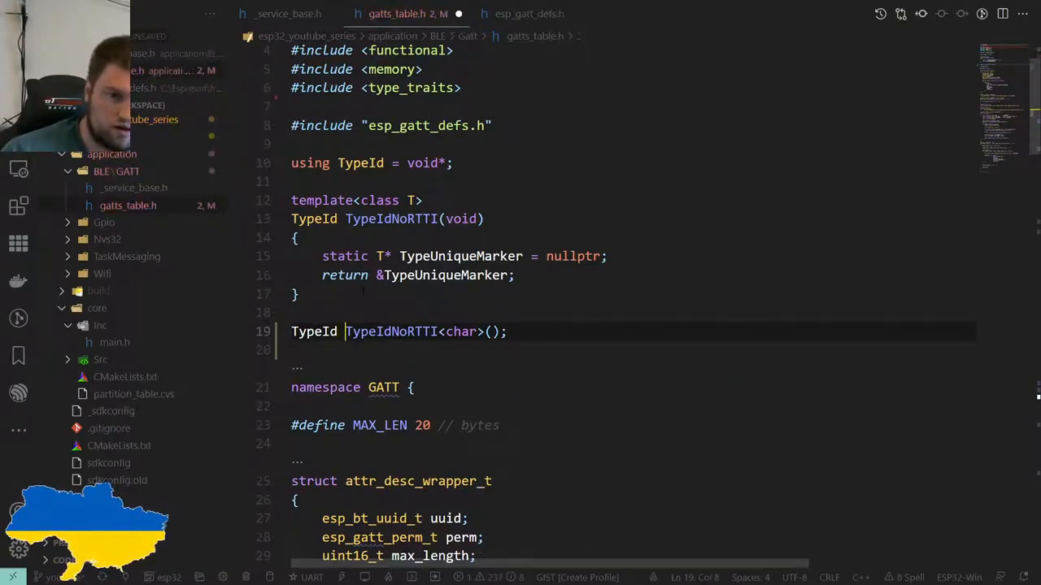
text(charID =)
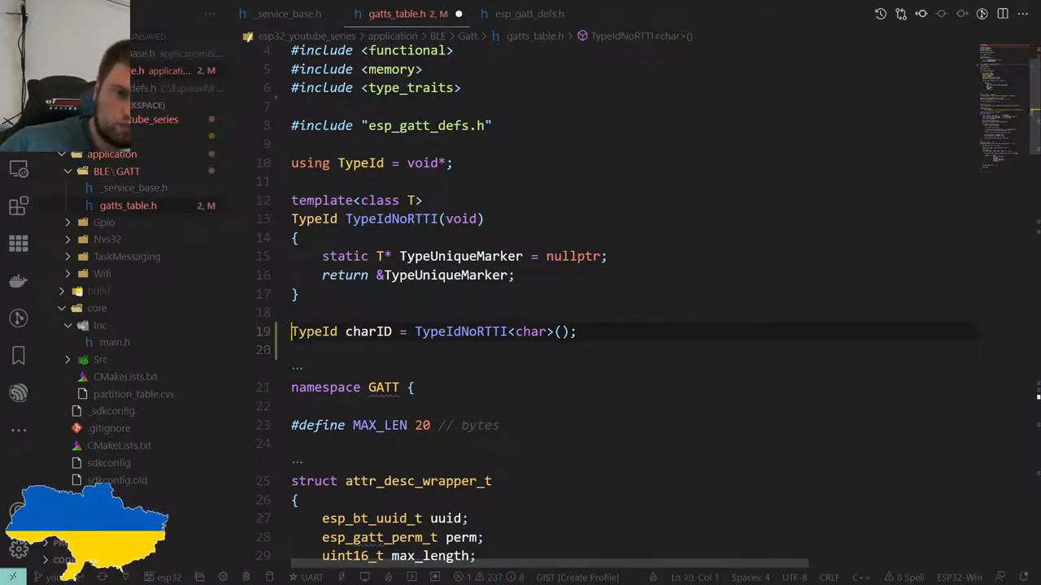
text(const)
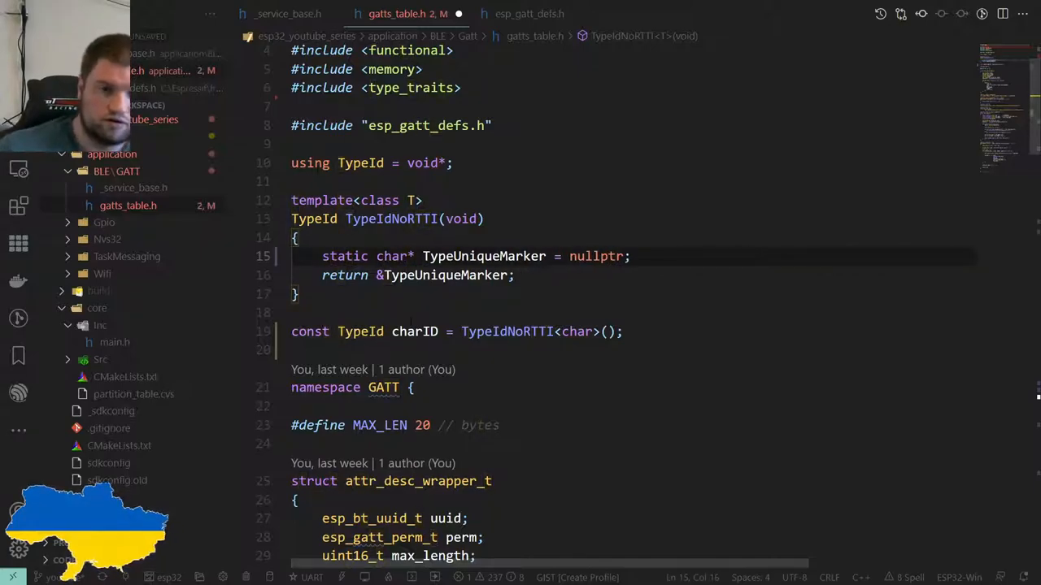
Change the marker from char* to T* and start an if statement below charID
text(char)
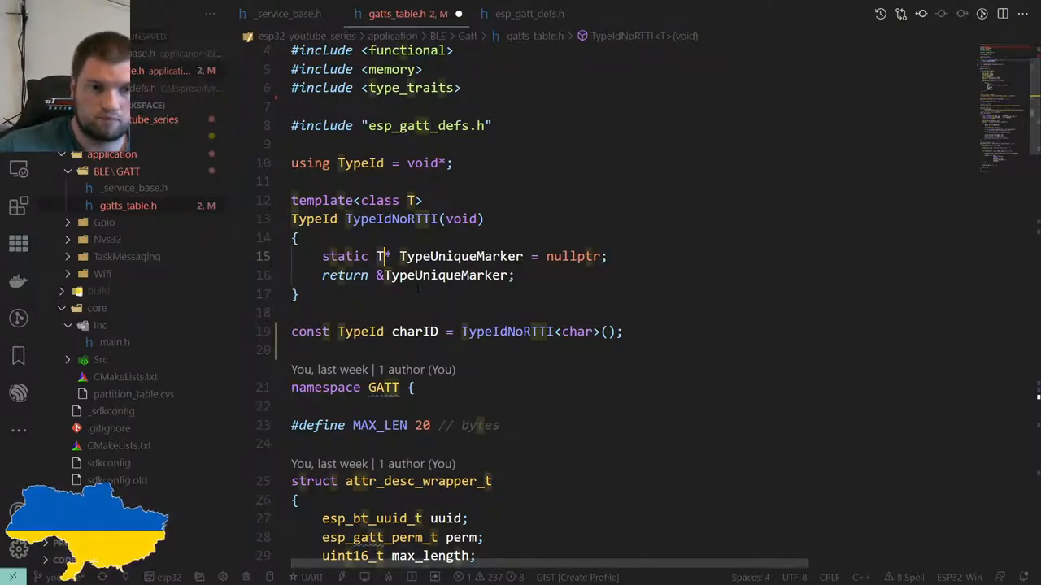
click(622, 331)
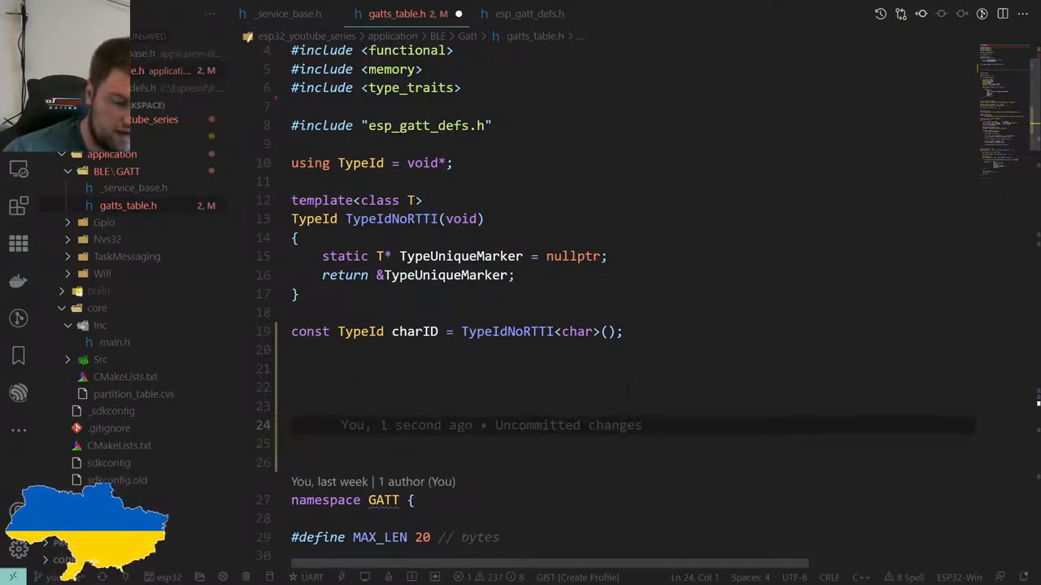
text(if)
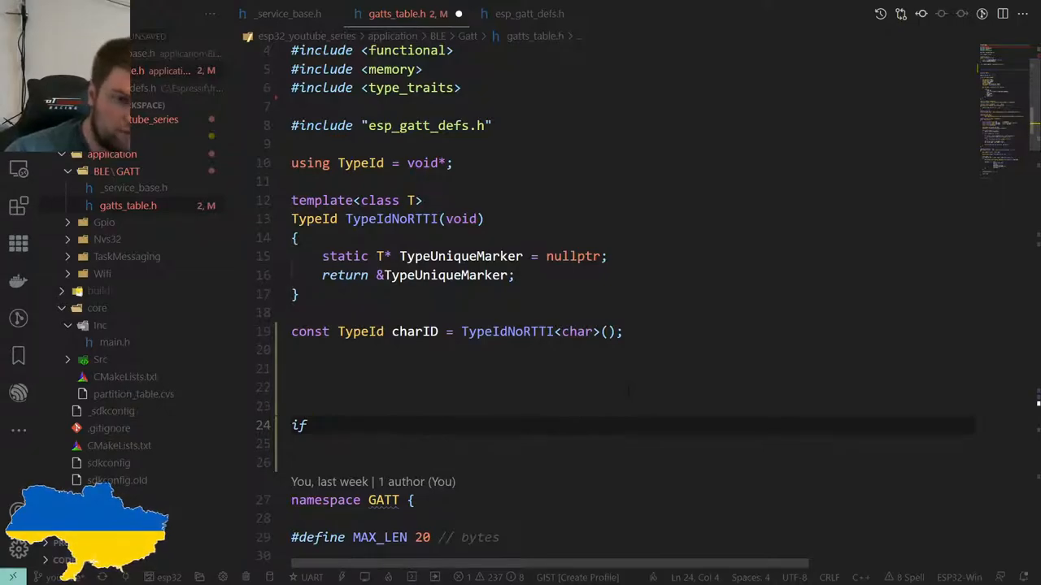
text((my_t)
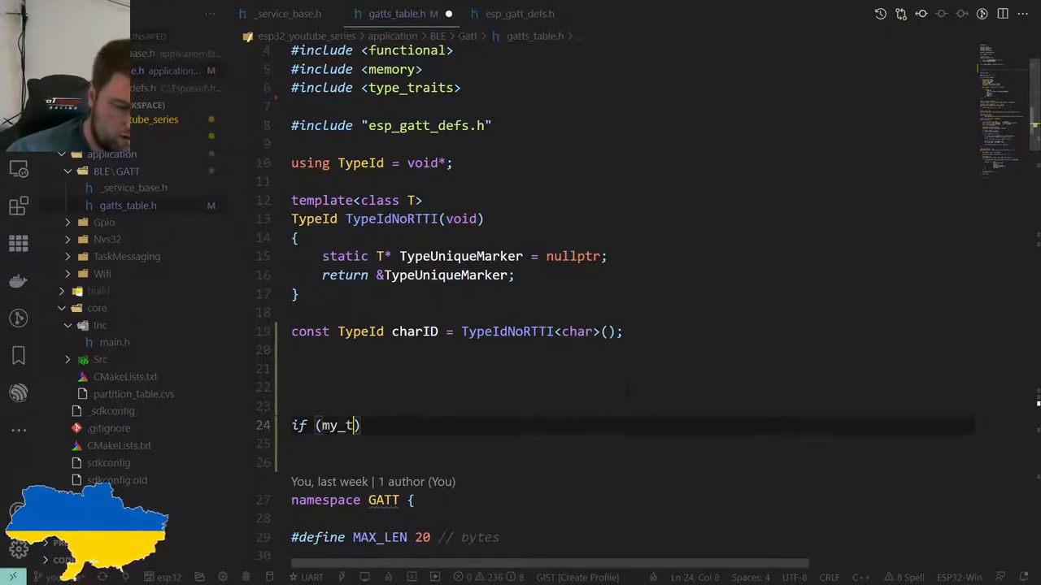
text(hing)
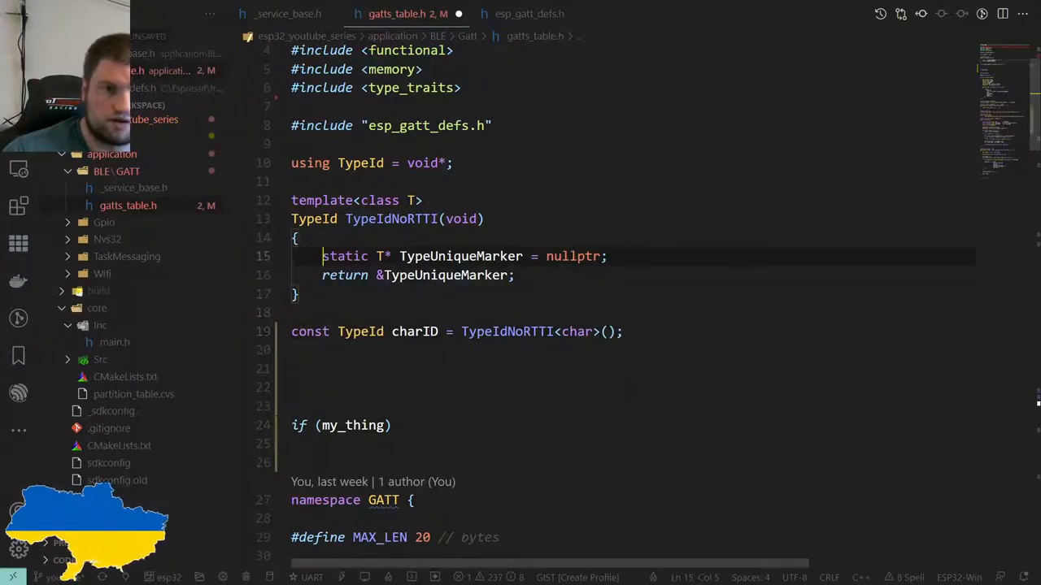
Make the condition 'charID == TypeIdNoRTTI<my_type>()' and open an empty if body
click(437, 256)
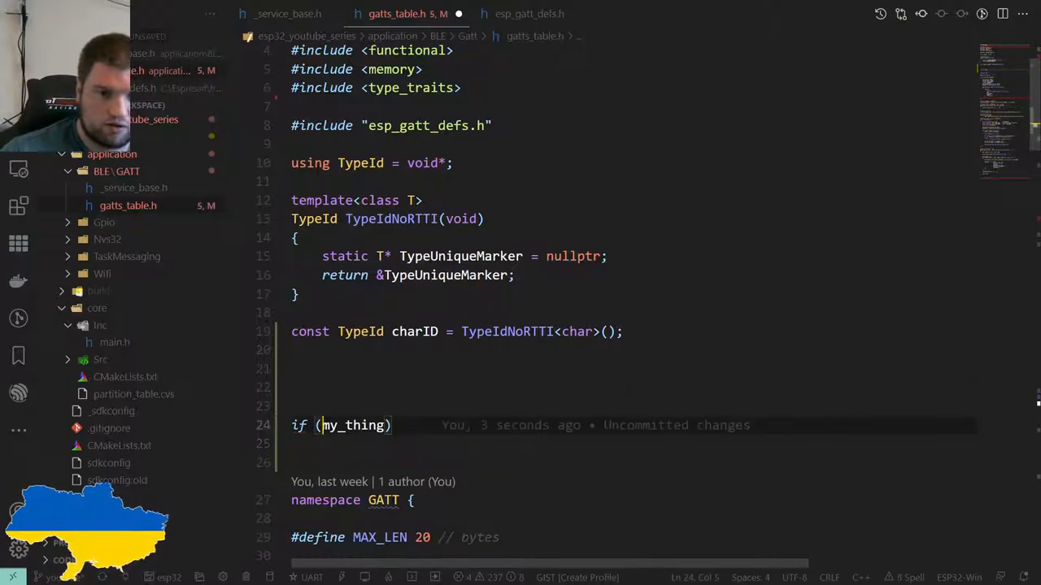
text(TypeIdNoRTTI)
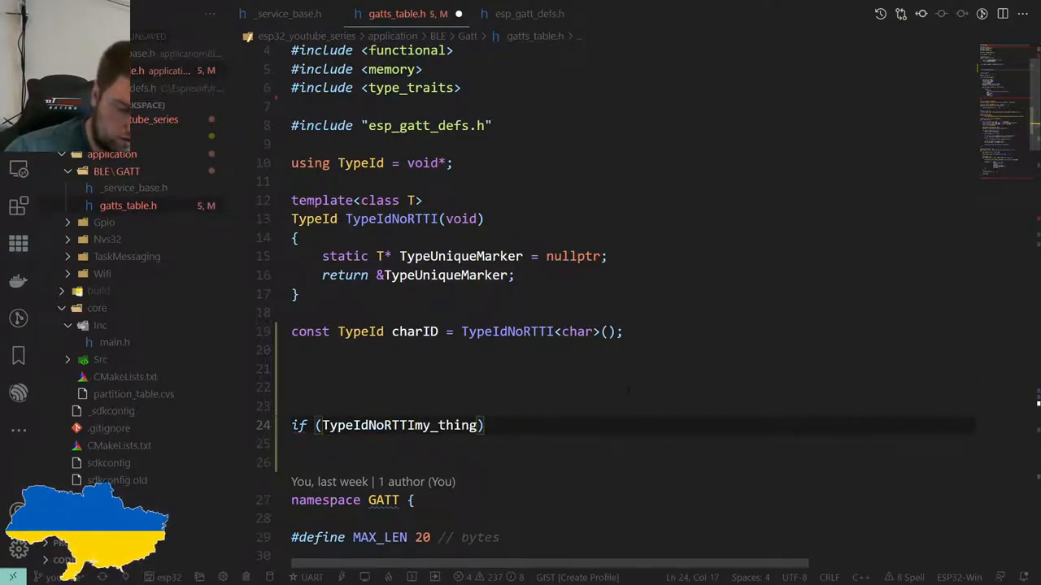
text(<)
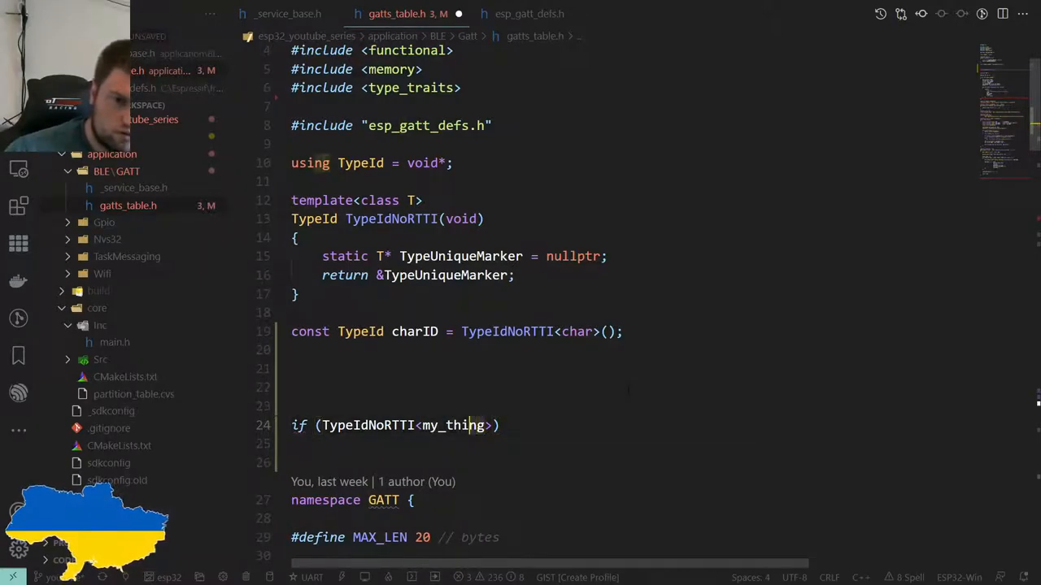
text(my_type)
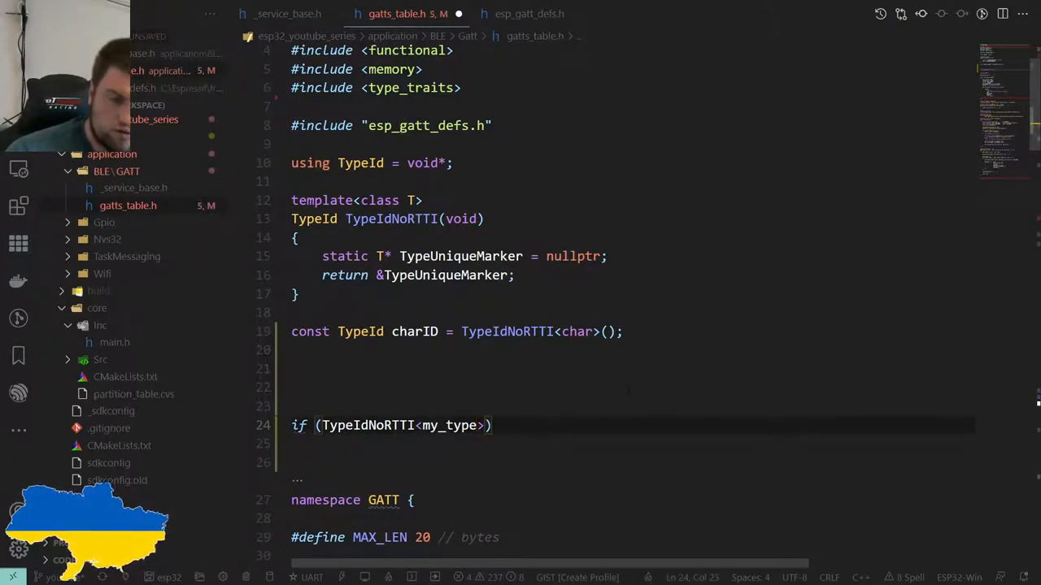
text(())
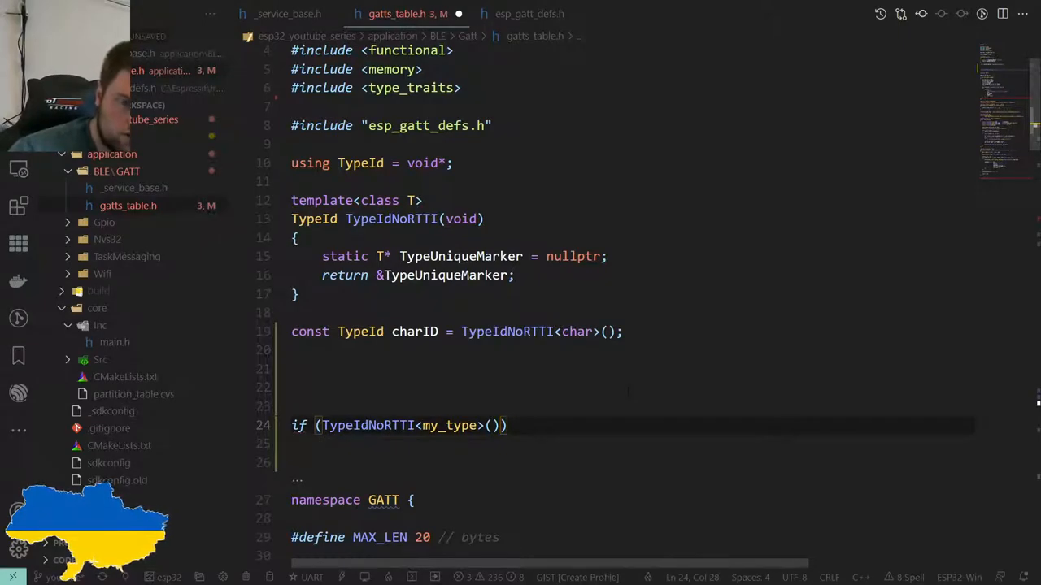
click(319, 425)
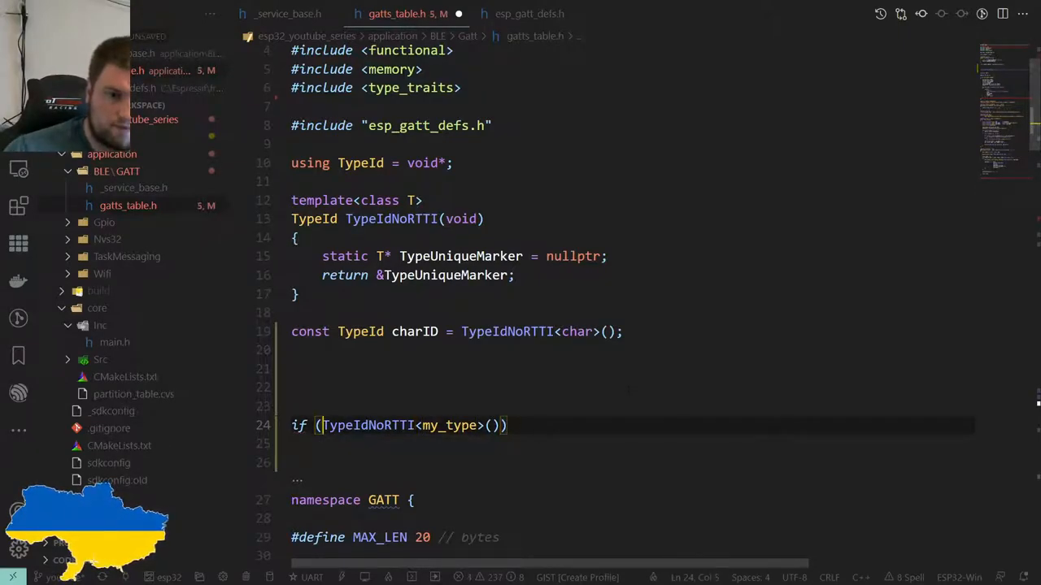
text(==)
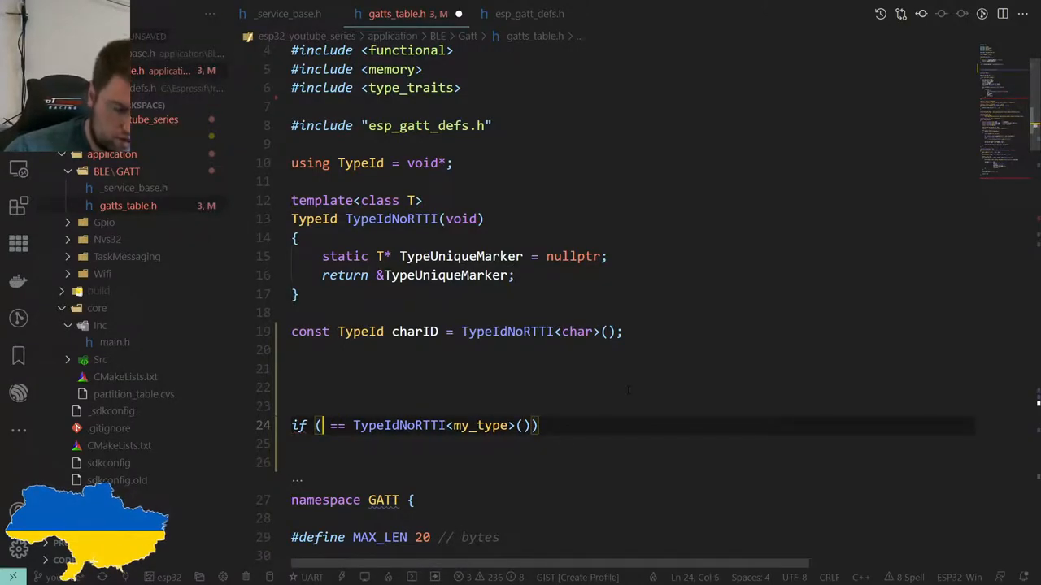
text(charID)
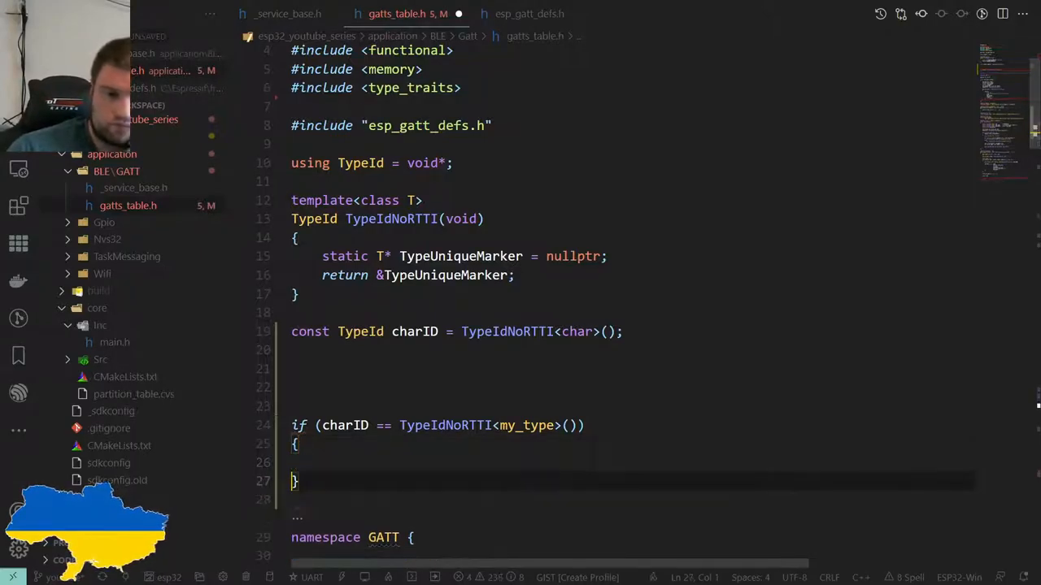
key(Enter)
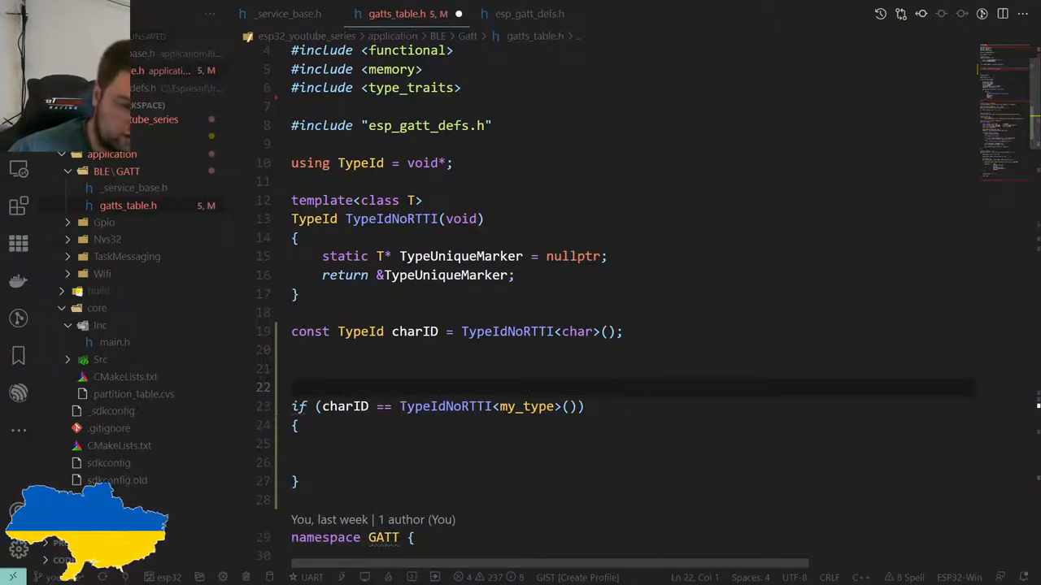
Wrap the if in 'template <typename my_type_t> void foo()' and add a 'My type is a char' comment
text(static foo)
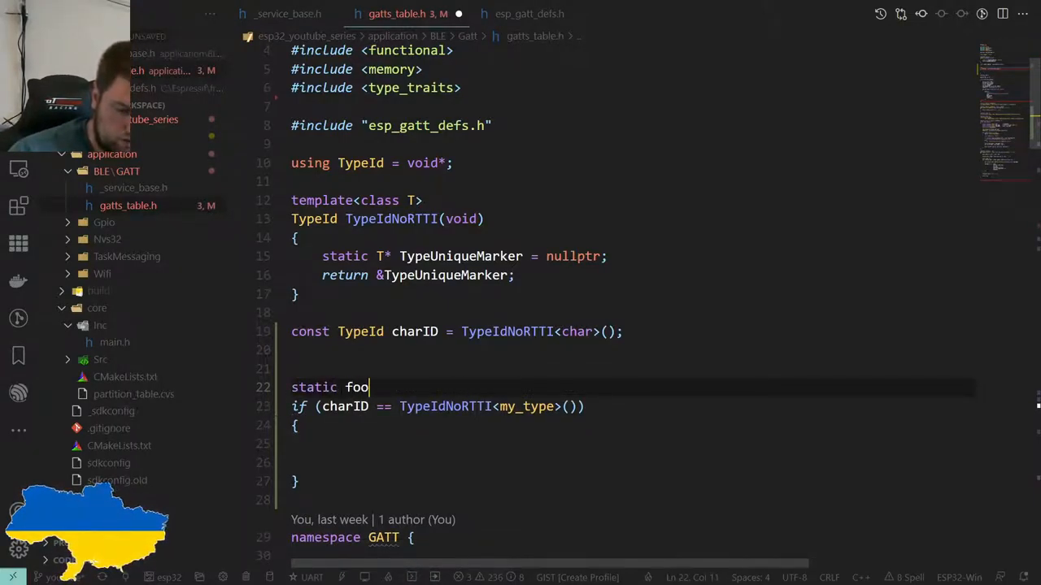
text(void)
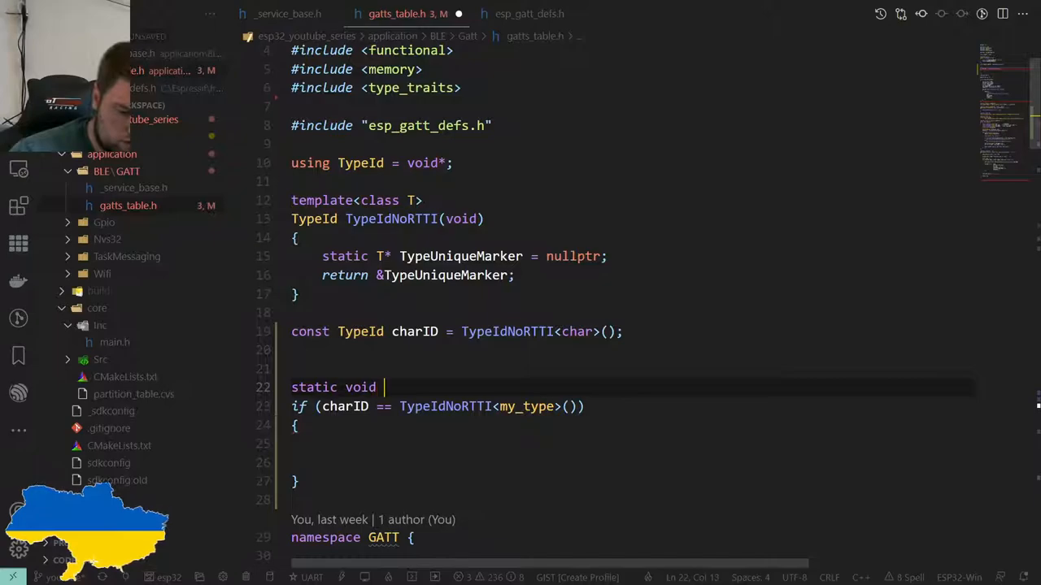
text(foo())
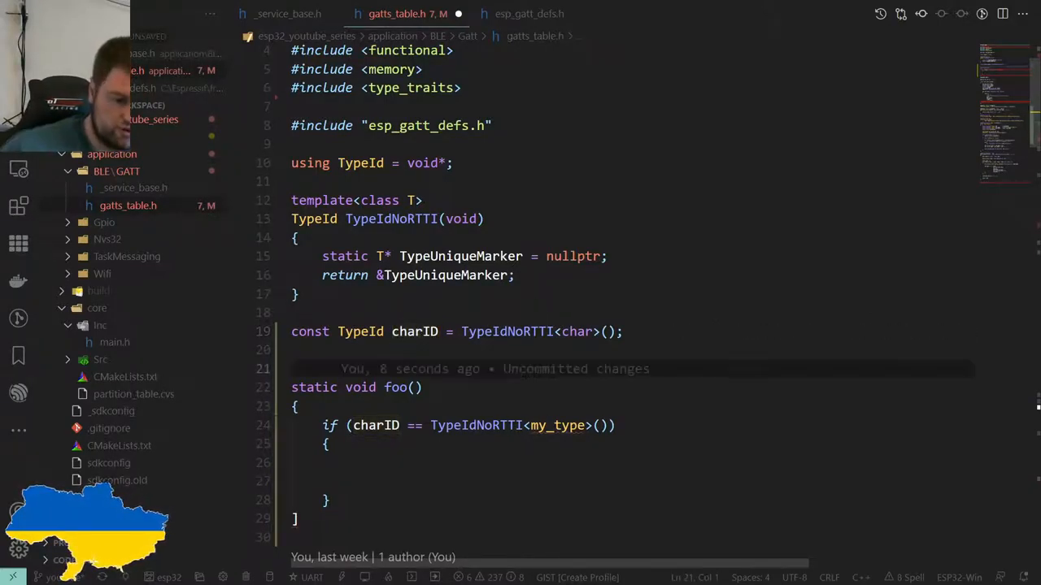
text(template <typename)
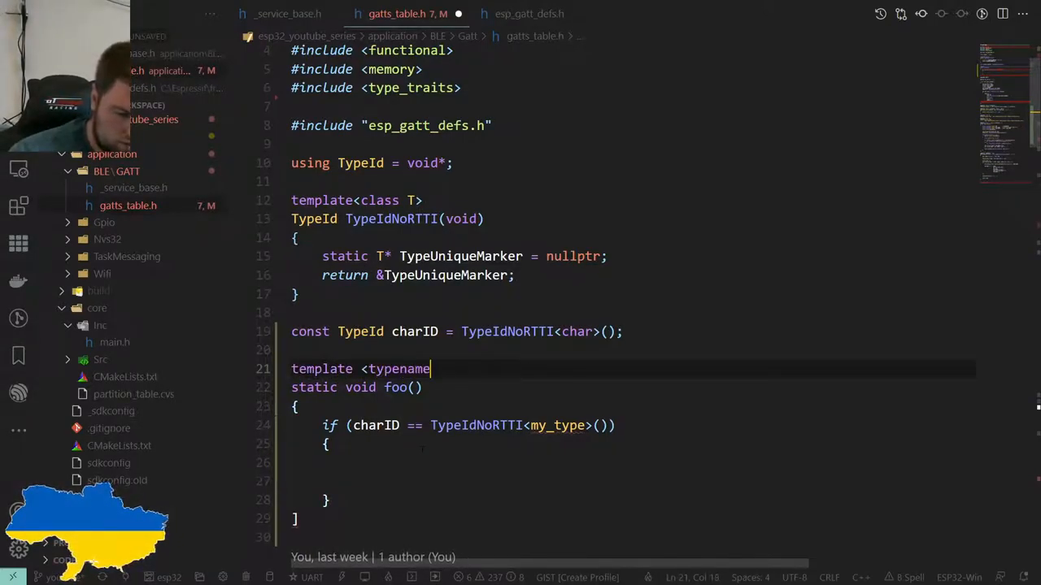
text(m)
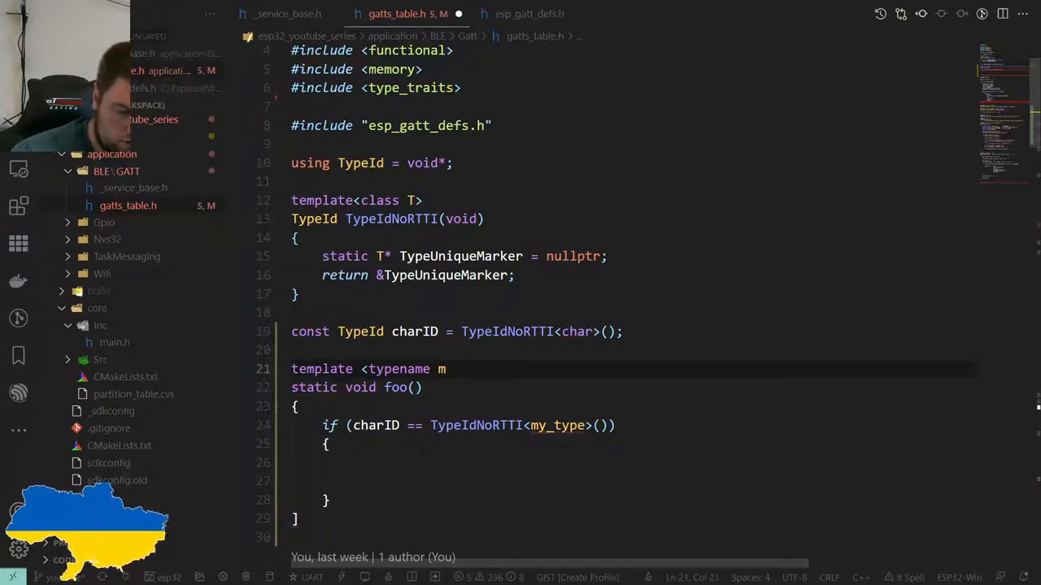
text(y_type_t>)
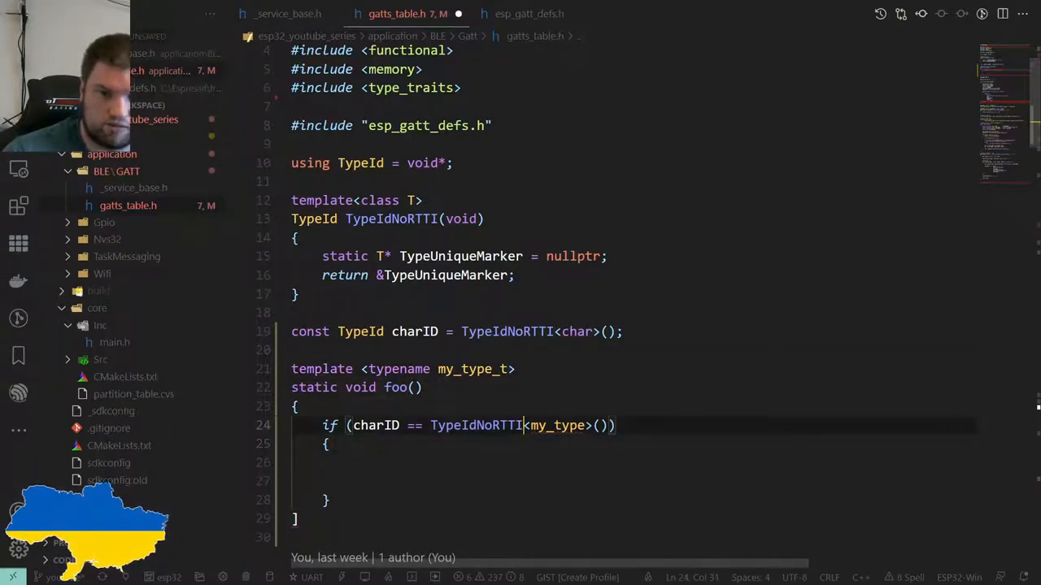
text(_t)
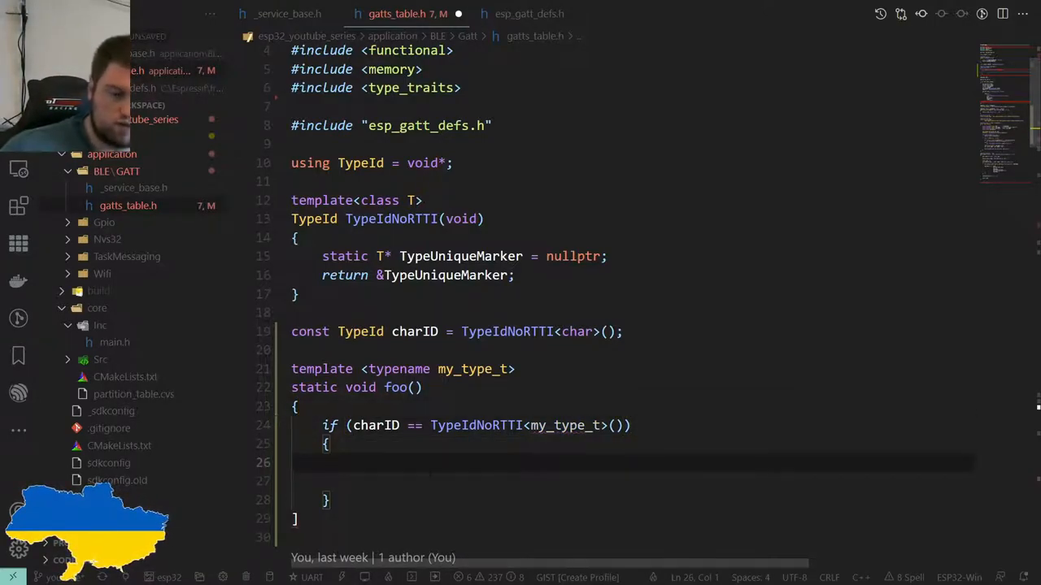
text(// My type is a cha)
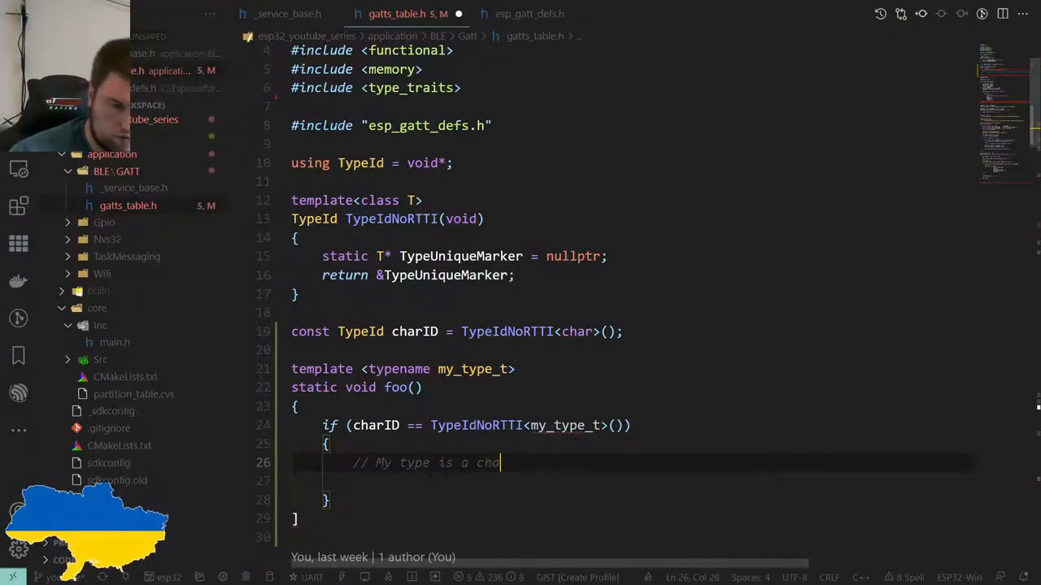
text(r)
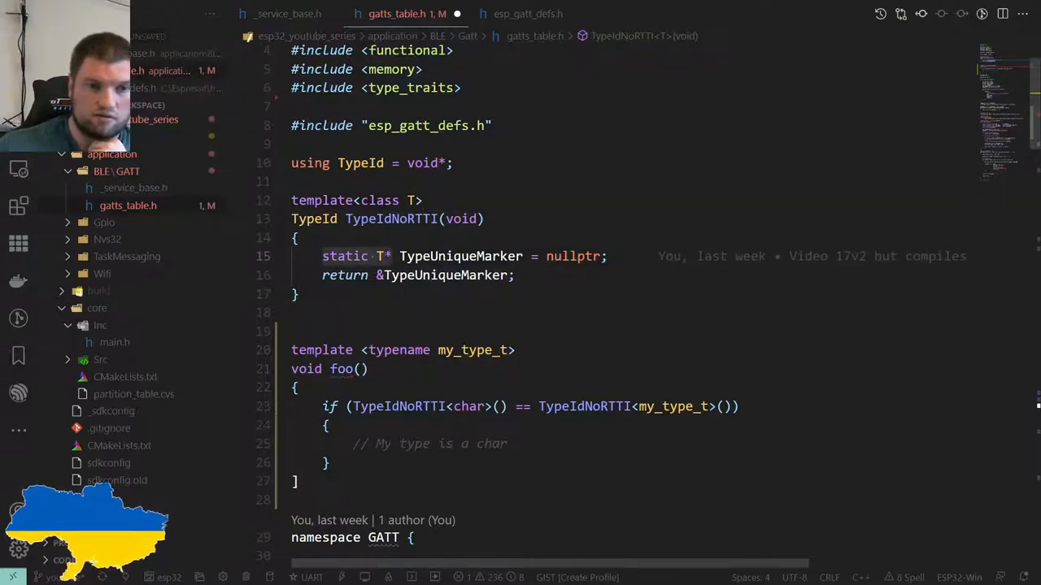
Delete the foo example, then try and undo constexpr on TypeIdNoRTTI
double_click(459, 256)
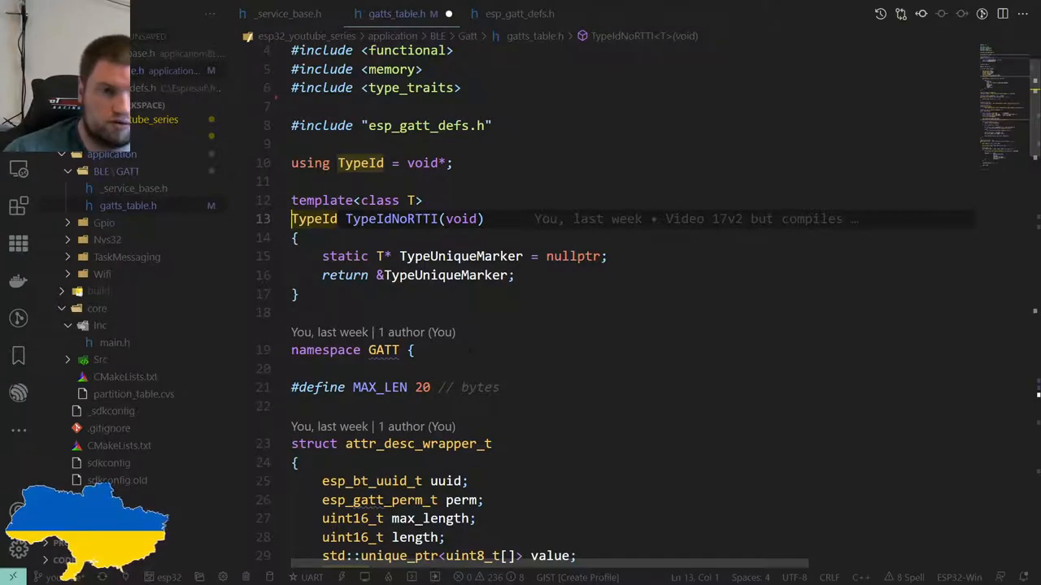
text(constexpr)
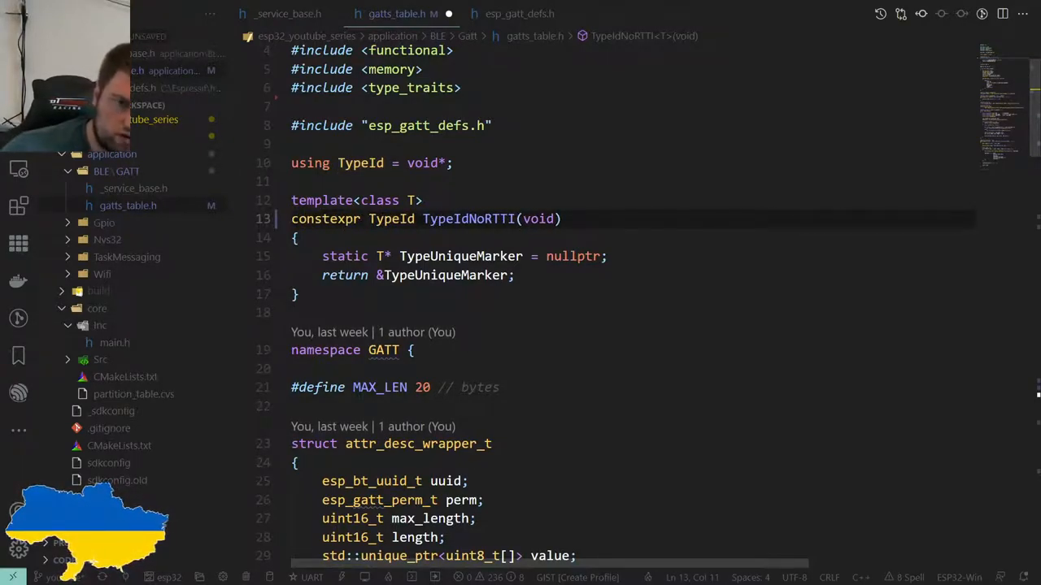
text(T)
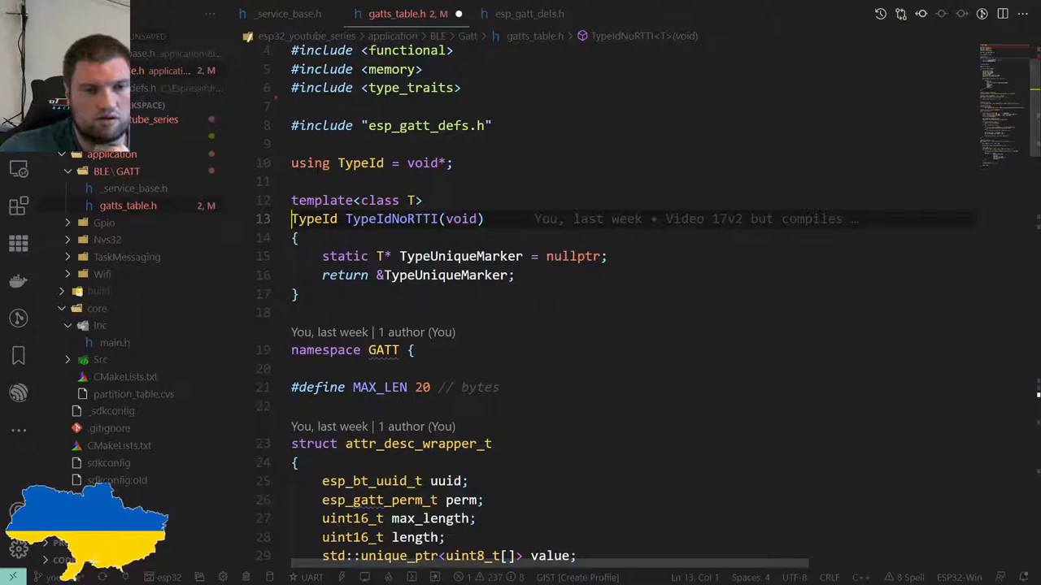
scroll(down, 3)
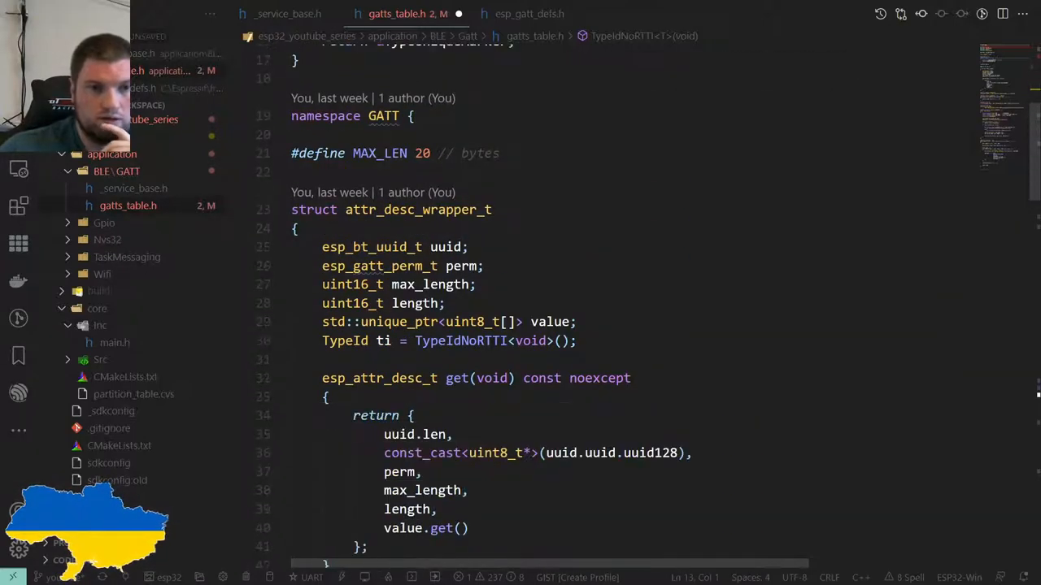
scroll(up, 3)
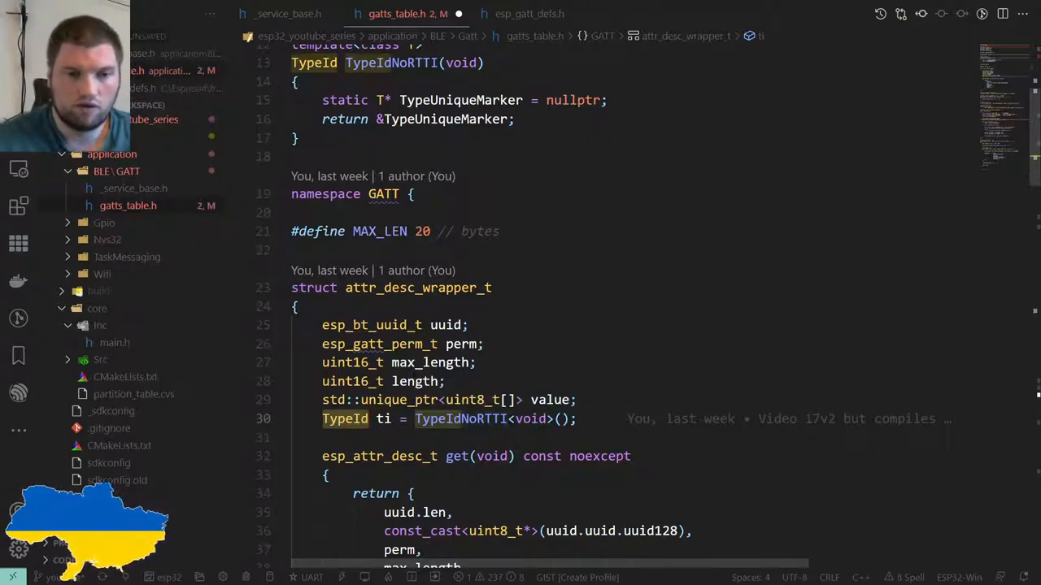
scroll(down, 3)
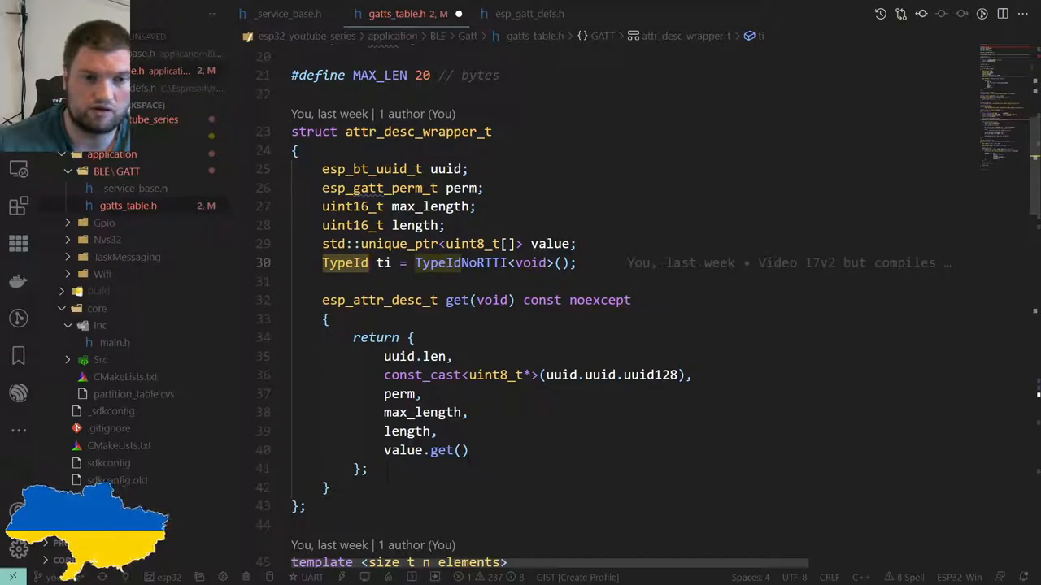
scroll(down, 3)
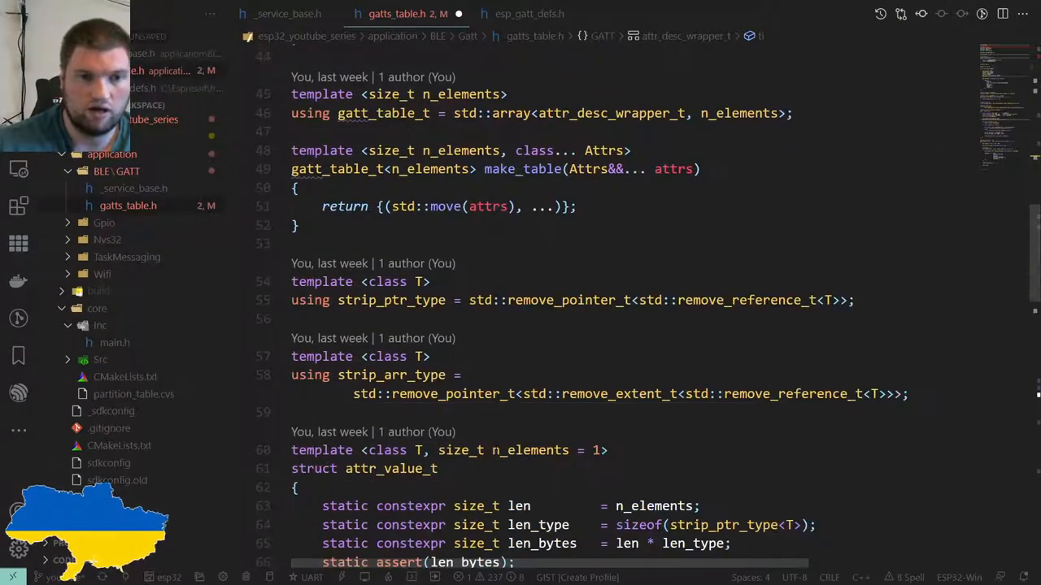
scroll(down, 3)
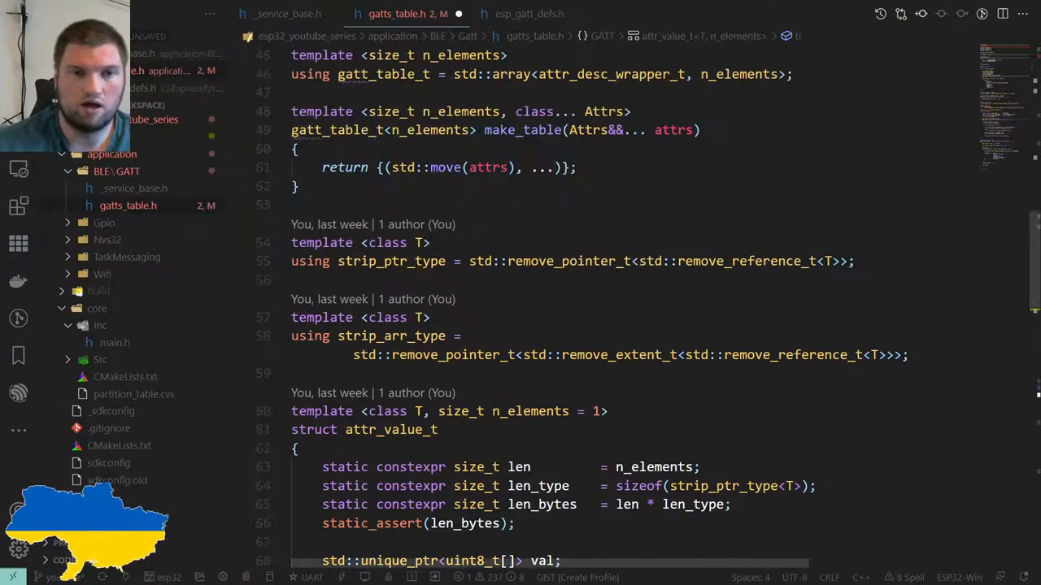
scroll(up, 3)
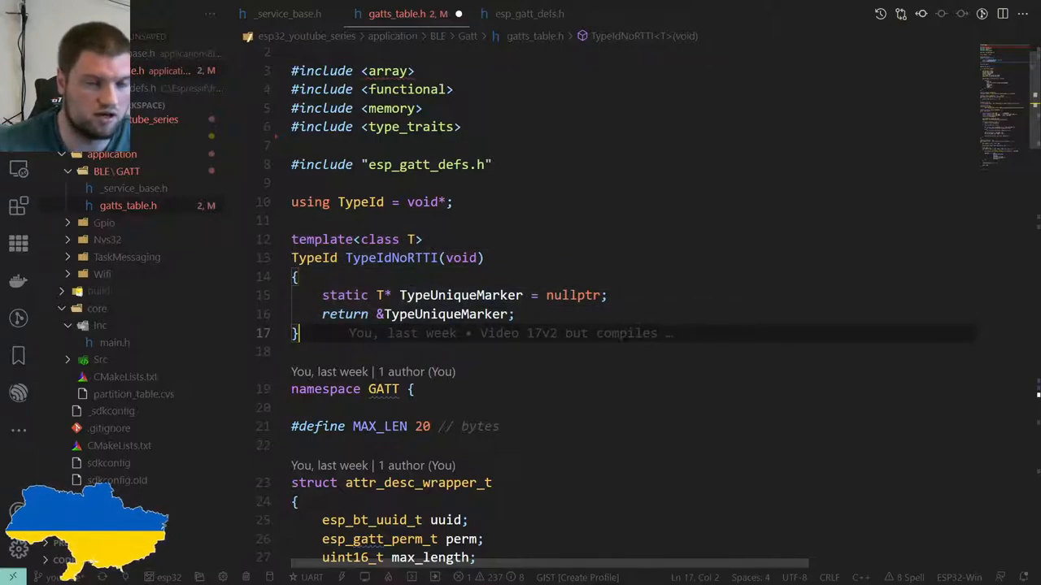
scroll(down, 3)
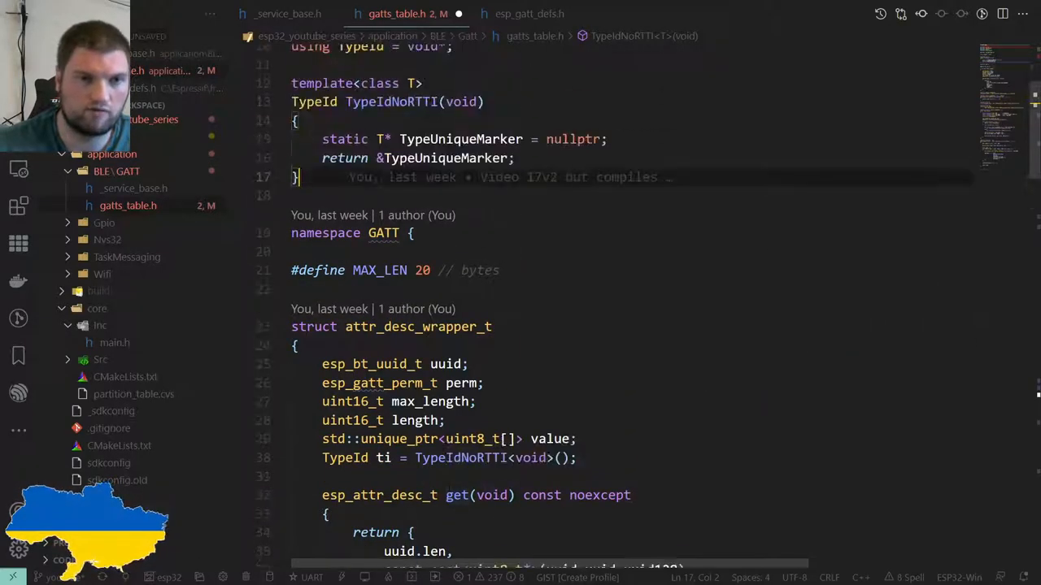
scroll(down, 3)
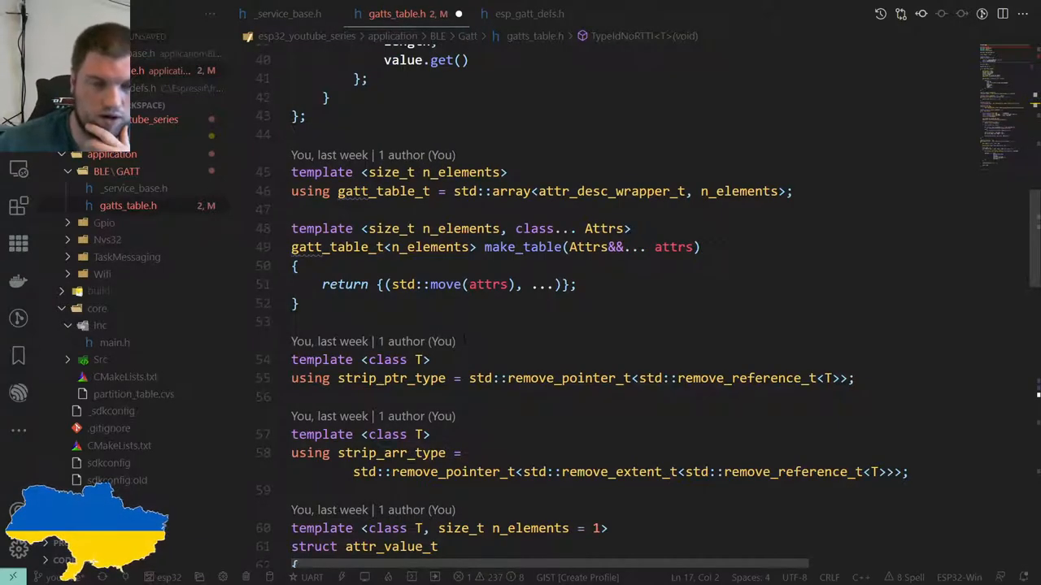
scroll(down, 3)
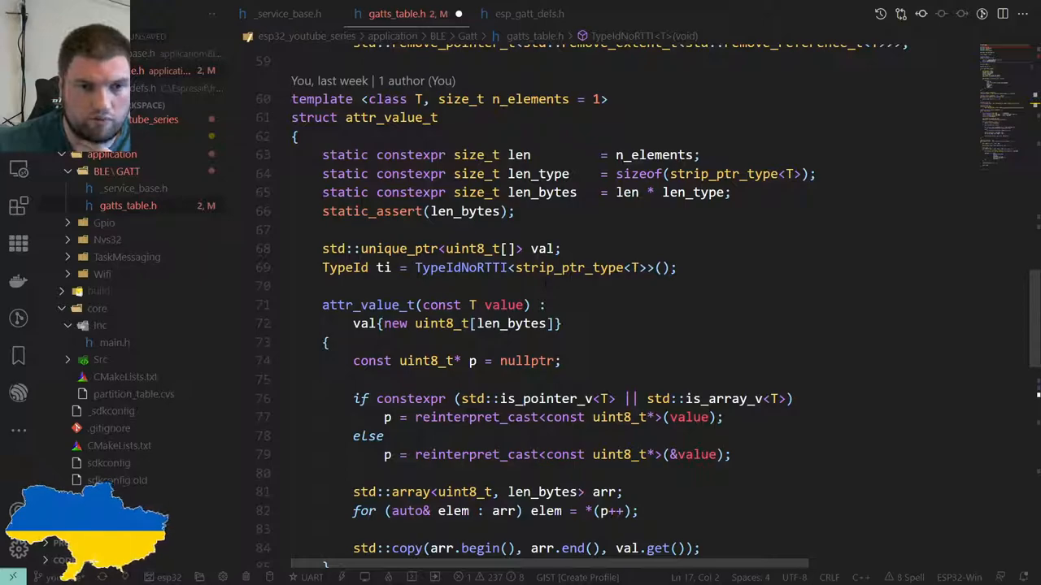
scroll(down, 3)
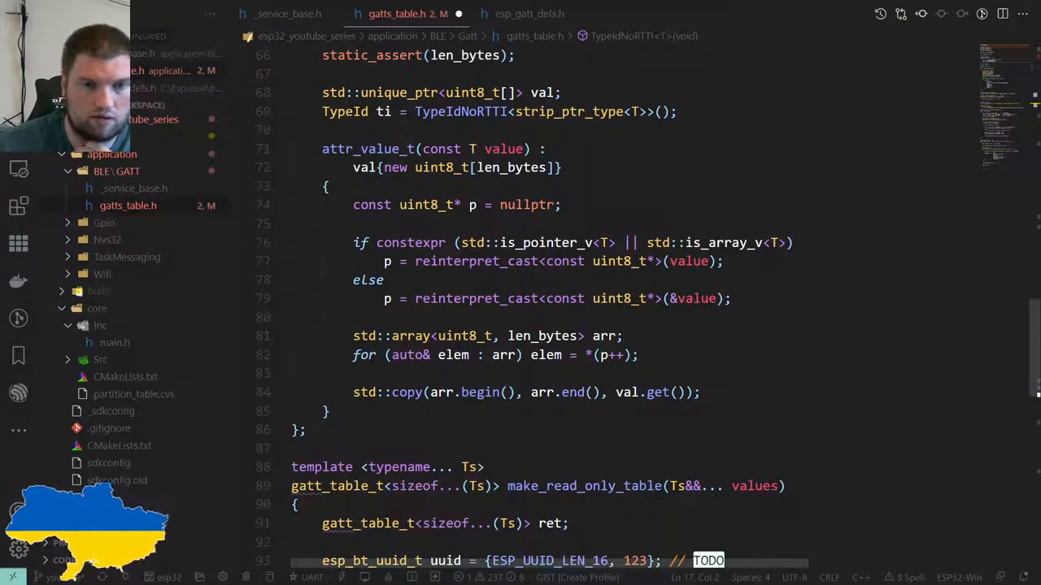
scroll(down, 3)
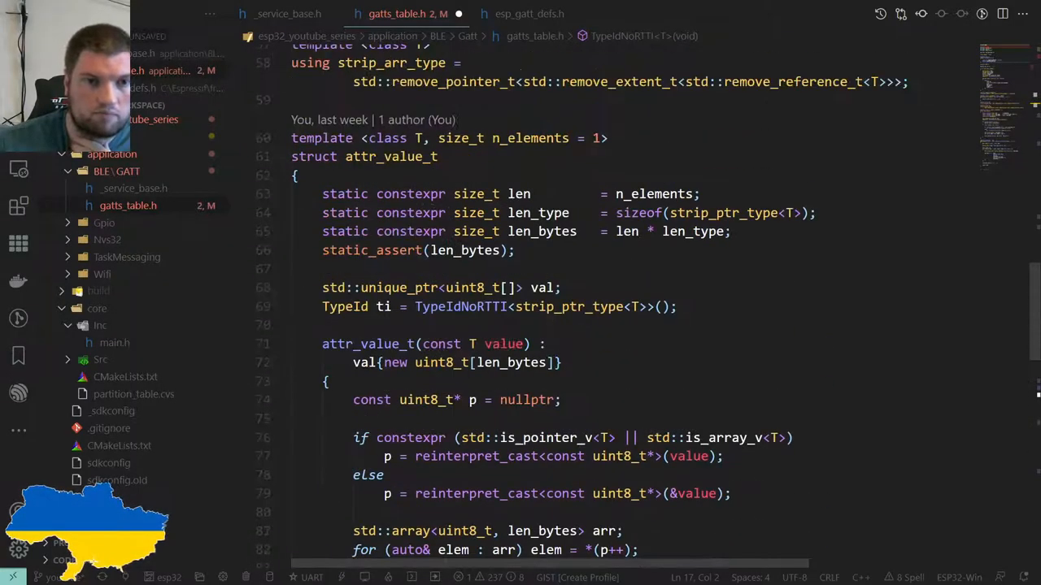
scroll(down, 3)
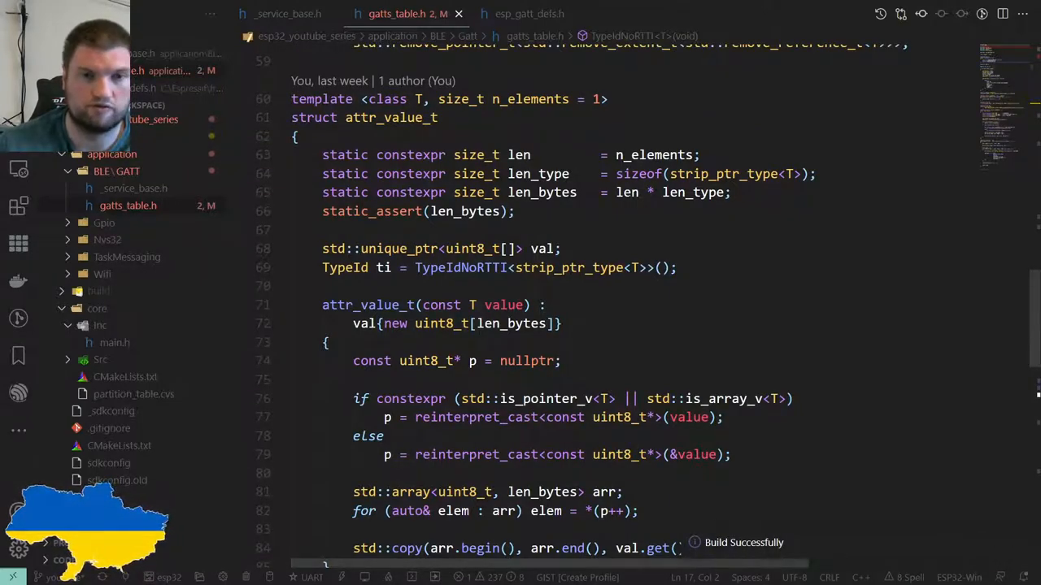
scroll(down, 3)
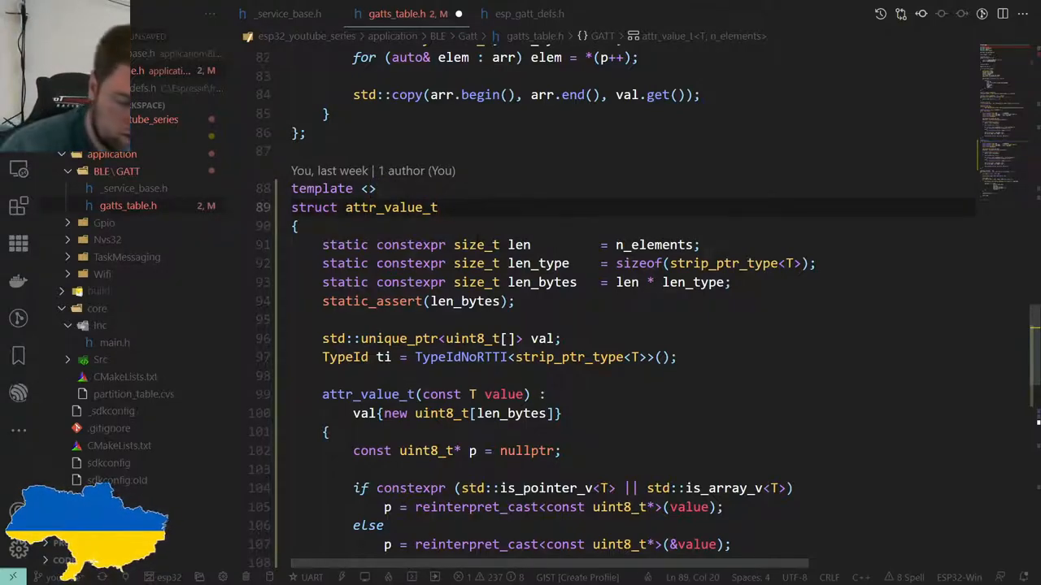
Change the pasted copy's header to 'template <> struct attr_value_t<void>'
text(<>)
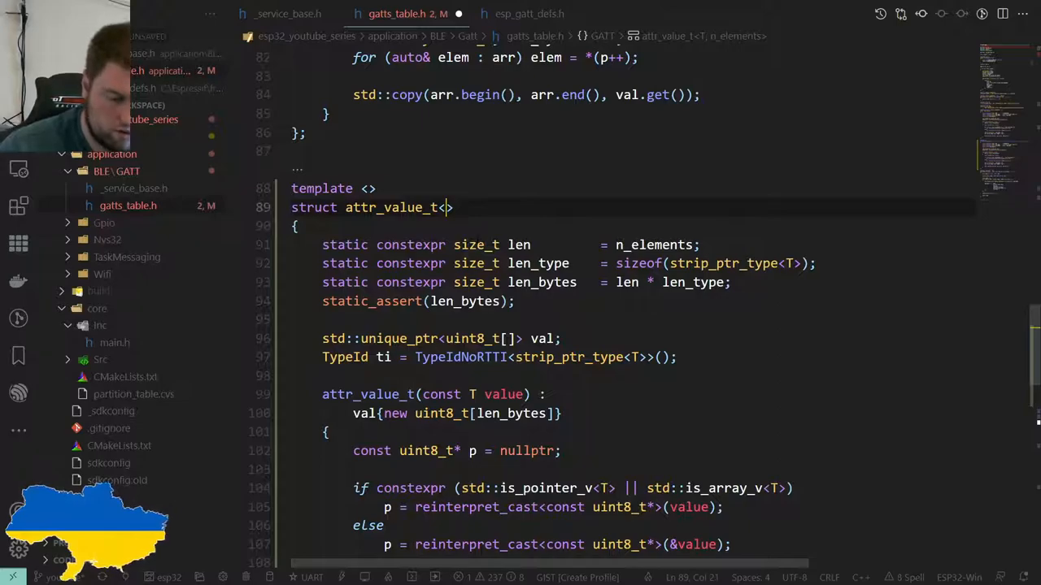
text(void,)
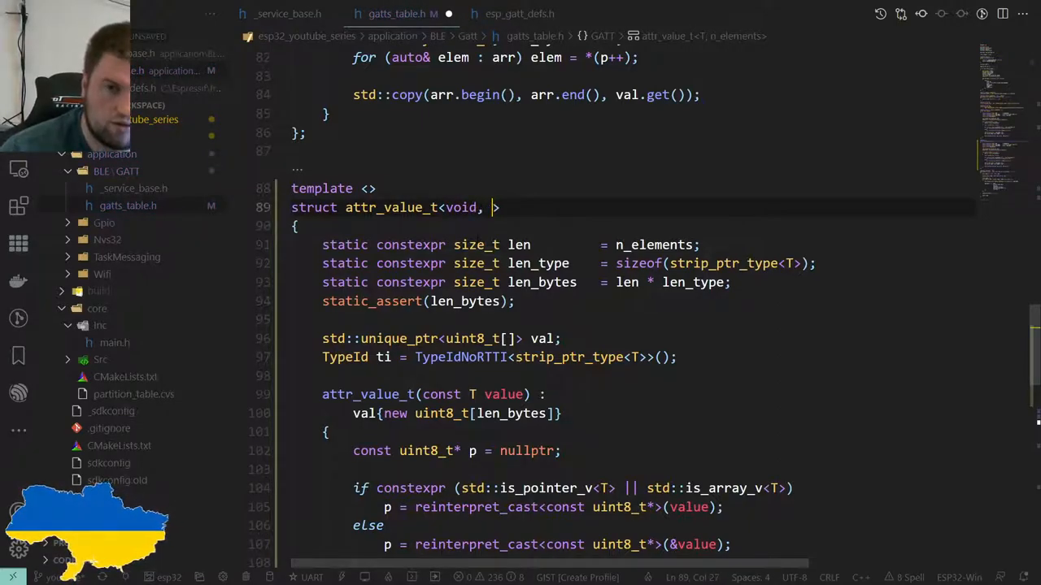
key(Backspace)
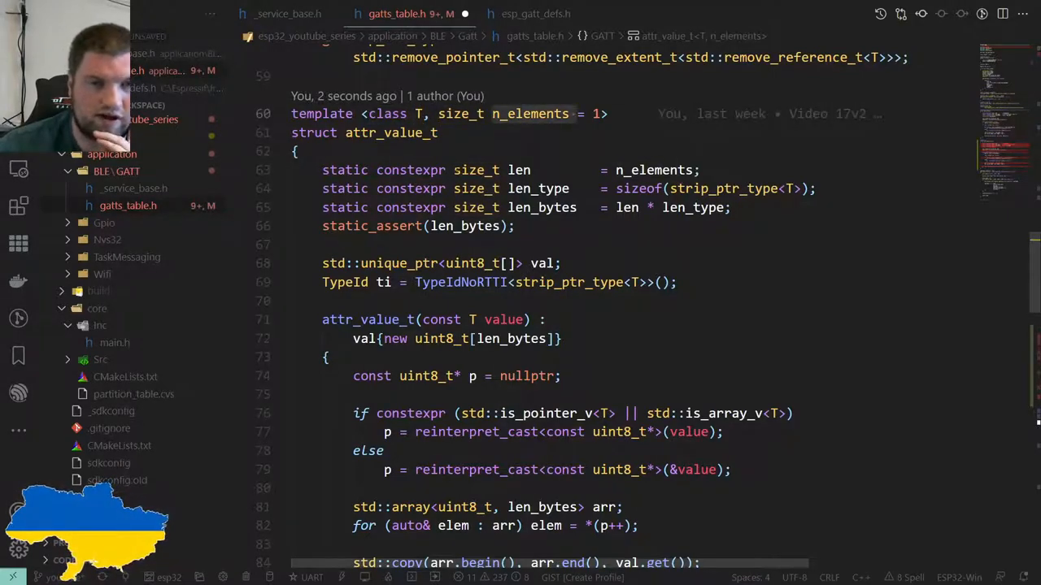
click(295, 151)
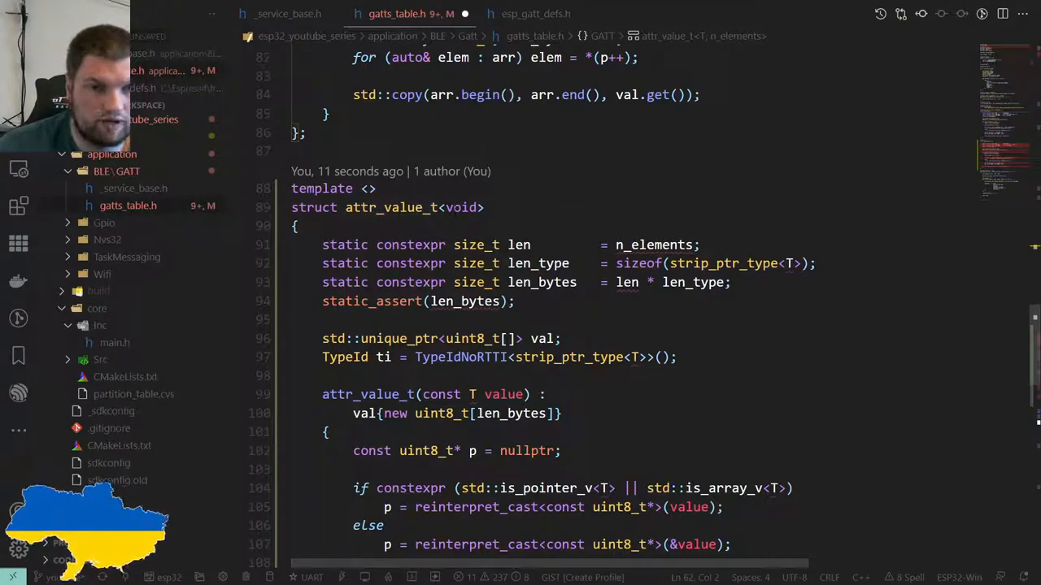
scroll(down, 3)
text(0)
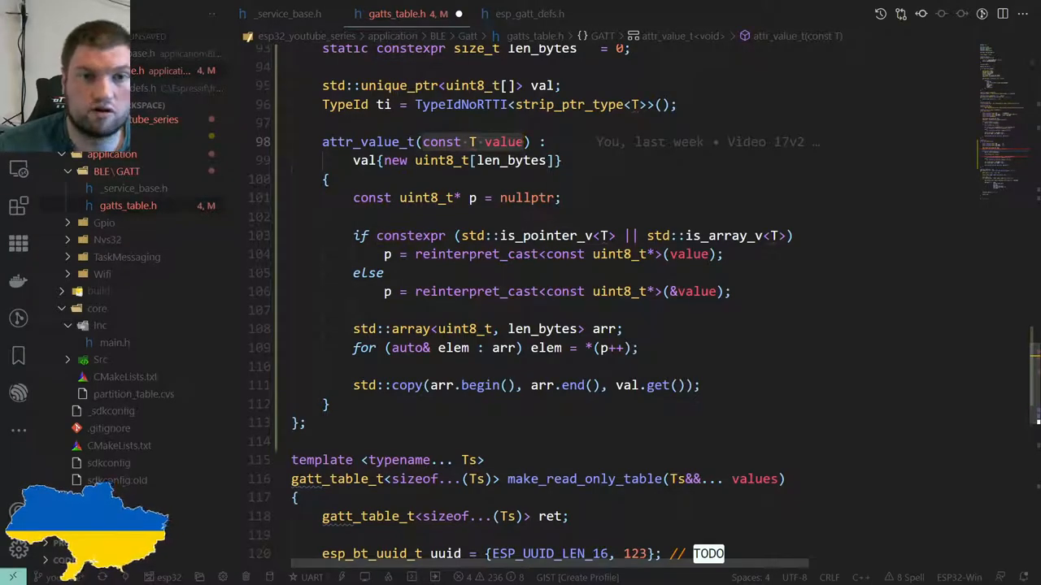
Zero len, len_type and len_bytes, drop the constructor, and set ti to TypeIdNoRTTI<void>()
text(void)
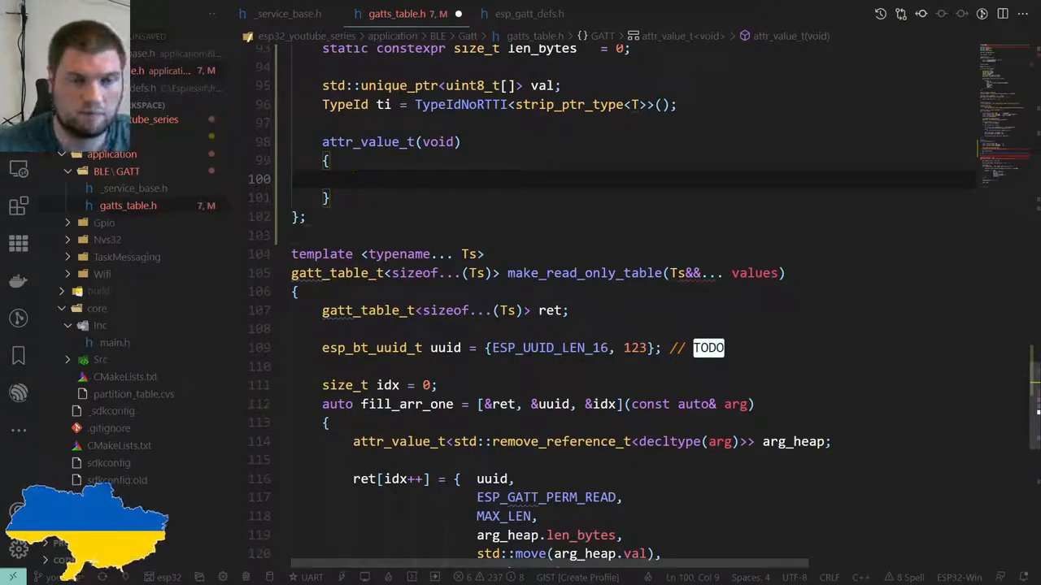
scroll(up, 3)
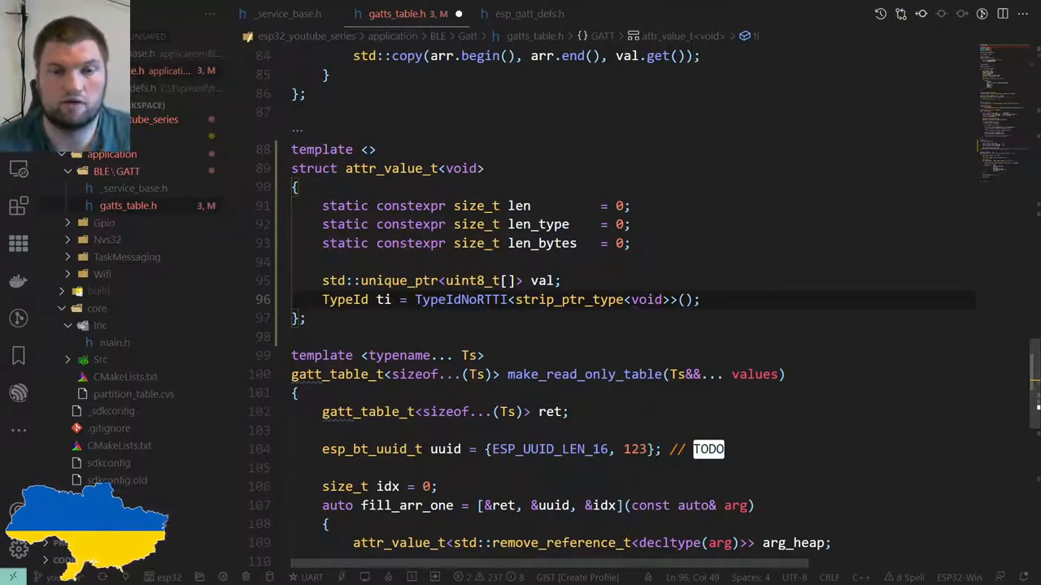
click(622, 299)
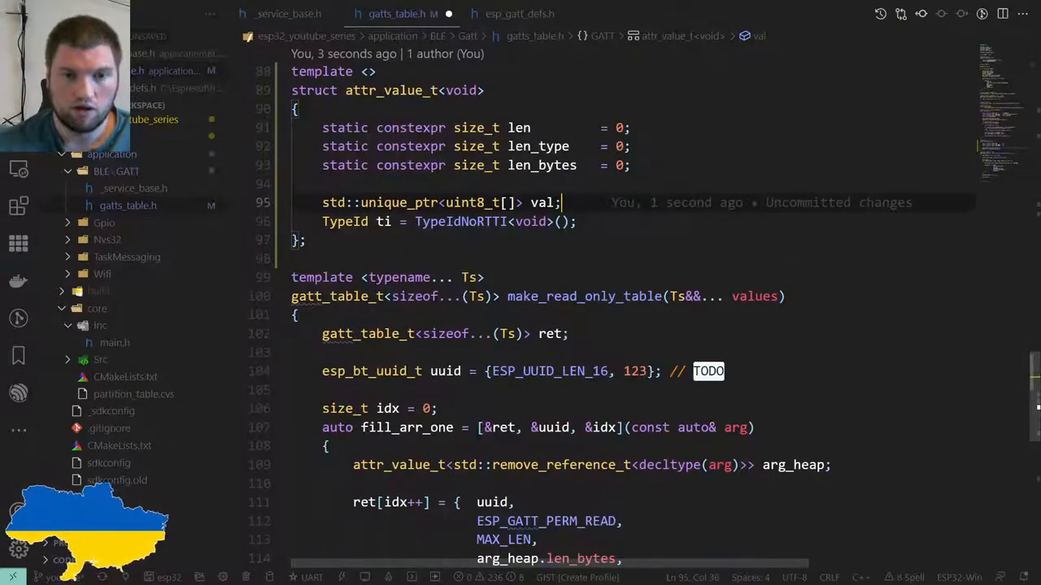
scroll(down, 3)
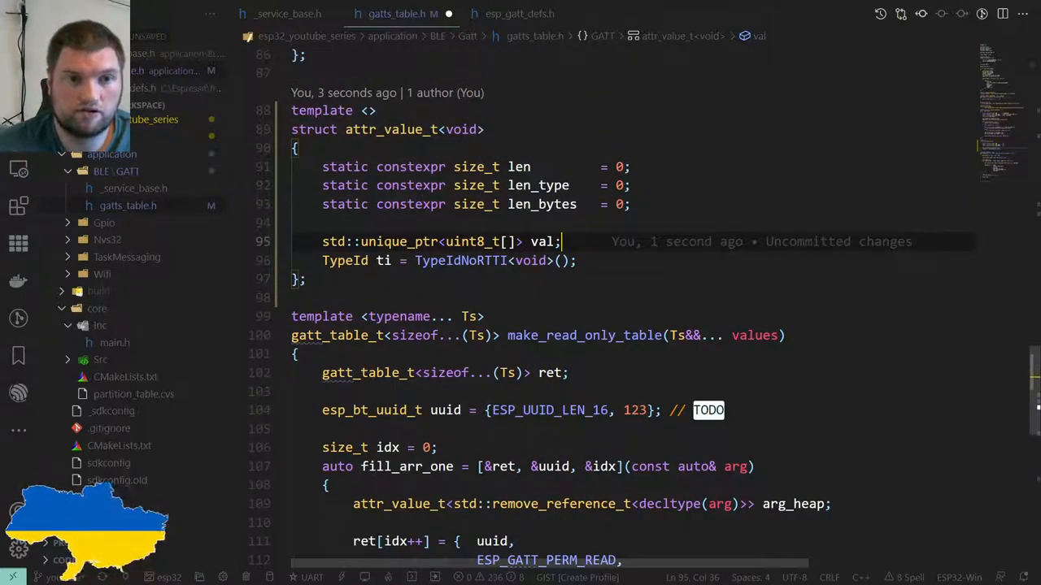
scroll(down, 3)
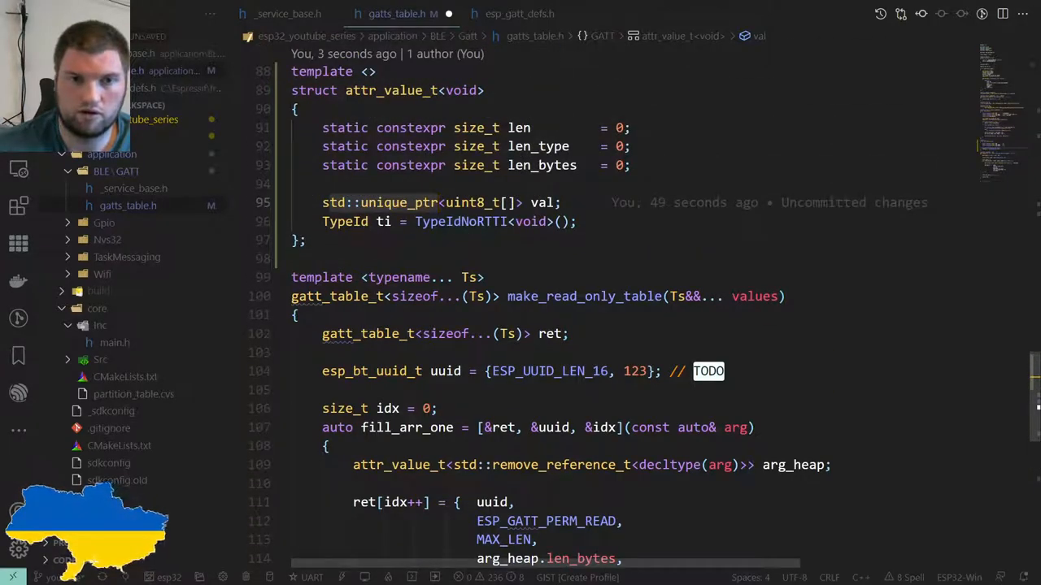
scroll(down, 3)
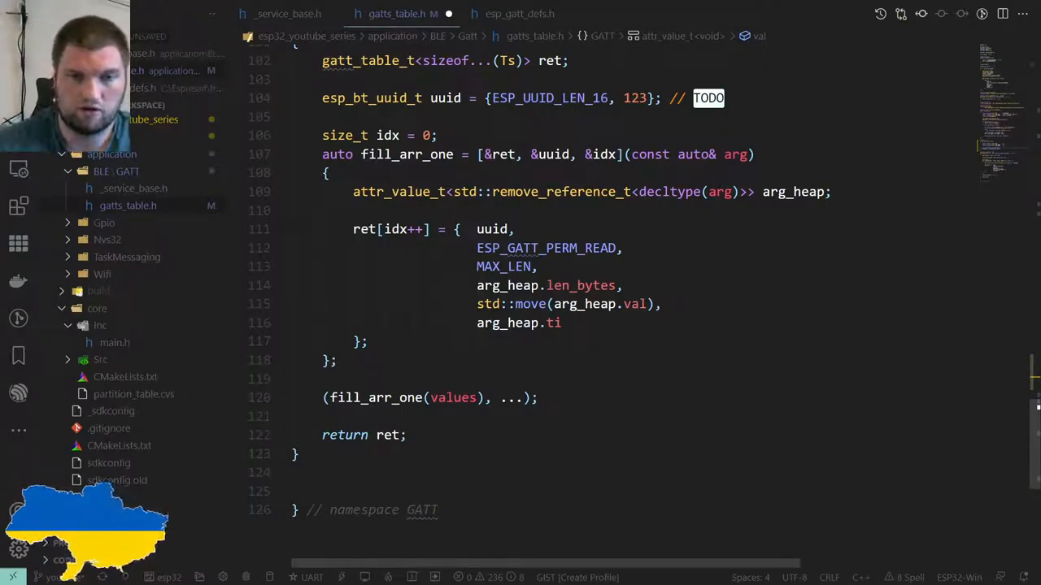
scroll(up, 3)
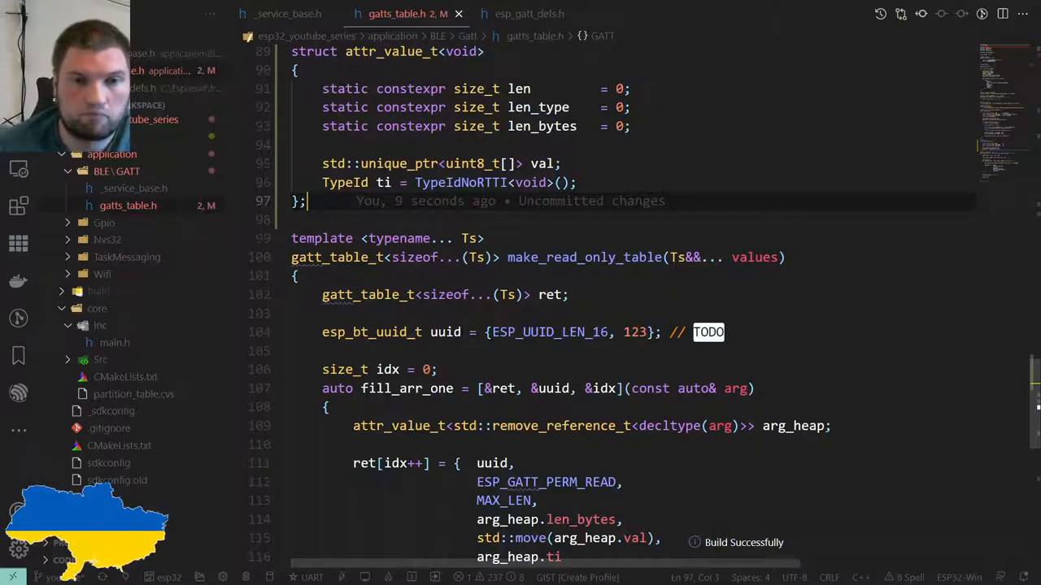
scroll(down, 3)
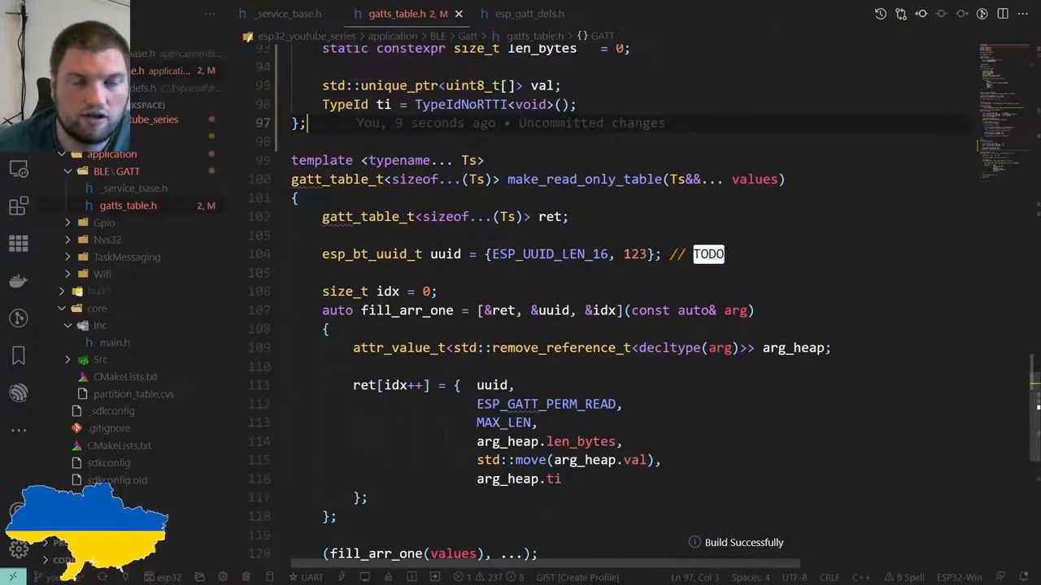
scroll(down, 3)
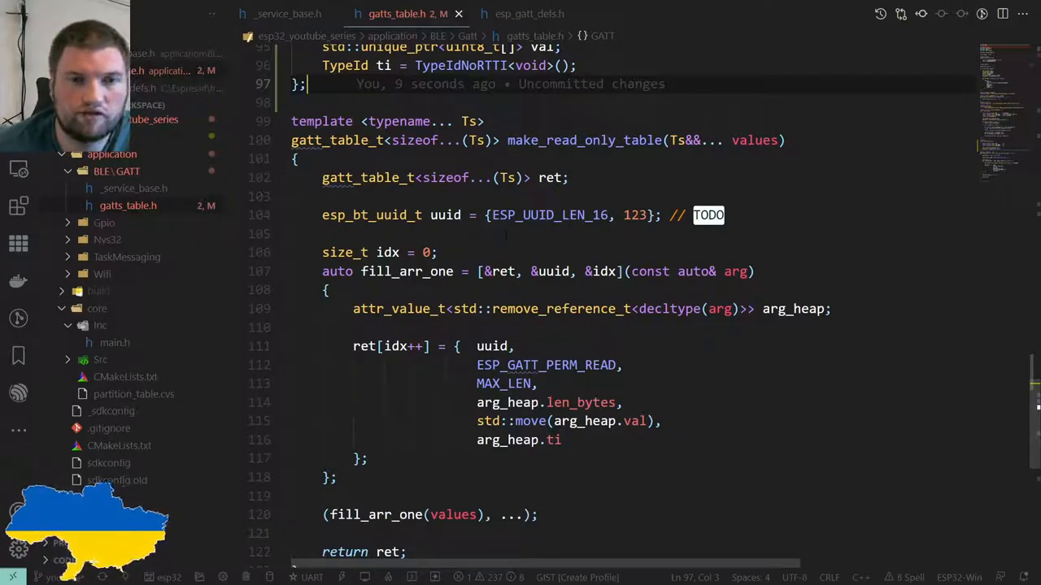
Append ', uuid, permissions, max_len' to the make_read_only_table parameter list
click(445, 214)
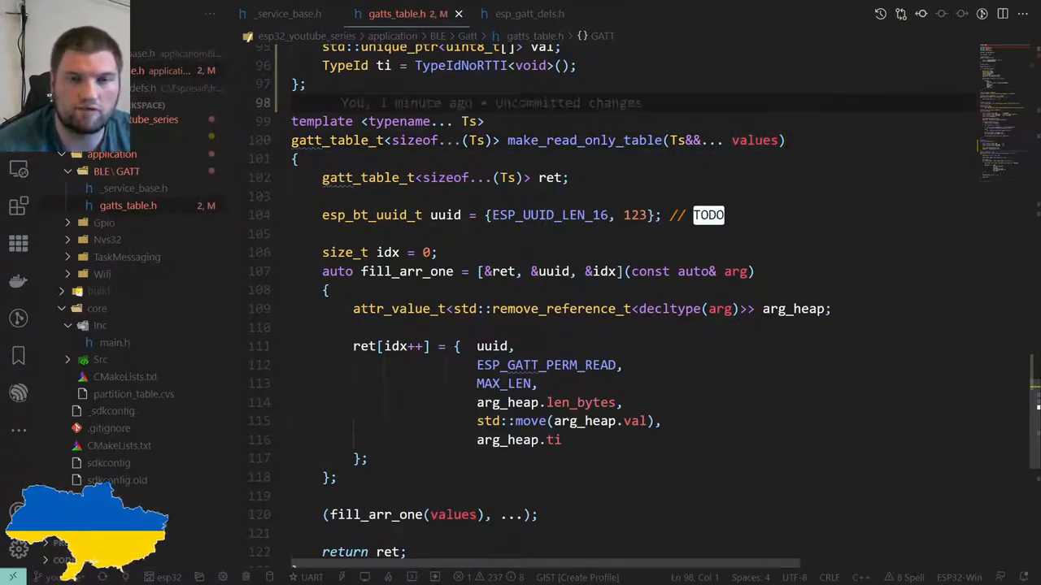
text(,)
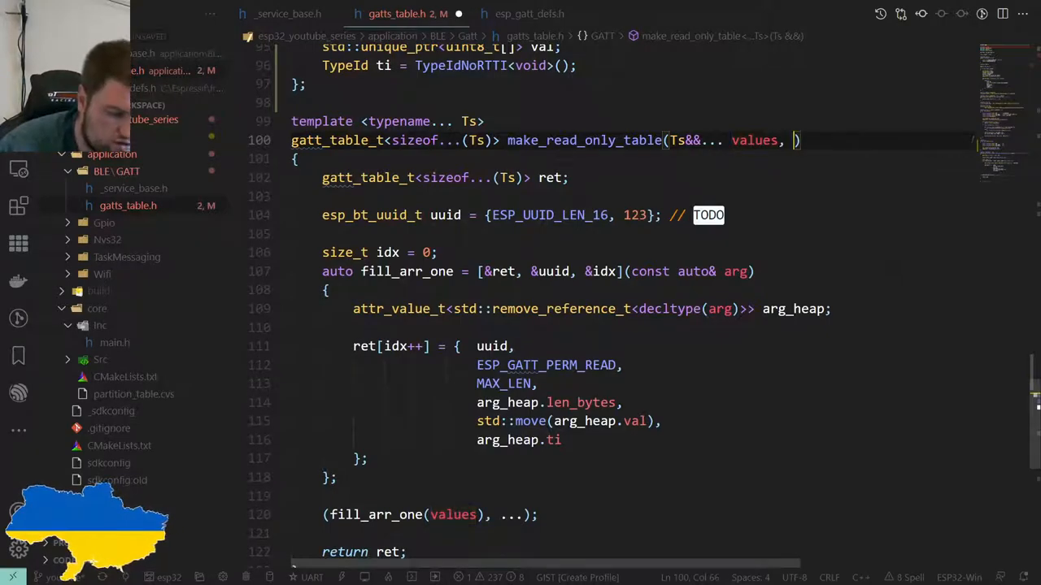
text(uuid,)
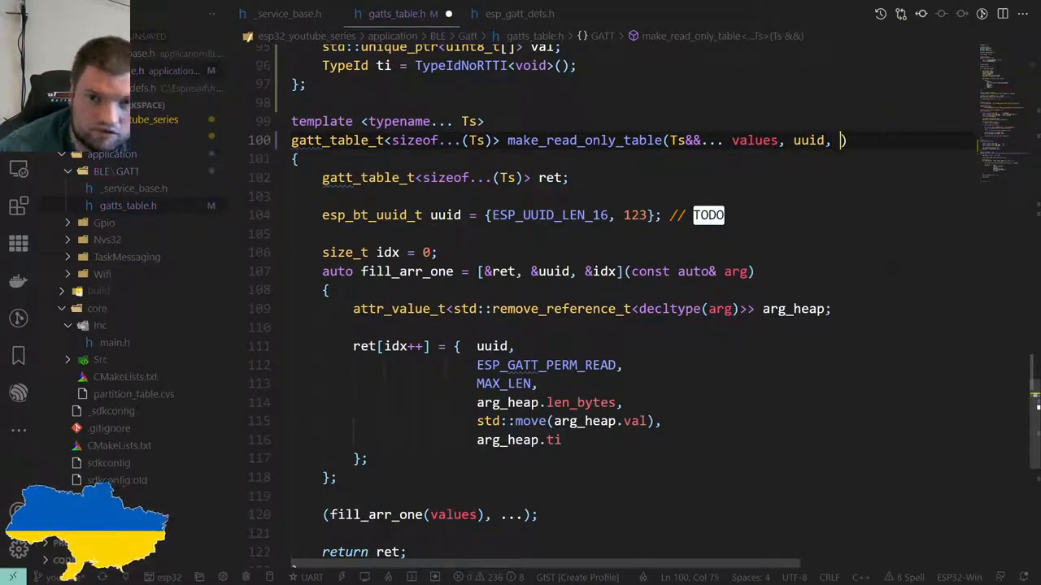
text(permissions,)
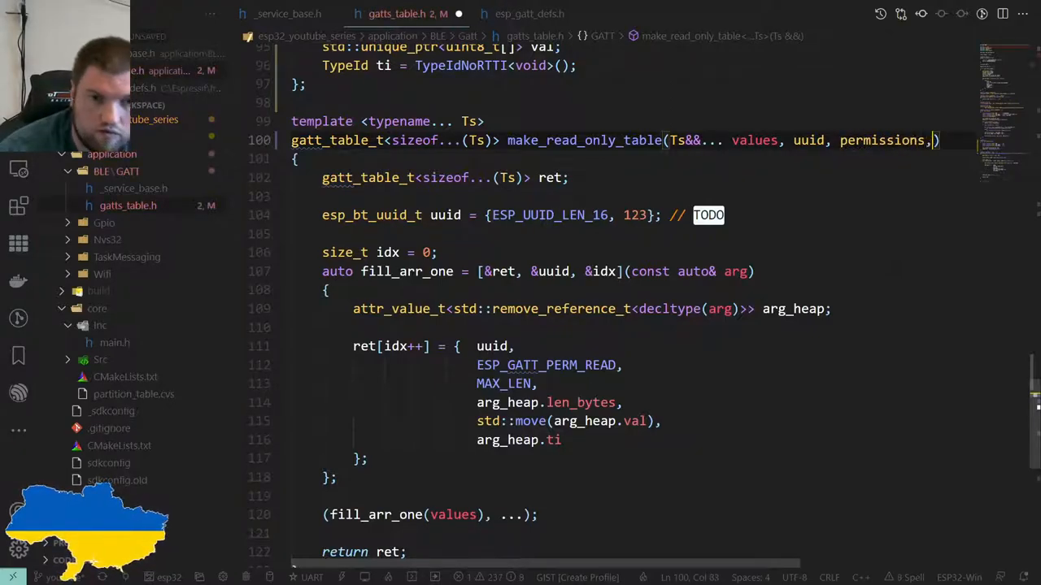
text(max_l))
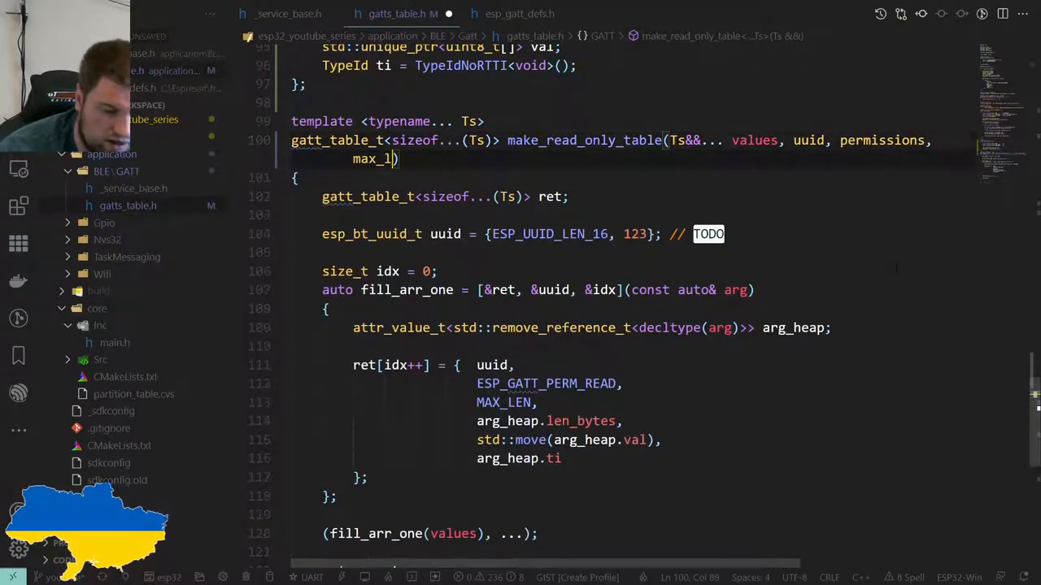
text(en)
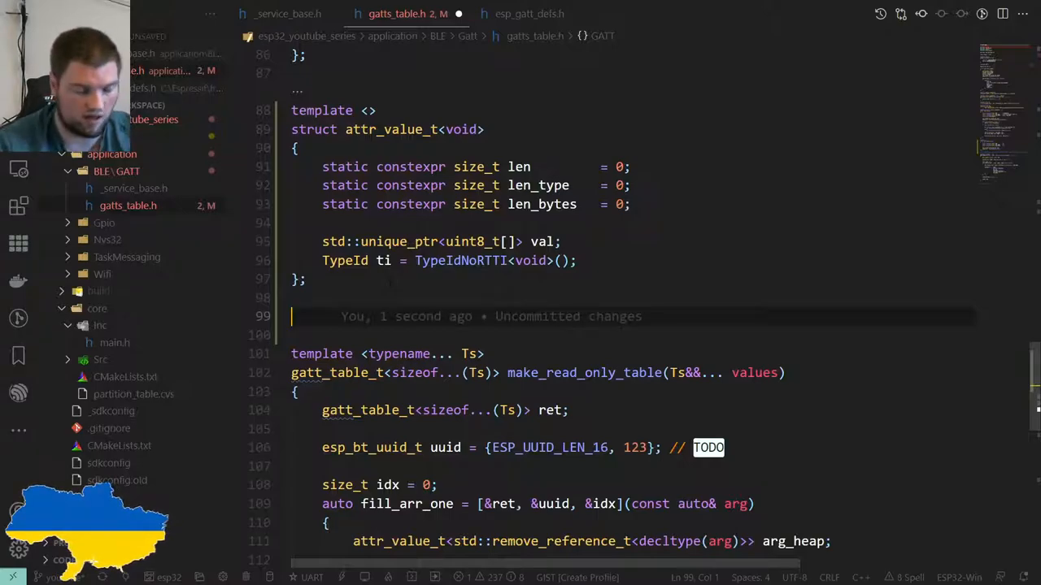
Type 'struct table_row_t' with an empty brace body on the blank line
text(s)
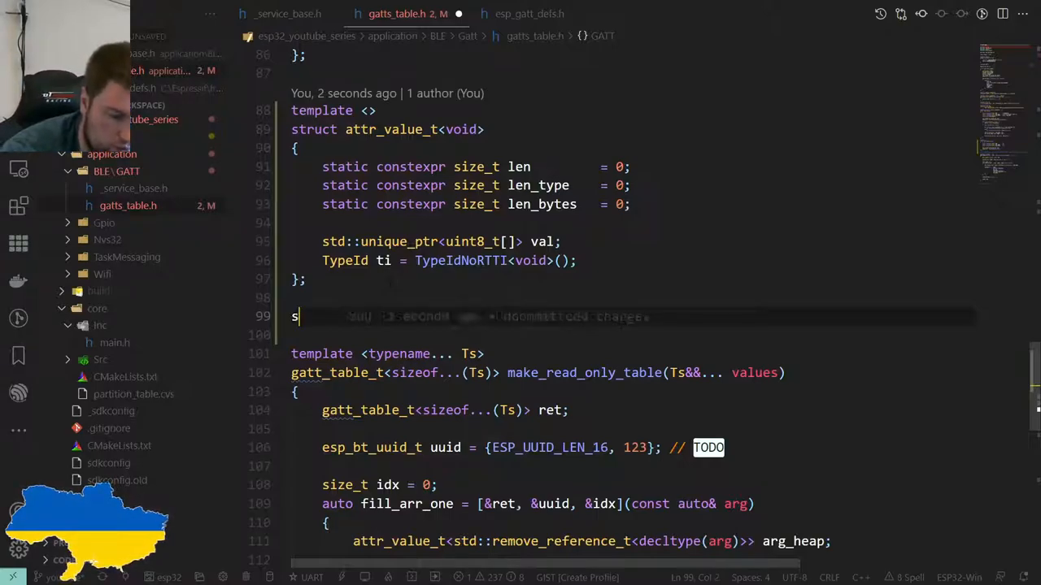
text(truct)
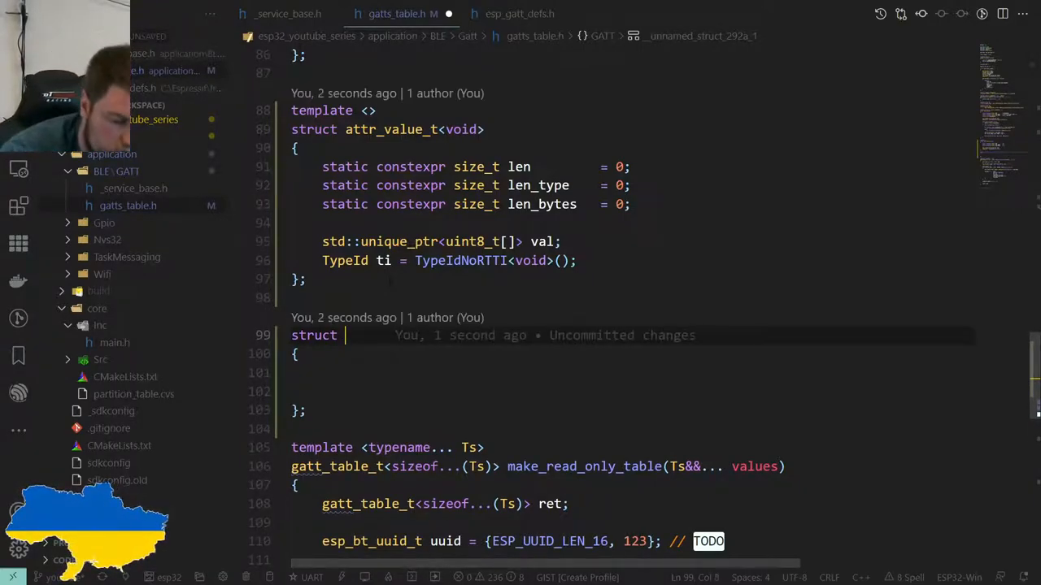
text(table_)
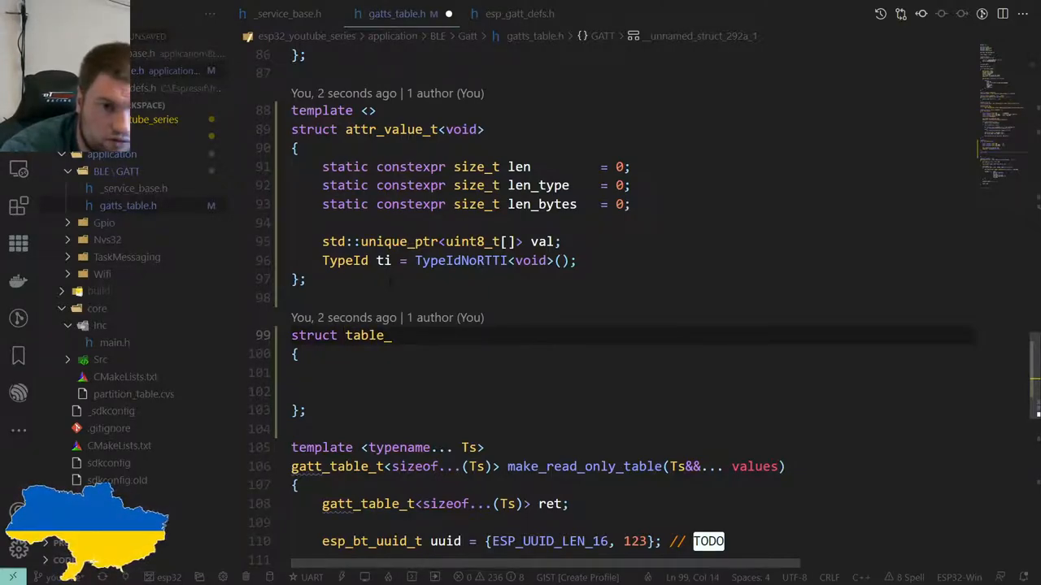
text(row_t)
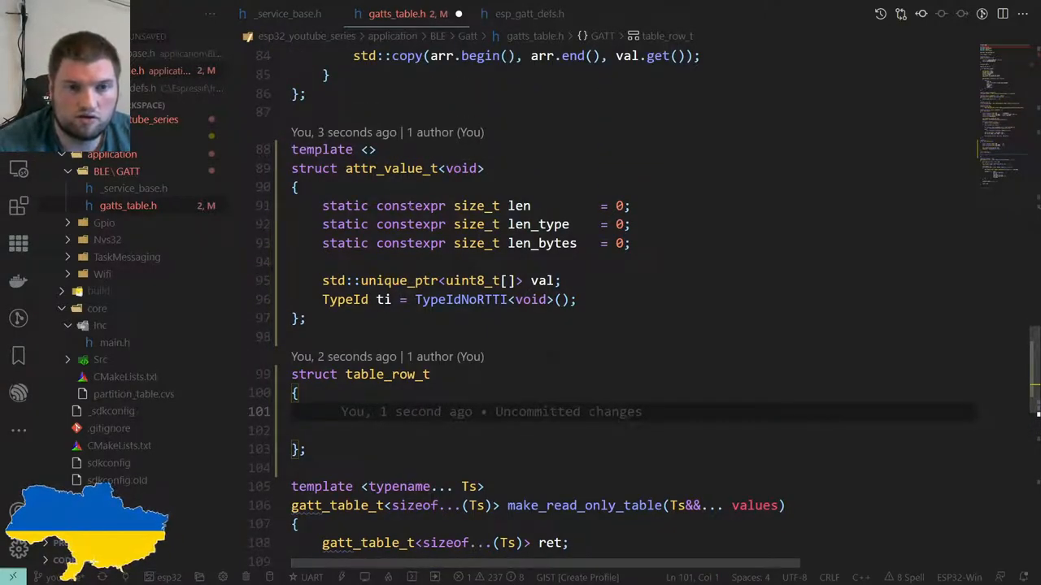
click(390, 168)
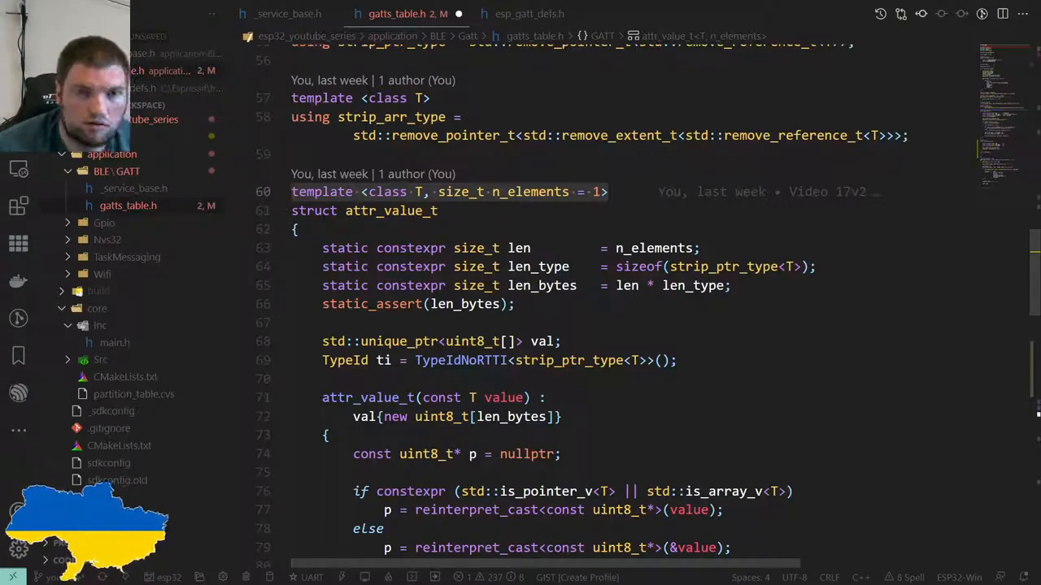
scroll(down, 3)
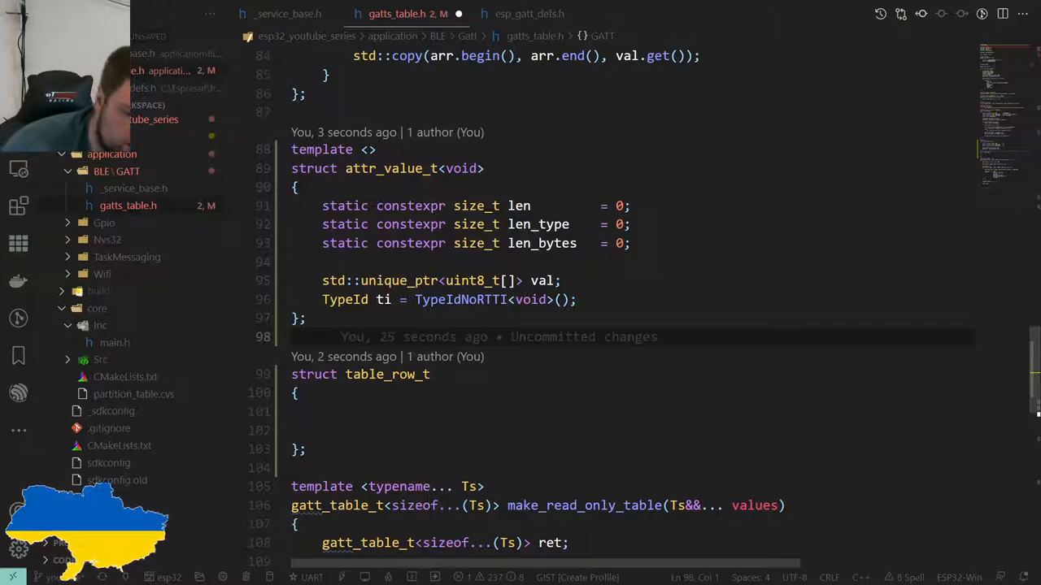
Put template<class T, size_t n_elements = 1> above table_row_t and add an attr_value_t<T> val member
text(template <class T, size_t n_elements = 1>)
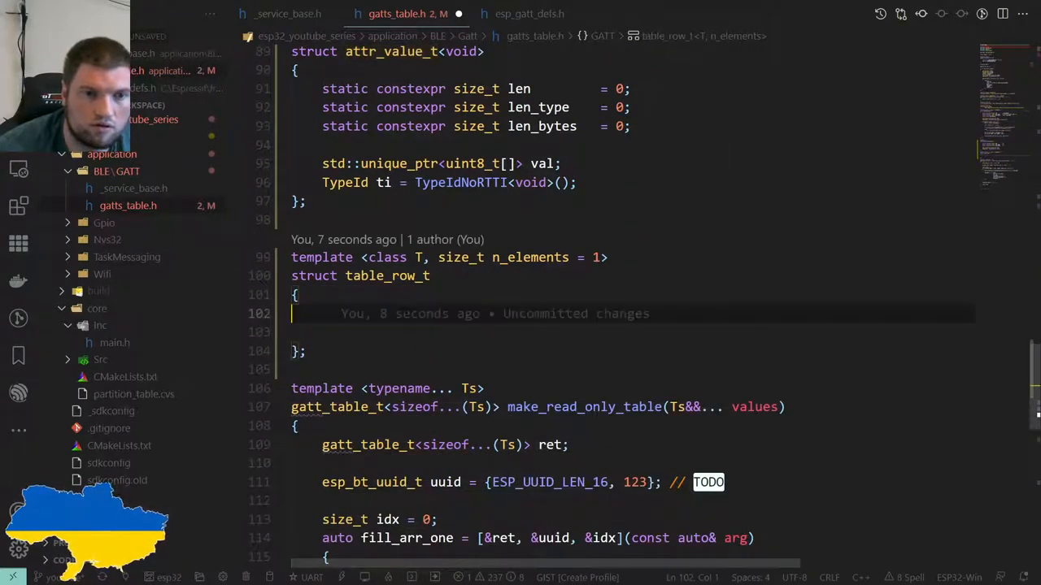
text(attr_value_t)
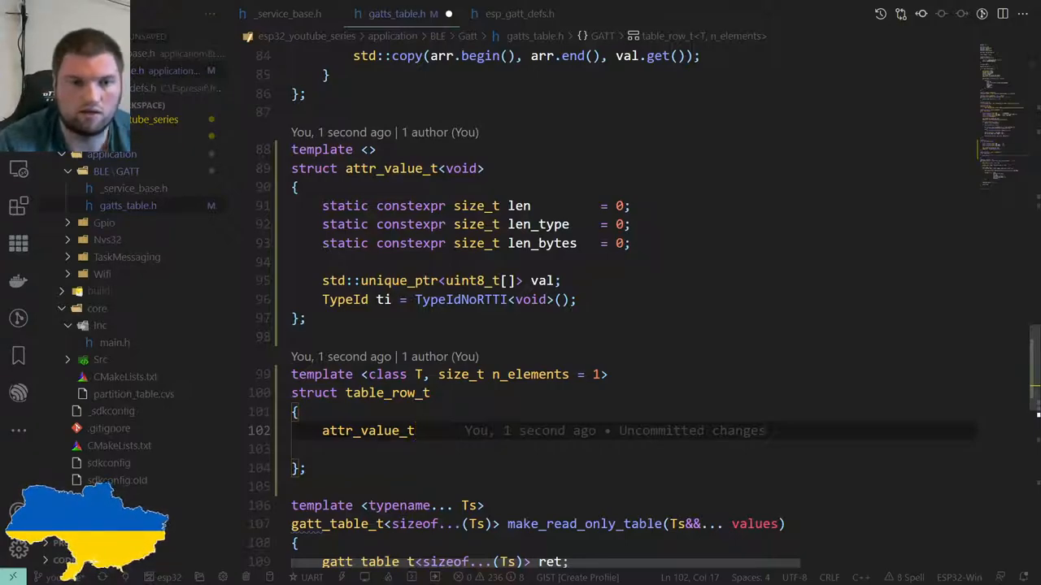
text(<T>)
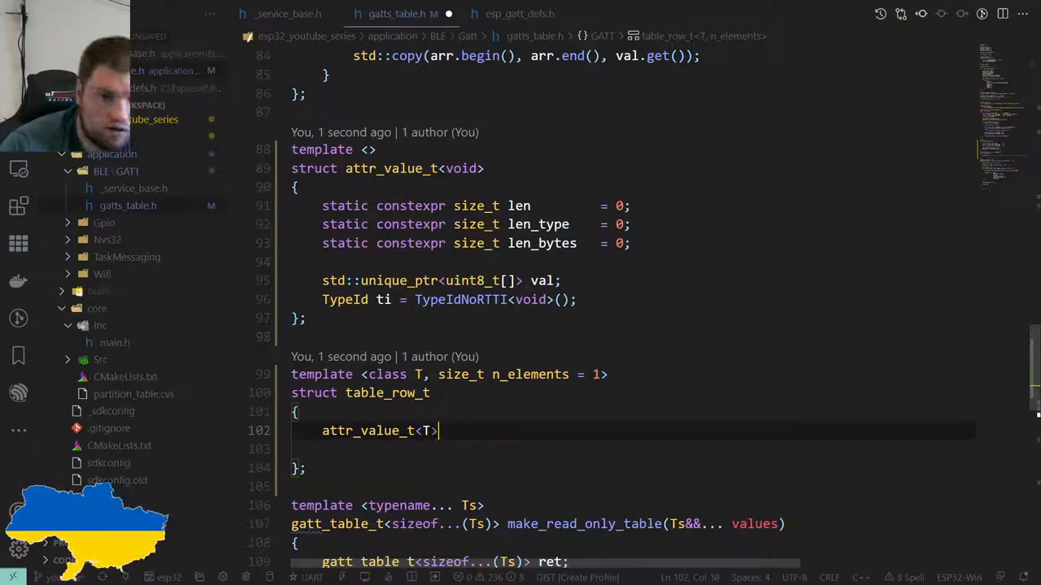
text(val;)
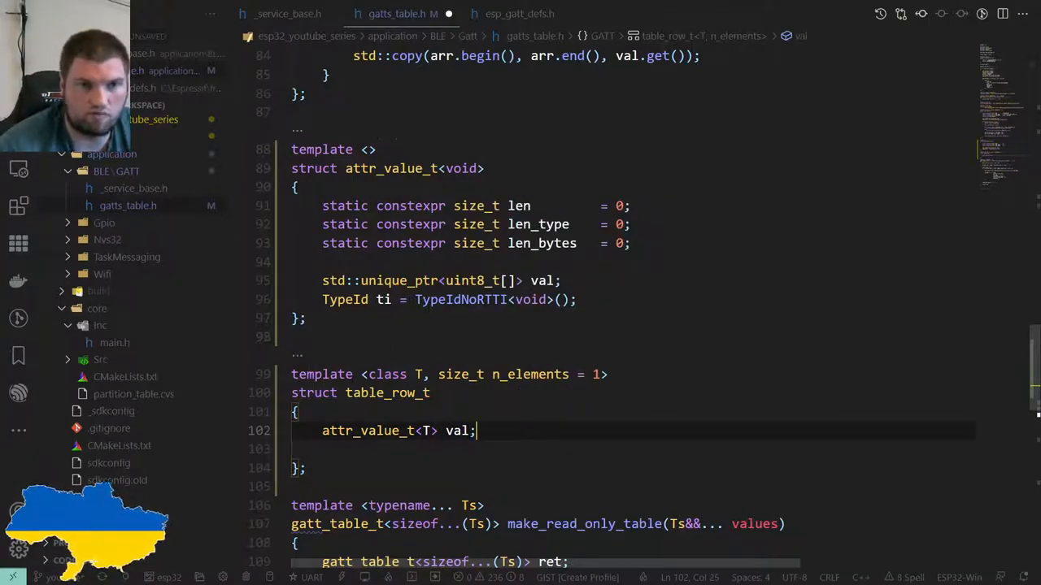
scroll(down, 3)
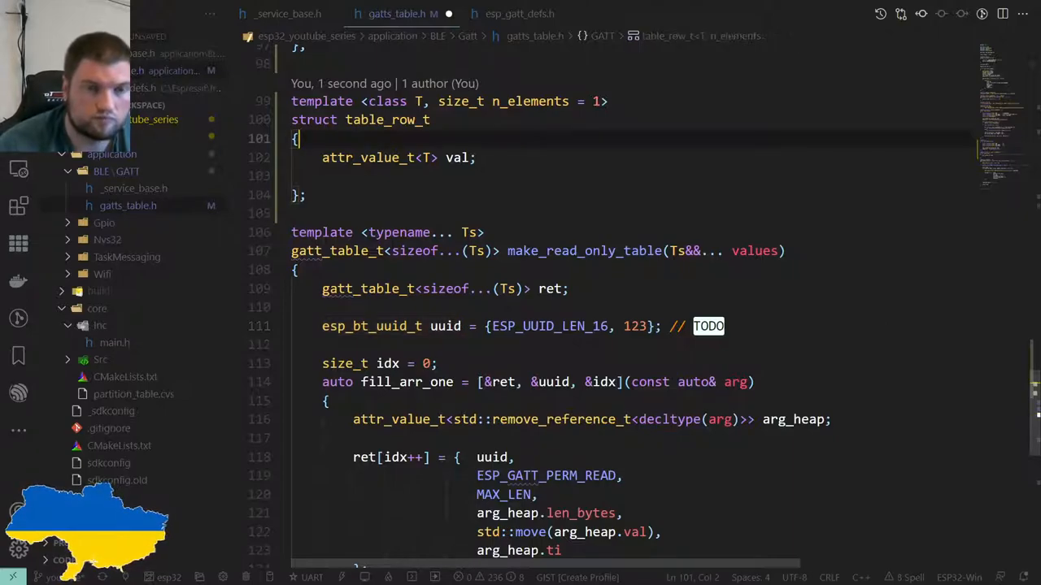
Add esp_bt_uuid_t uuid and esp_gatt_perm_t perm fields to table_row_t
text(esp_bt_uuid_t uuid)
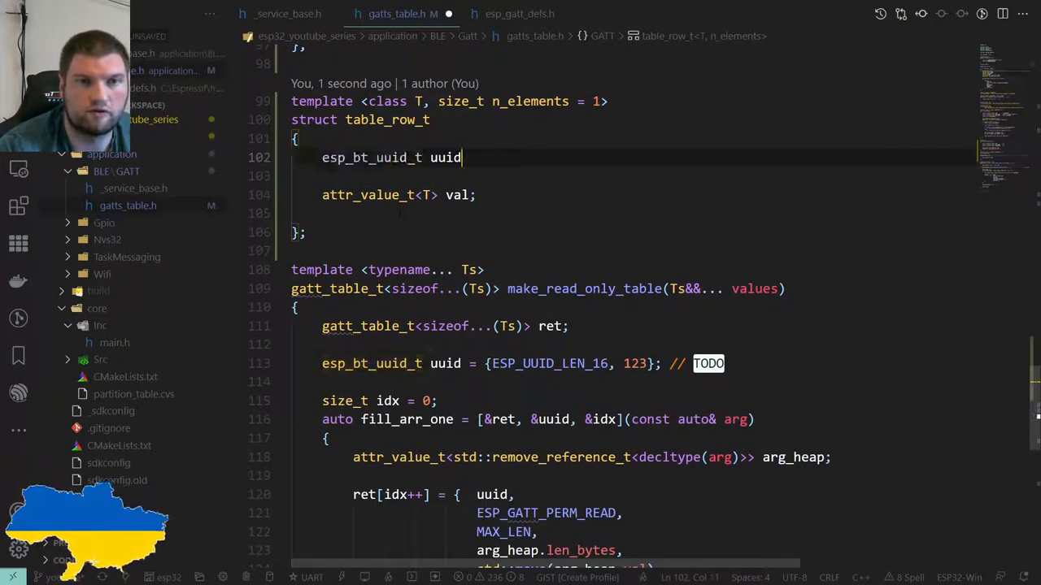
text(;)
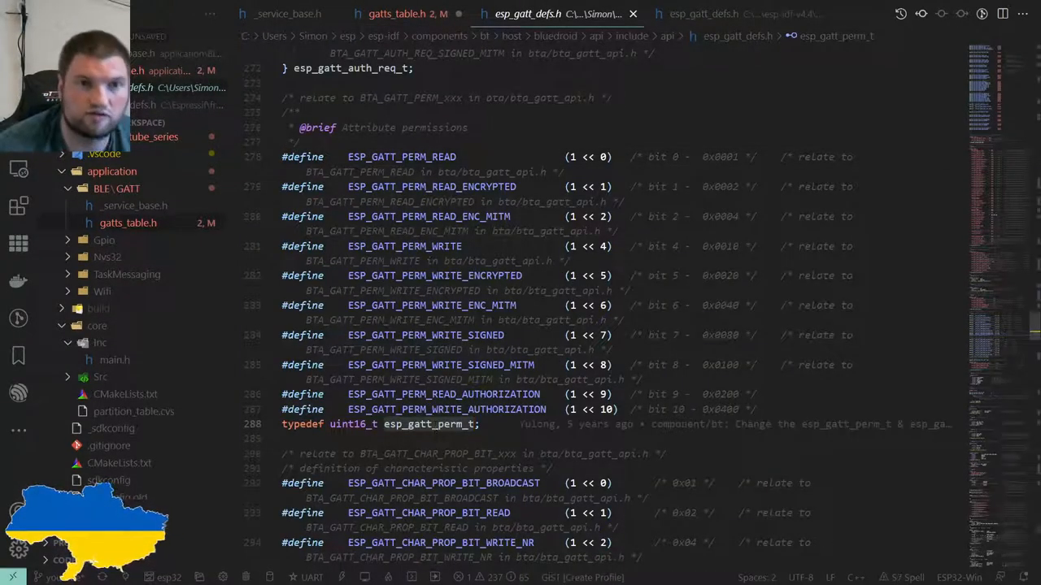
click(397, 14)
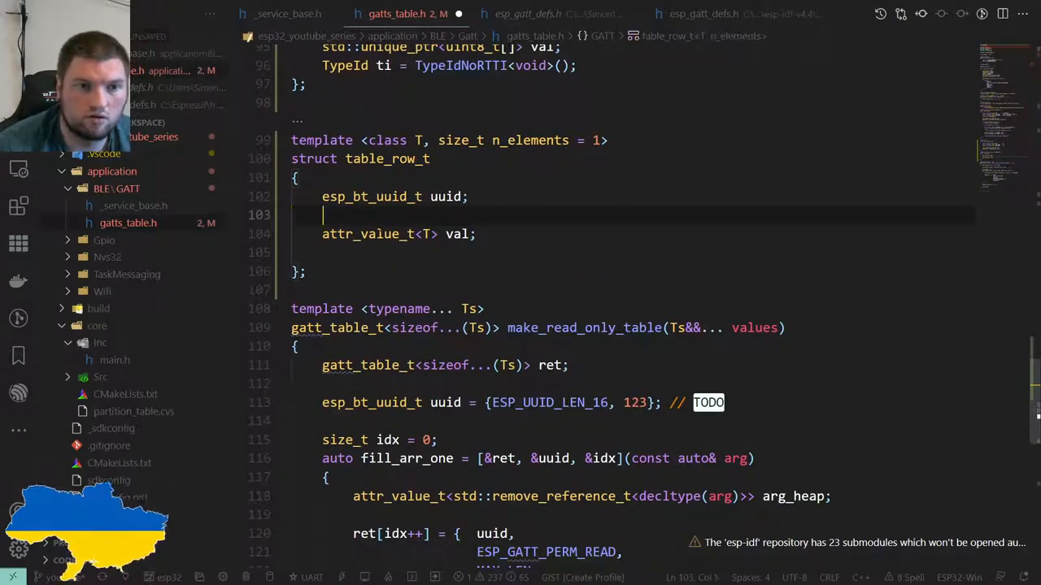
text(esp_gatt_perm_t)
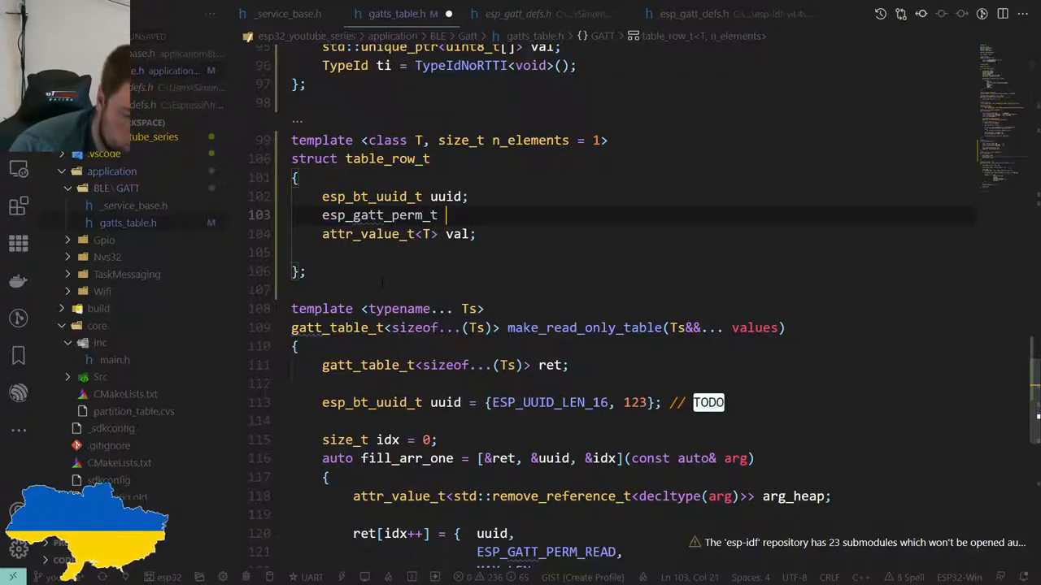
text(perm;)
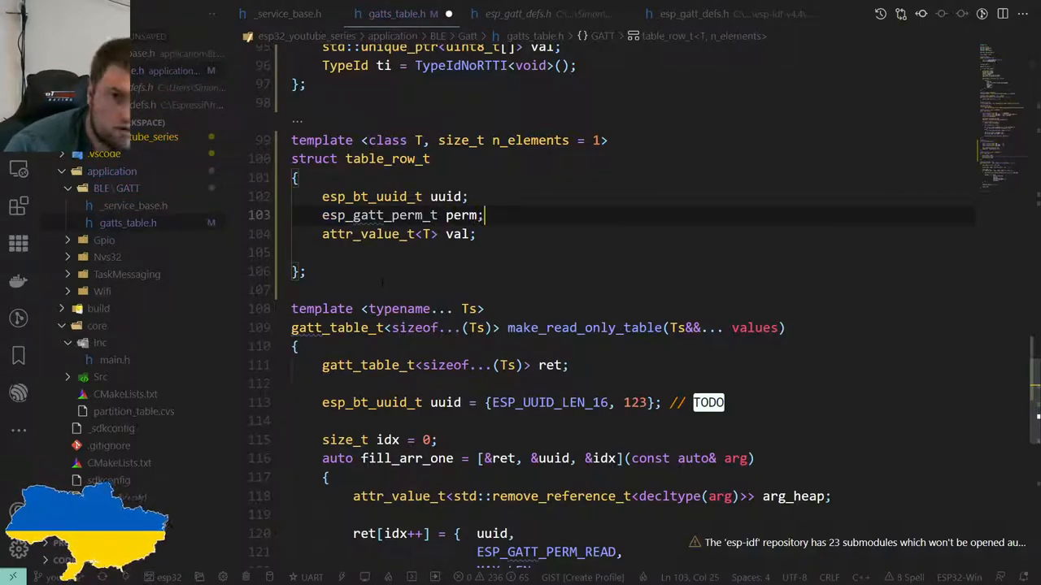
Add a uint16_t max_len field to table_row_t
text(ission)
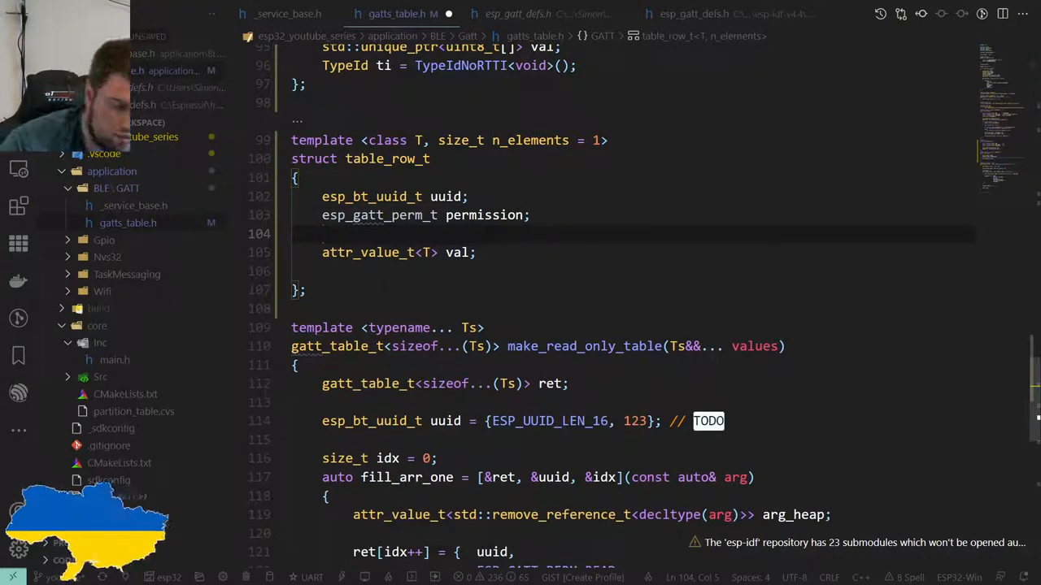
text(uint)
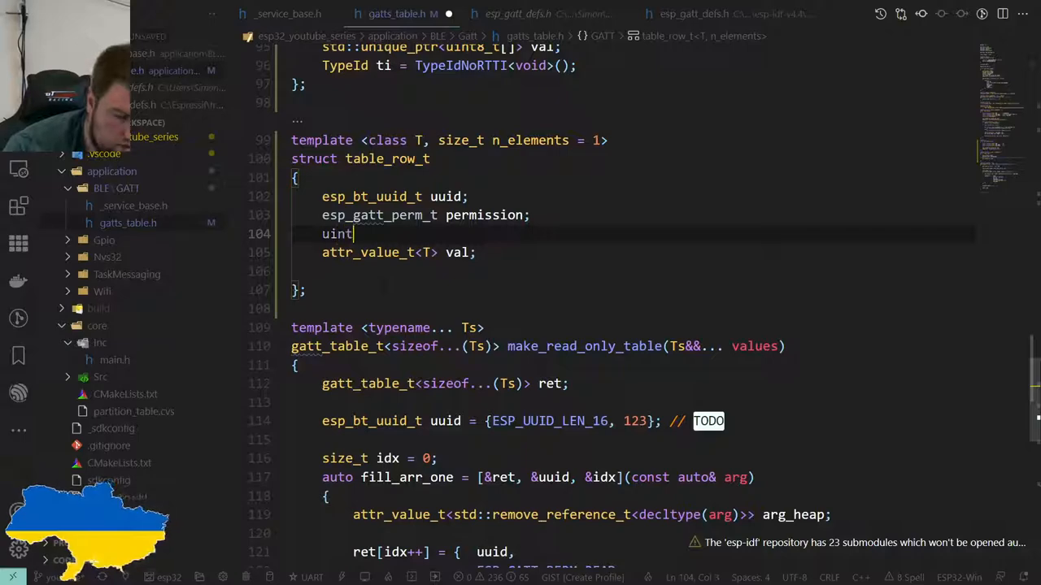
text(16_t)
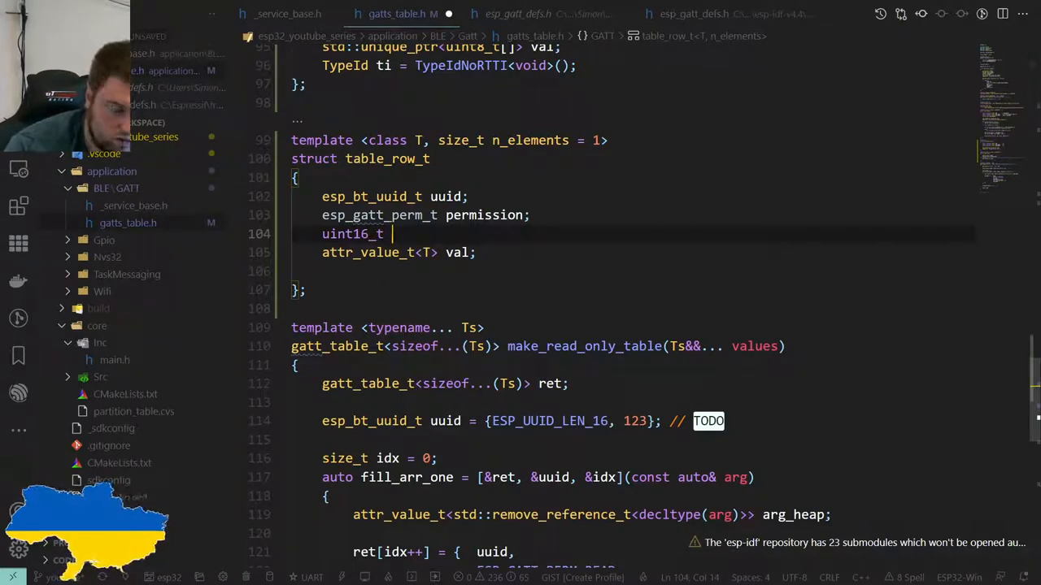
text(val_max)
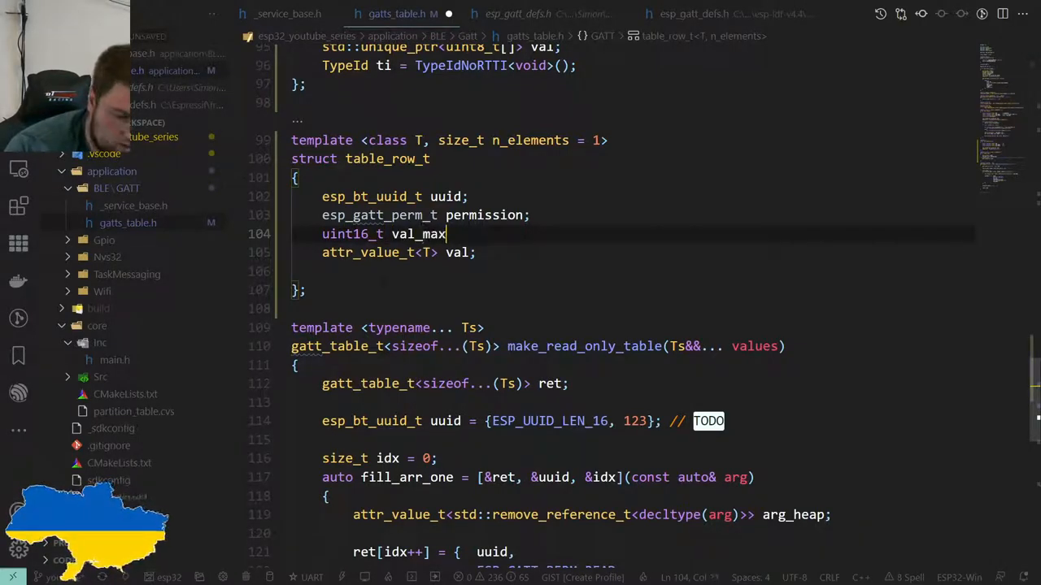
key(BackSpace)
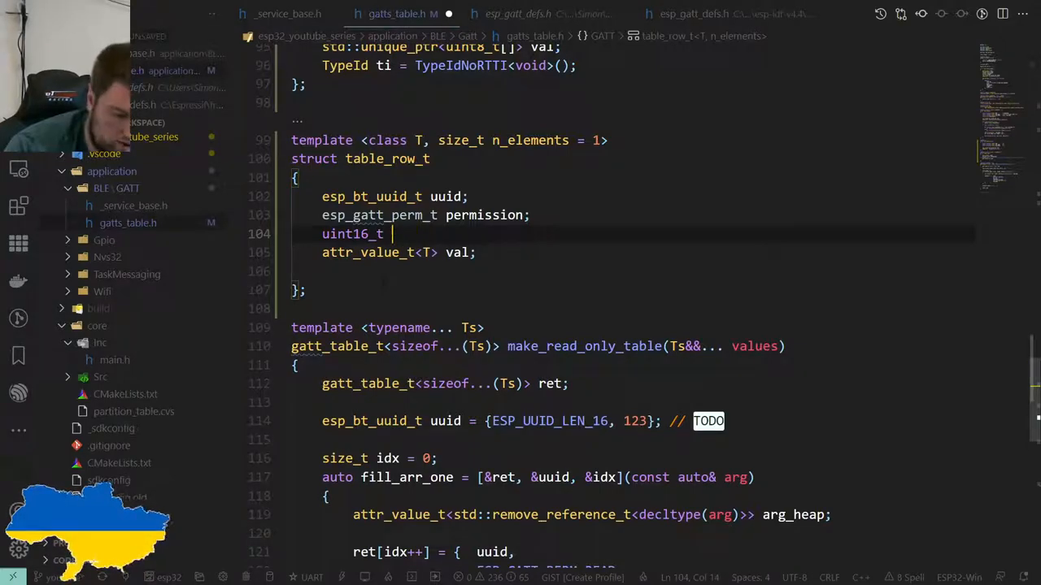
text(max_len;)
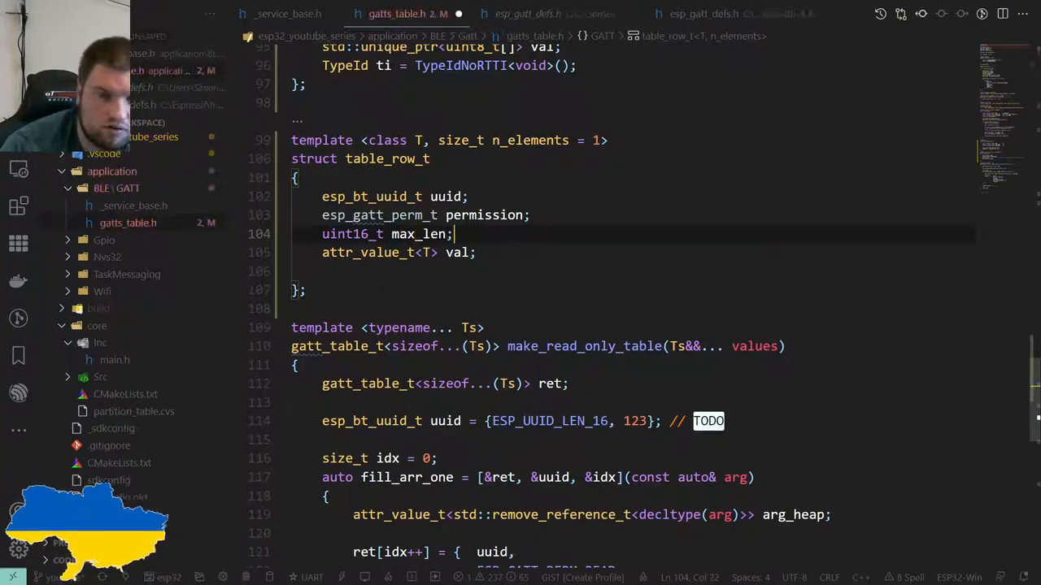
text(val)
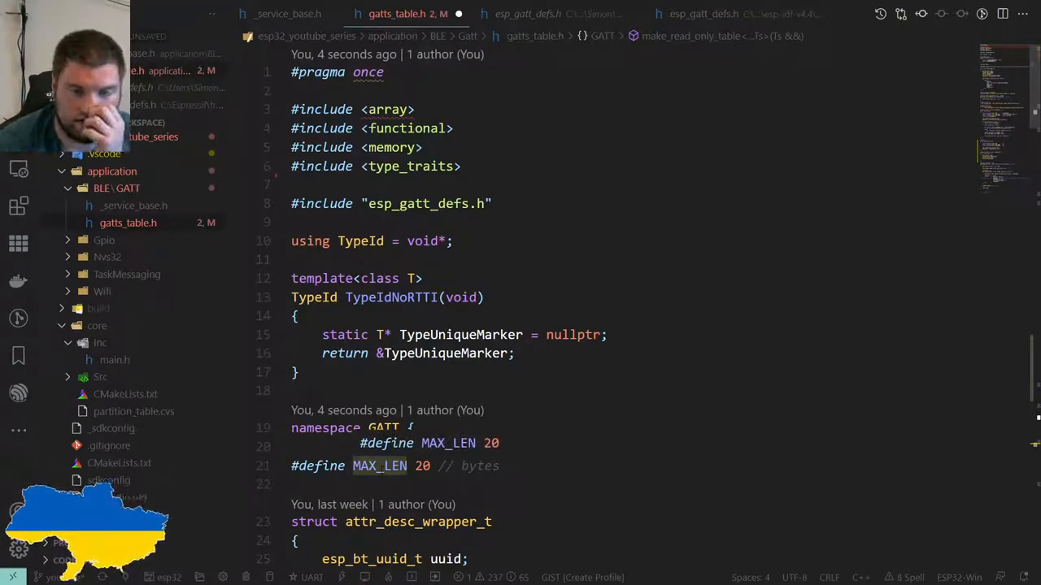
Search esp_gatt_defs.h for the value 20, then return to gatts_table.h
scroll(down, 3)
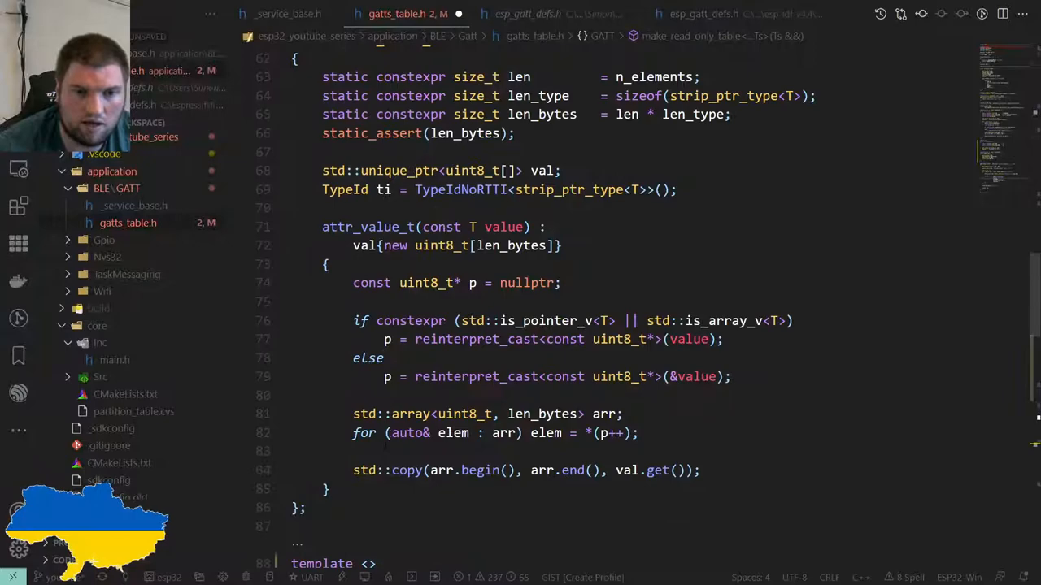
scroll(down, 3)
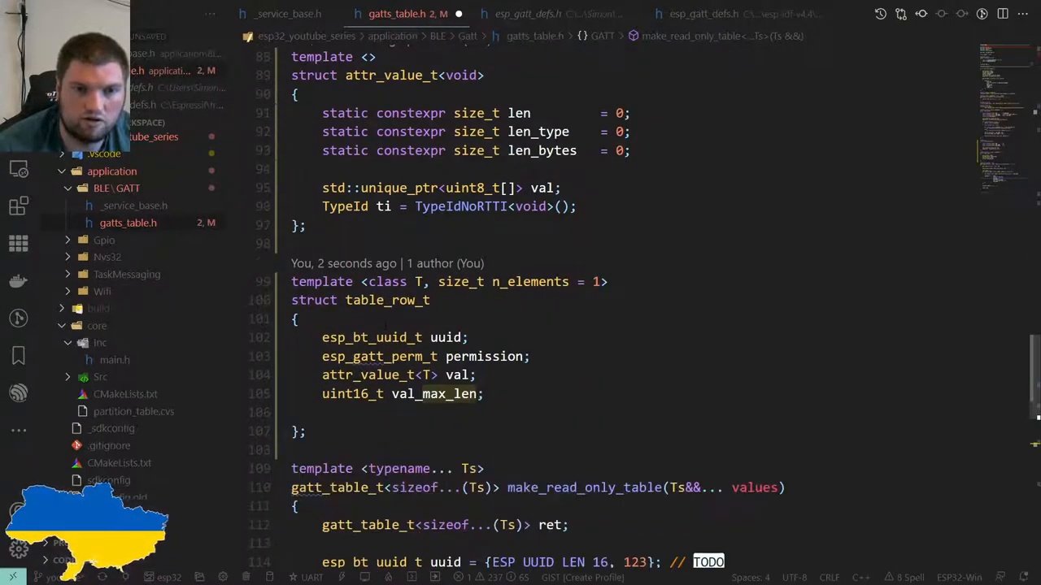
click(527, 14)
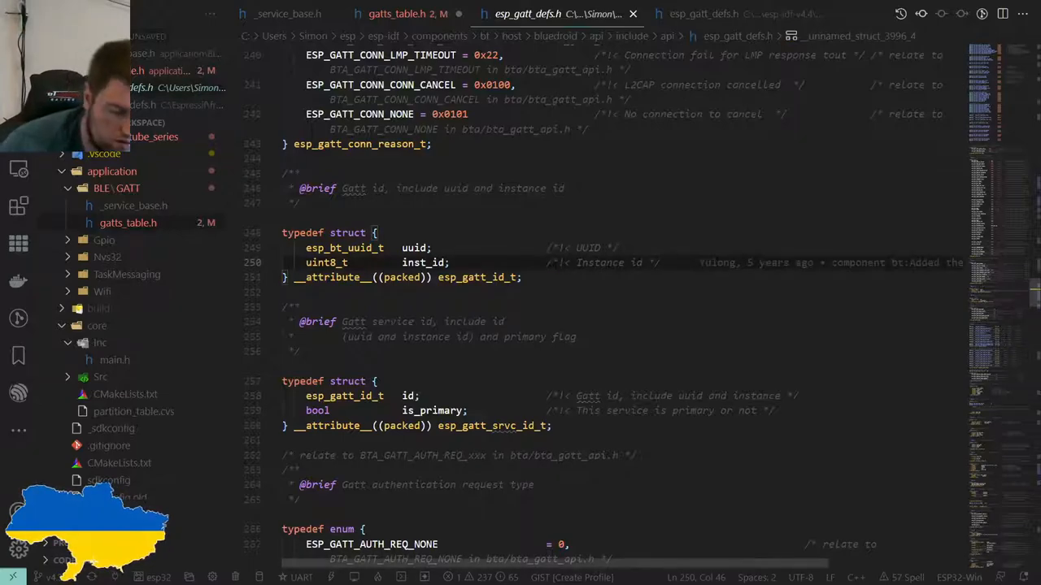
text(20)
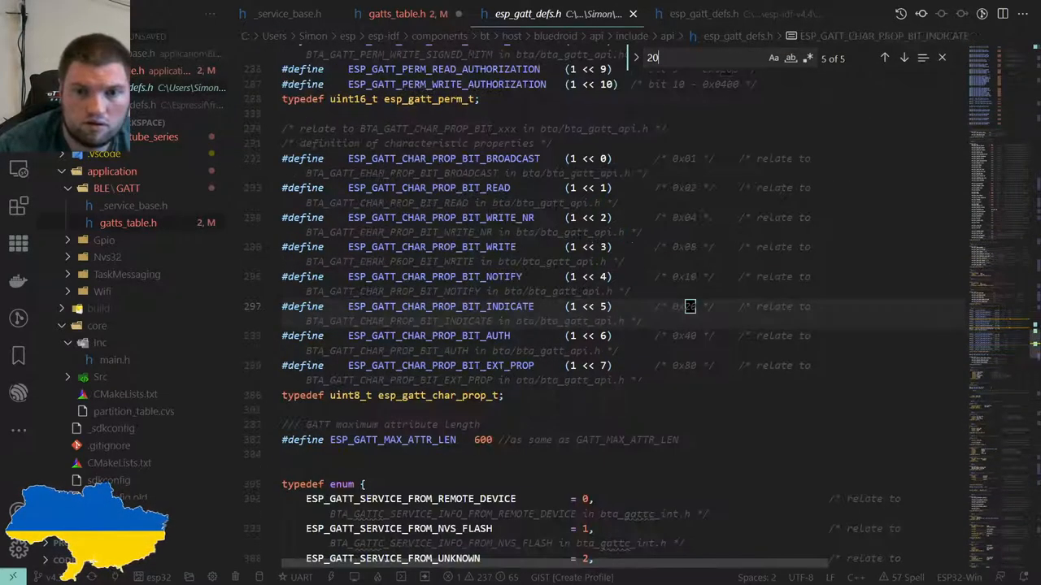
click(884, 57)
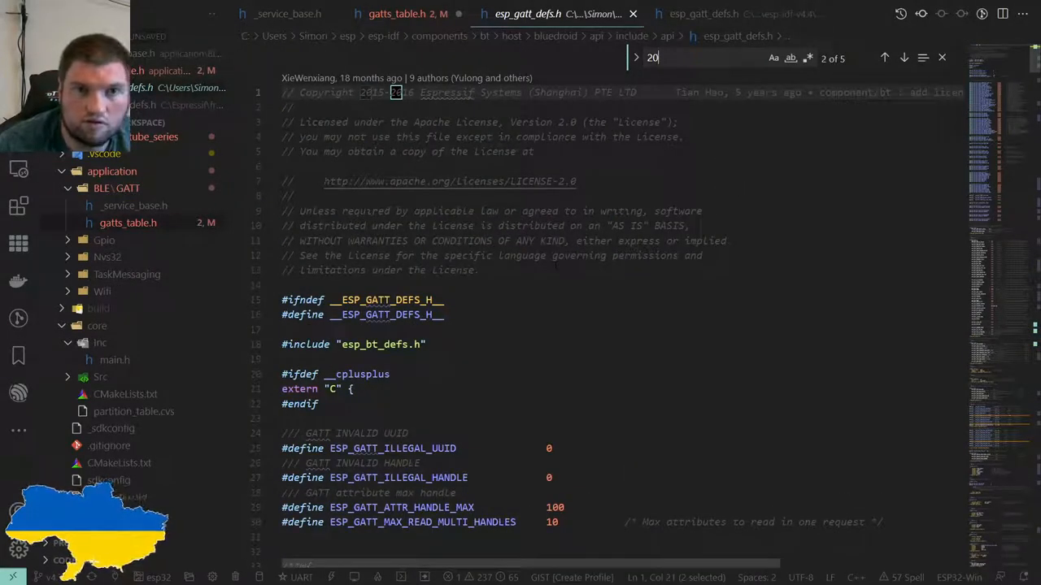
click(397, 14)
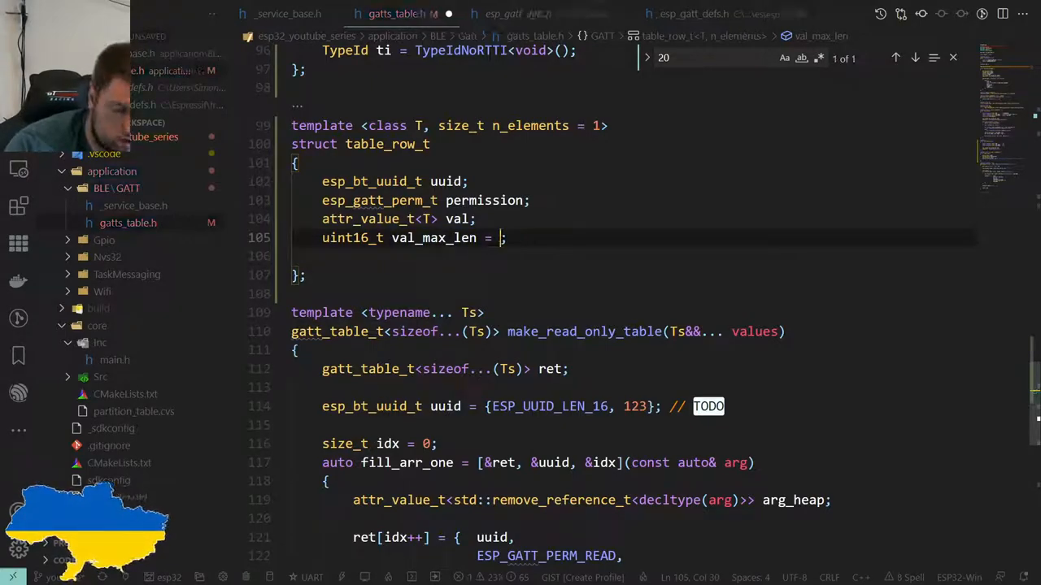
Type MAX_LEN as the default value of val_max_len
text(MAX_LEN)
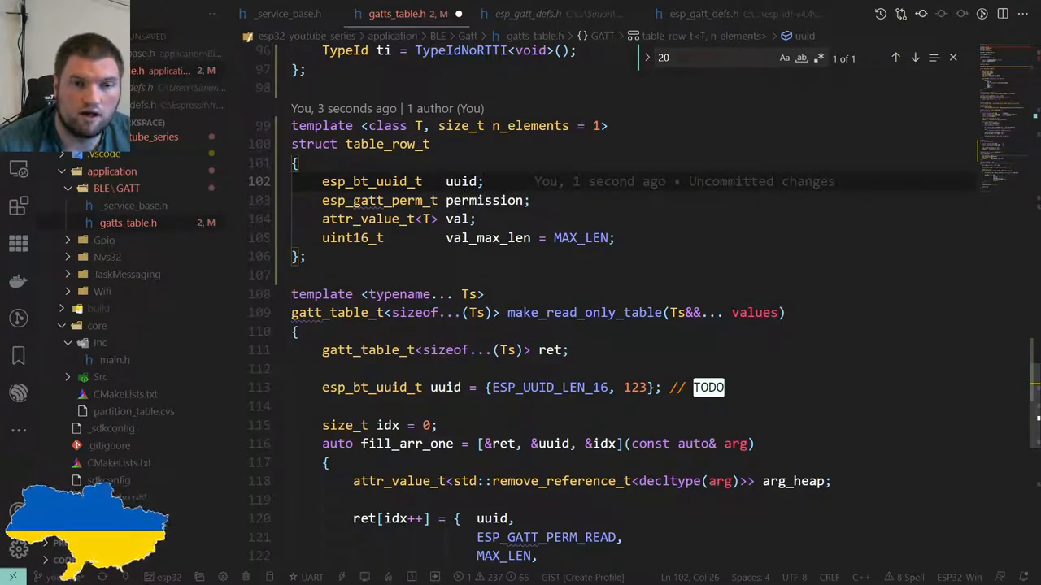
mouse_move(580, 238)
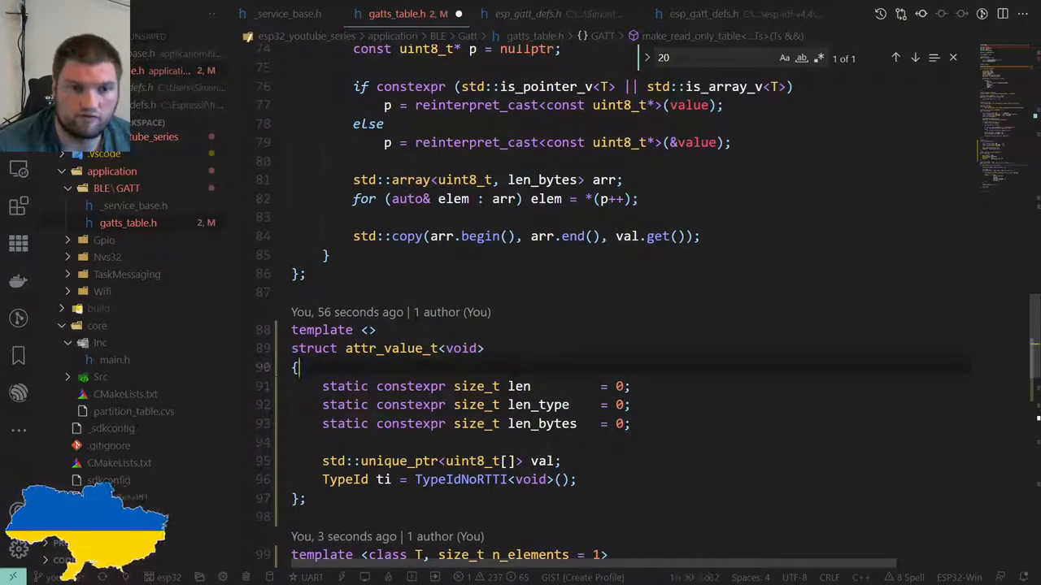
Fill the ret[idx++] row initializer with arg.uuid, arg.permission and arg.max_len
scroll(down, 3)
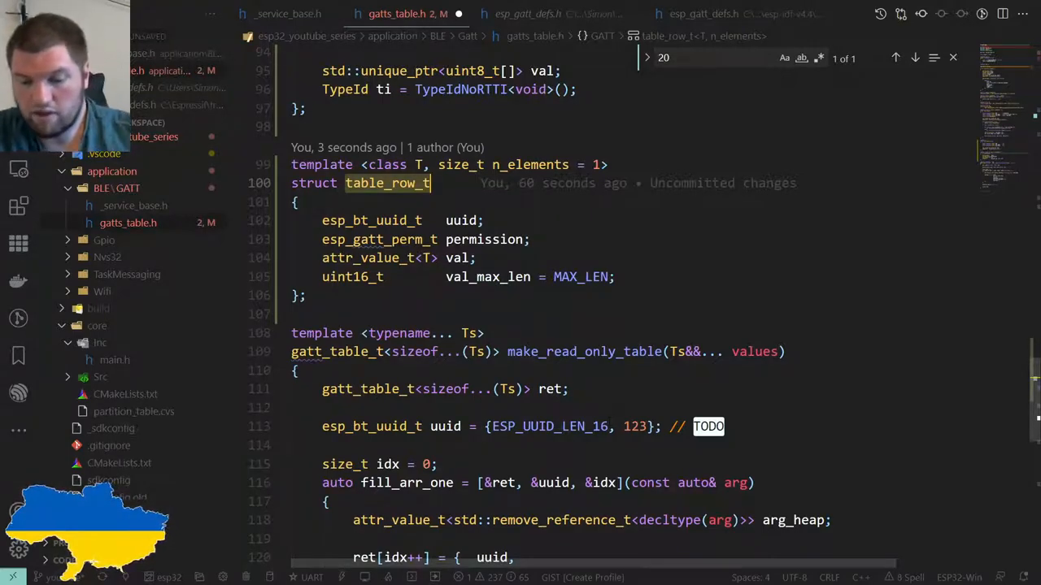
scroll(down, 3)
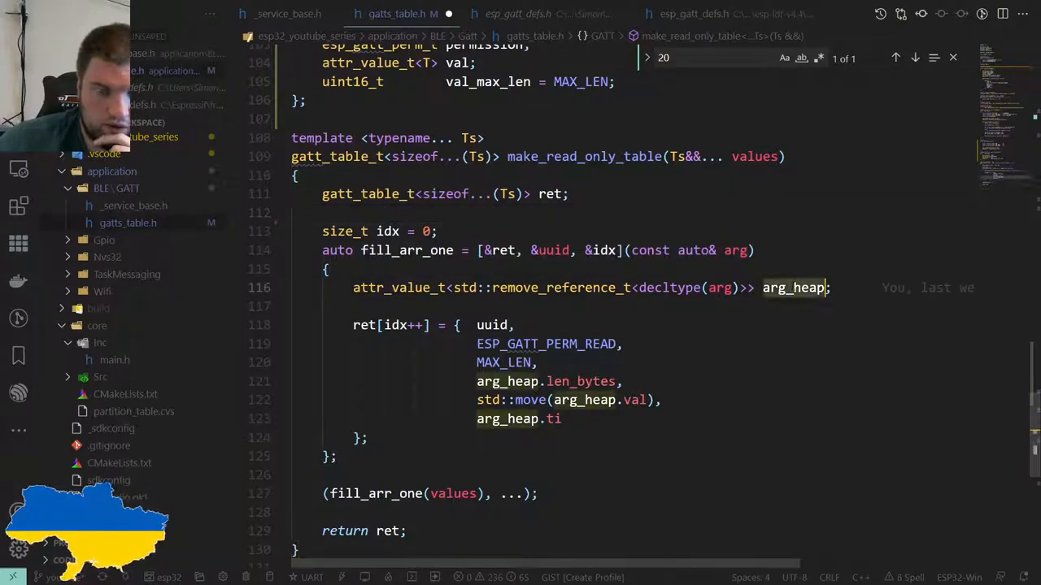
mouse_move(793, 287)
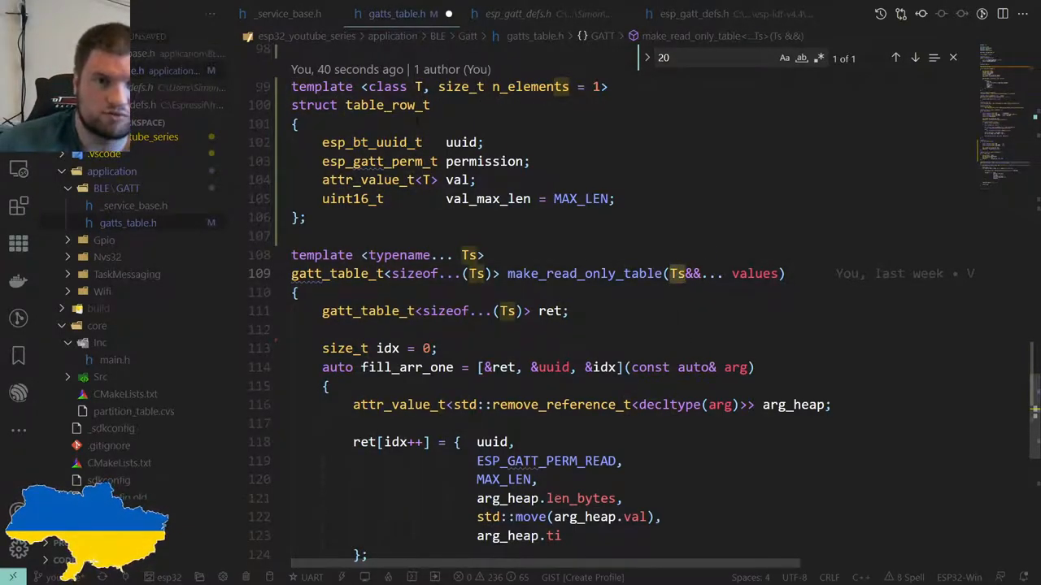
click(298, 122)
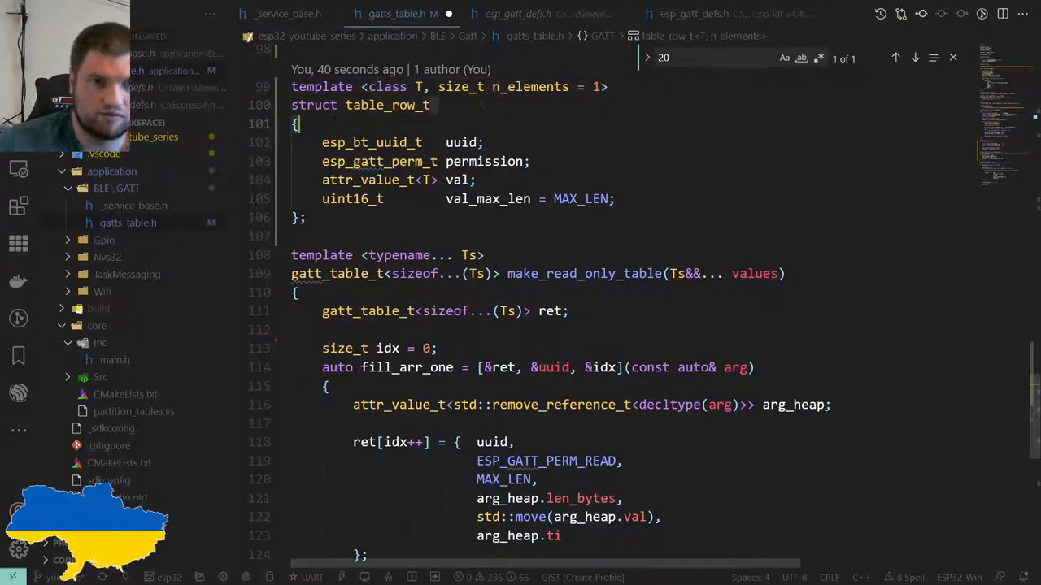
scroll(down, 3)
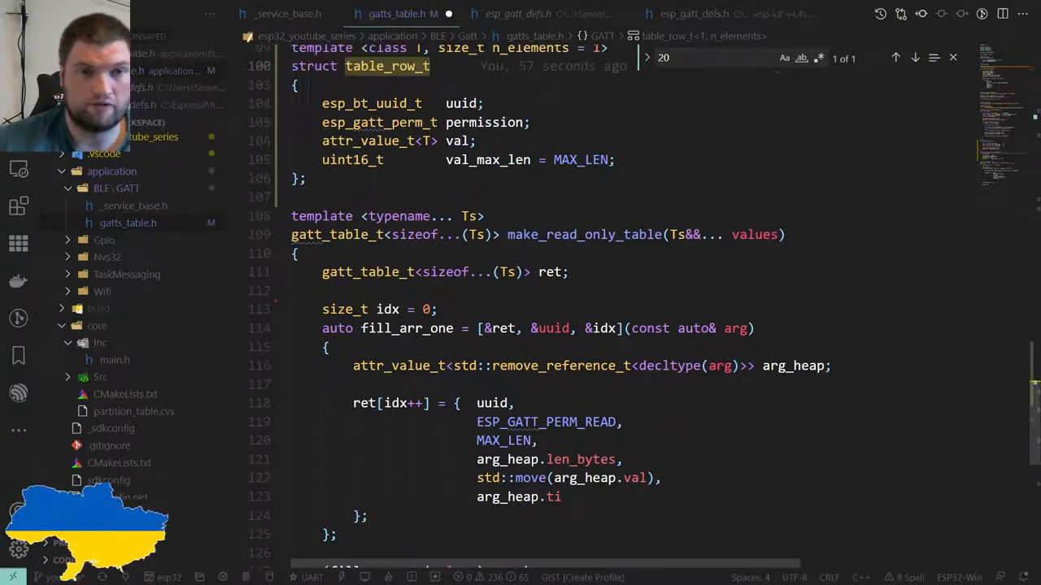
scroll(down, 3)
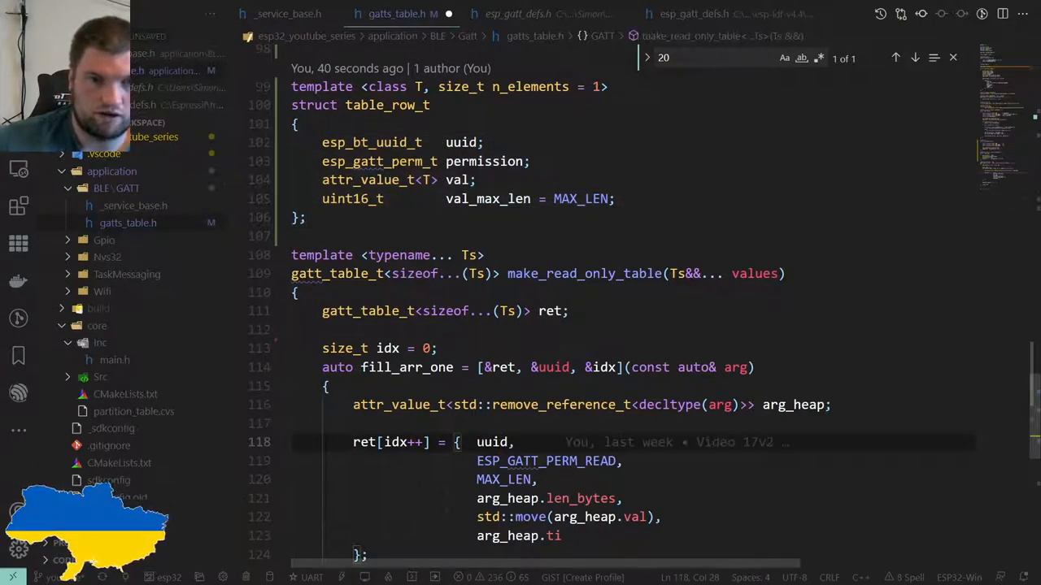
text(arg.,)
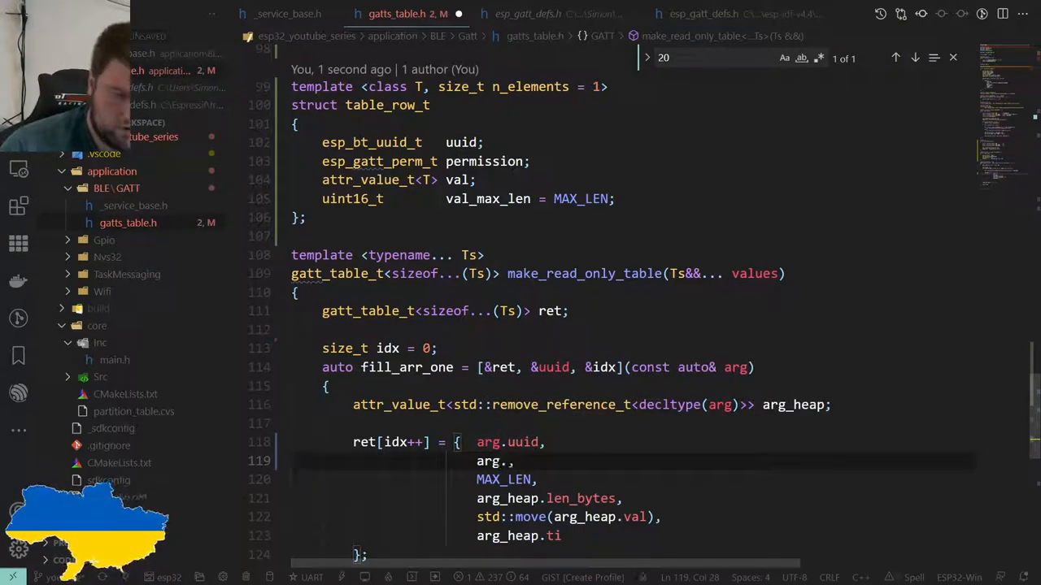
text(per)
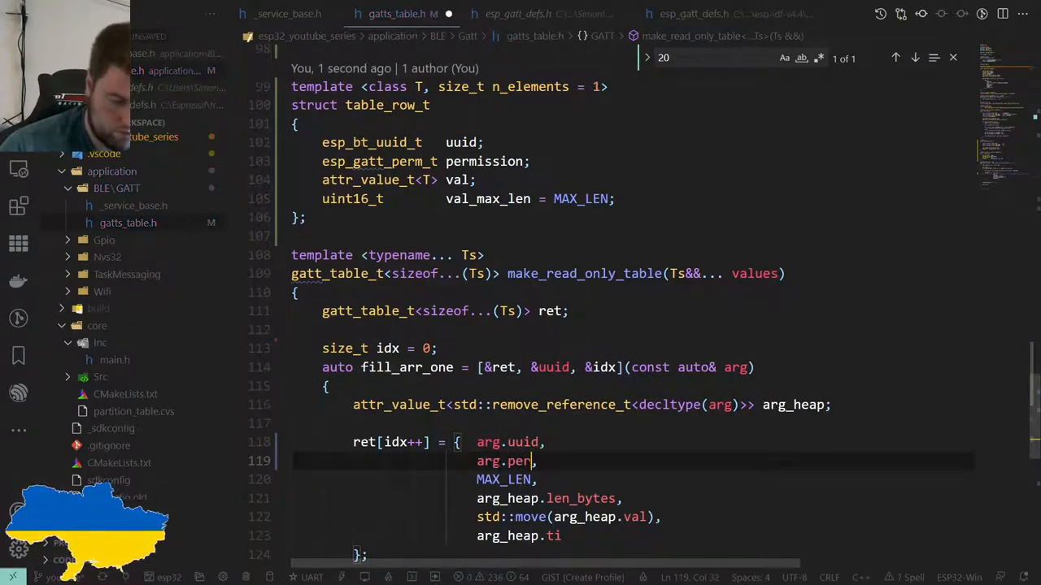
text(mission)
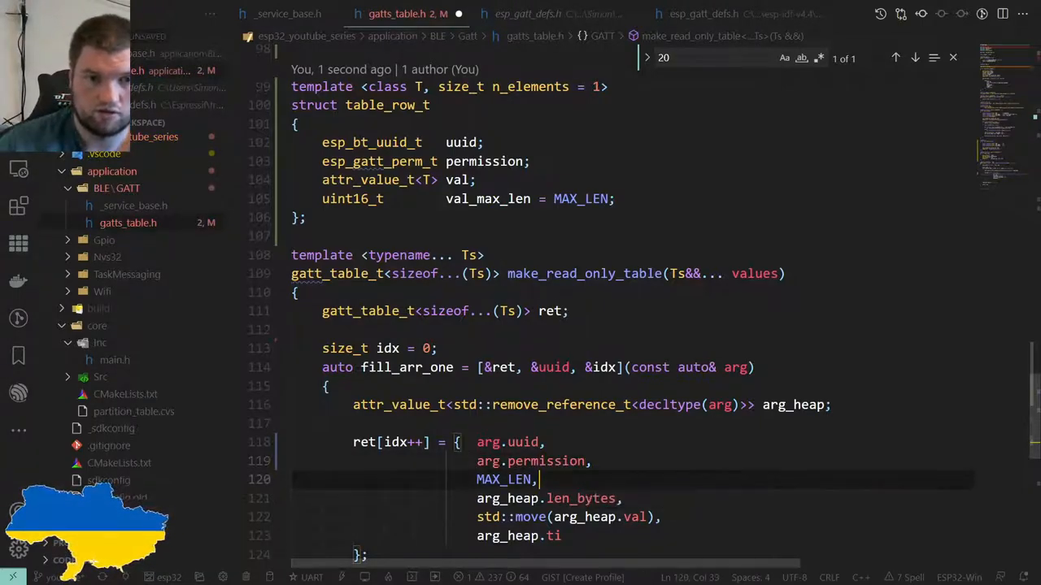
text(arg.ma,)
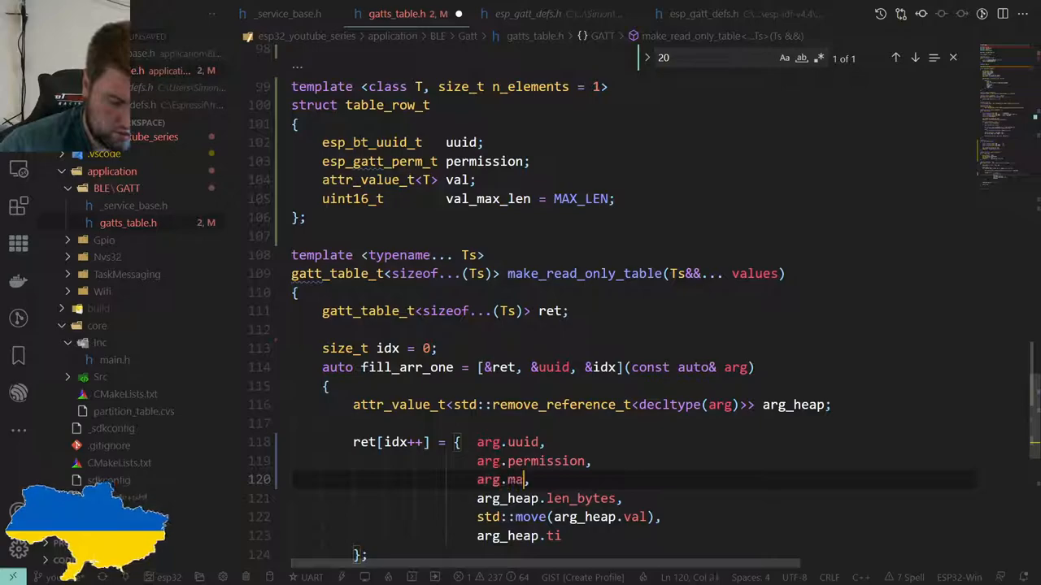
text(x_len,)
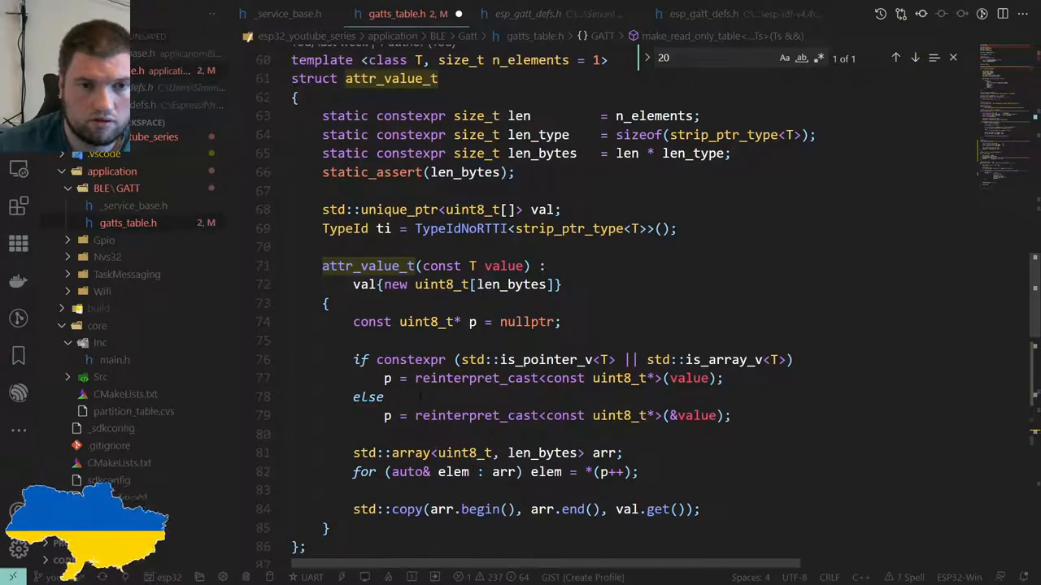
Scroll through gatts_table.h to review table_row_t and the row initializer
scroll(down, 3)
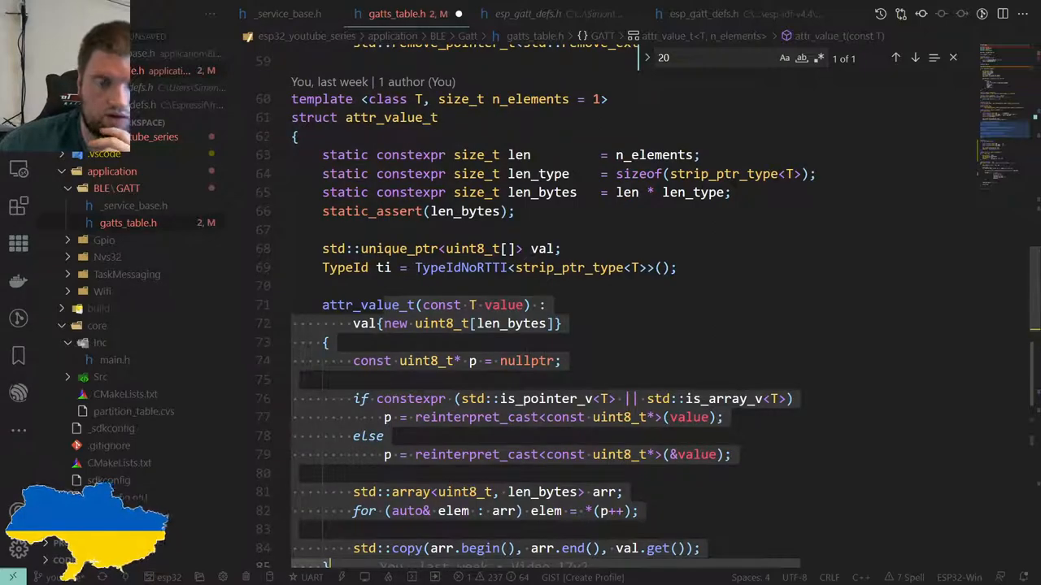
scroll(down, 3)
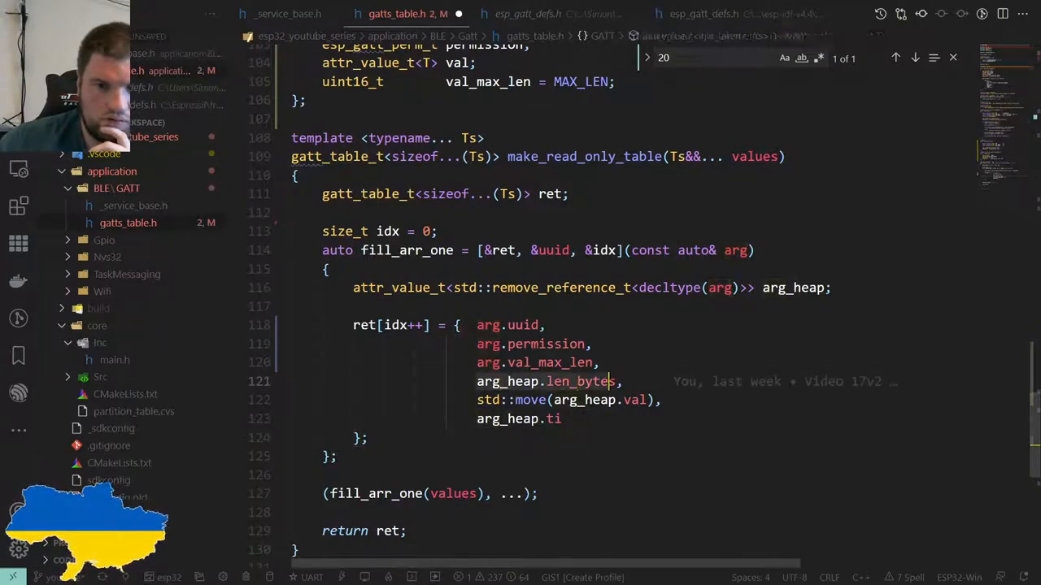
mouse_move(581, 381)
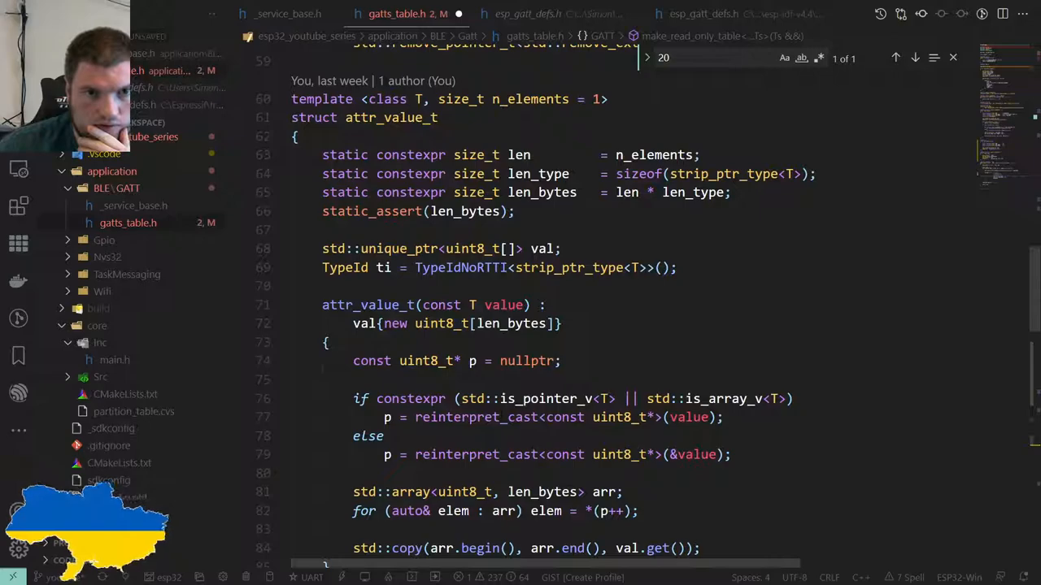
scroll(down, 3)
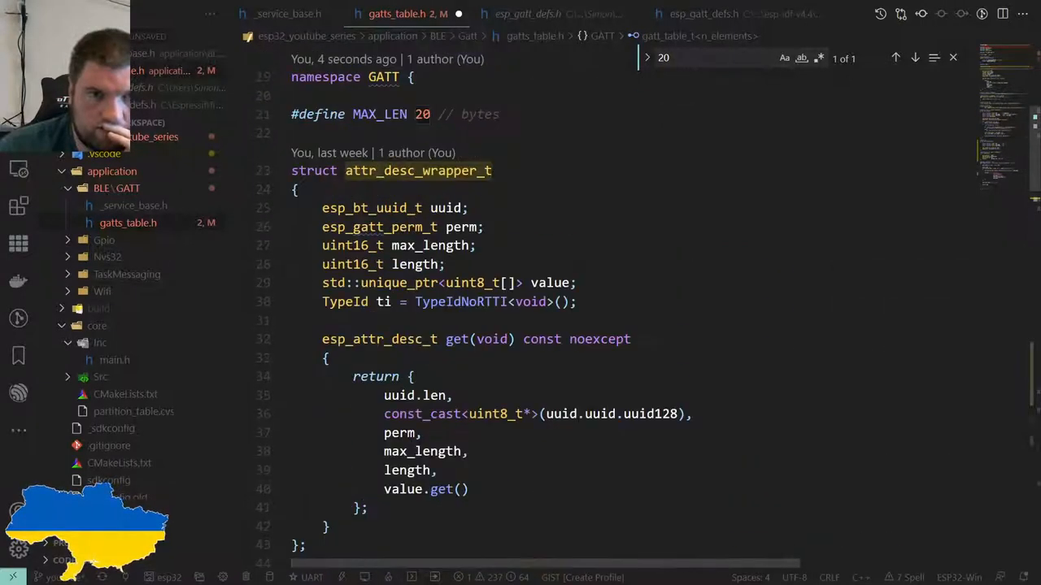
scroll(down, 3)
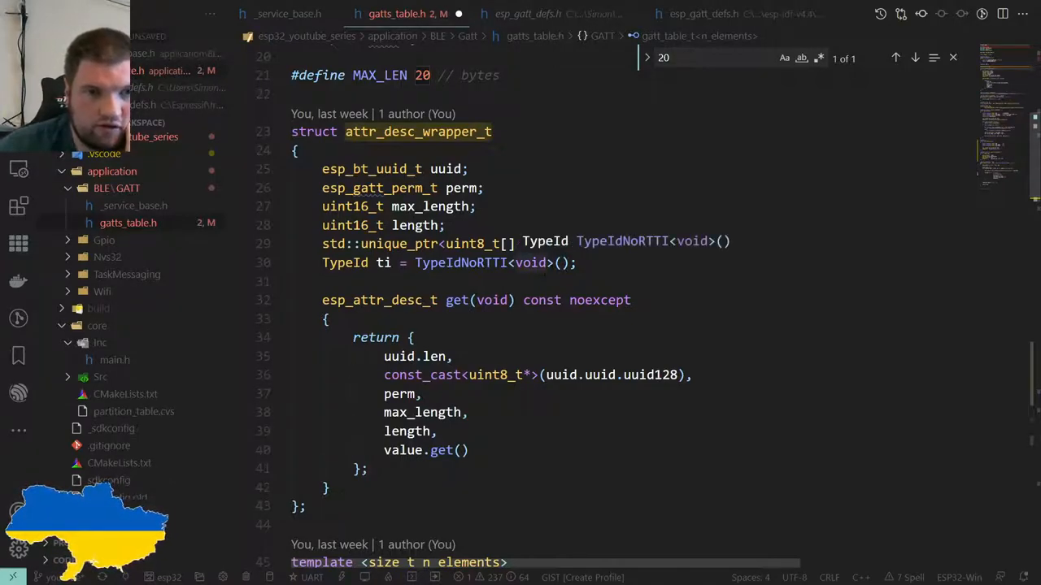
scroll(down, 3)
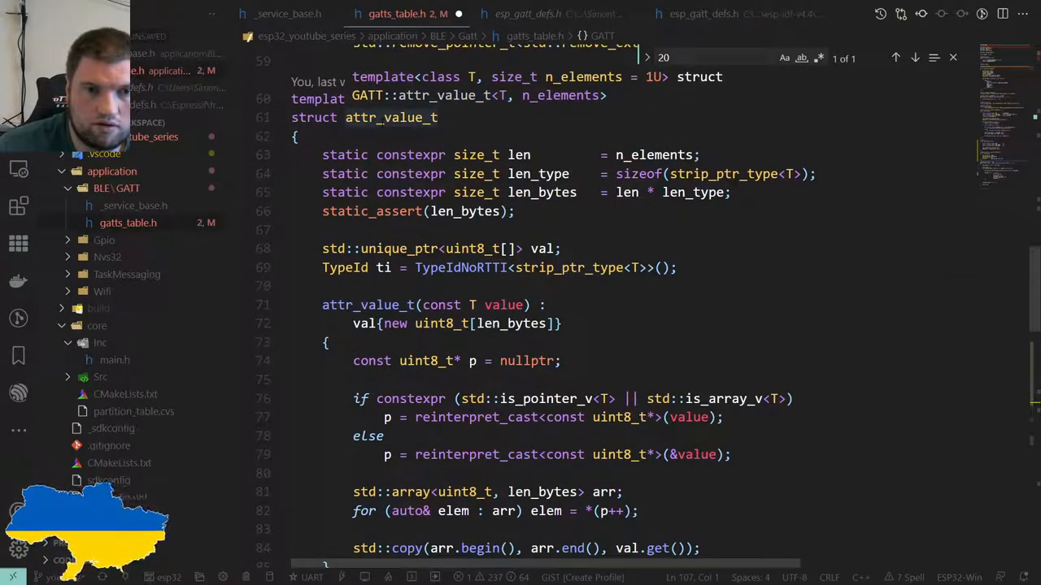
scroll(down, 3)
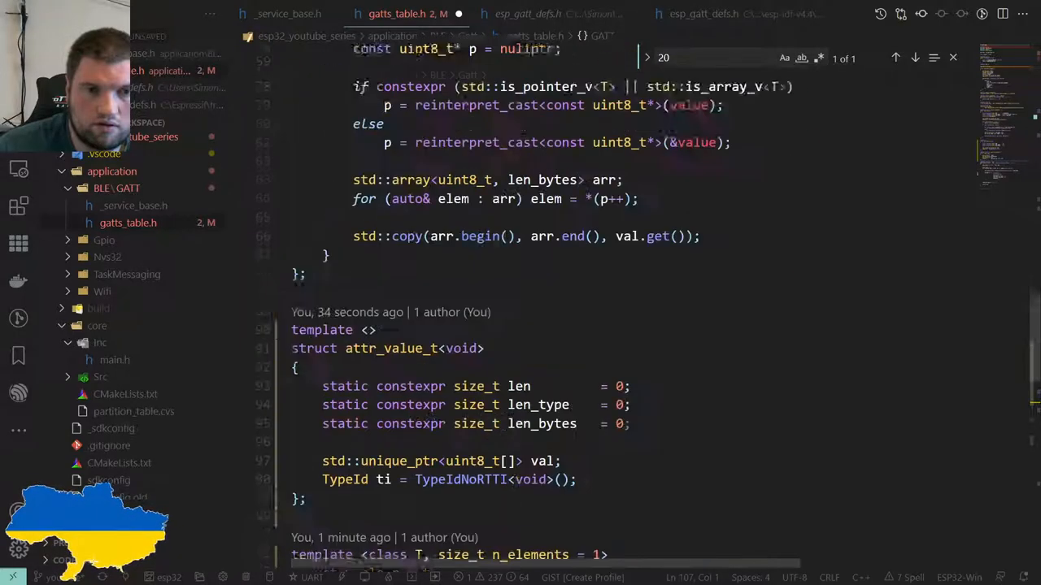
scroll(down, 3)
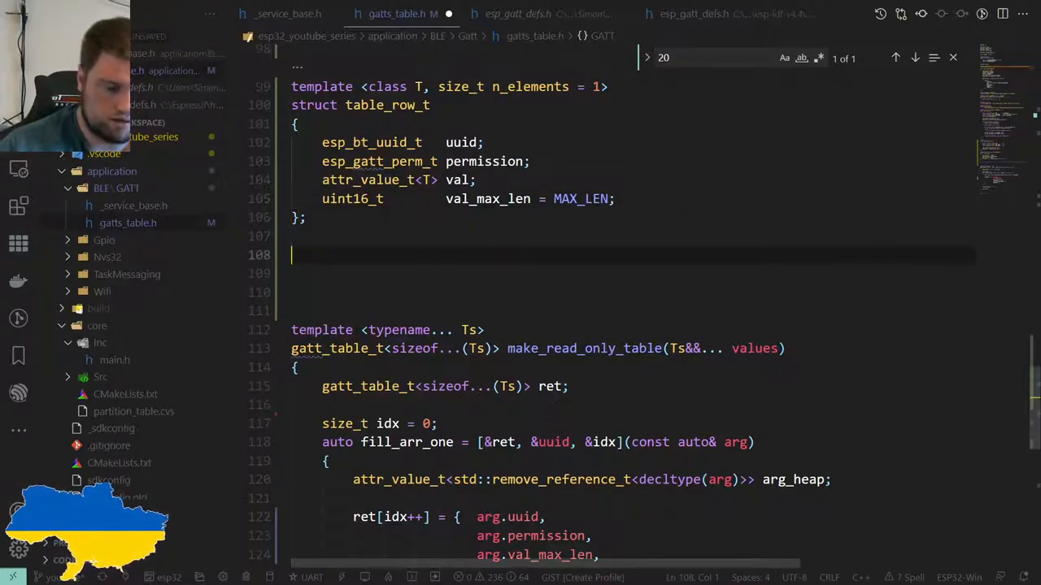
Define void foo() declaring table_row_t row1 = {}
text(void)
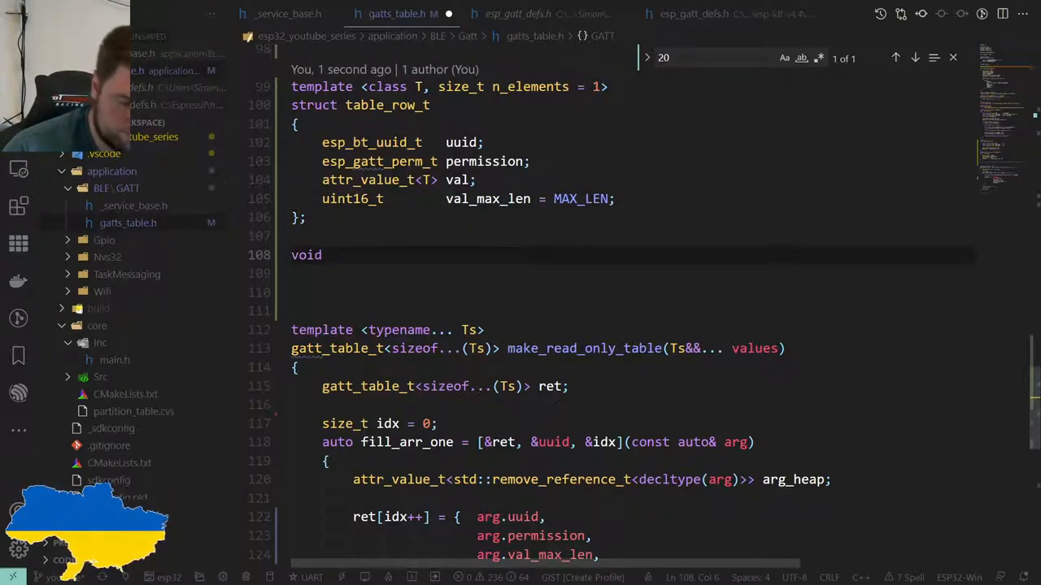
text(foo)
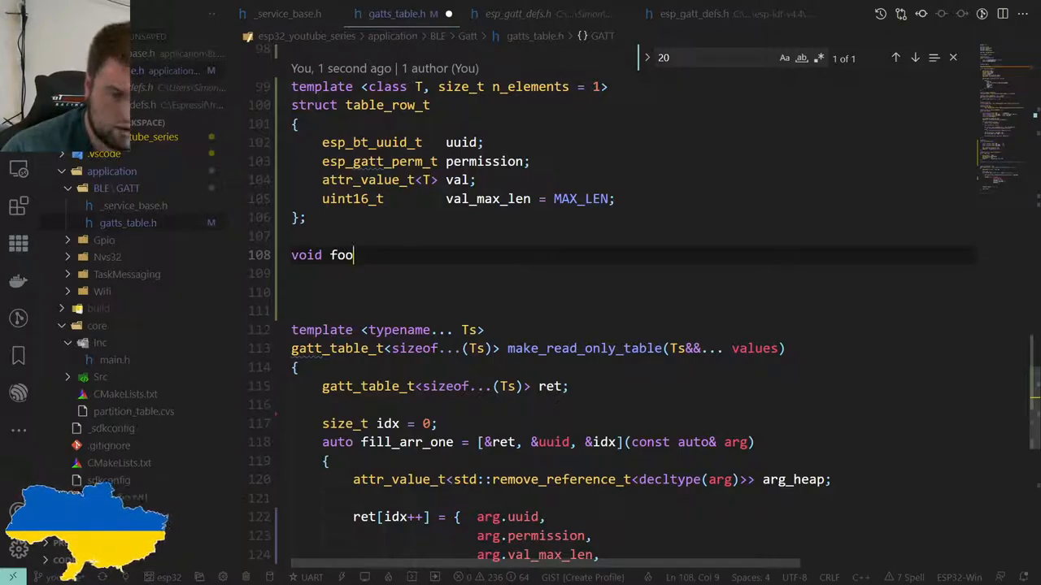
text(())
click(626, 274)
text({)
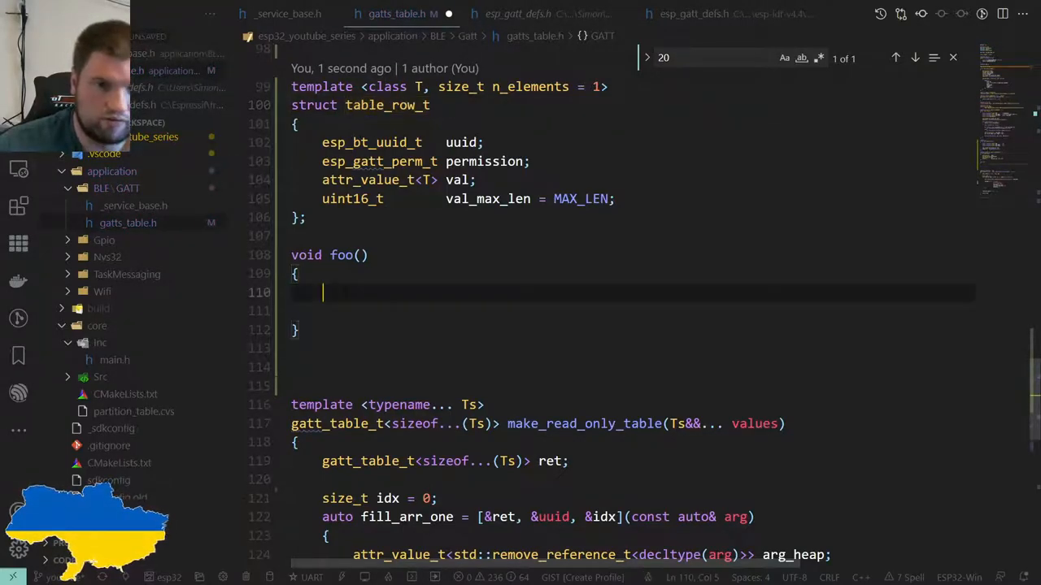
text(table_row_t)
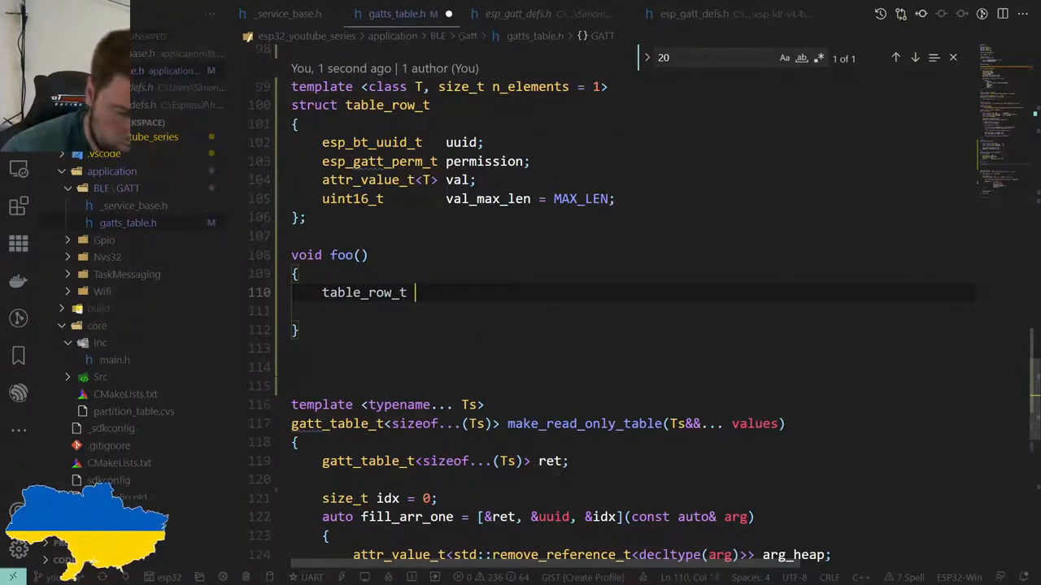
text(row1 =)
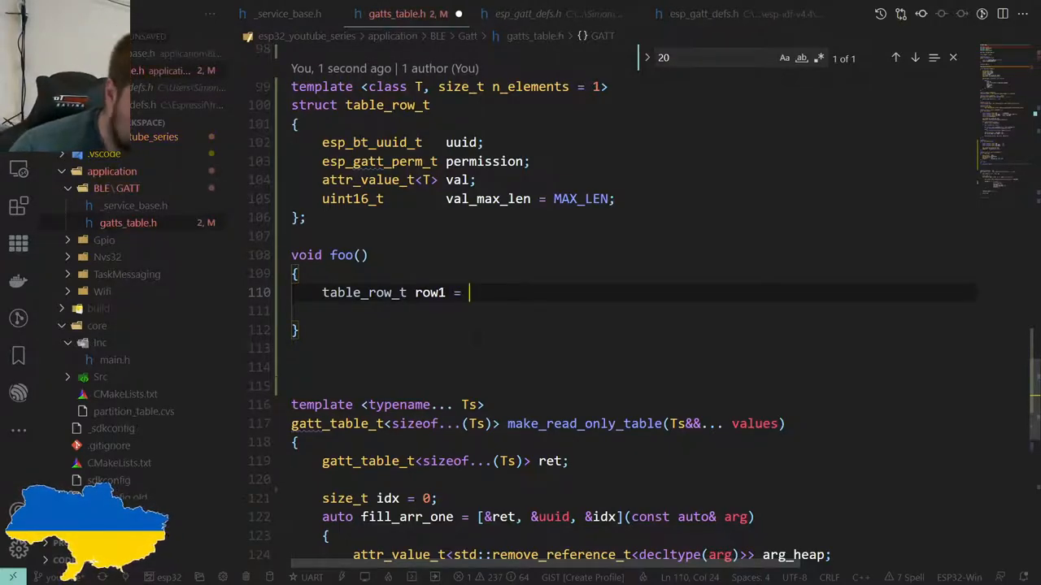
text({})
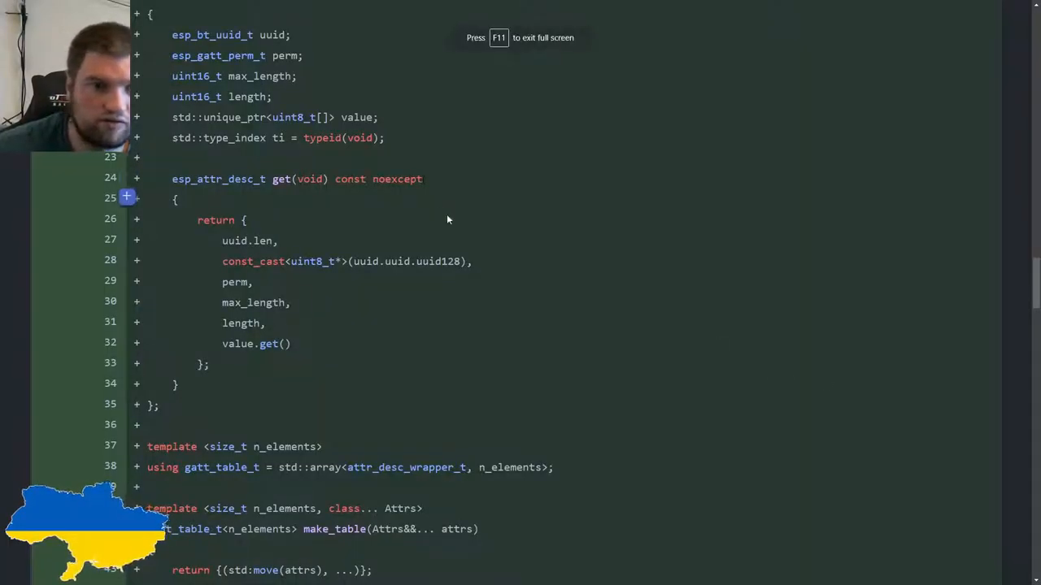
Select the esp_bt_uuid_t uuid declaration line in the GitHub diff and switch back to VS Code
scroll(down, 3)
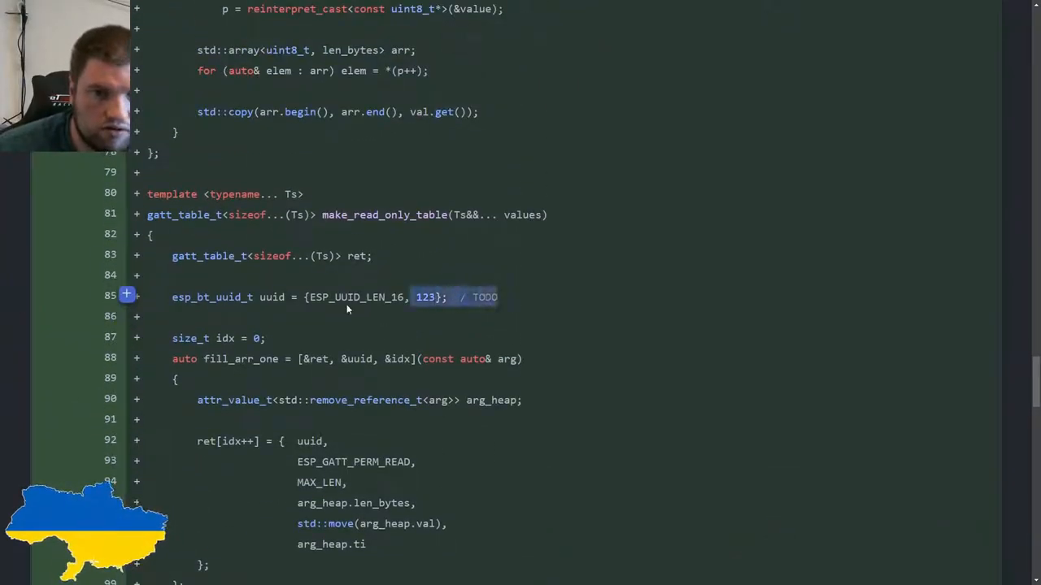
triple_click(325, 297)
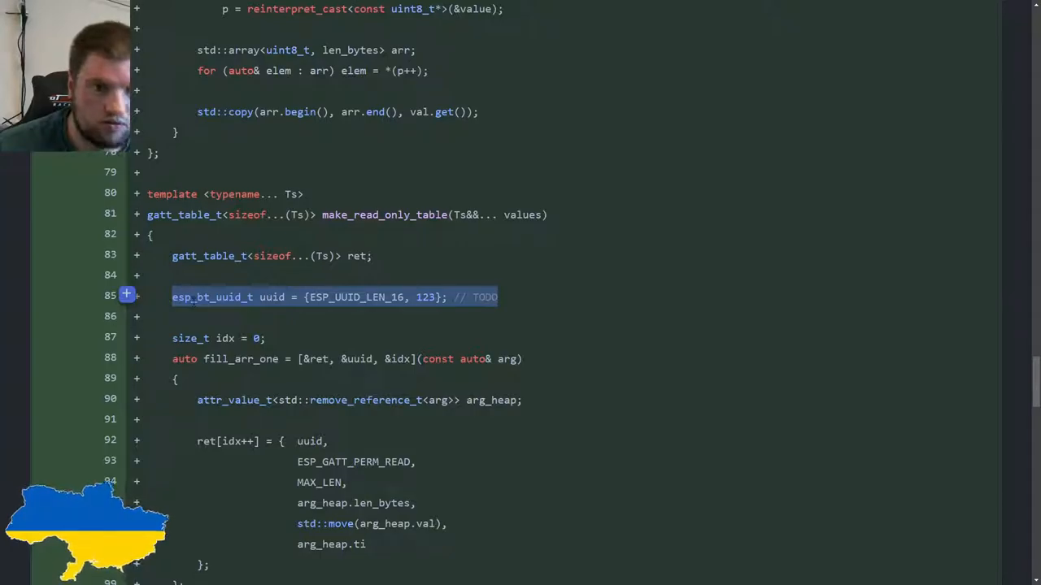
key(alt+tab)
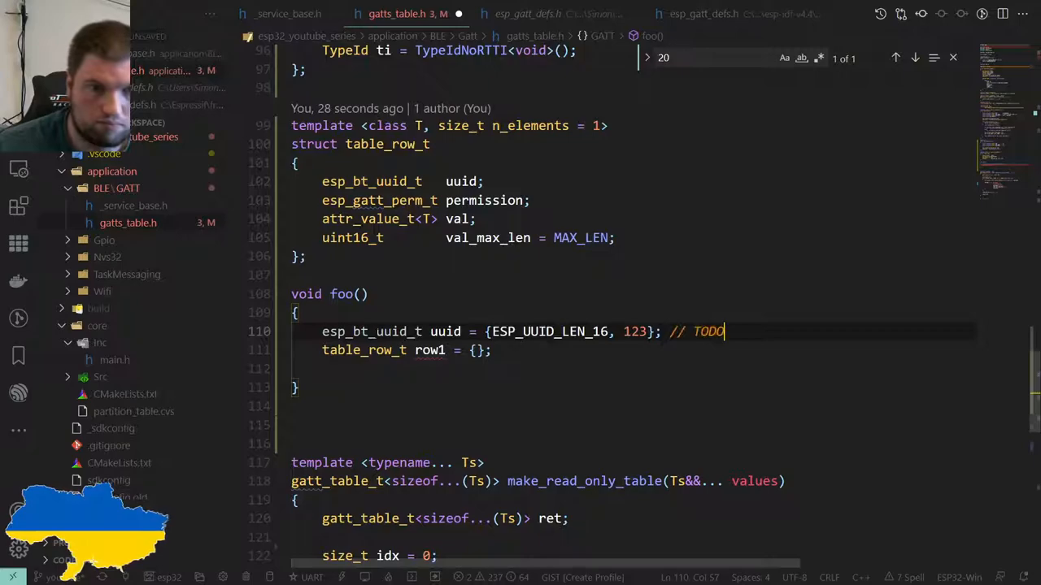
Remove the TODO note and fill row1's braces with uuid and "hello world"
double_click(707, 331)
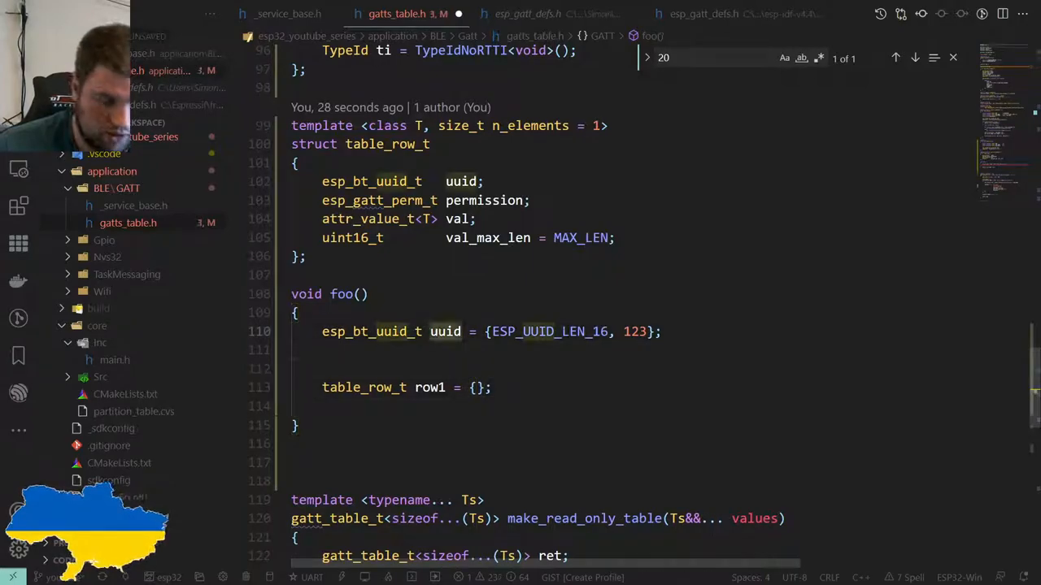
text(uuid, ESP_GATT_PERM_READ,)
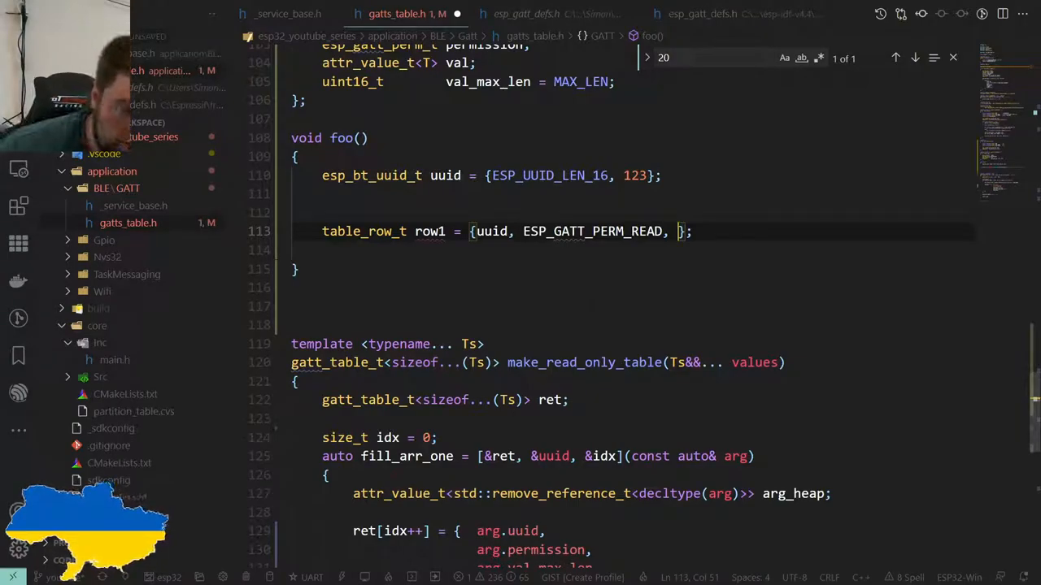
text(")
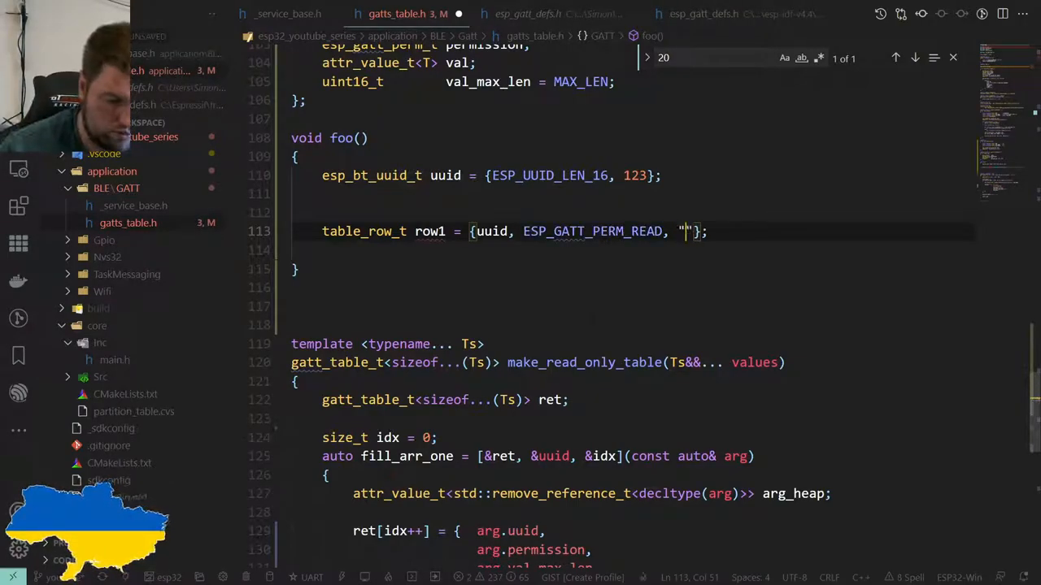
text(hello world)
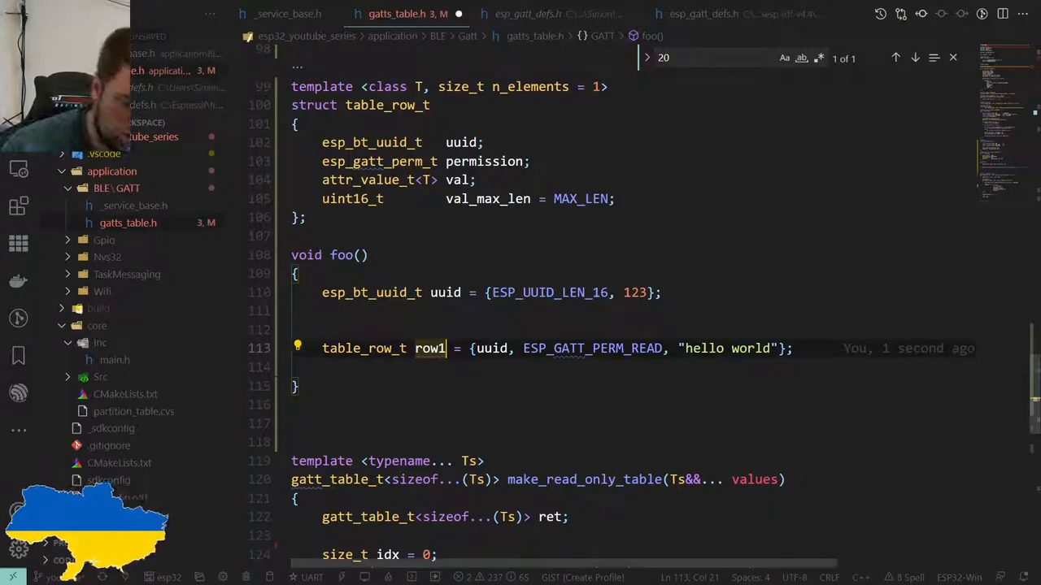
Declare row1's type as table_row_t<char*, 12>
text(<)
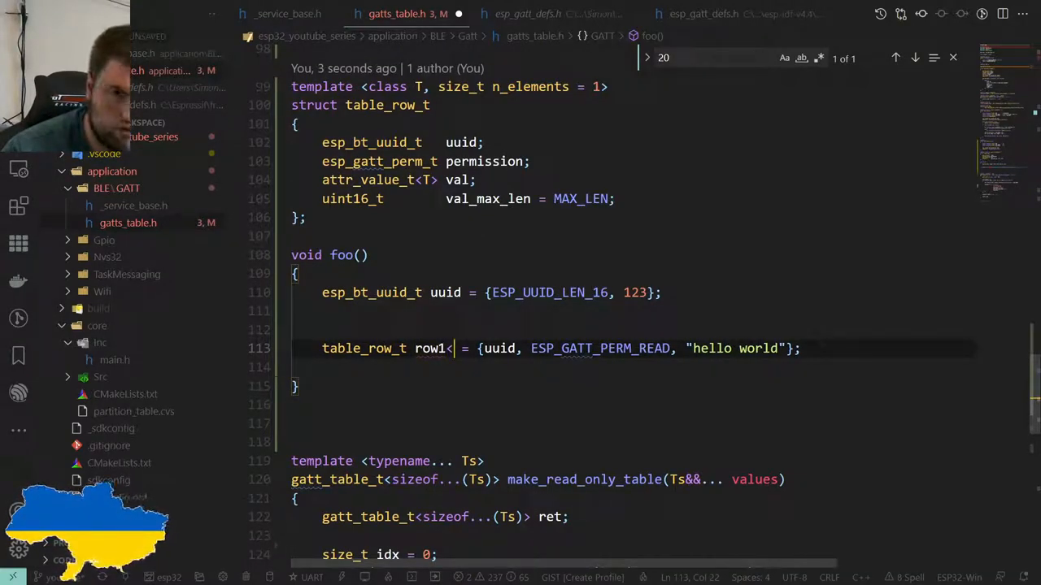
text(char)
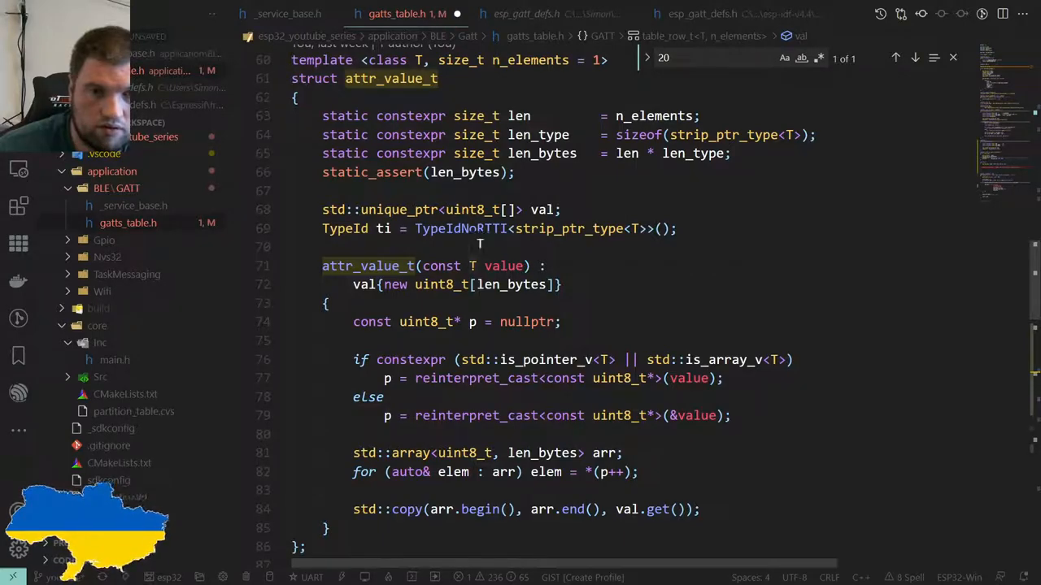
scroll(down, 3)
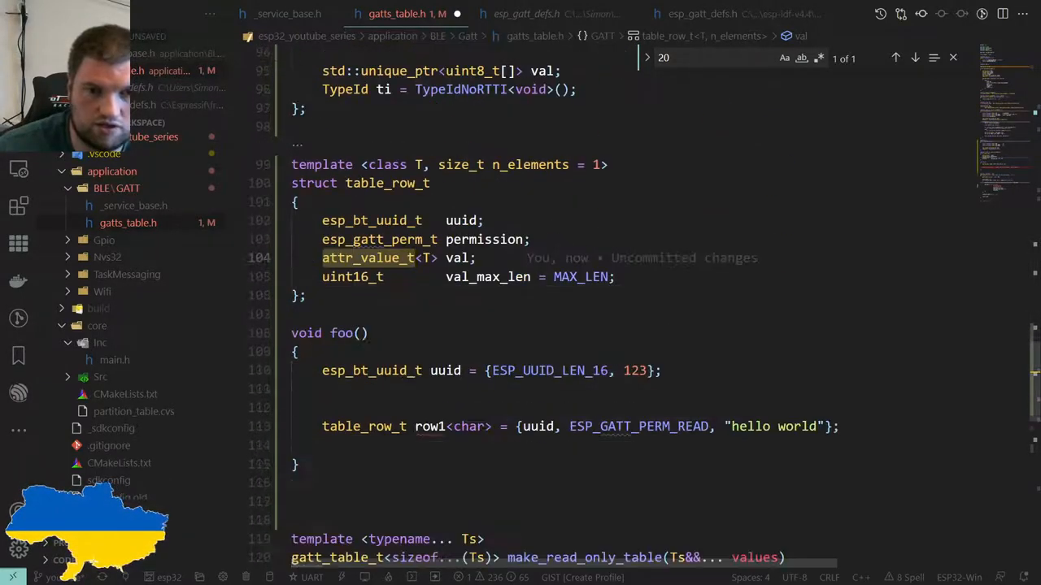
scroll(down, 3)
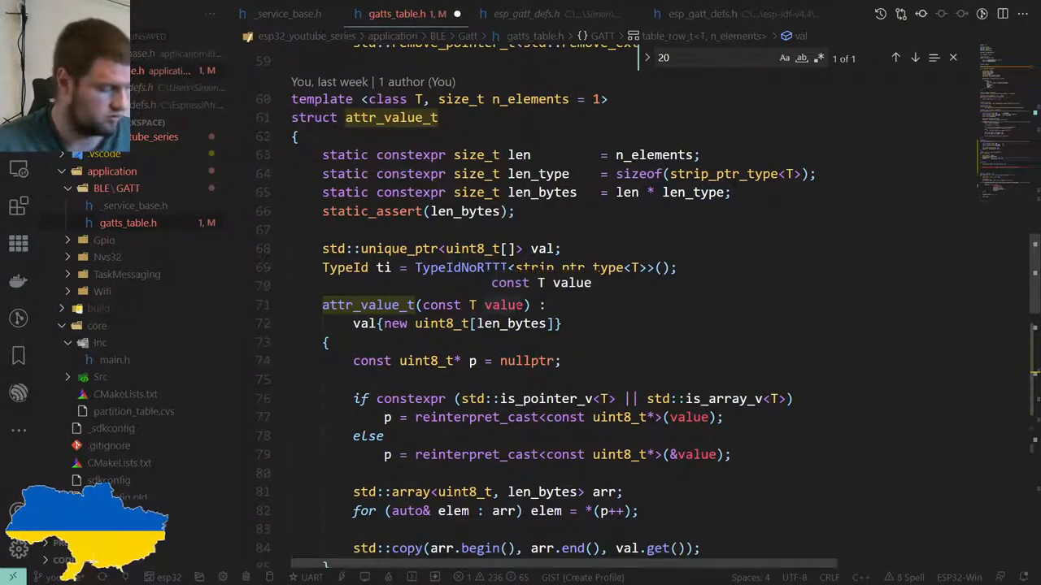
scroll(down, 3)
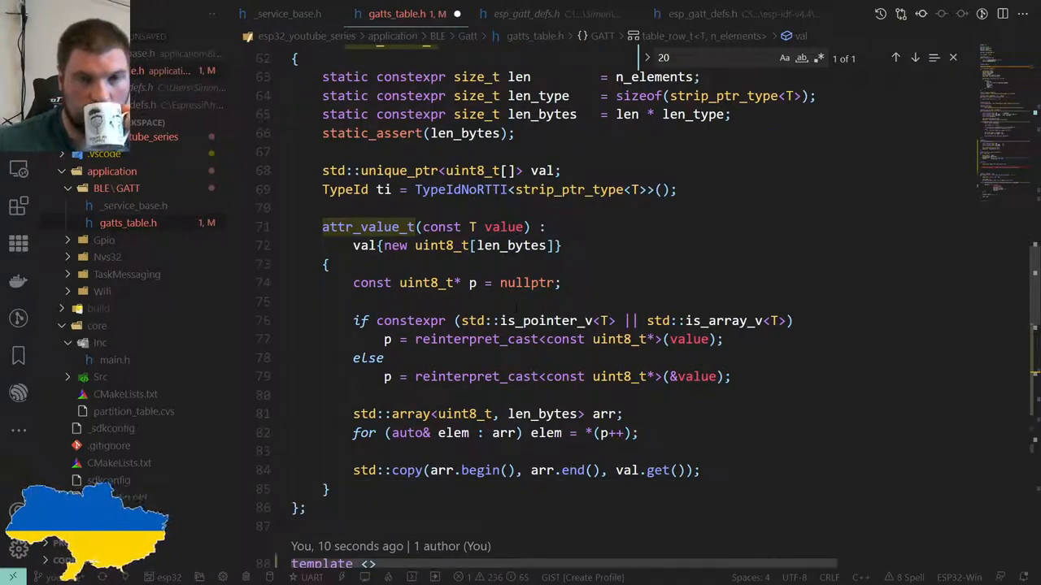
scroll(down, 3)
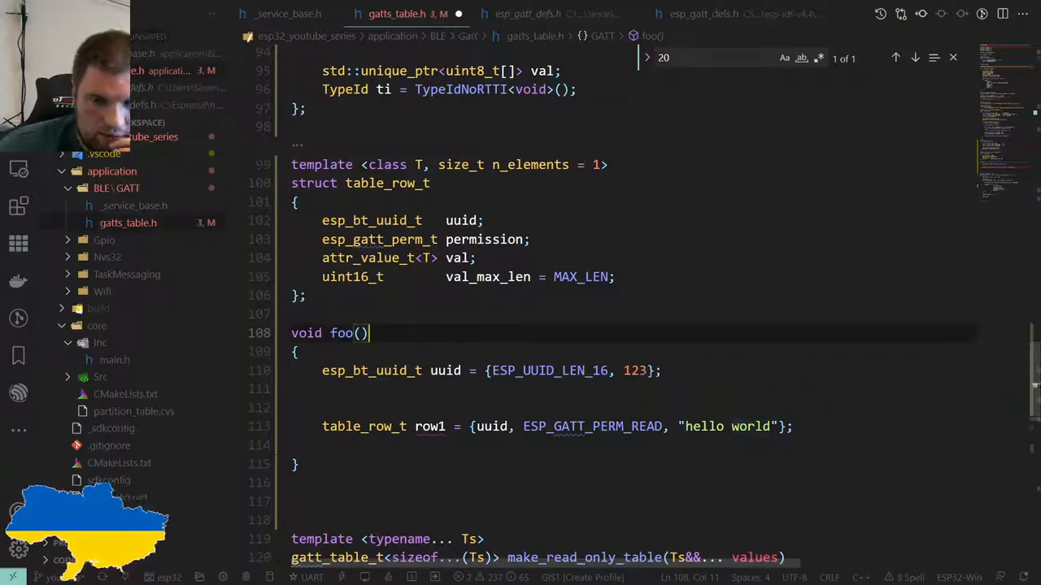
mouse_move(429, 426)
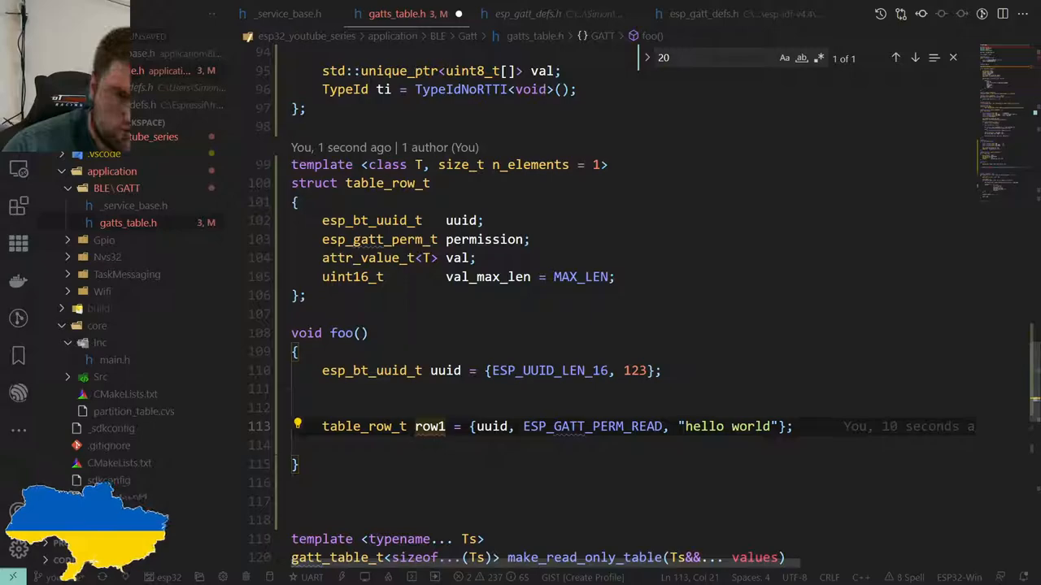
text(<>)
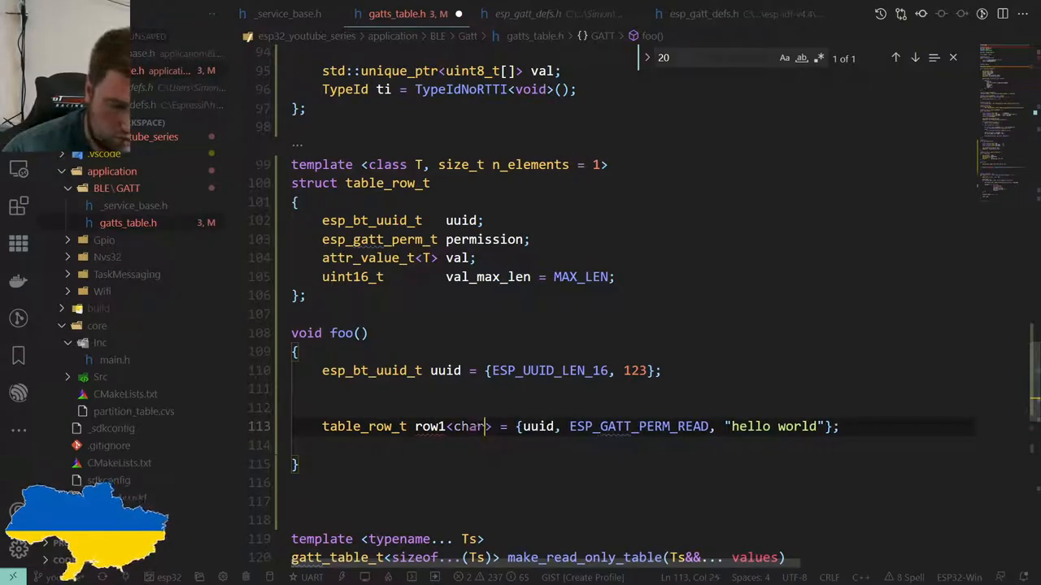
text(*,)
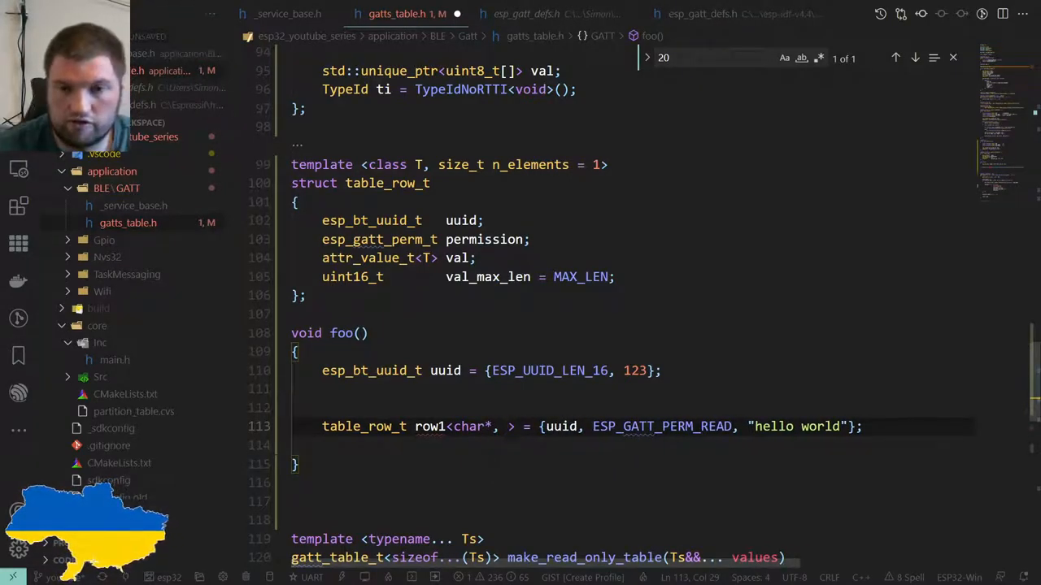
text(12)
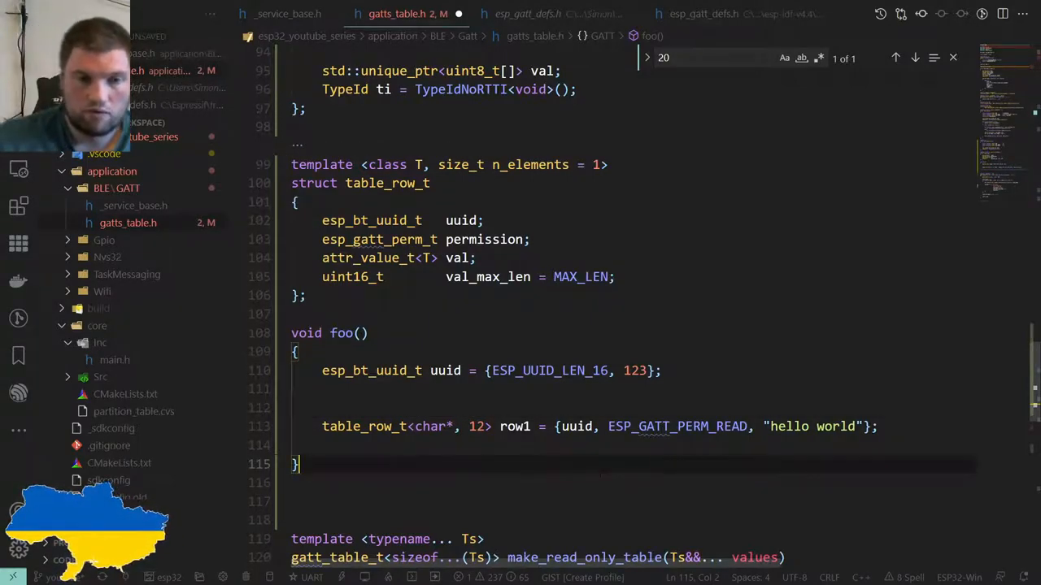
scroll(down, 3)
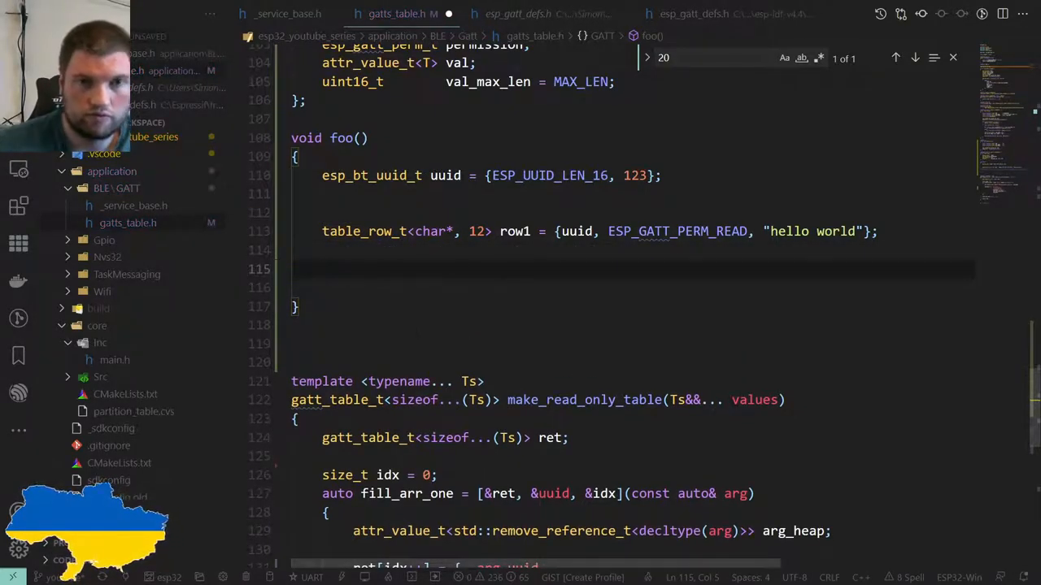
scroll(down, 3)
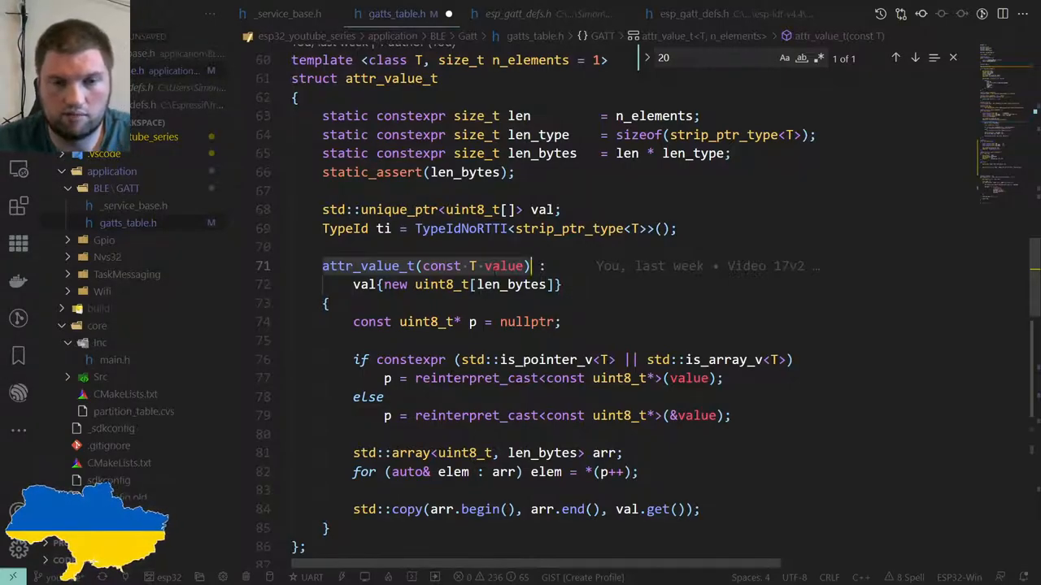
scroll(down, 3)
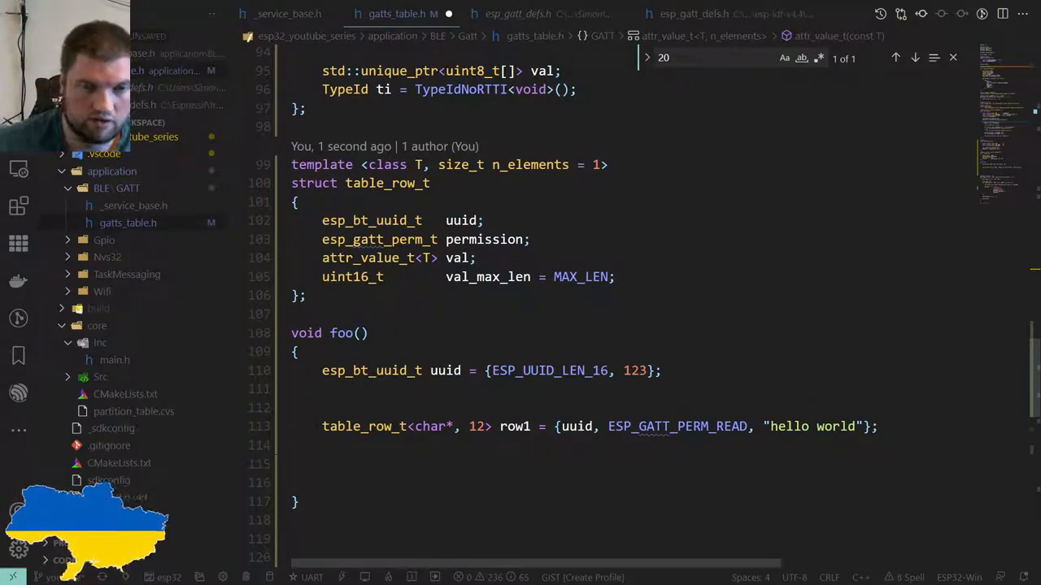
scroll(down, 3)
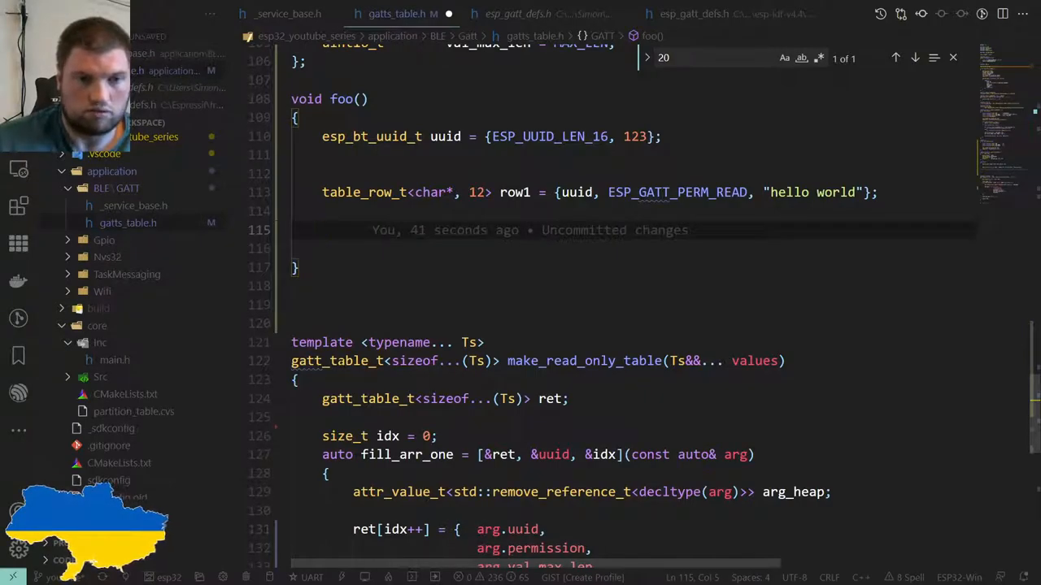
Declare a gatt_table_t<1> named tab after row1 in foo()
click(337, 361)
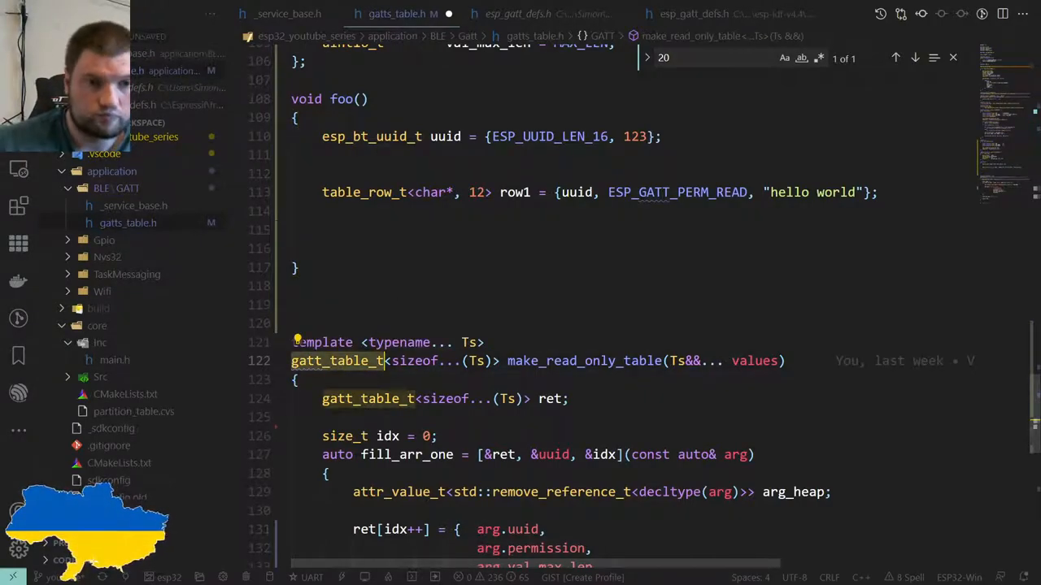
text(gatt_table_t)
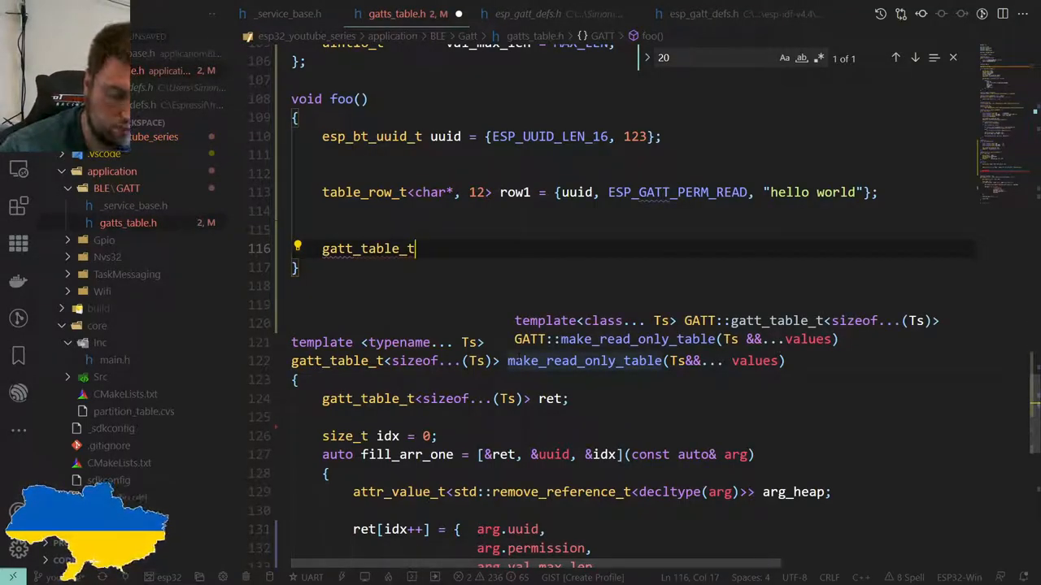
text(taba)
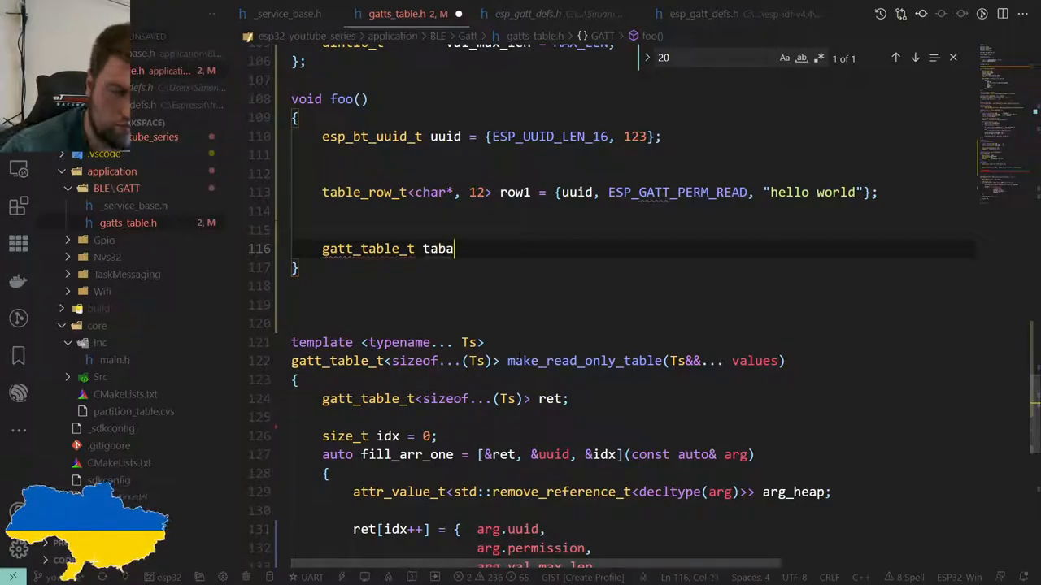
key(Backspace)
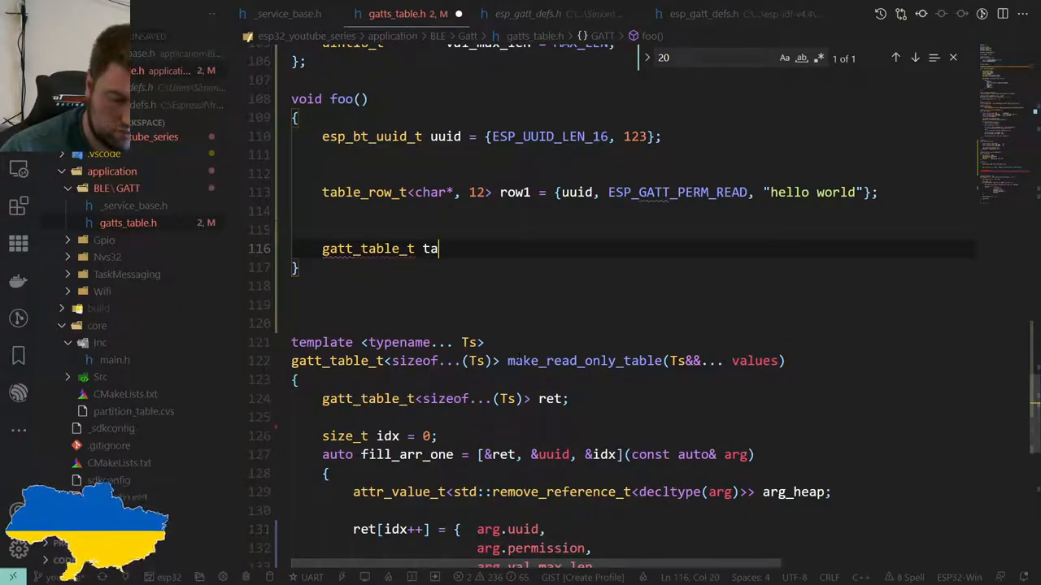
text(b = {};)
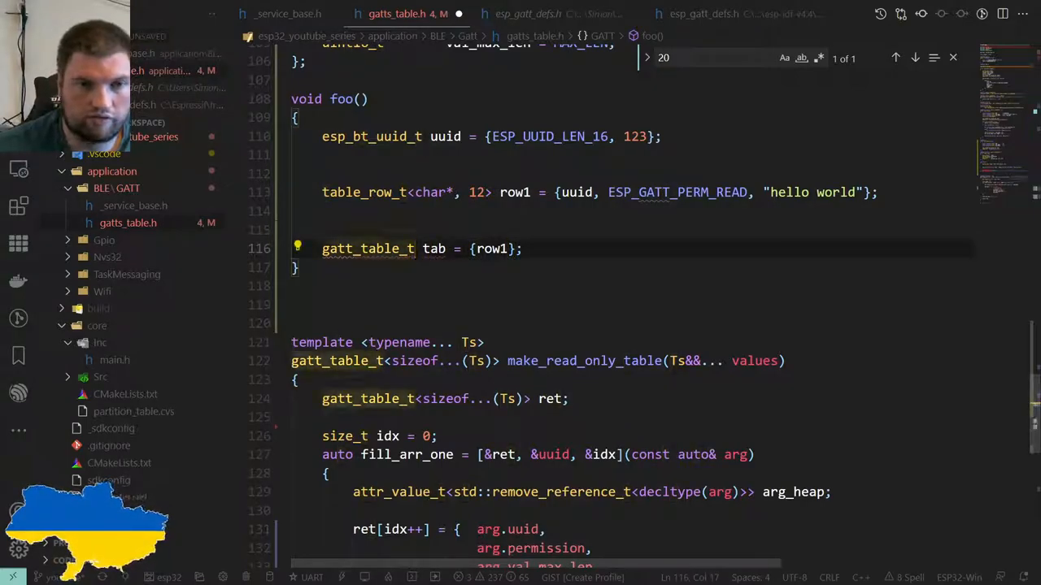
text(<1>)
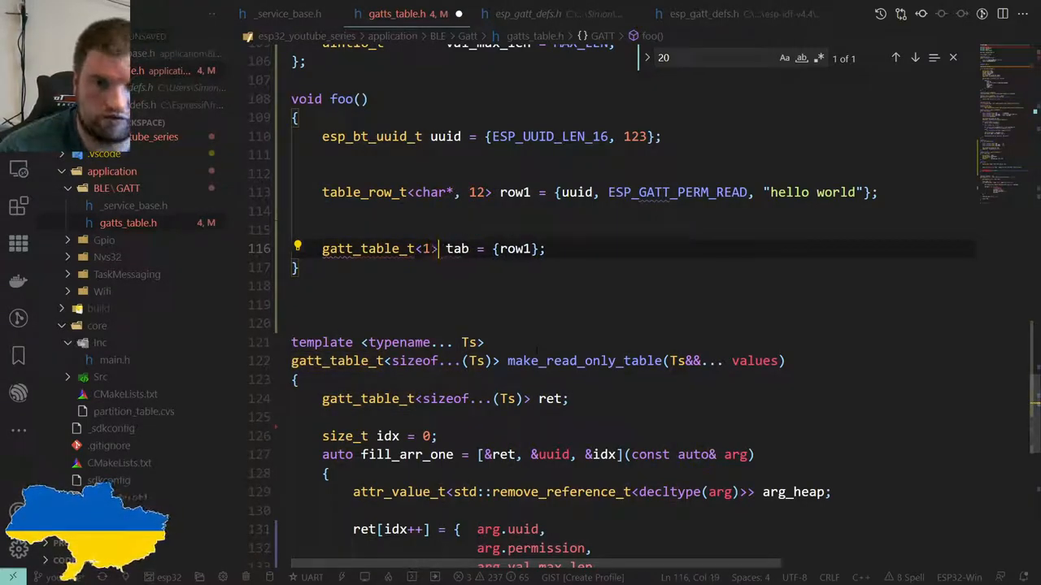
text(_)
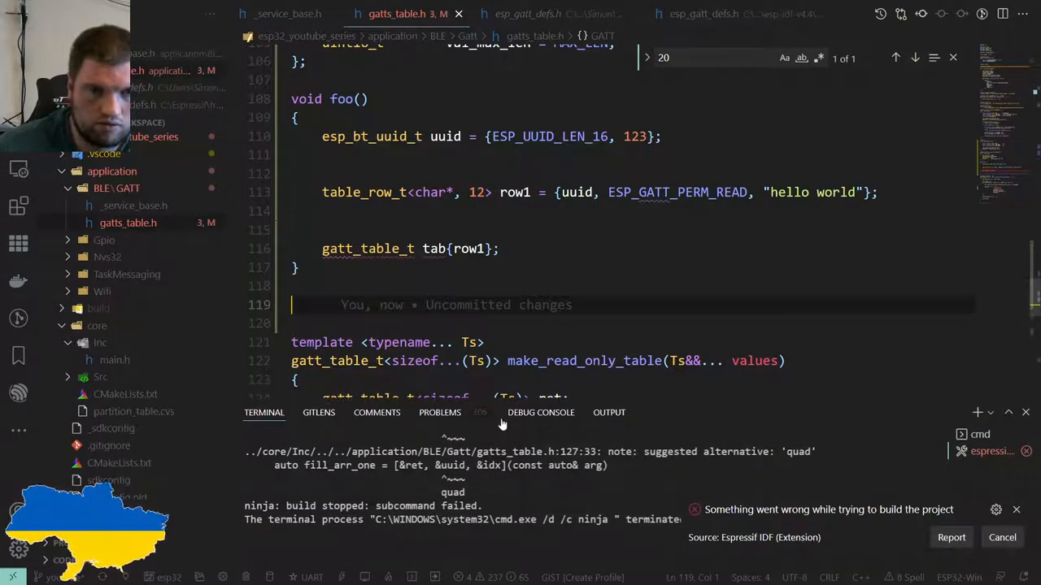
Make row1 hold const char* instead of char* and dismiss the failed-build notification
scroll(down, 3)
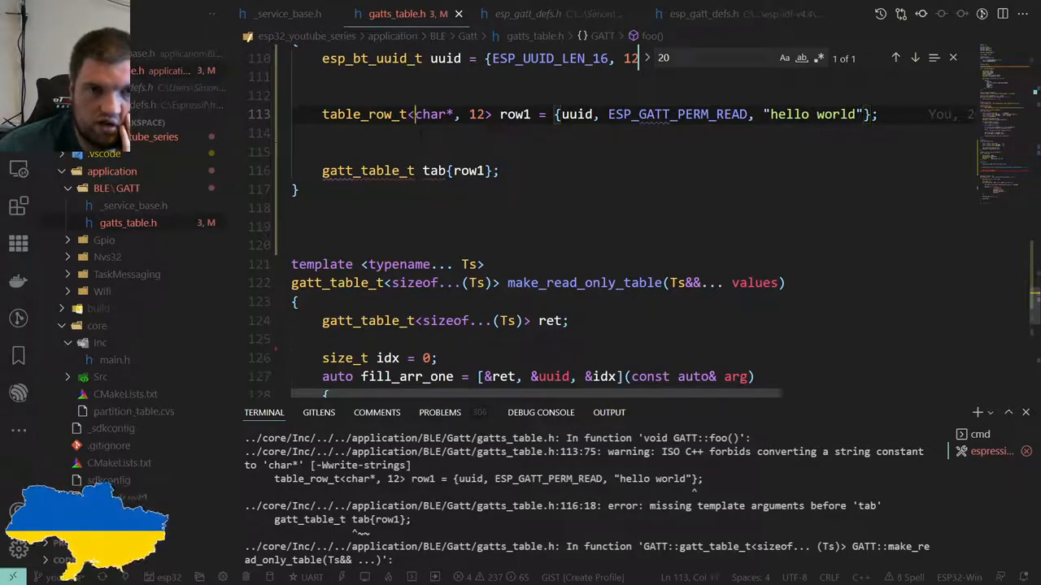
text(const)
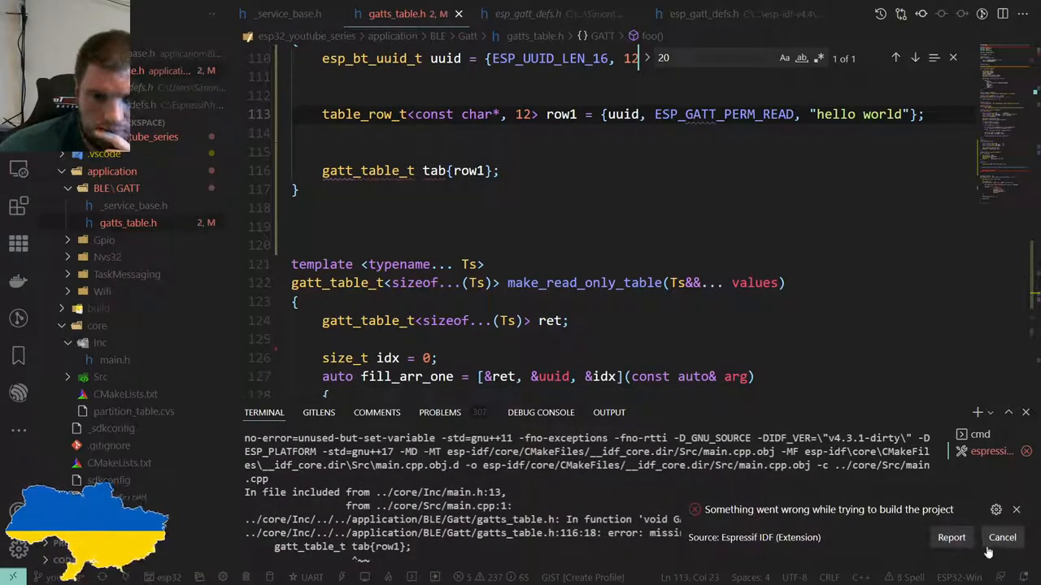
click(1001, 538)
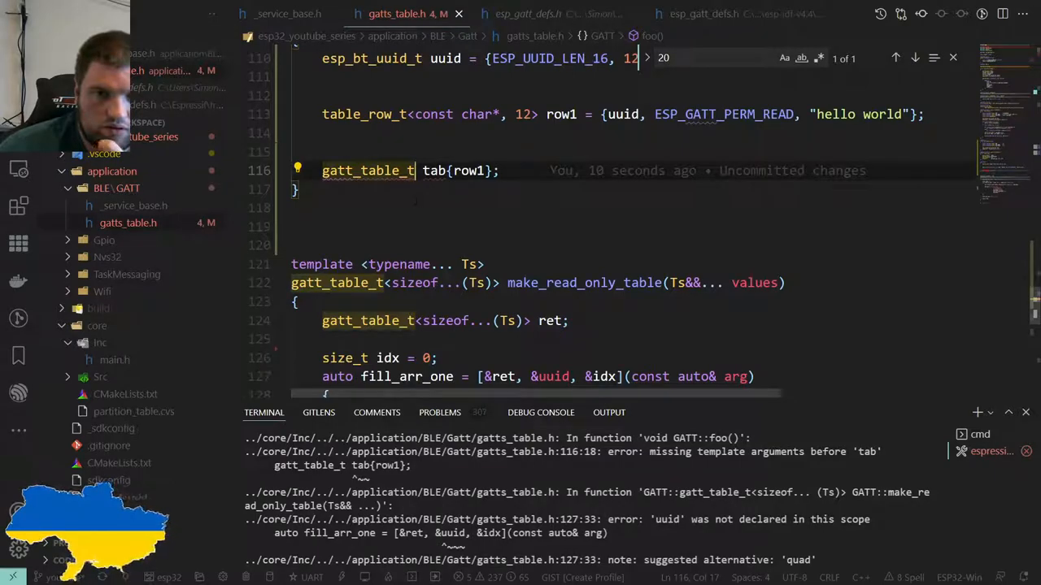
Declare tab as gatt_table_t<decltype(row1)> tab{row1}; and save to rebuild
text(decltype()
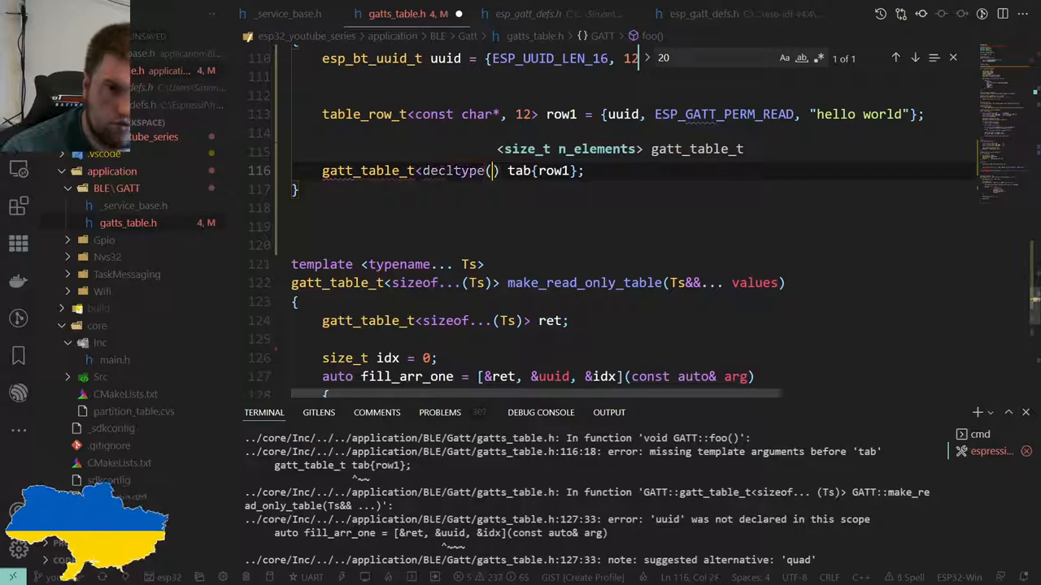
text(row1)
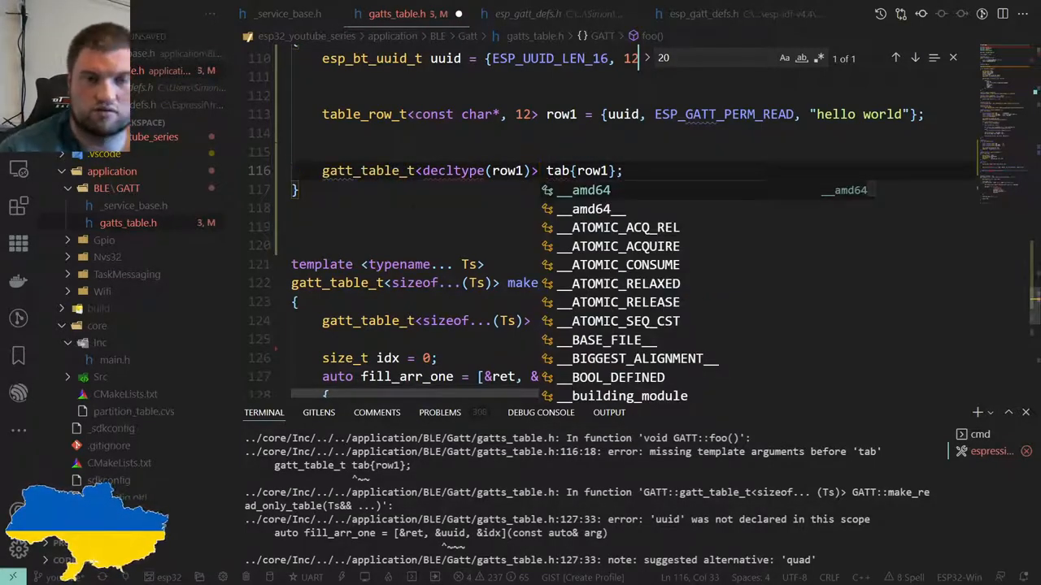
key(Escape)
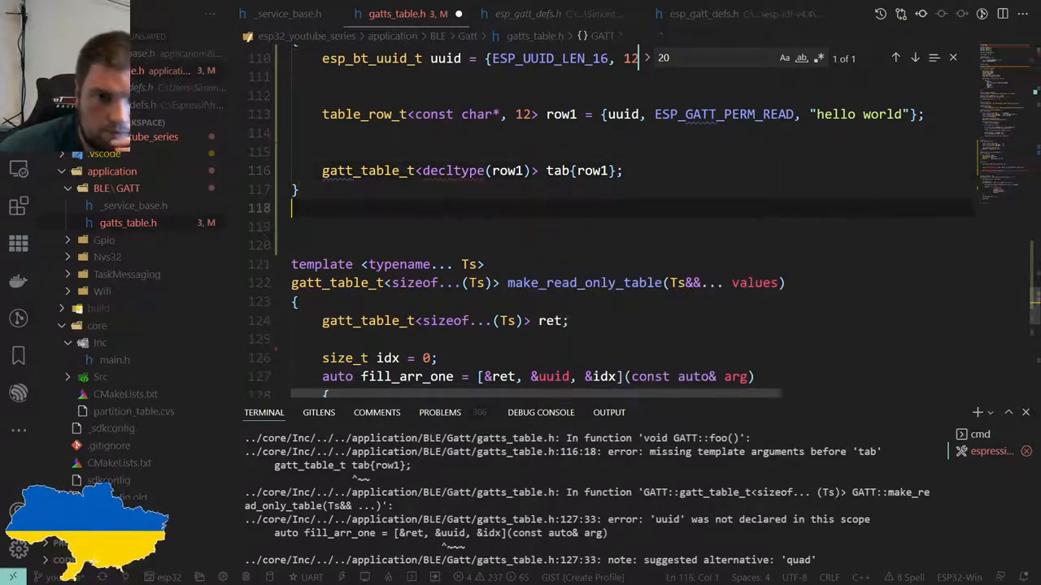
key(ctrl+s)
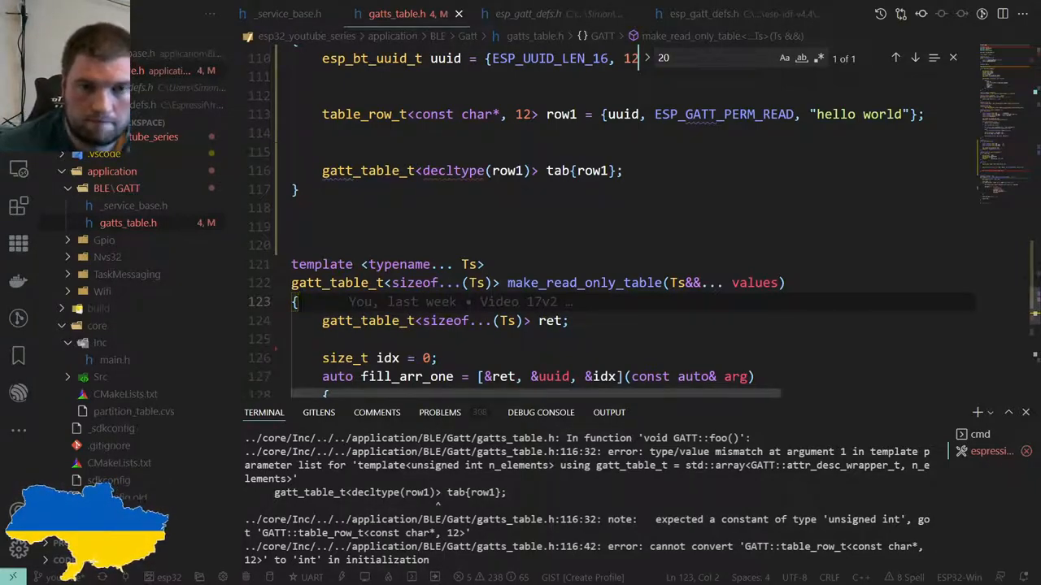
Replace the tab declaration with auto tab = make_read_only_table(row1);
scroll(down, 3)
text(auto tab = row1;)
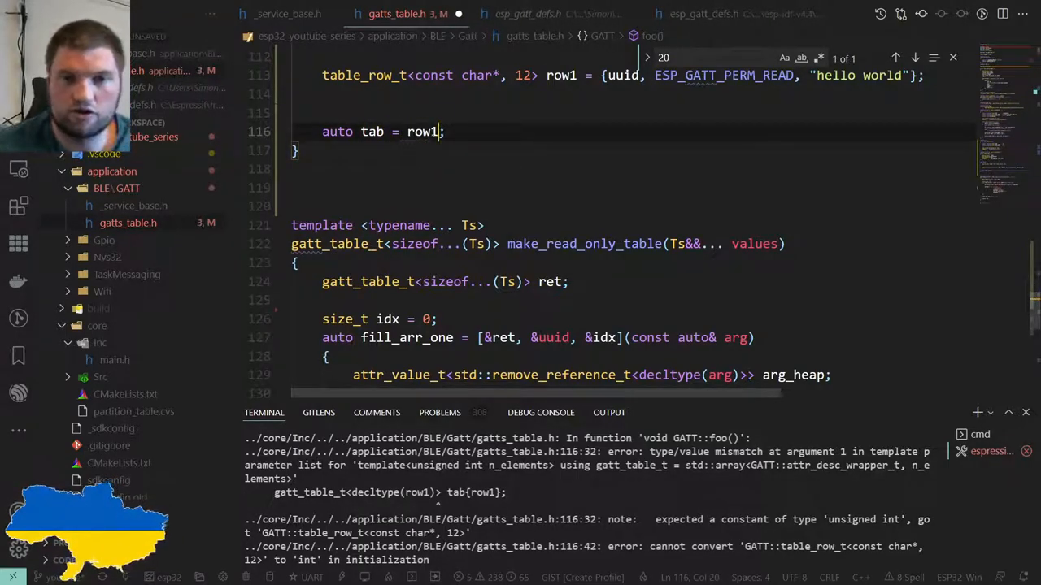
double_click(584, 244)
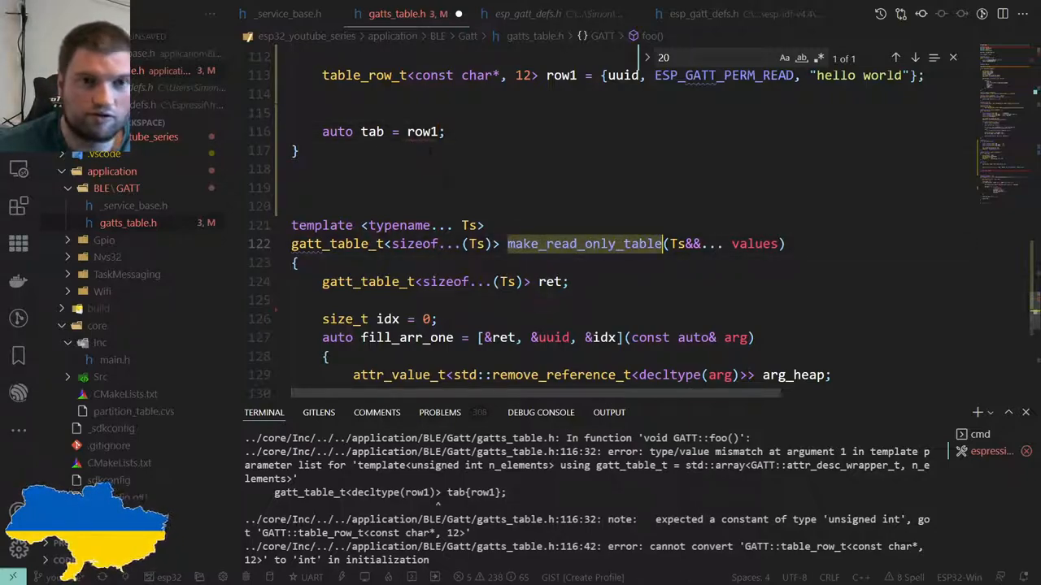
text(make_read_only_table)
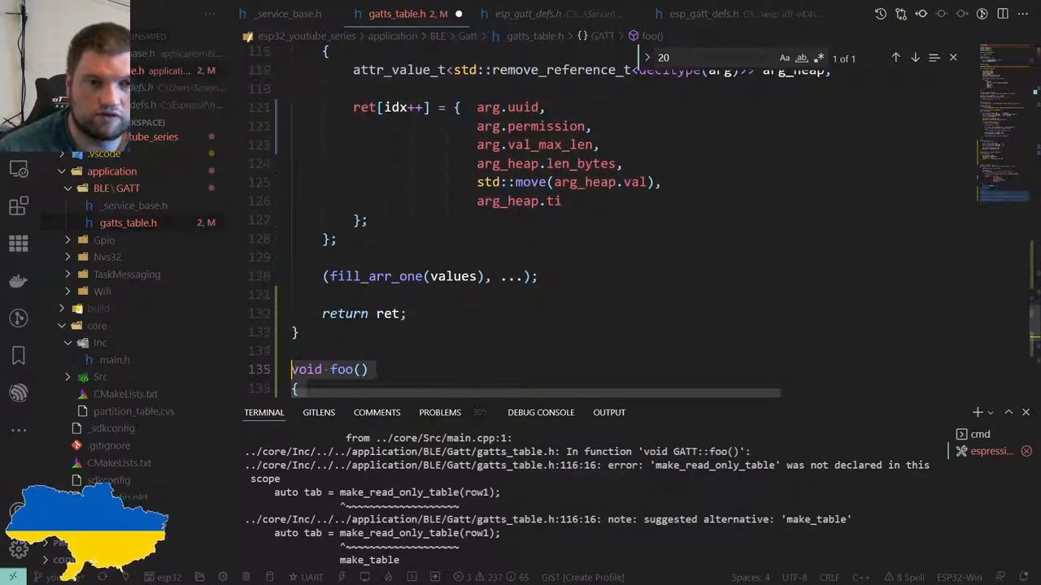
Relocate foo() after make_read_only_table, with esp_bt_uuid_t uuid = {ESP_UUID_LEN_16, 123};
text(esp_bt_uuid_t uuid = {ESP_UUID_LEN_16, 123};)
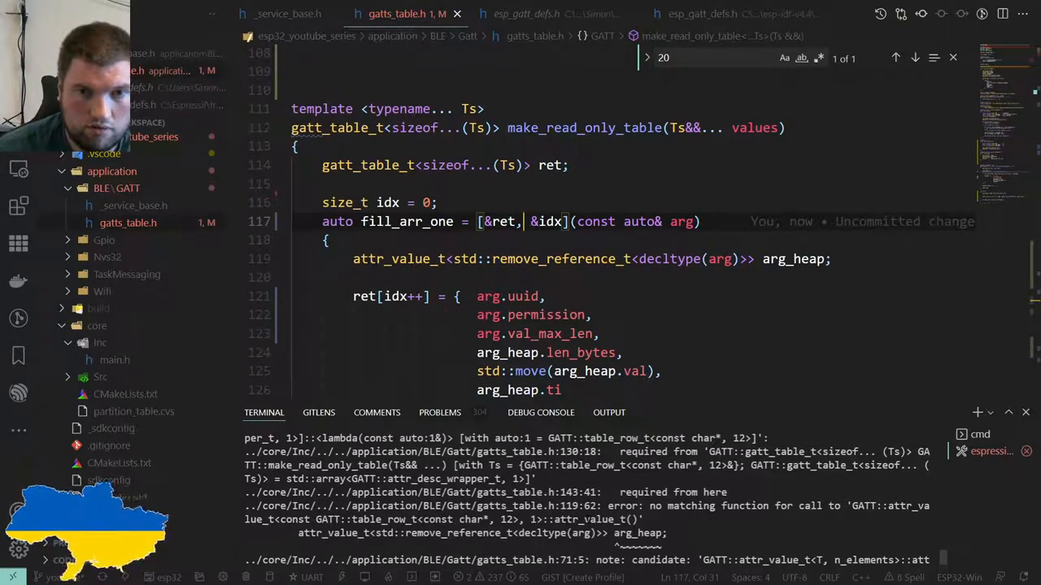
Drop &uuid from the fill_arr_one capture, leaving [&ret, &idx], and rebuild
scroll(down, 3)
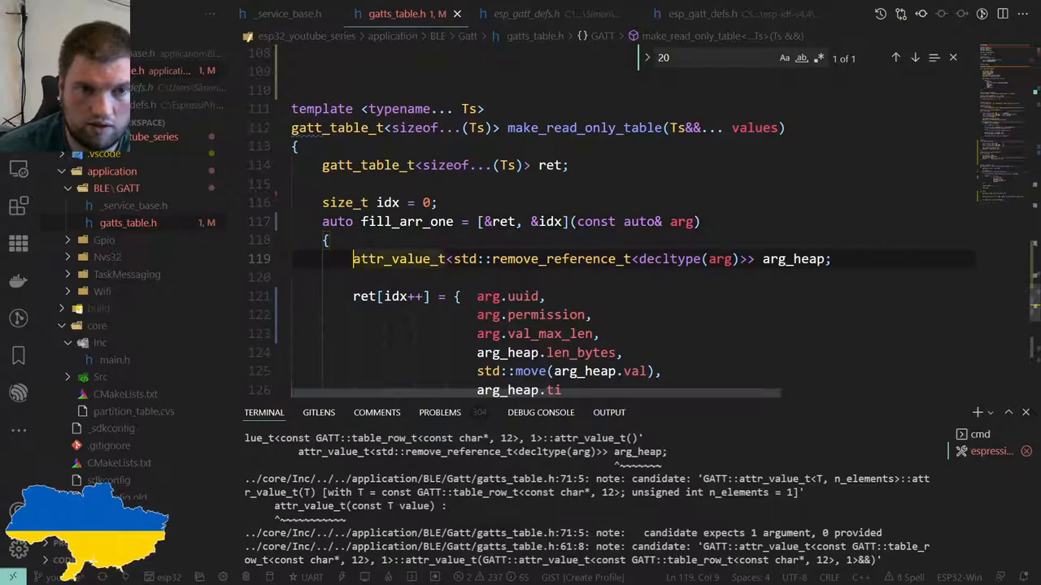
Comment out the arg_heap line in fill_arr_one, rebuild, and scroll to attr_value_t
key(ctrl+/)
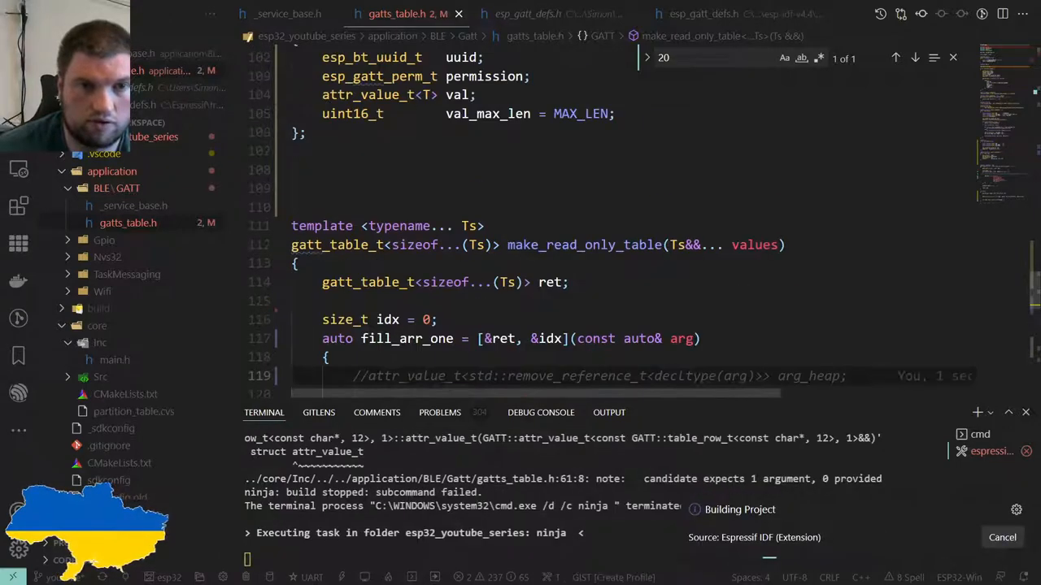
scroll(down, 3)
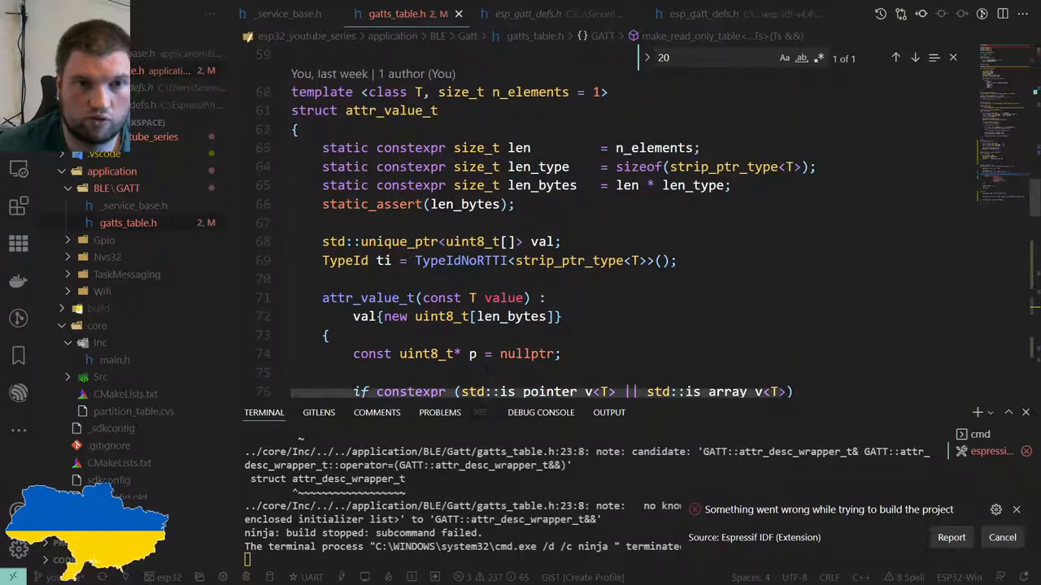
scroll(down, 3)
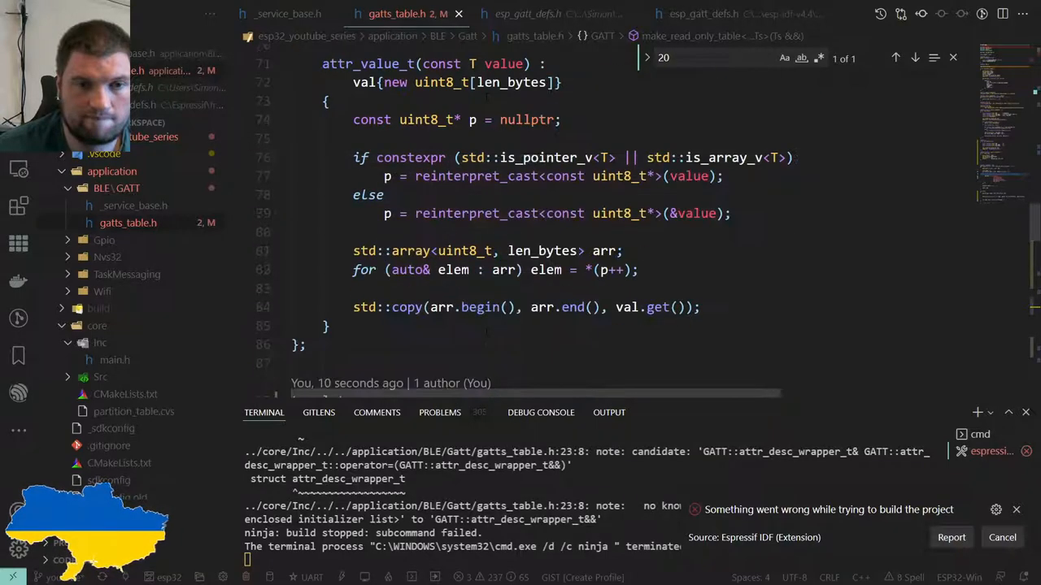
Add using UnderlyingType = std::remove_reference_t<T>; and make val attr_value_t<UnderlyingType>
scroll(down, 3)
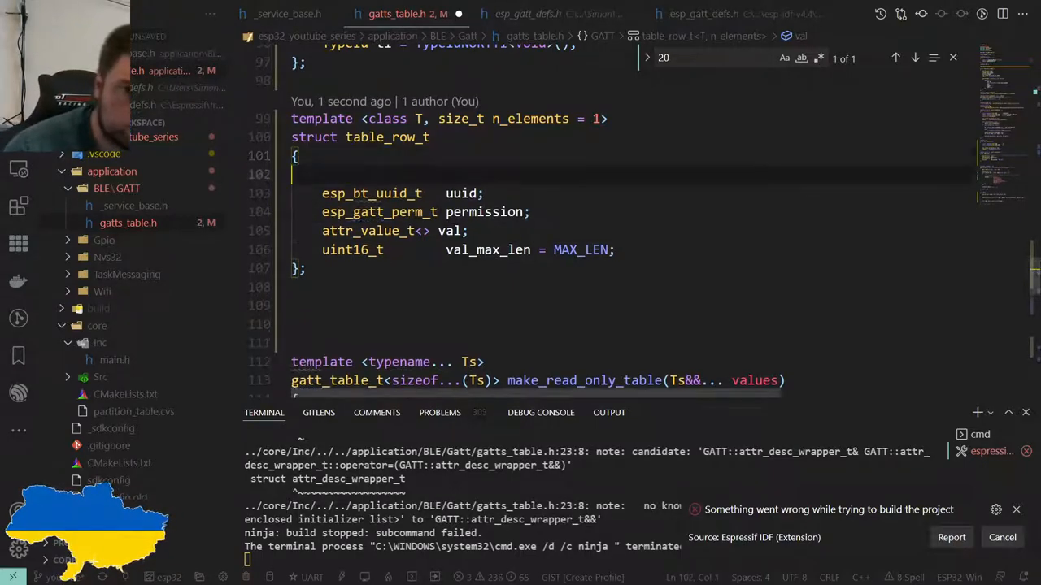
text(using)
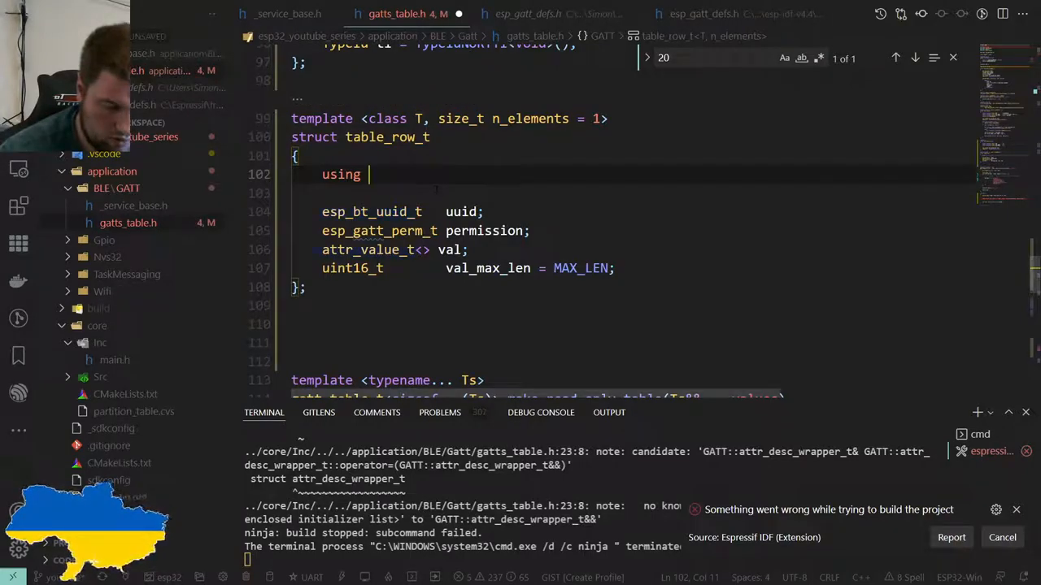
text(Underl)
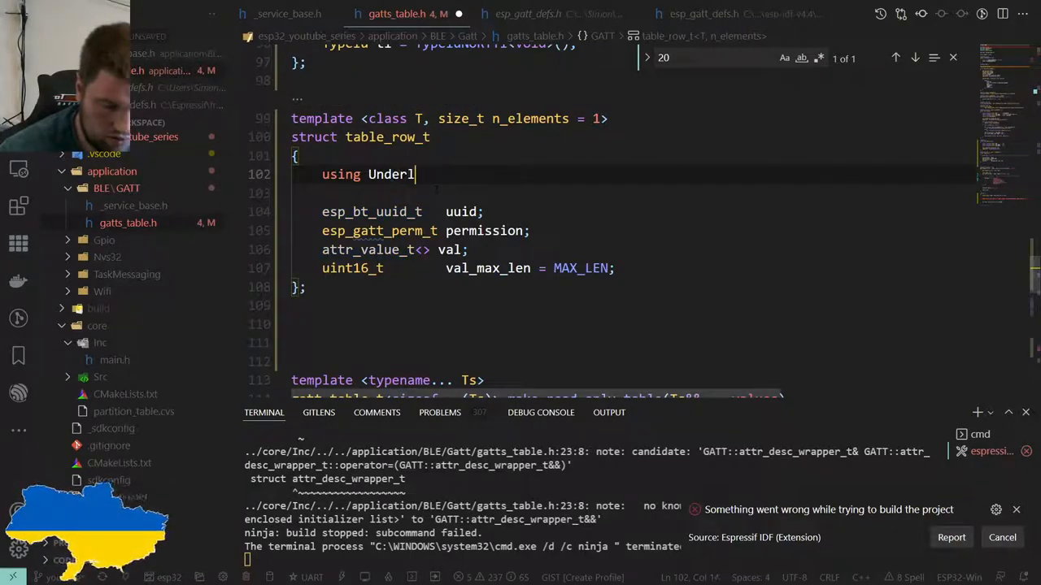
text(yingType)
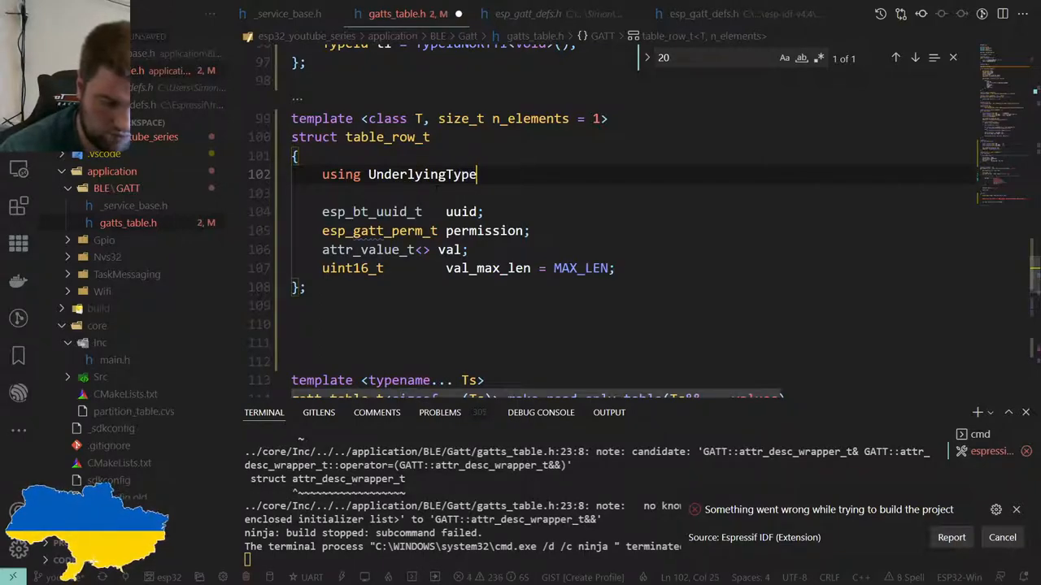
text(= std::remove_reference_t<decltype(arg)>;)
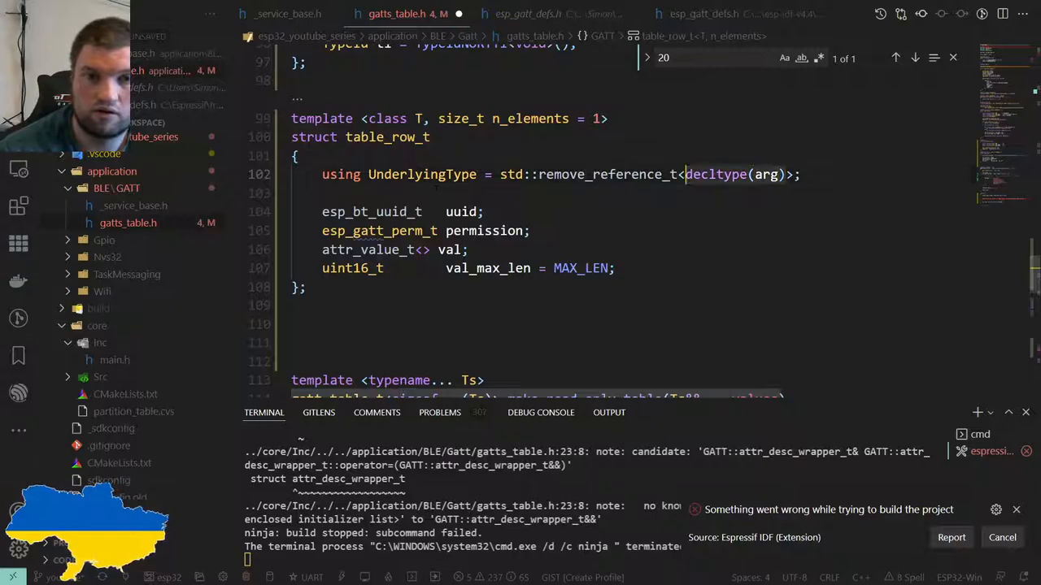
text(T)
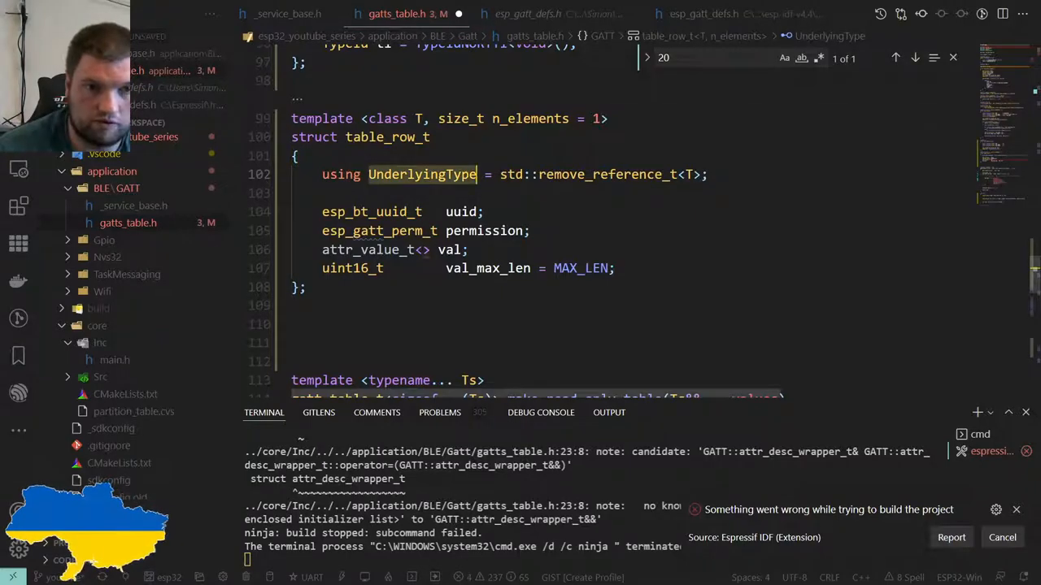
text(UnderlyingType)
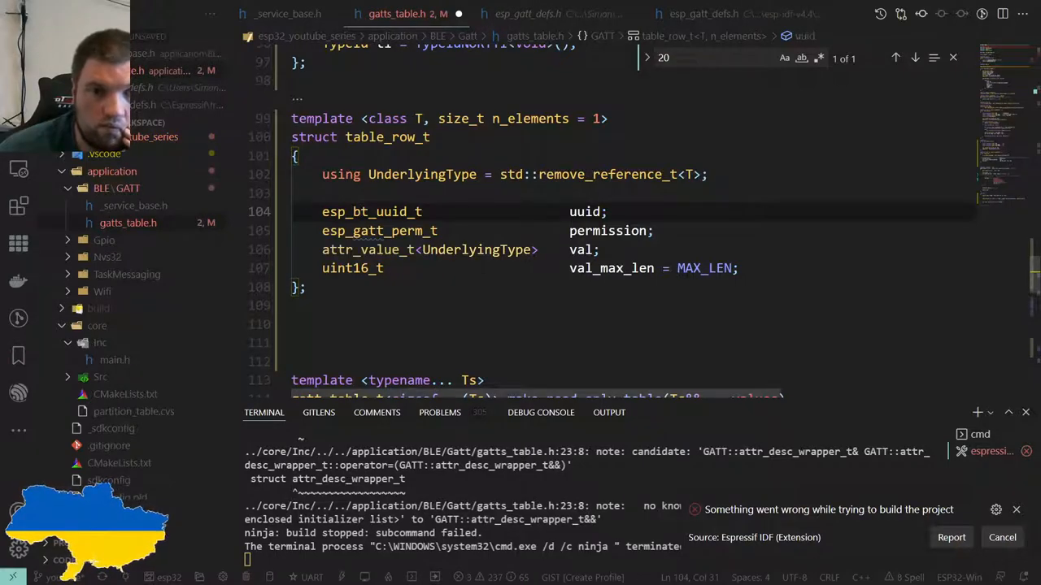
scroll(down, 3)
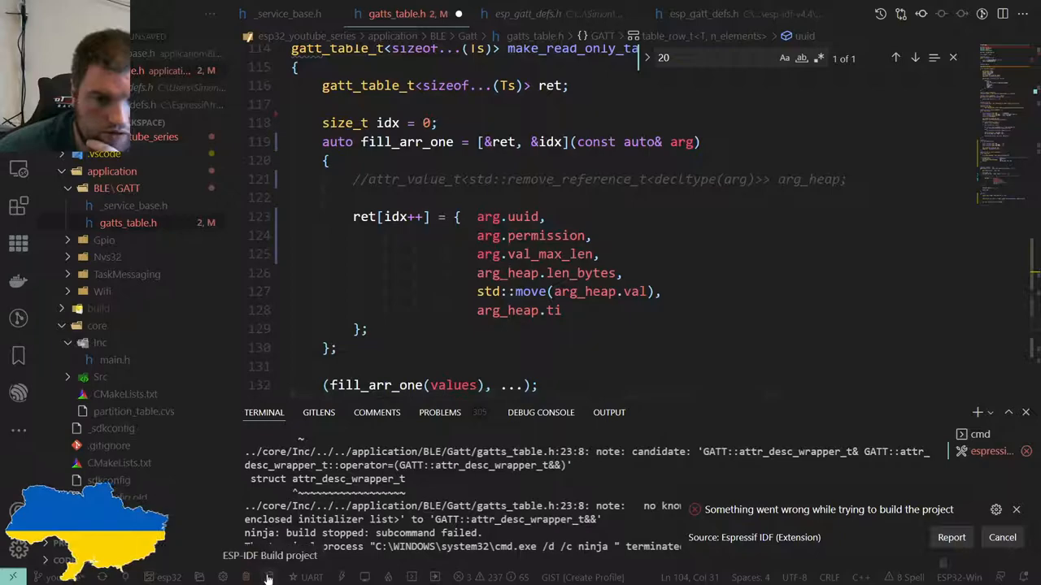
Fix member names, space-align the table_row_t fields, and run the ESP-IDF Build
click(269, 556)
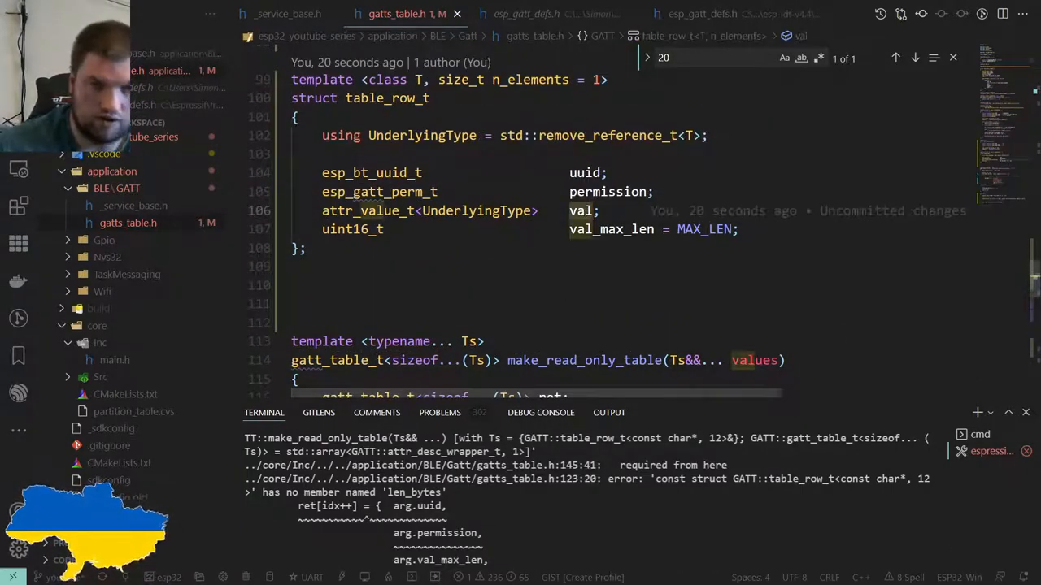
scroll(down, 3)
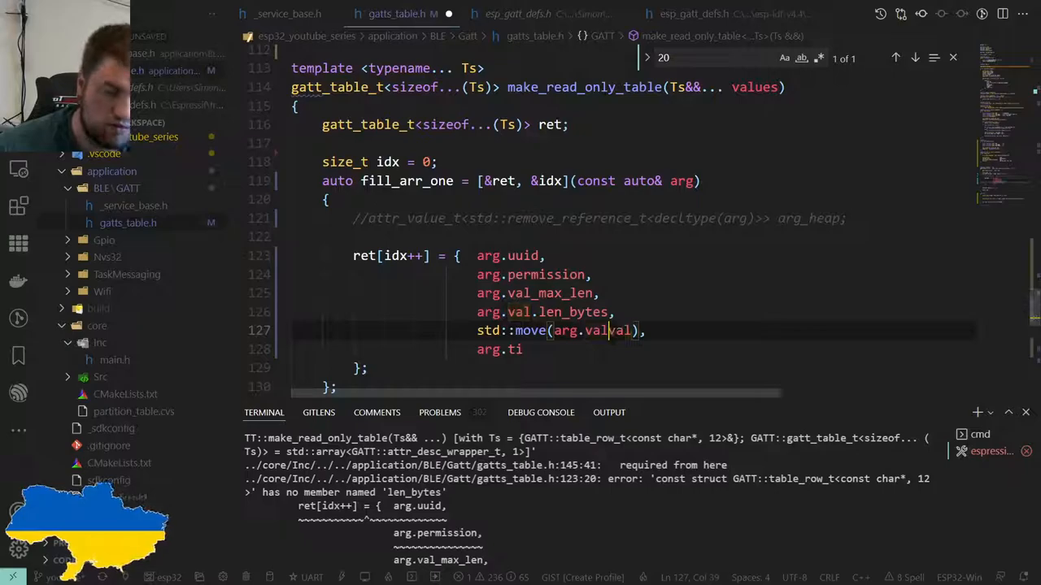
text(alue_t<UnderlyingType>    val;)
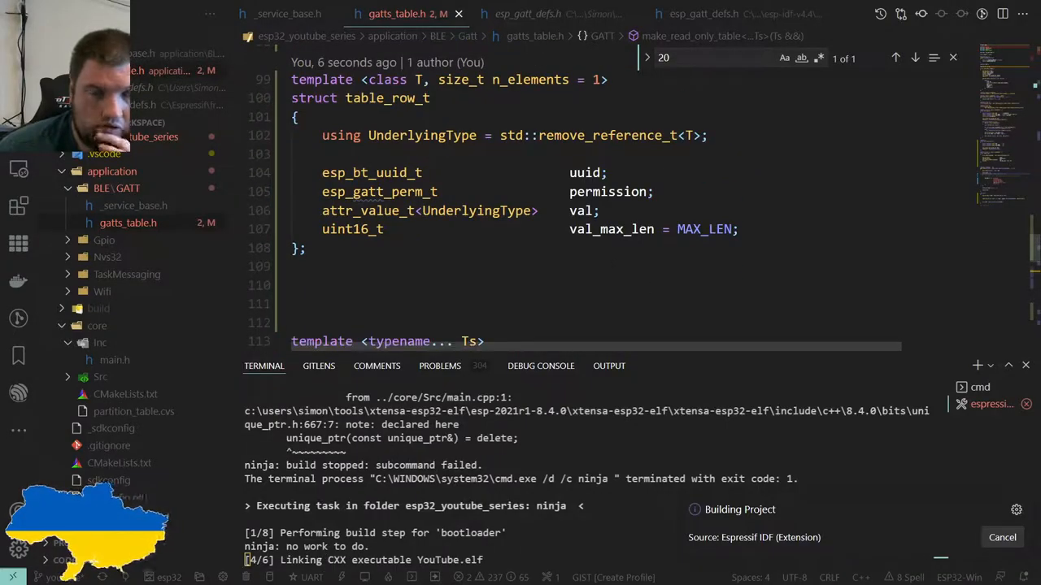
Let the build finish and review the roughly 717 KB firmware size totals
scroll(down, 3)
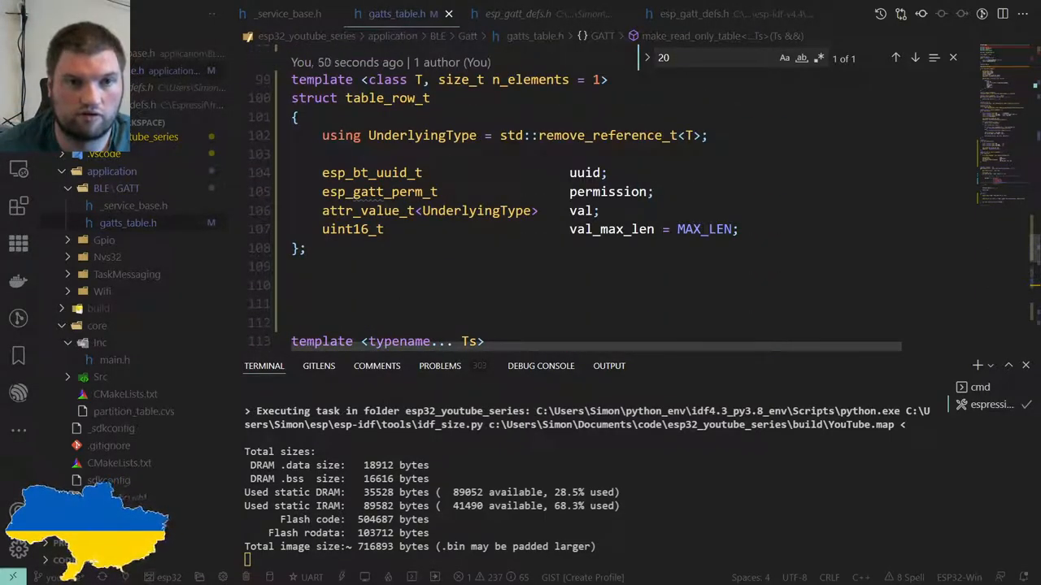
Create uuid1–3 and row1–3 in foo(), each row a plain table_row_t using its own uuid
scroll(down, 3)
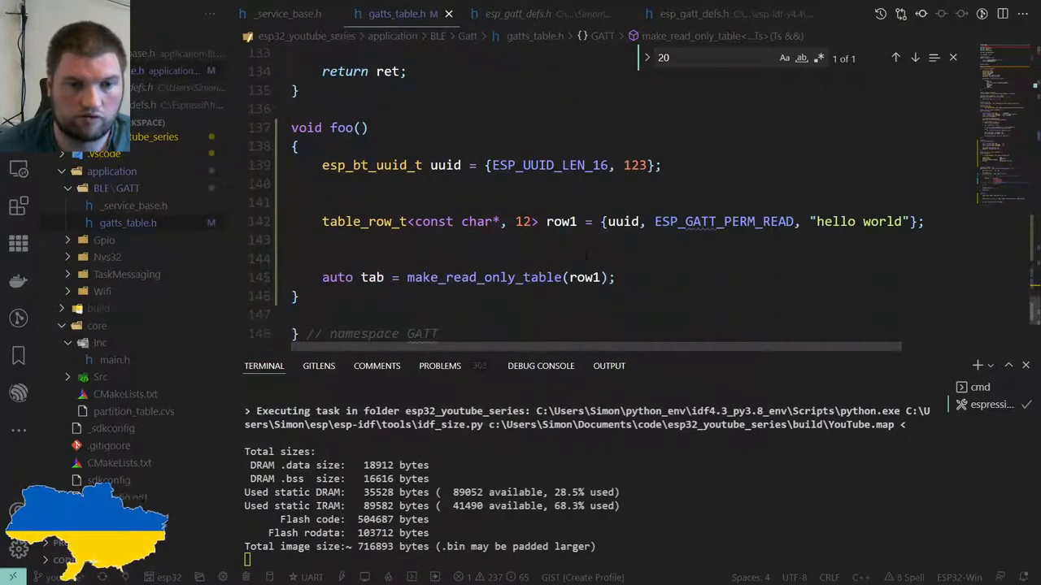
scroll(down, 3)
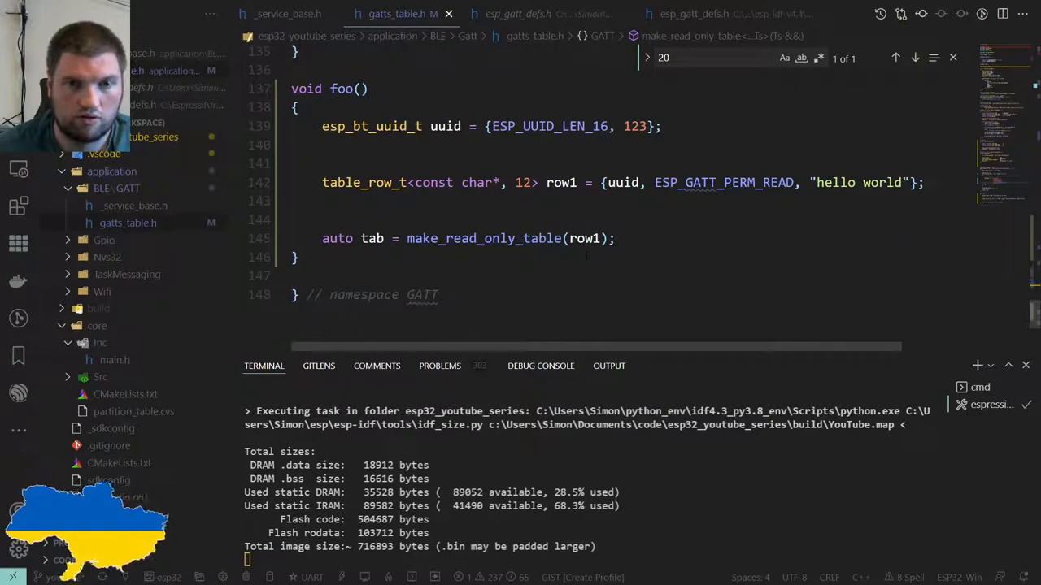
scroll(down, 3)
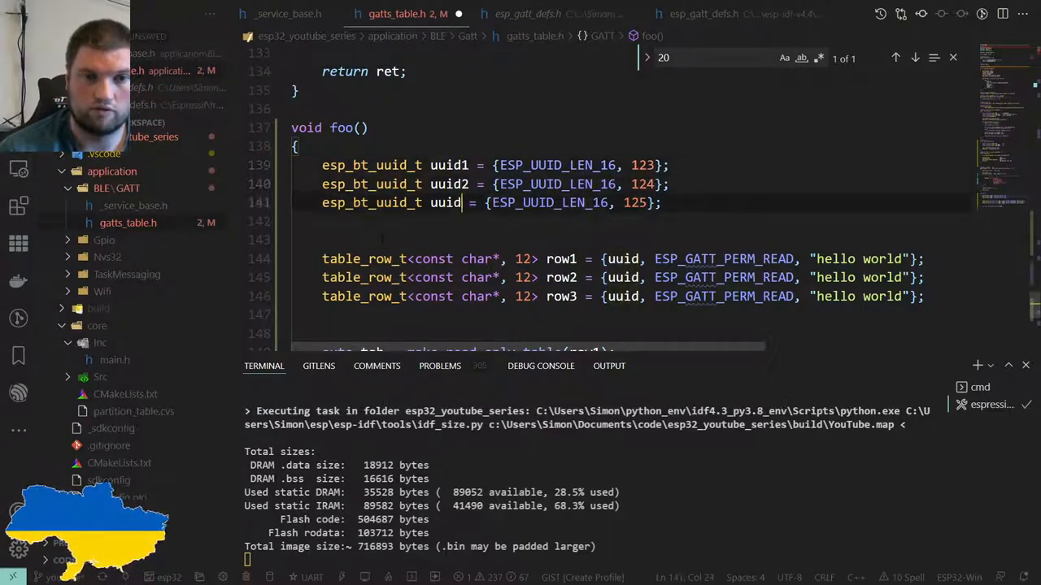
text(3)
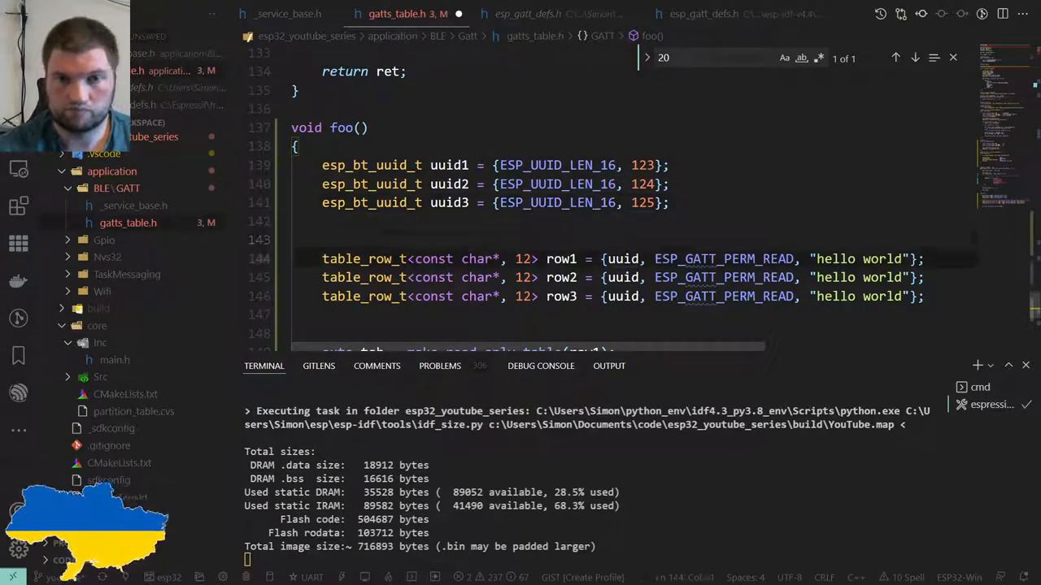
click(642, 259)
text(1)
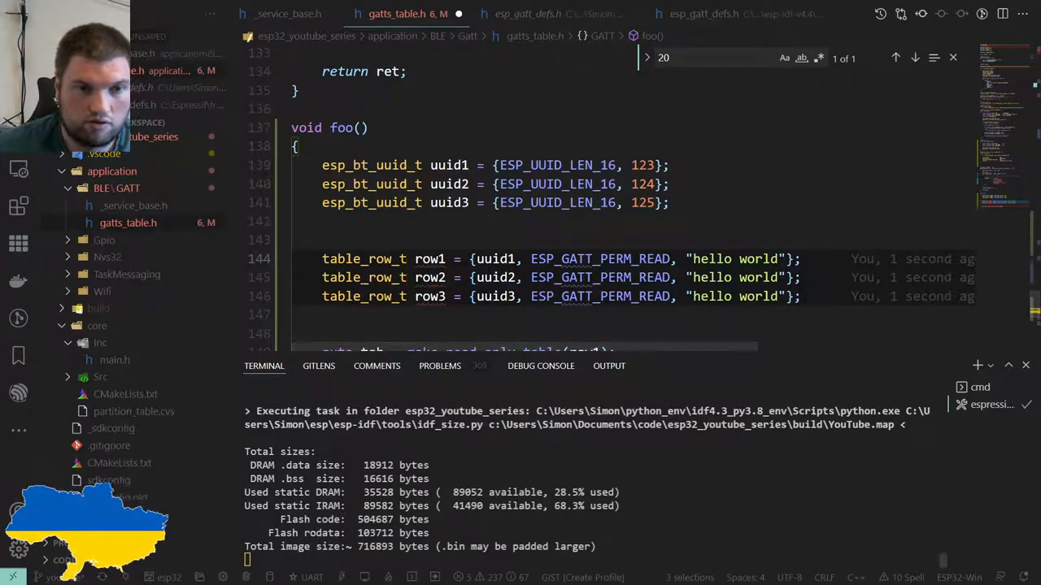
mouse_move(429, 258)
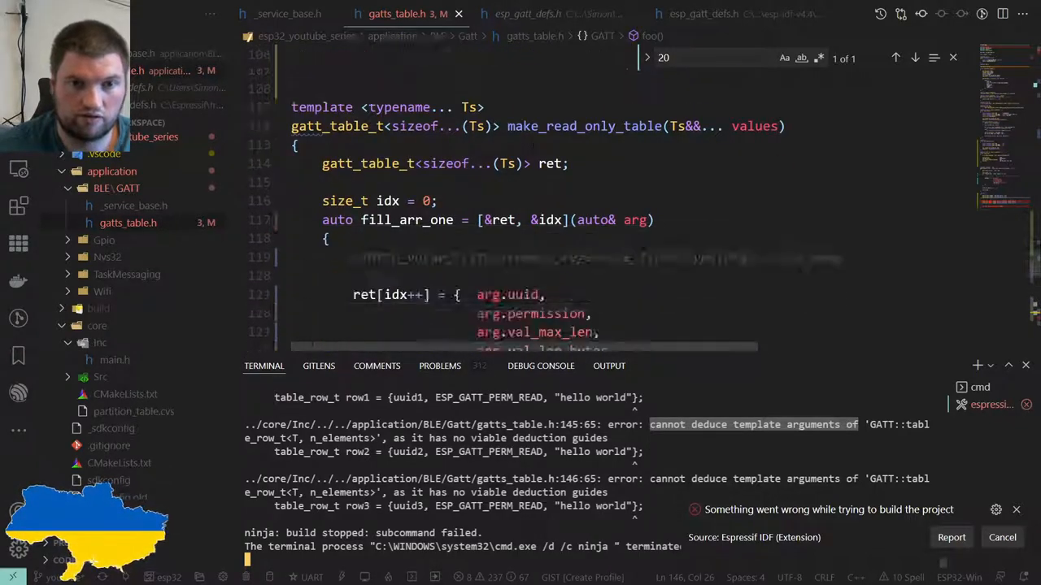
Scroll through the Terminal errors about undeducible table_row_t template arguments
scroll(down, 3)
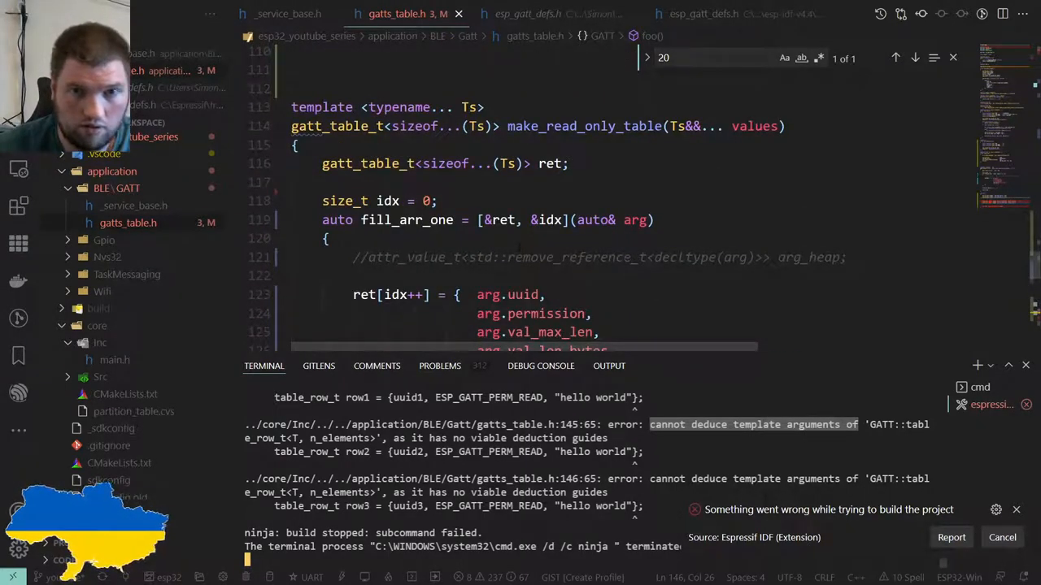
scroll(down, 3)
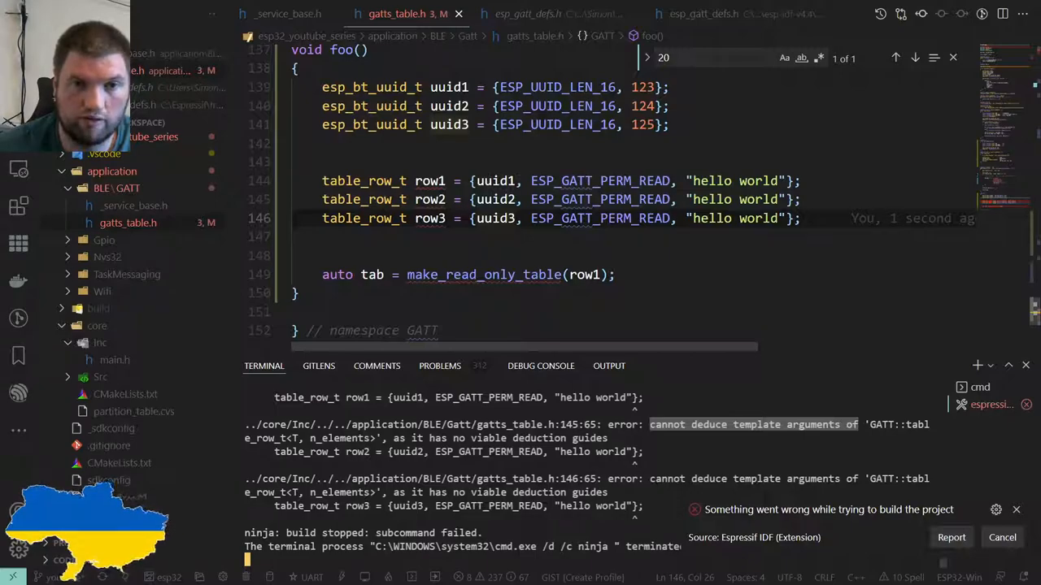
Retype the rows as table_row_t<const char*, 12>, int holding 69, and float holding 3.14
text(<const char*, 12>)
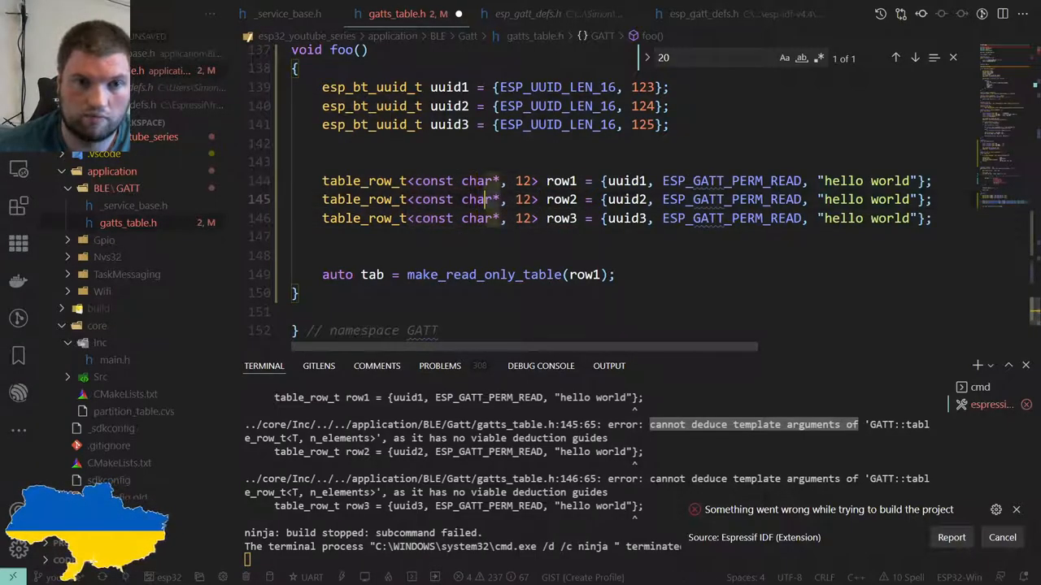
text(int)
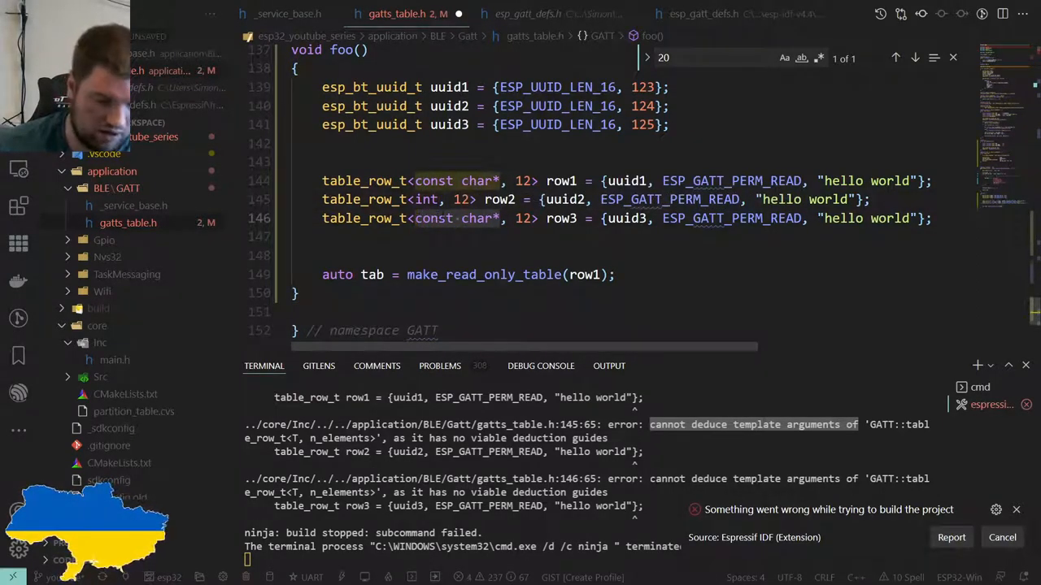
text(float)
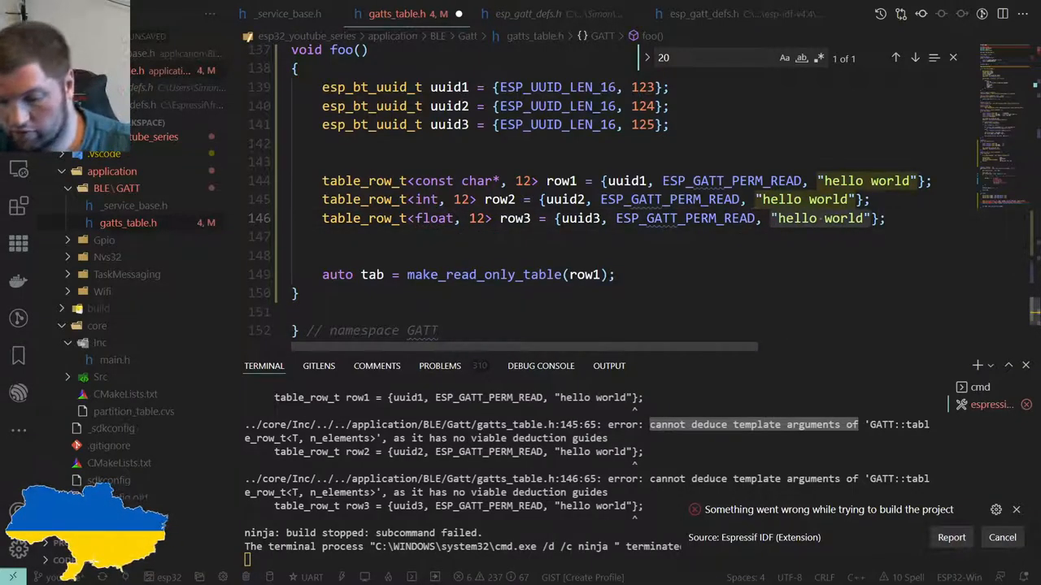
text(3.14)
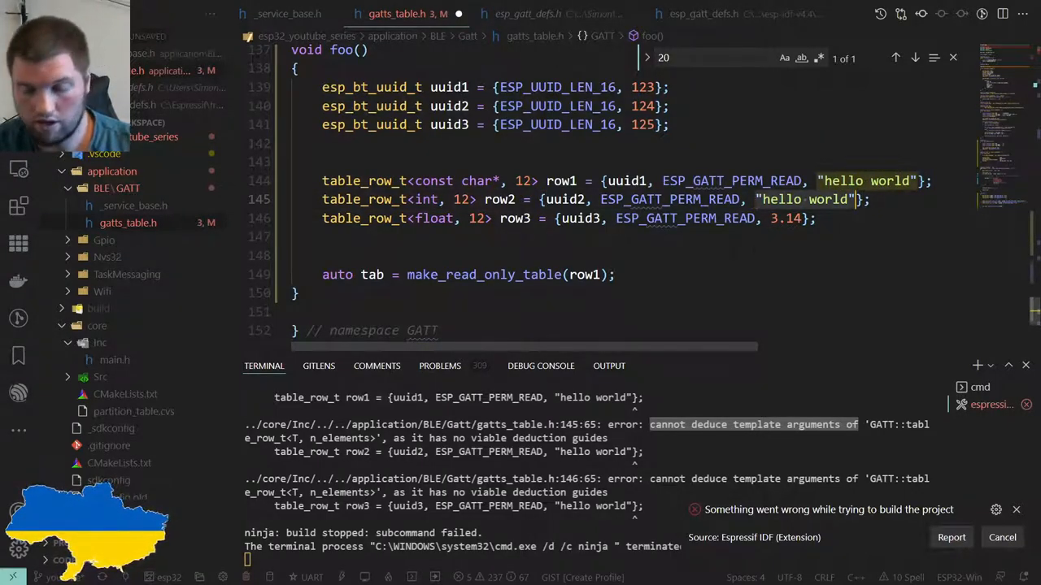
text(69)
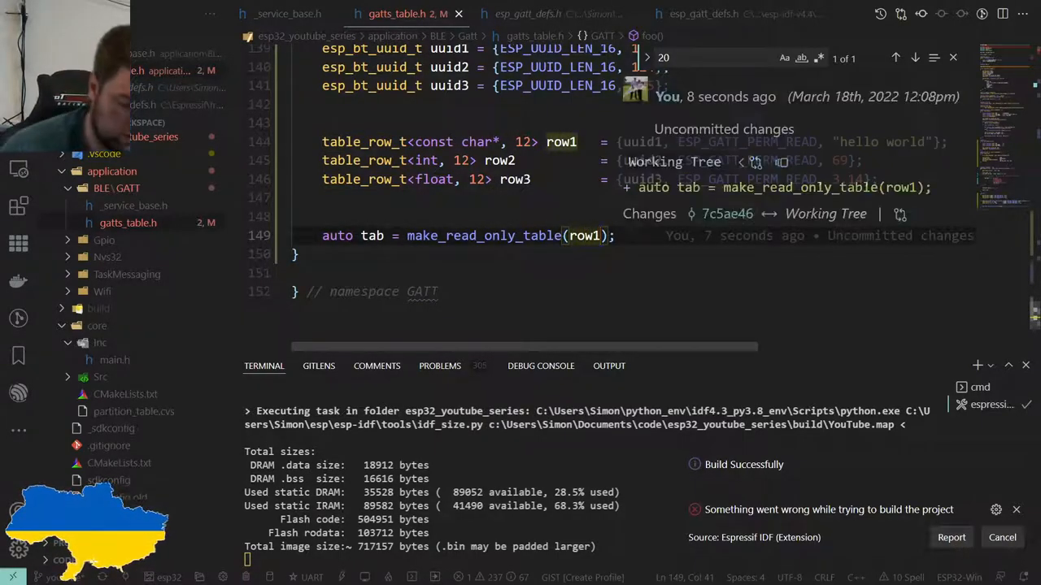
Add row2 and row3 after row1 in the make_read_only_table call
text(, row2, row3)
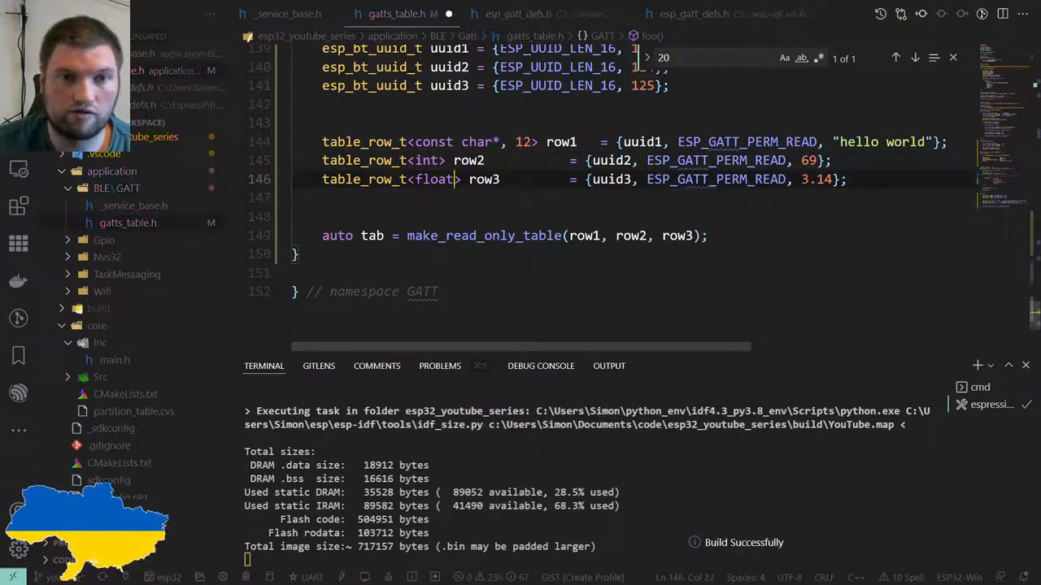
Align the int and float row declarations into type, name and = columns
click(470, 160)
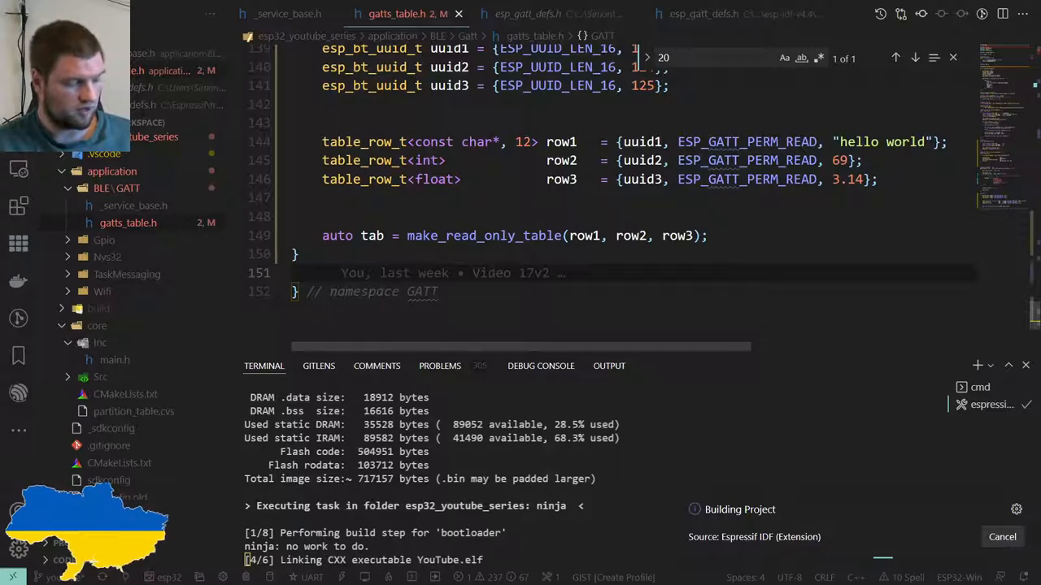
mouse_move(1016, 278)
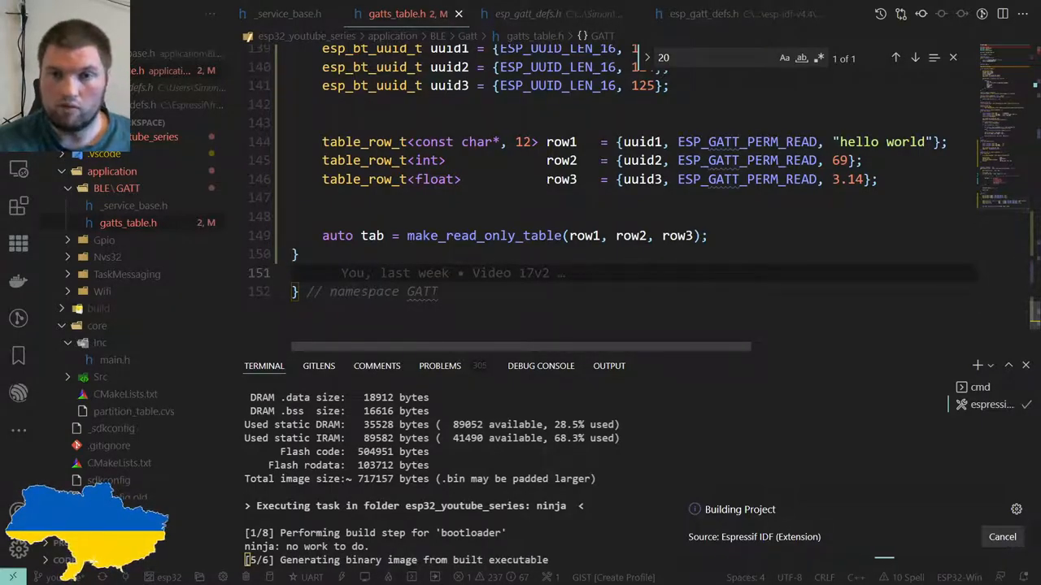
scroll(down, 3)
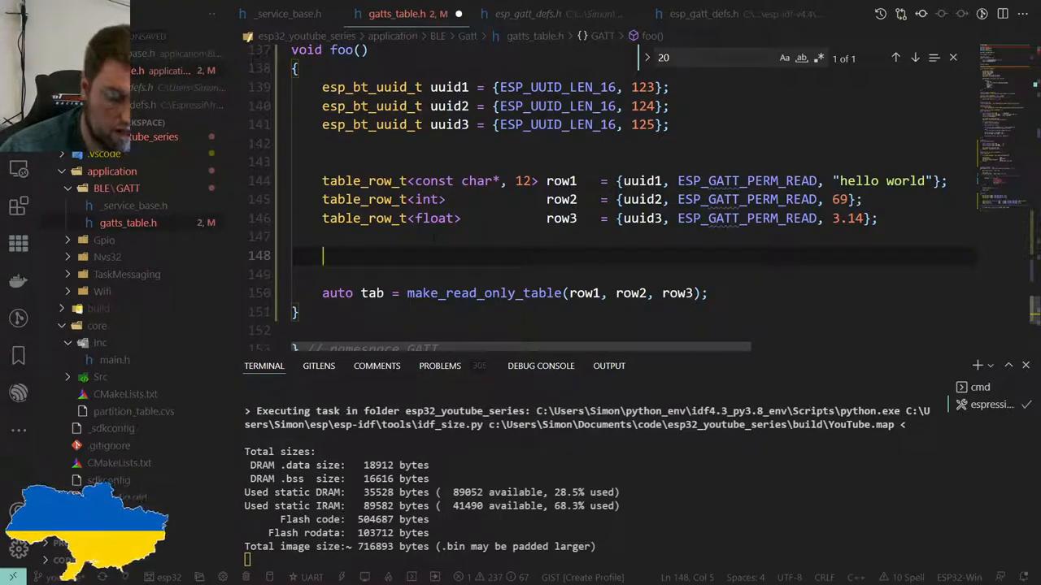
Write std::array<???, 3> table = {row1, row2, row3}; on foo()'s blank line
text(std::array)
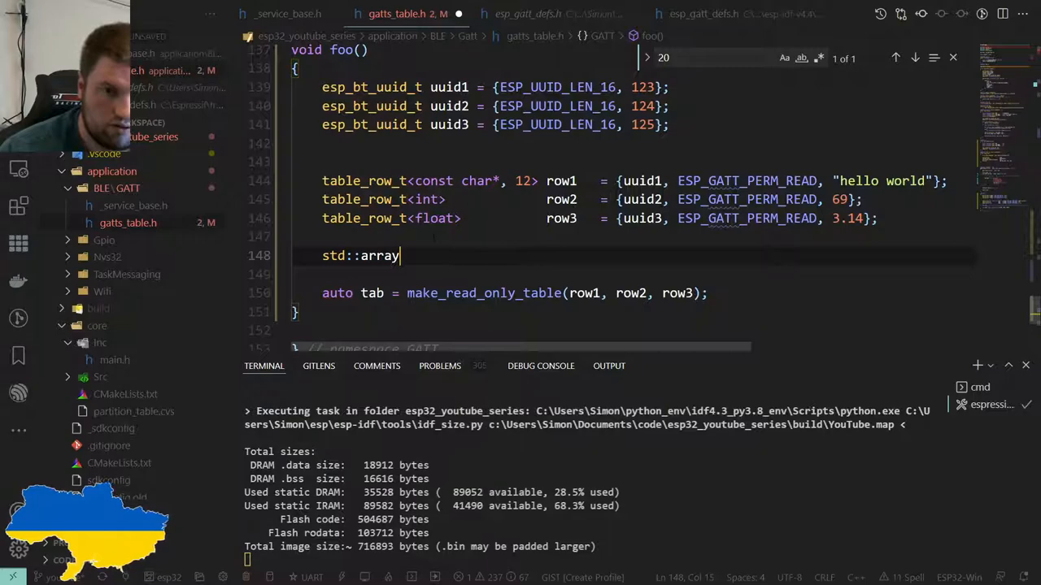
text(<???>)
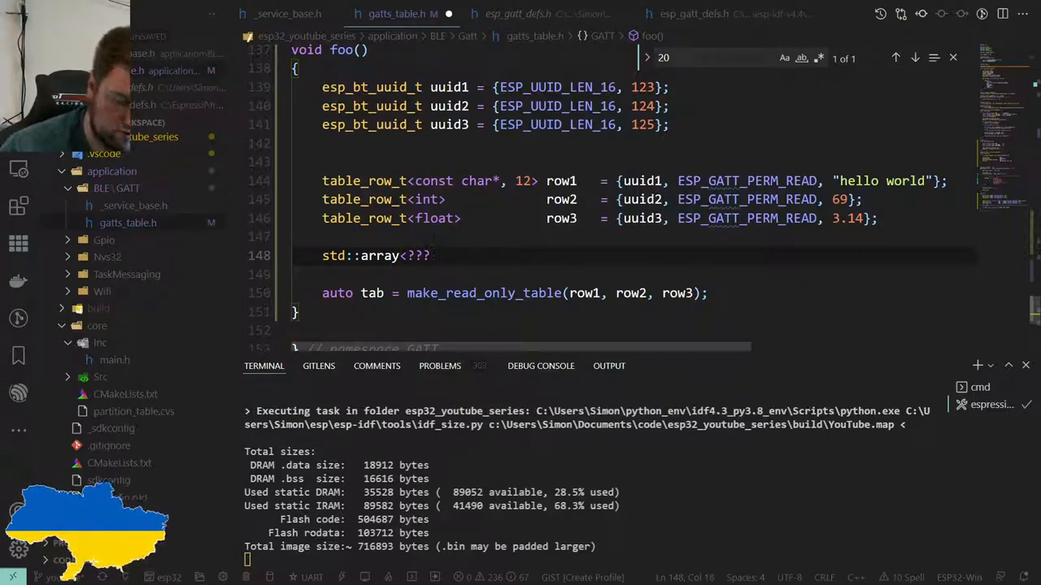
text(, 3>)
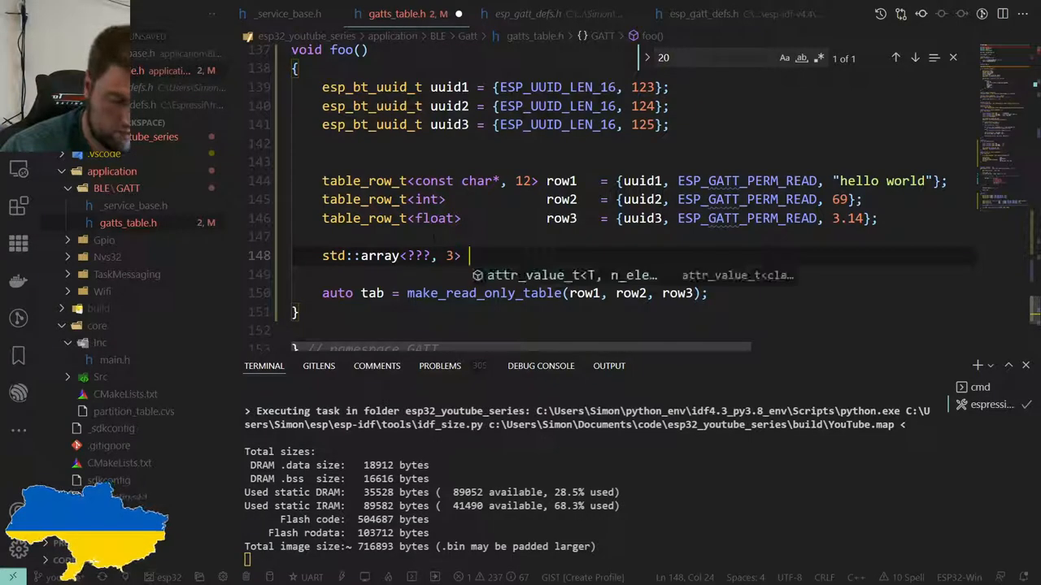
text(table =)
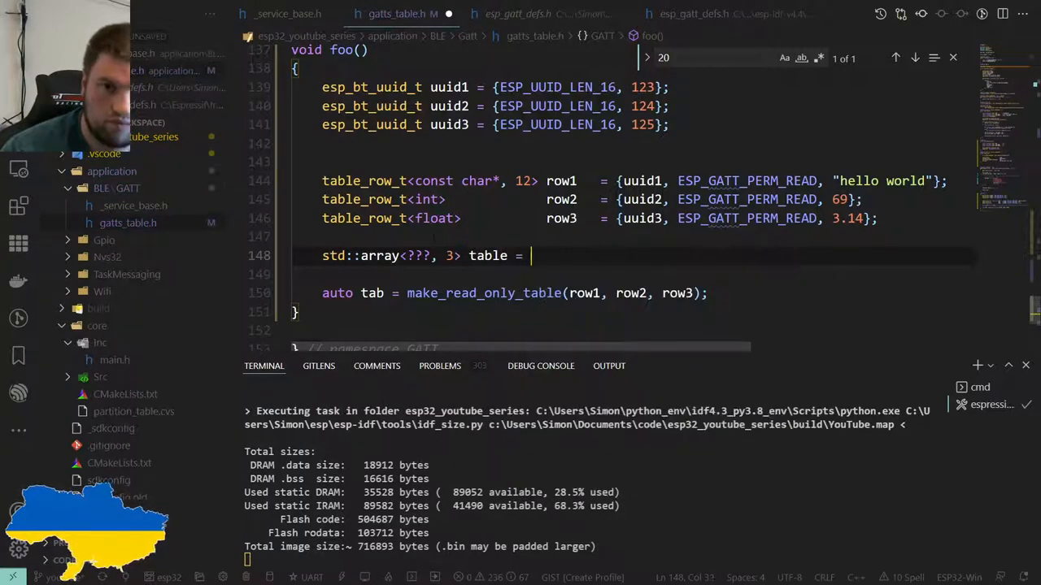
text({rowr})
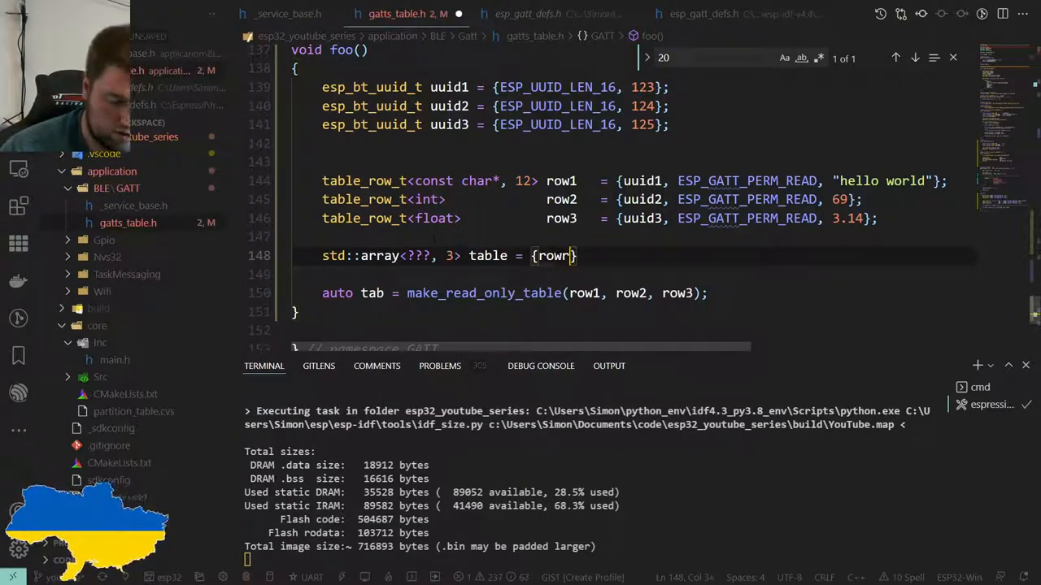
text(1, row2, row3)
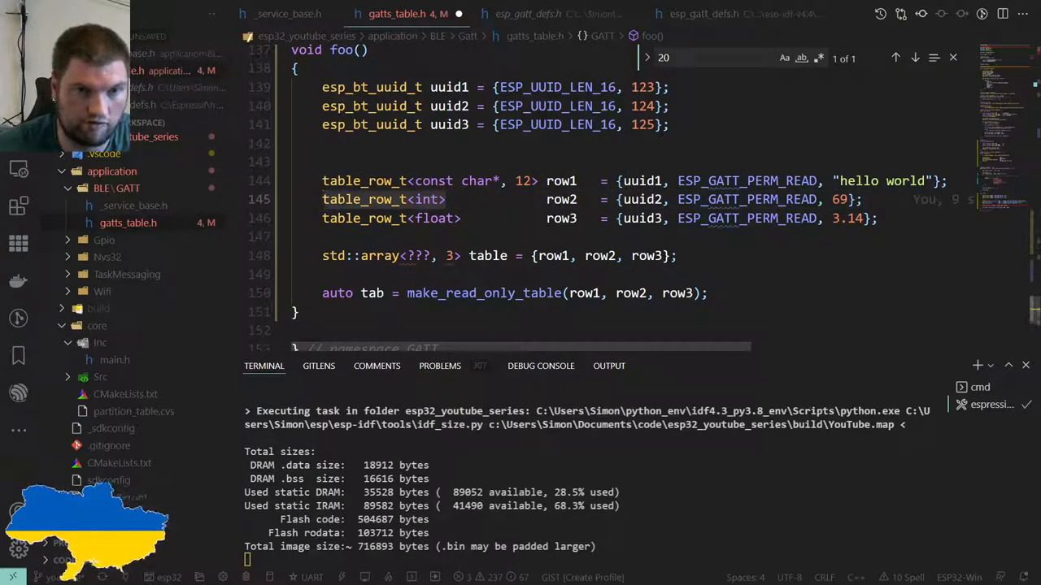
click(445, 218)
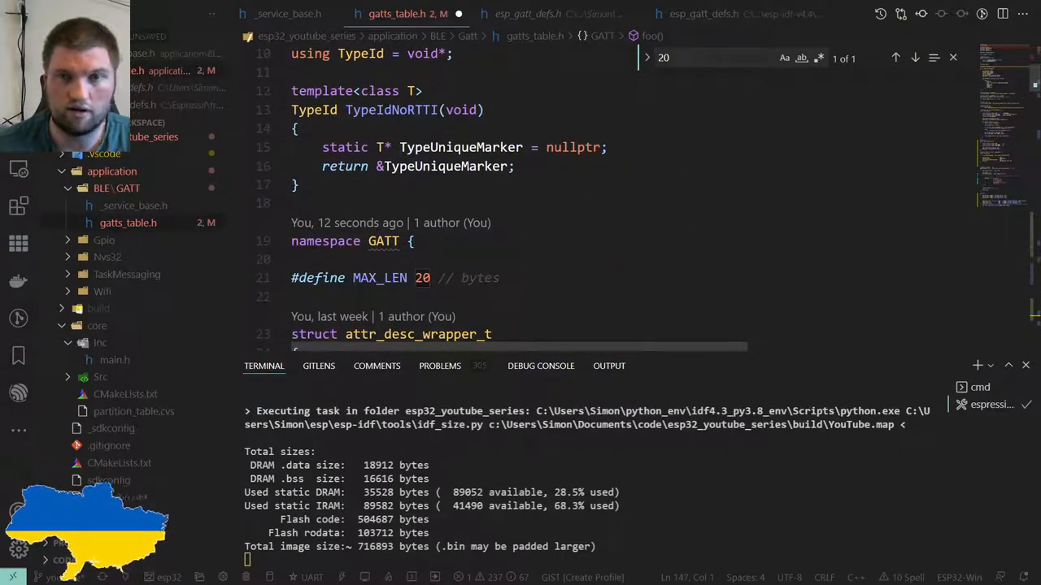
Scroll through make_read_only_table and back to the table_row_t template in gatts_table.h
scroll(down, 3)
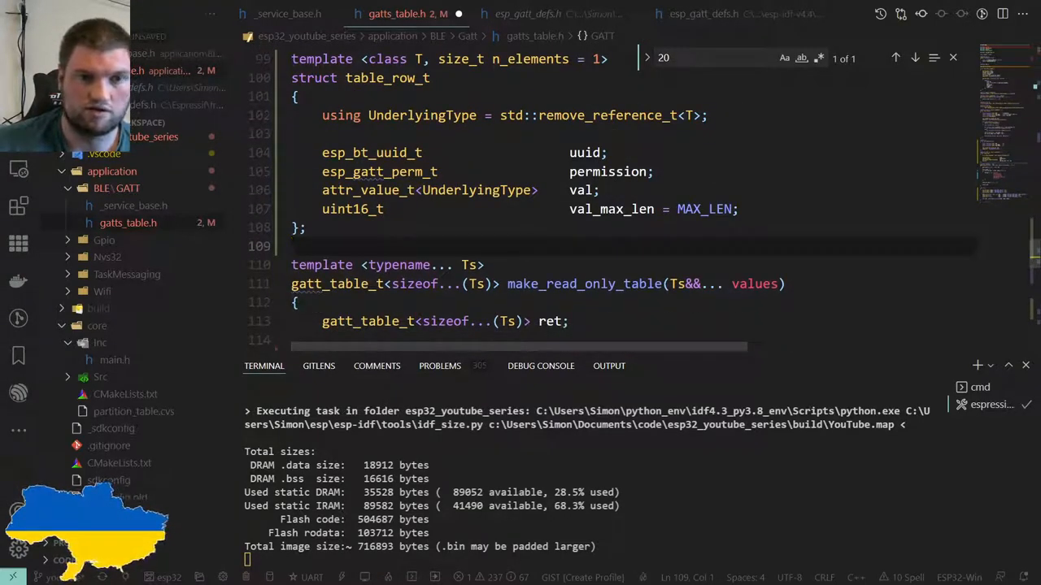
scroll(down, 3)
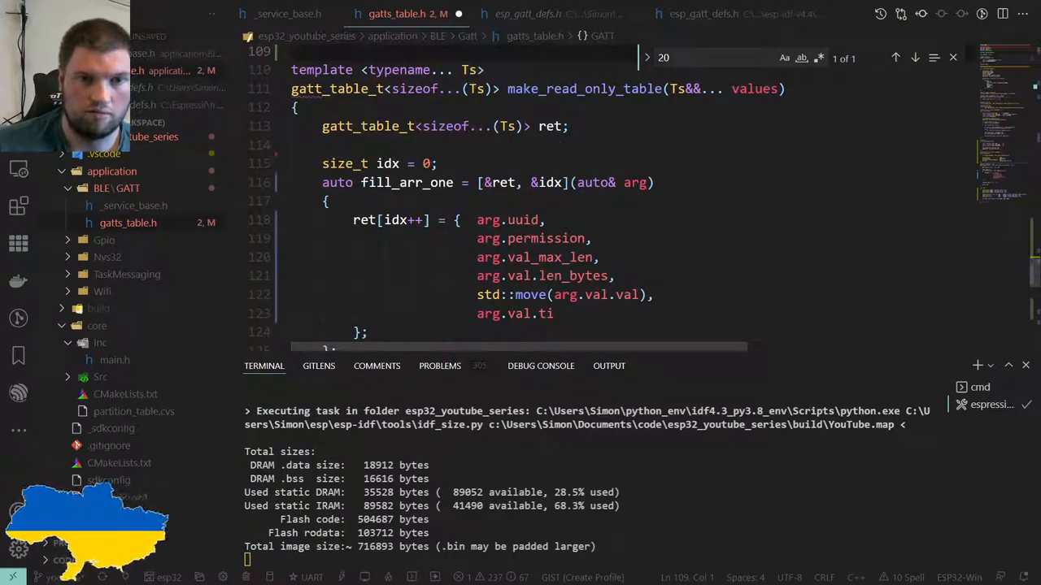
scroll(down, 3)
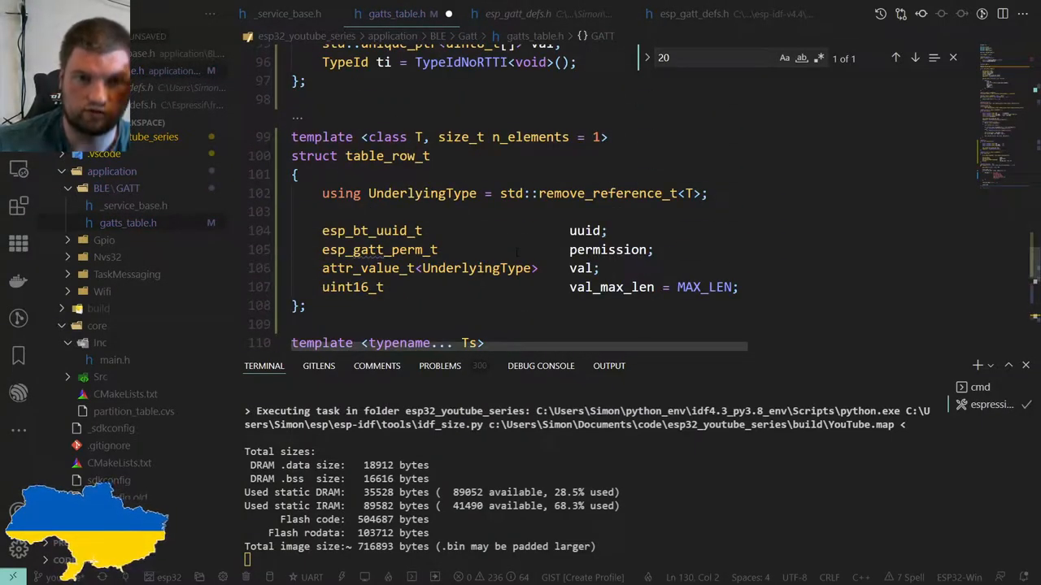
Rename val to value and val_max_len to max_len, update the lambda, and rename ti
click(595, 268)
text(ue)
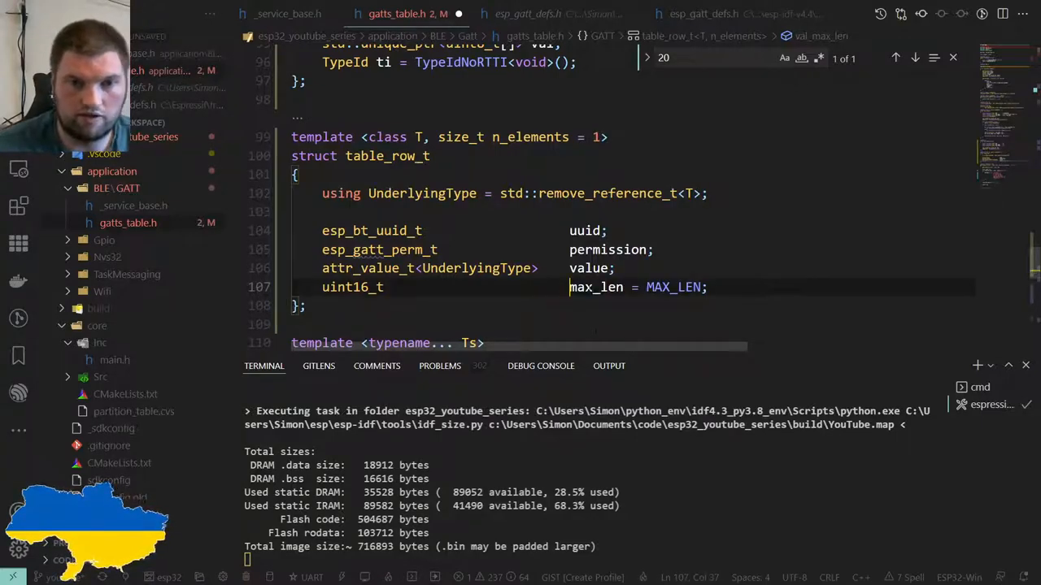
scroll(down, 3)
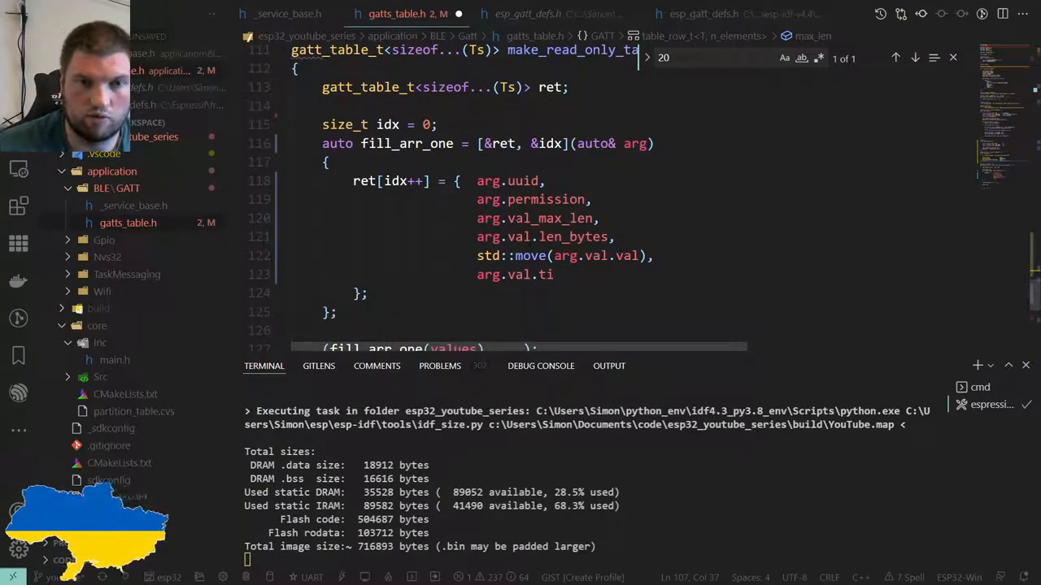
click(540, 218)
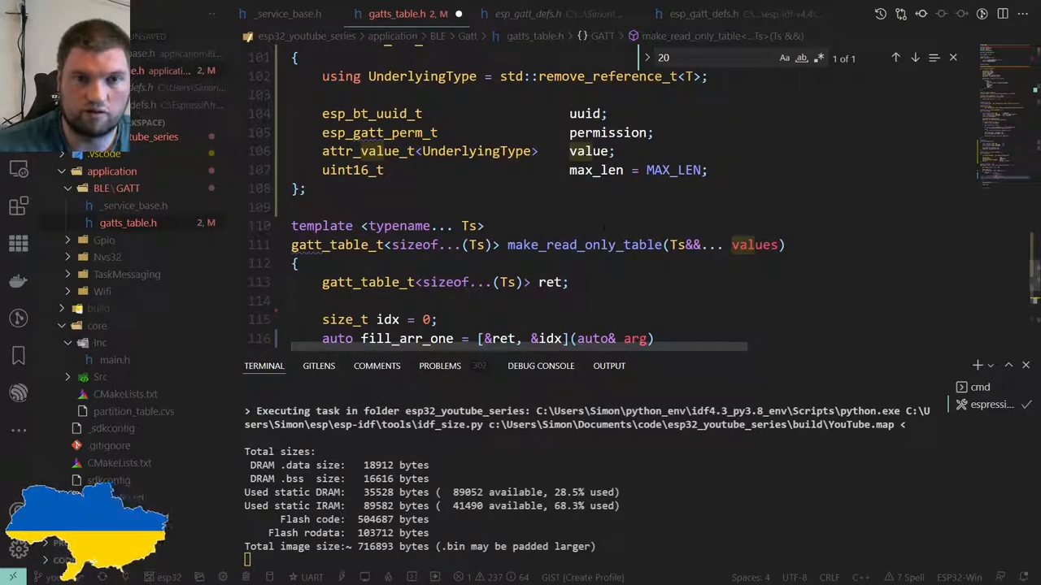
scroll(down, 3)
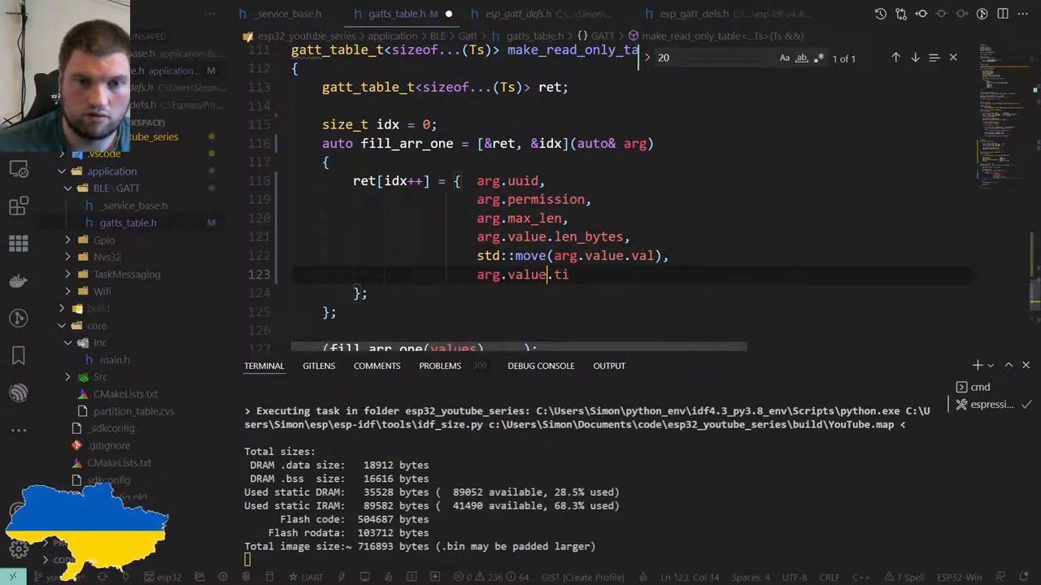
click(608, 256)
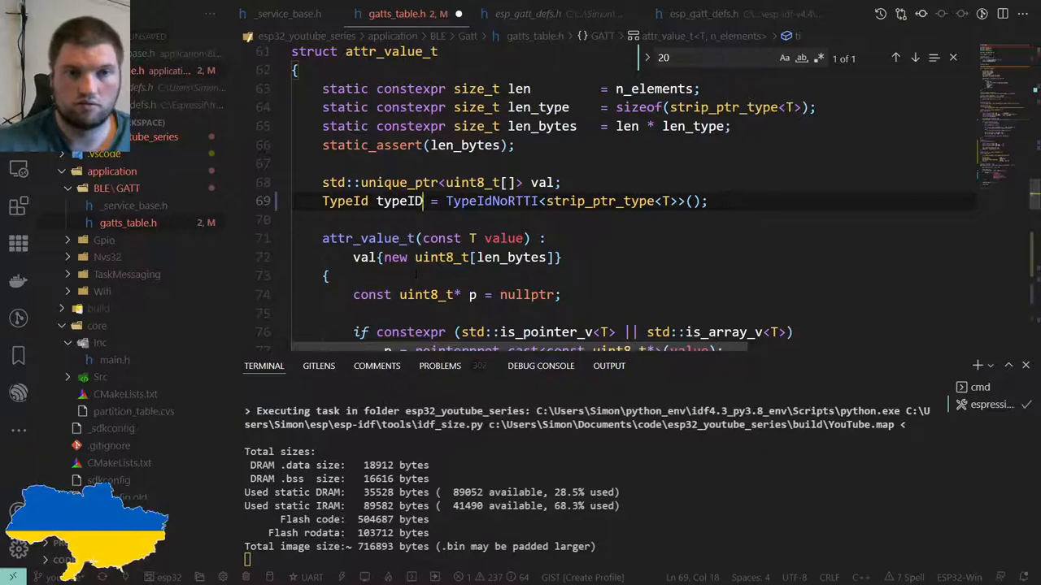
Rename ti to typeID in attr_desc_wrapper_t and attr_value_t<void>, updating arg.value.typeID
double_click(399, 201)
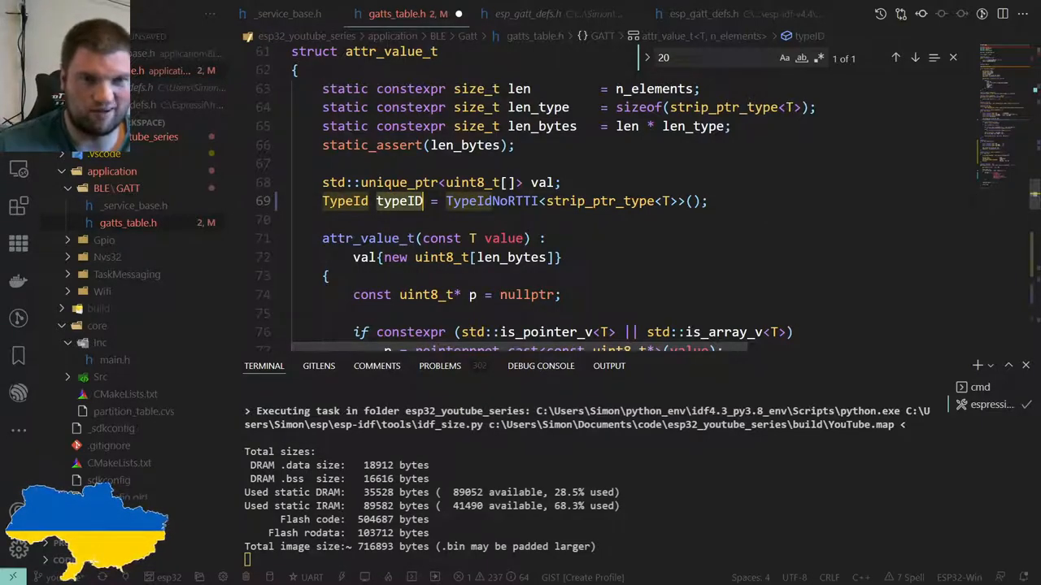
double_click(345, 200)
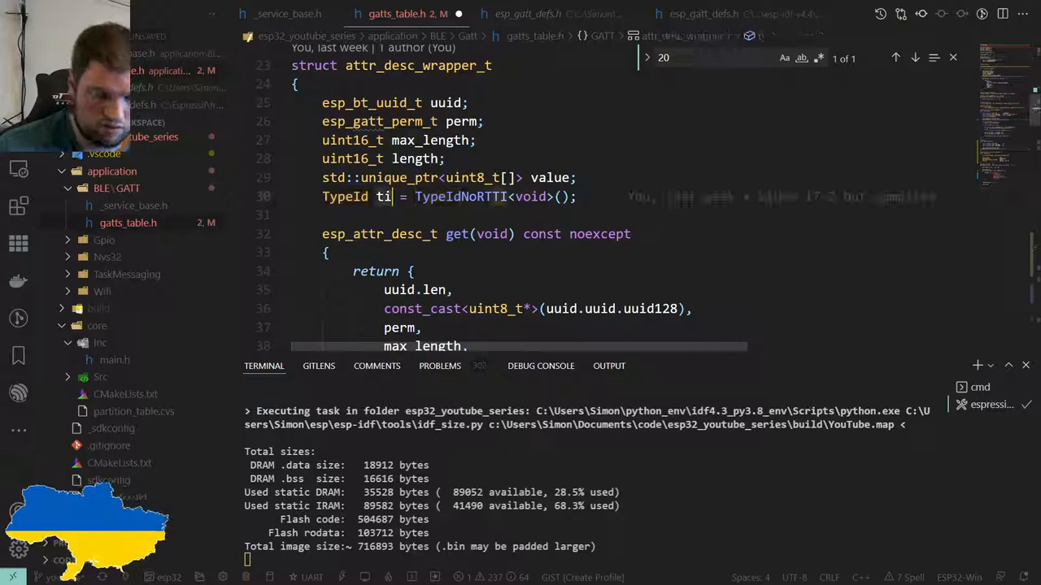
text(ypeID)
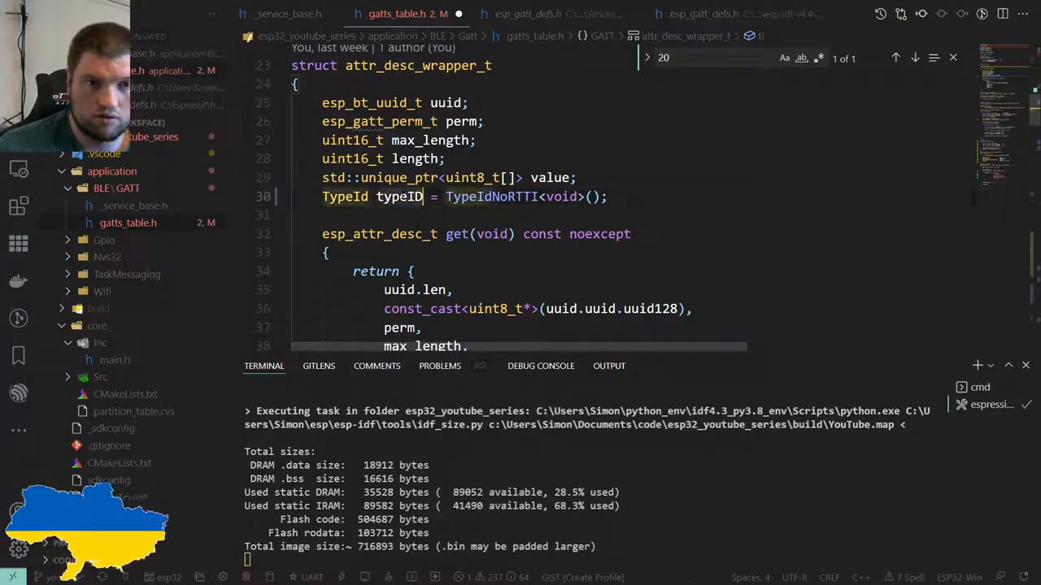
scroll(down, 3)
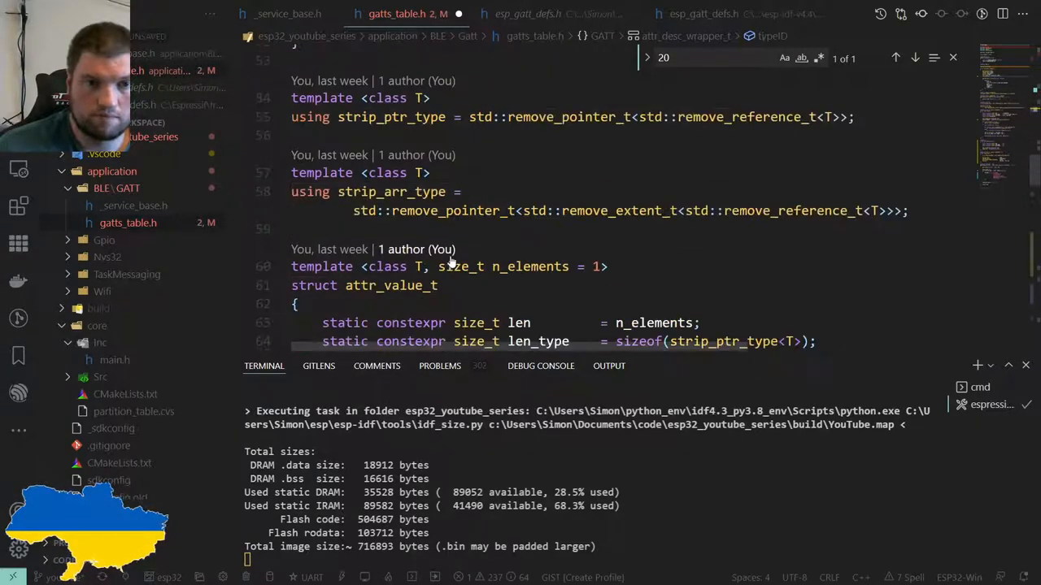
scroll(down, 3)
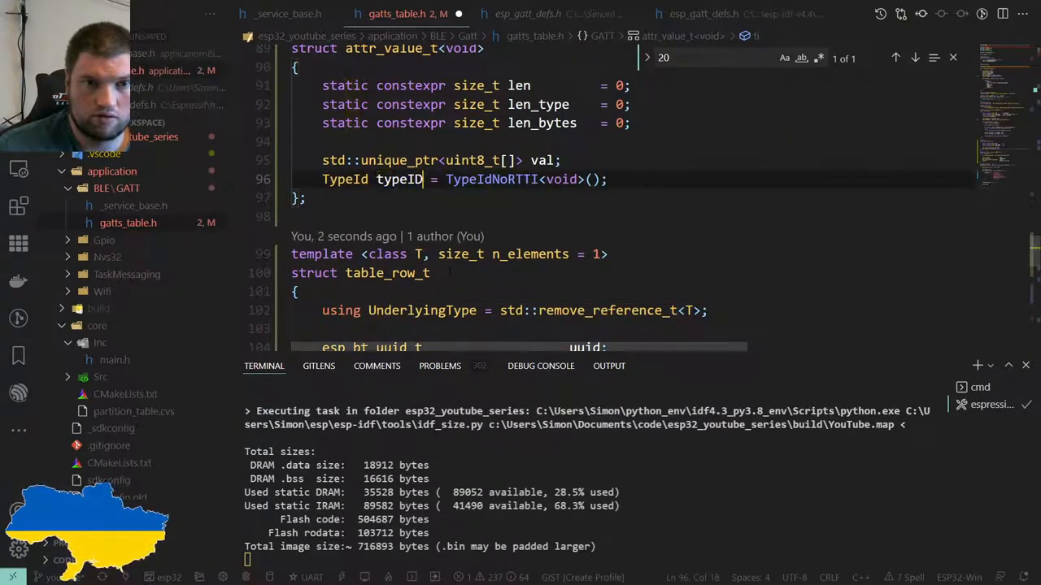
scroll(down, 3)
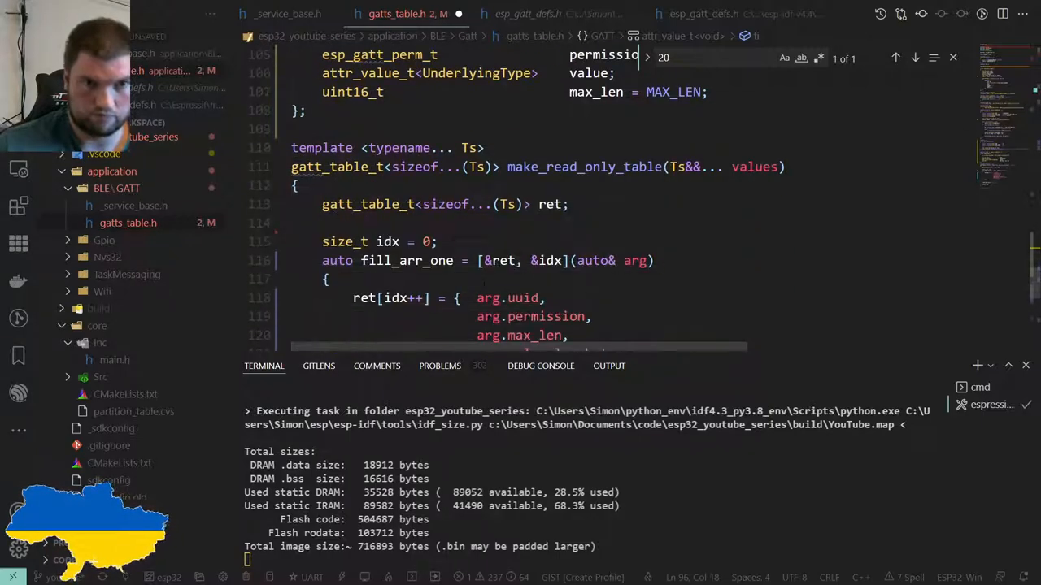
scroll(down, 3)
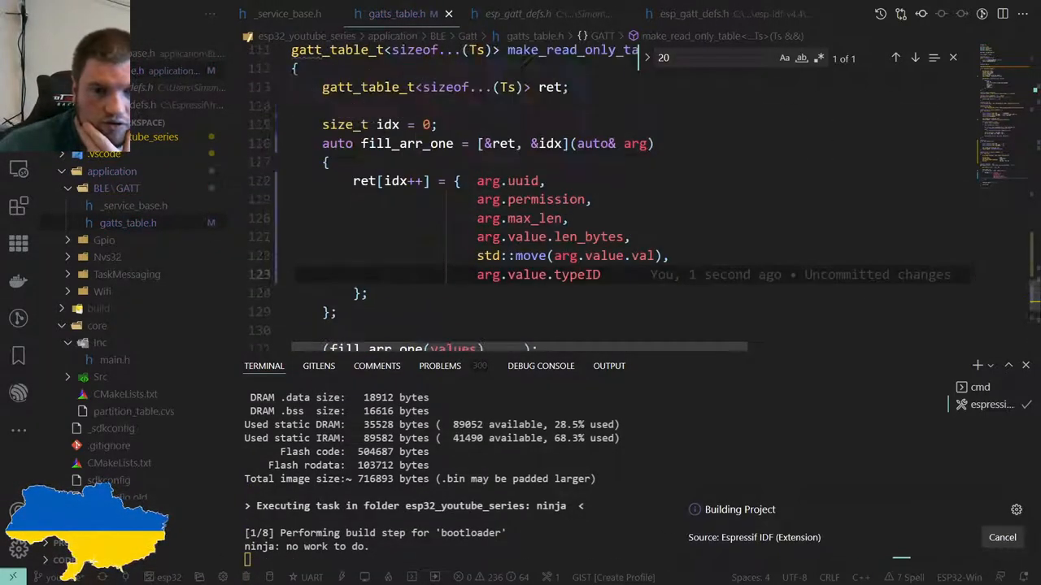
Scroll the terminal as the build finishes with a roughly 717 KB size summary
scroll(down, 3)
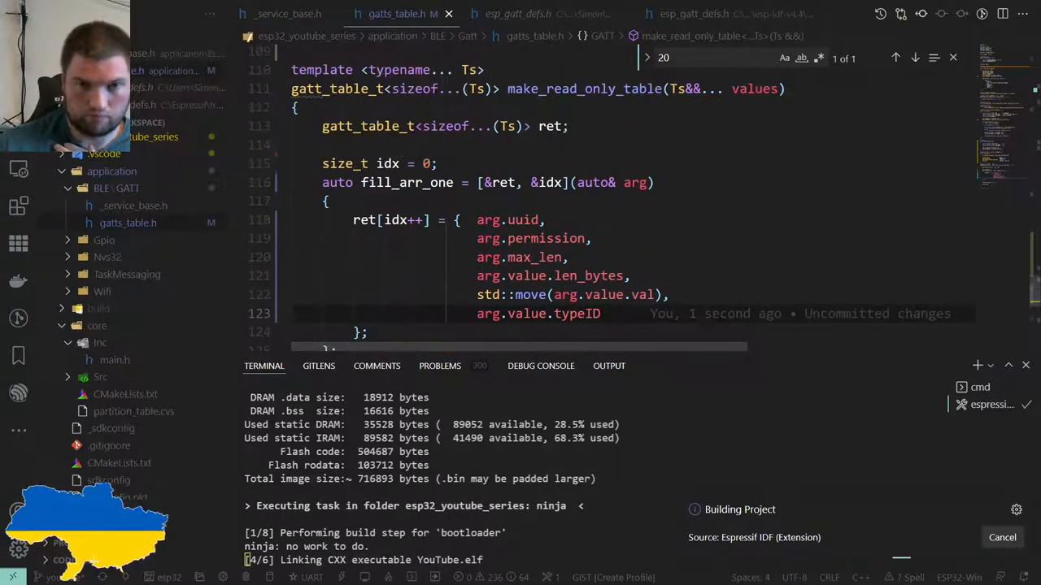
scroll(down, 3)
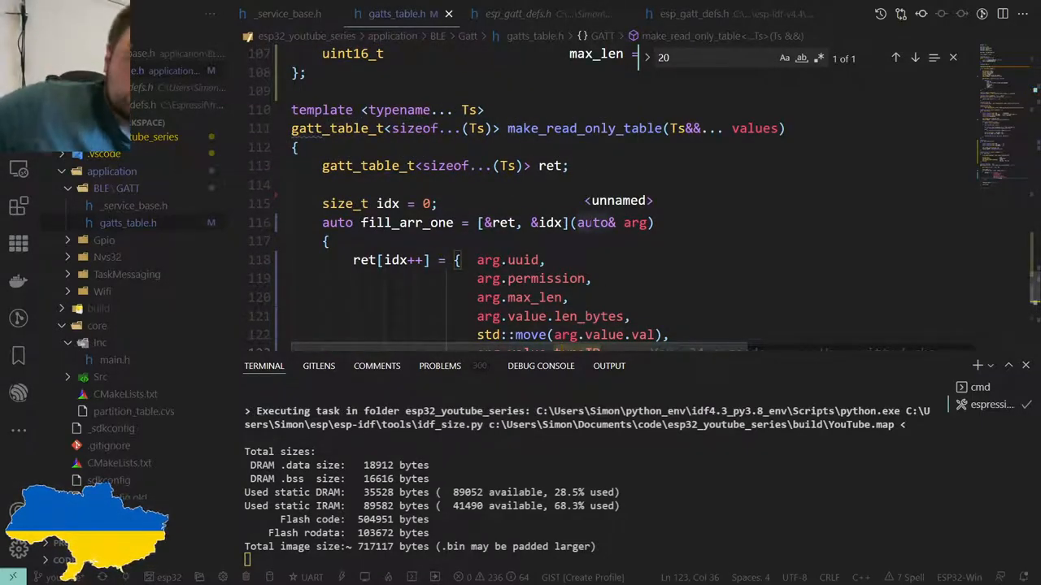
Scroll to the top of gatts_table.h and start a 'using' line above TypeId
scroll(down, 3)
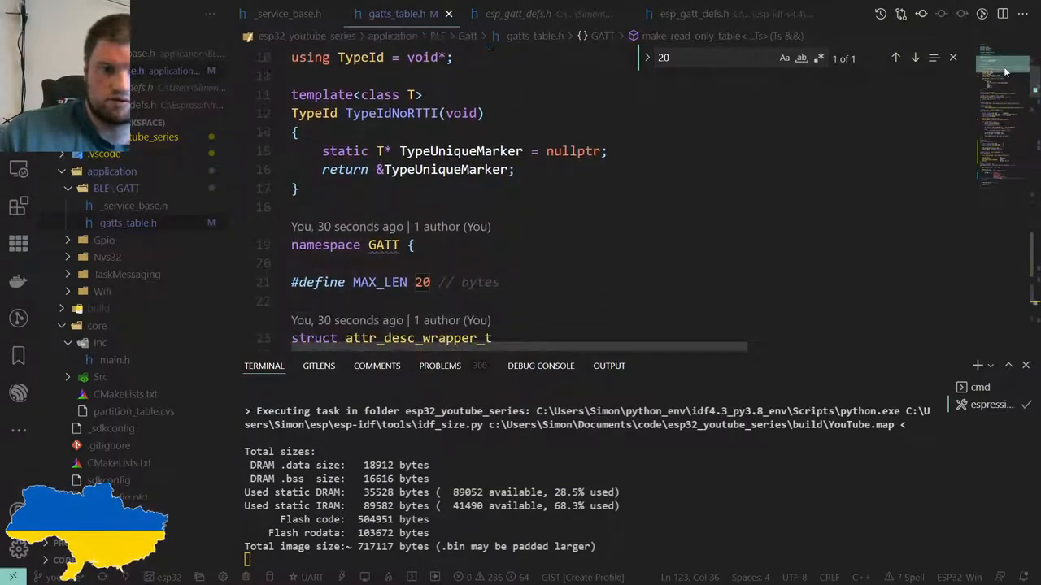
scroll(down, 3)
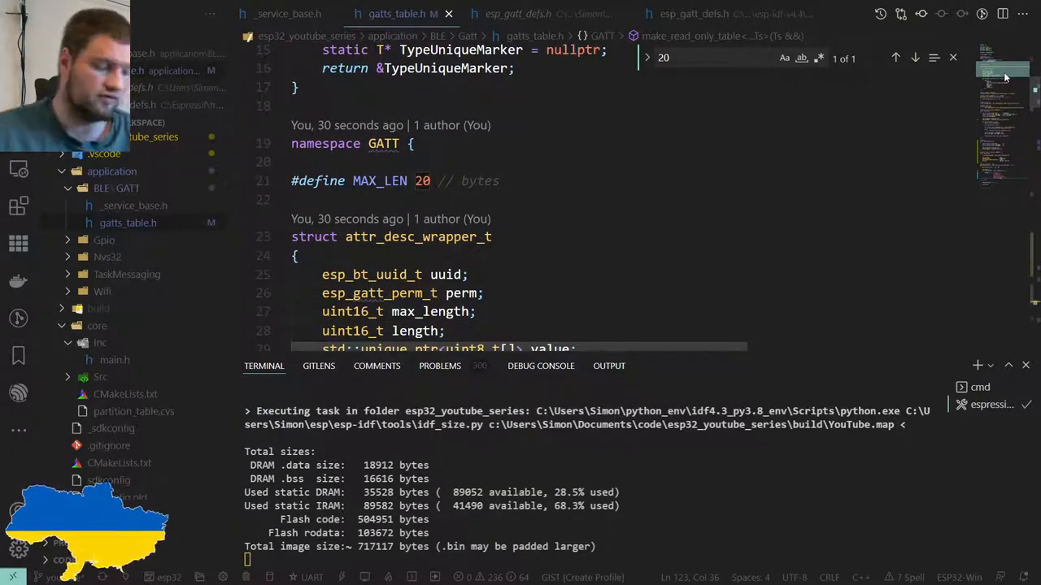
scroll(down, 3)
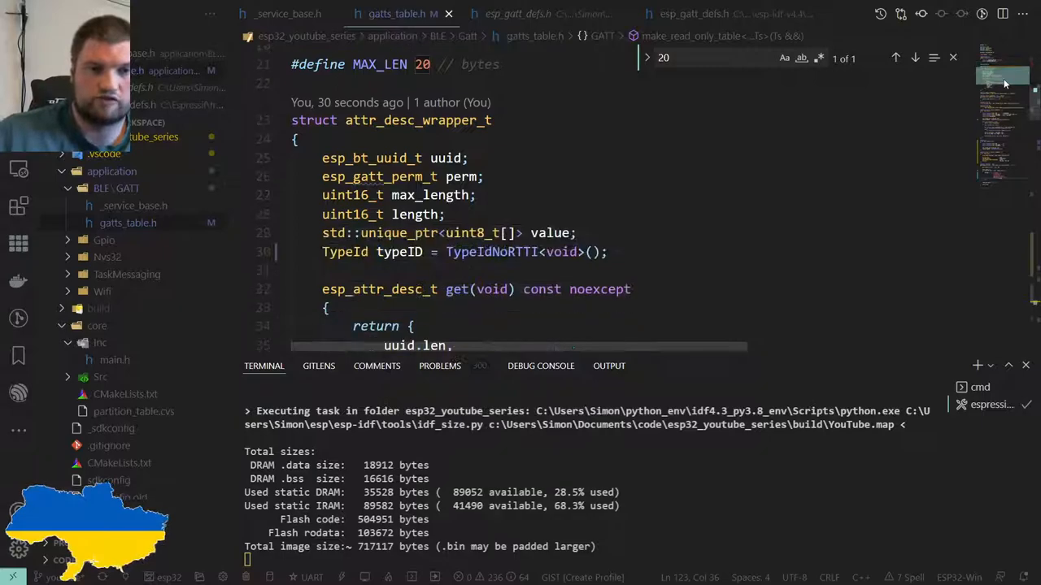
scroll(down, 3)
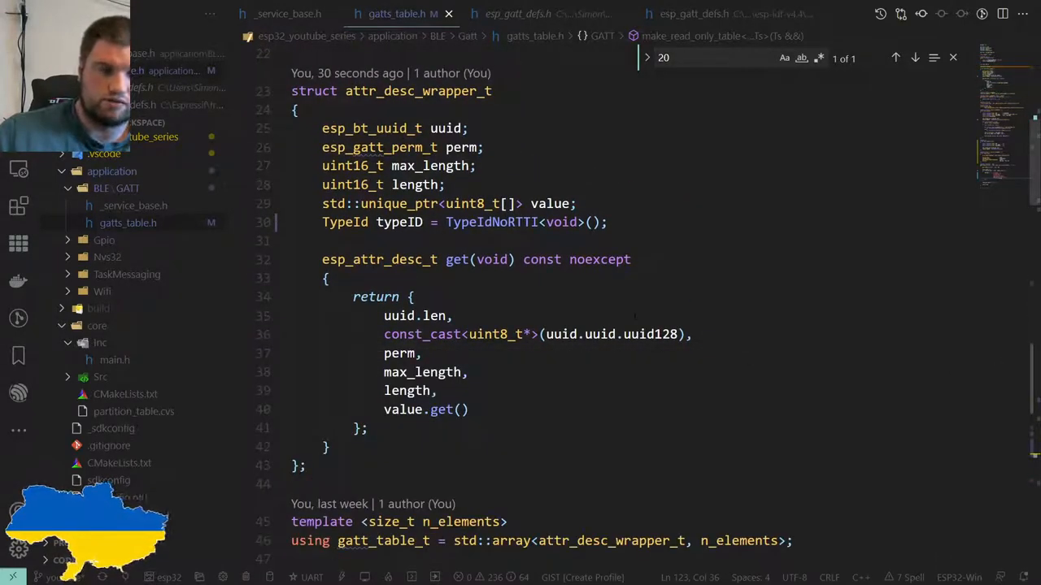
scroll(down, 3)
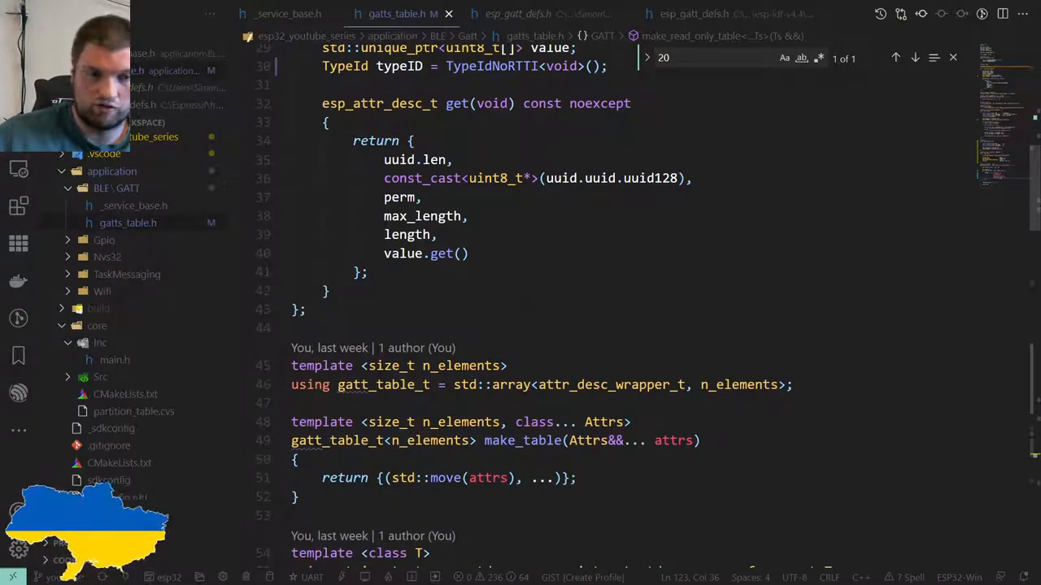
scroll(down, 3)
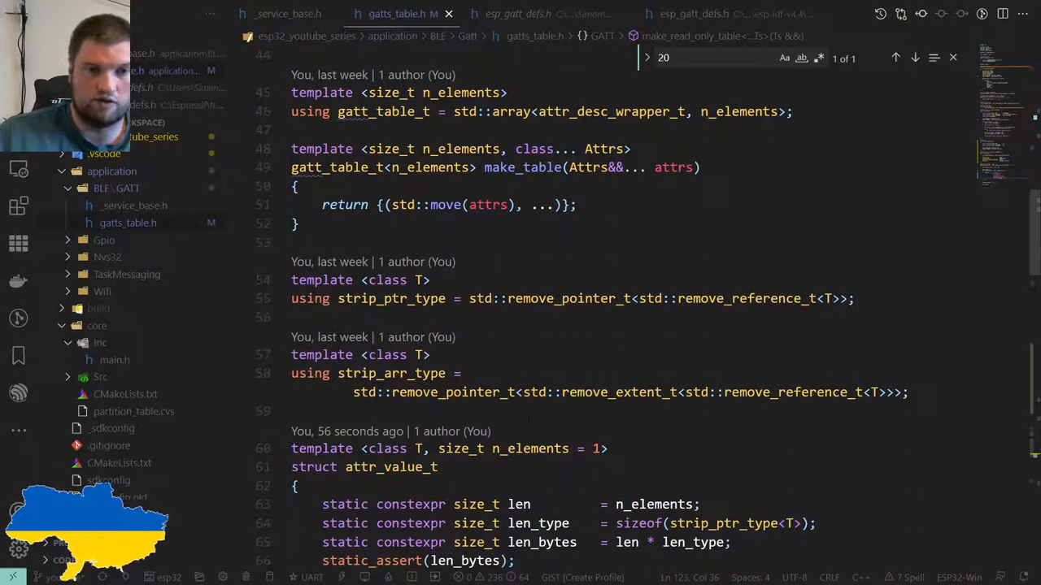
scroll(down, 3)
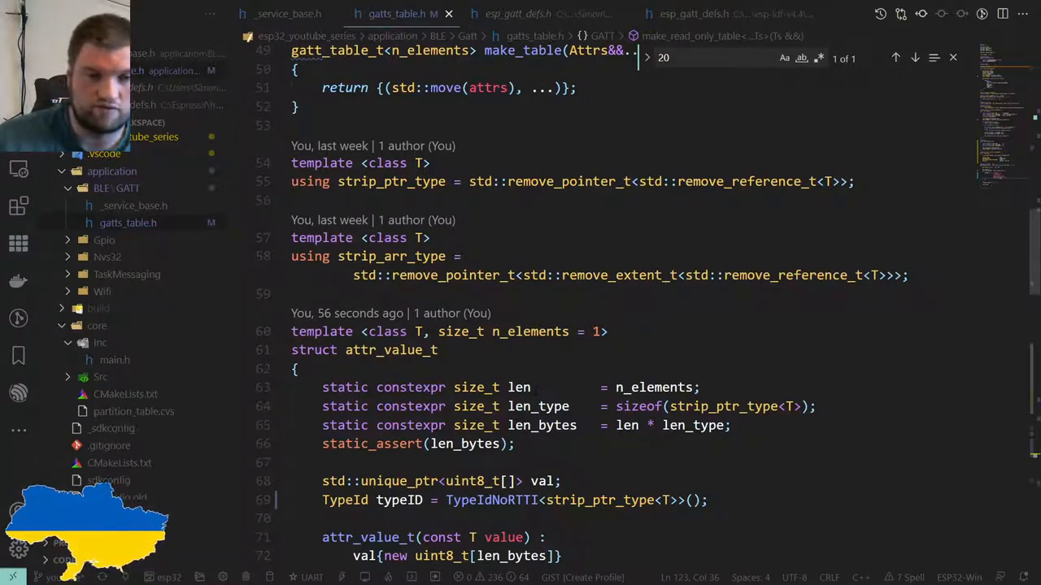
scroll(down, 3)
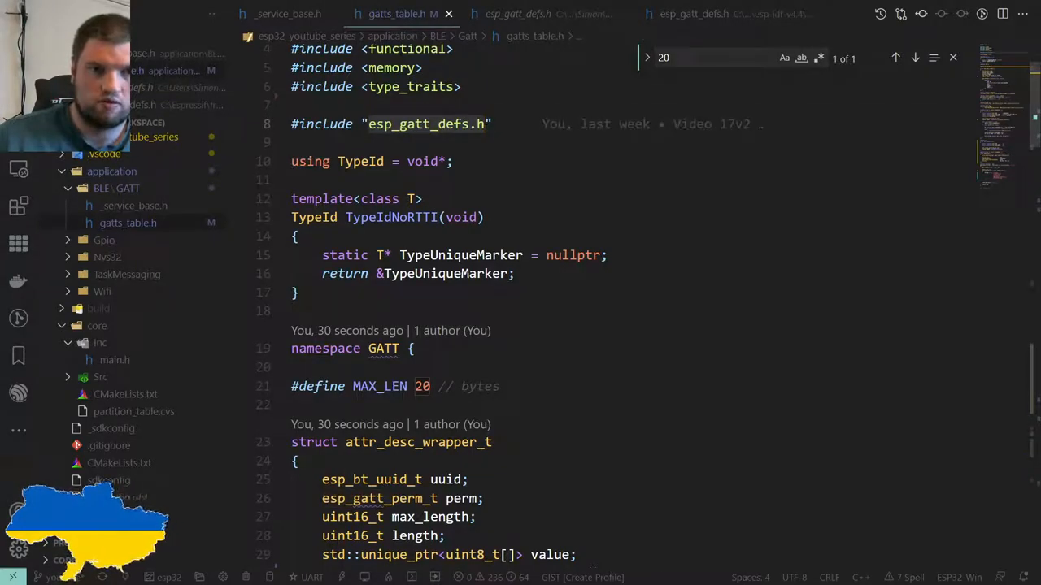
scroll(down, 3)
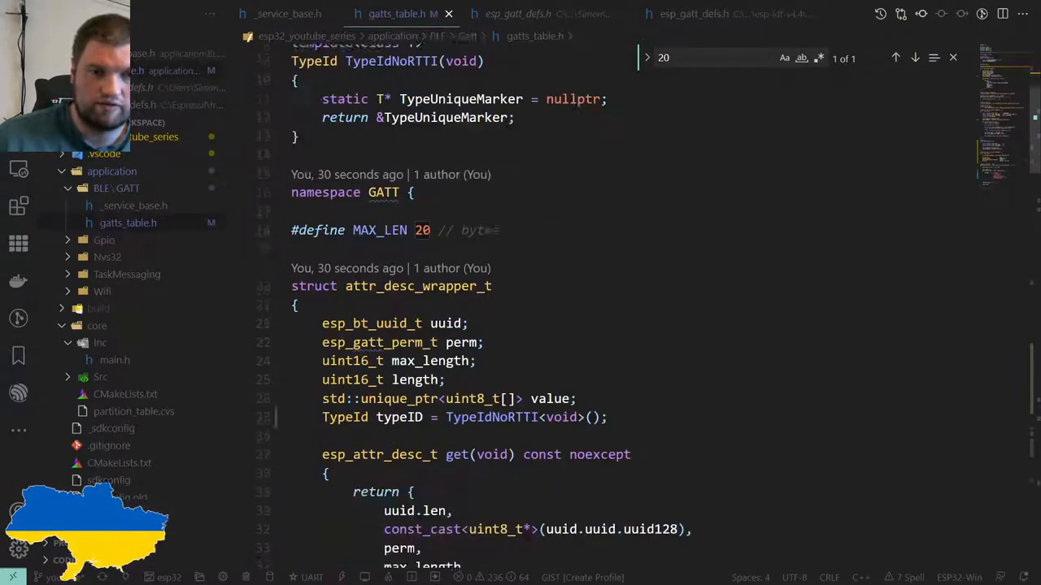
scroll(down, 3)
text(using)
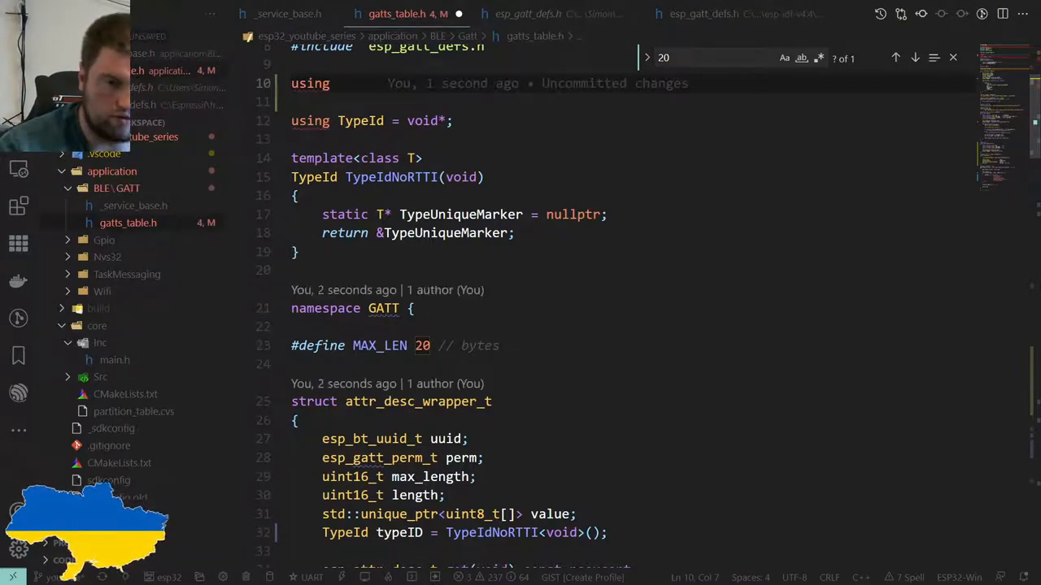
Write a using my_uuid_t = esp_bt_uuid_t alias line
text(m)
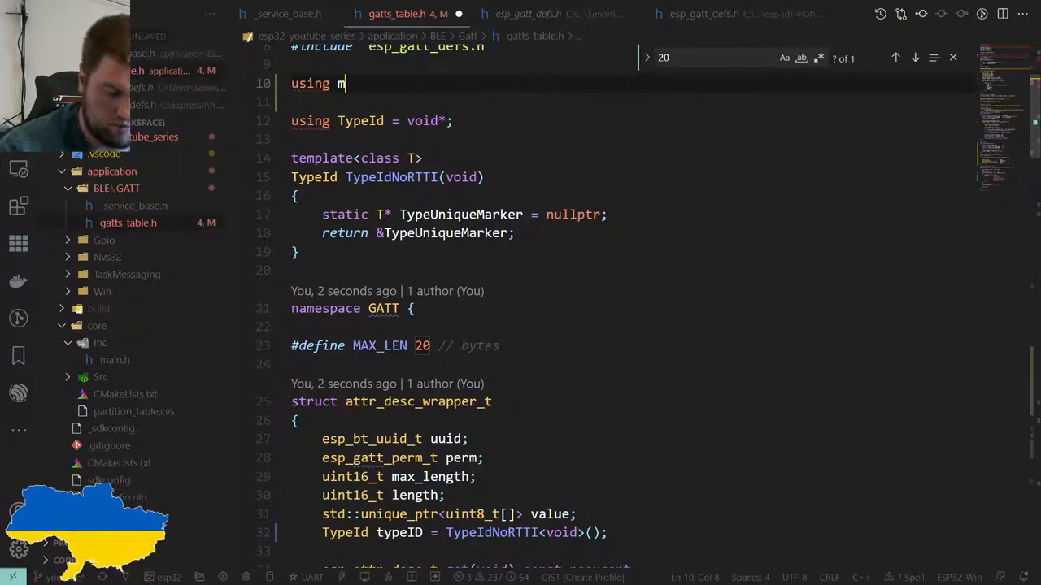
text(y_uuid_t =)
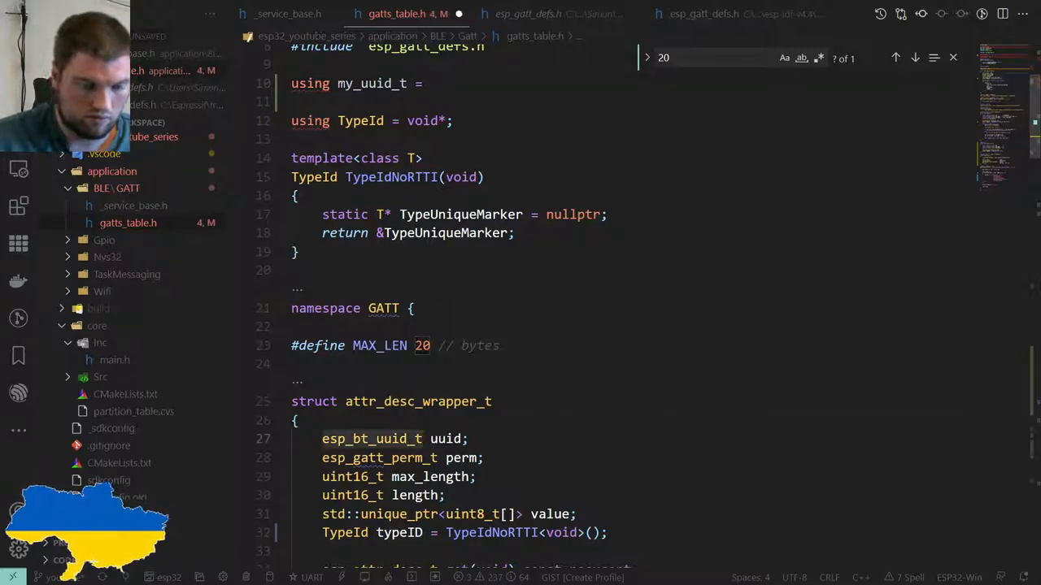
text(esp_bt_uuid_t;)
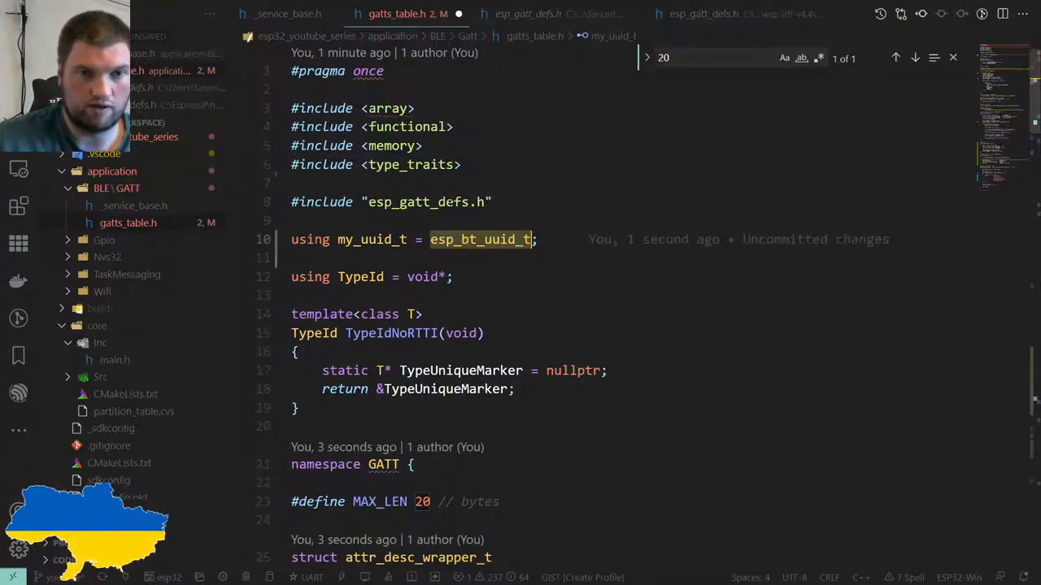
Edit code near the esp_gatt_defs.h include, typing int and [2]
click(437, 202)
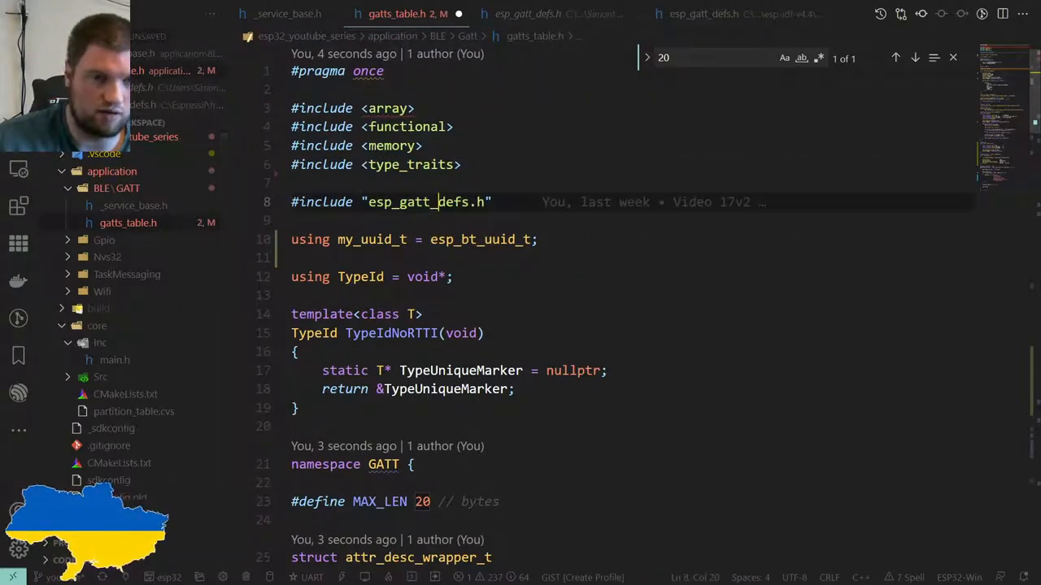
scroll(down, 3)
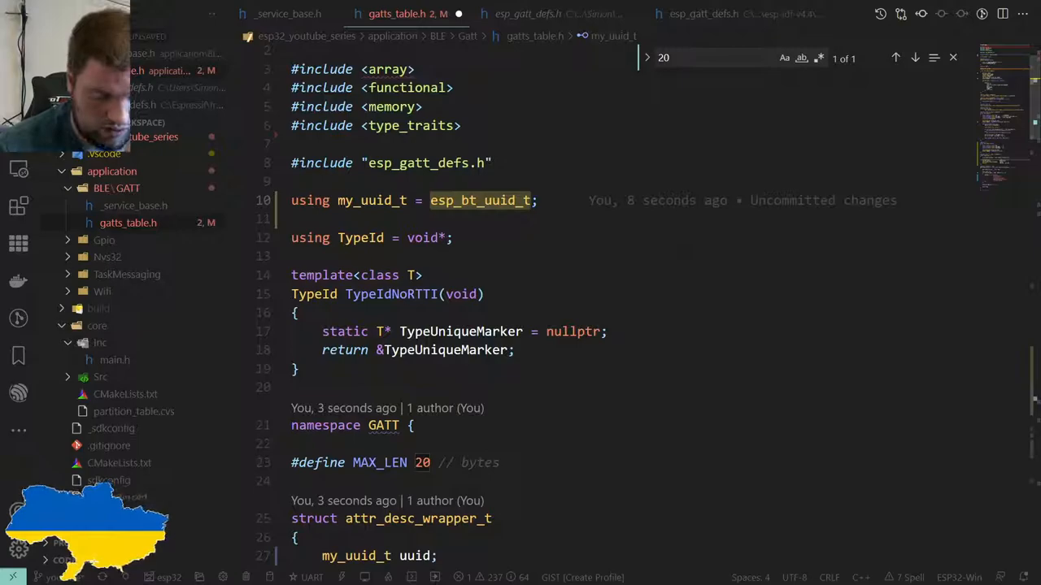
text(int)
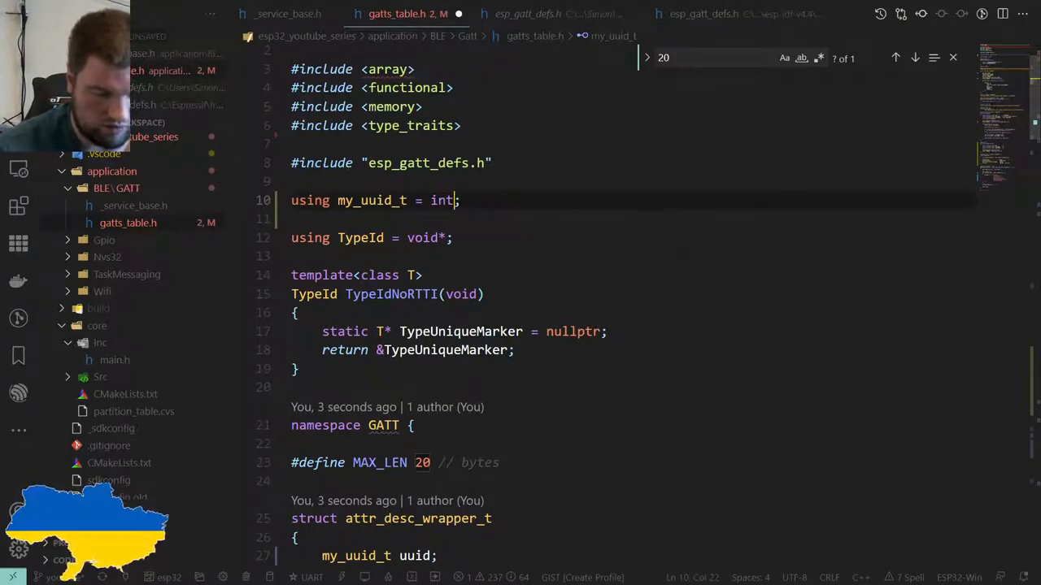
text([2])
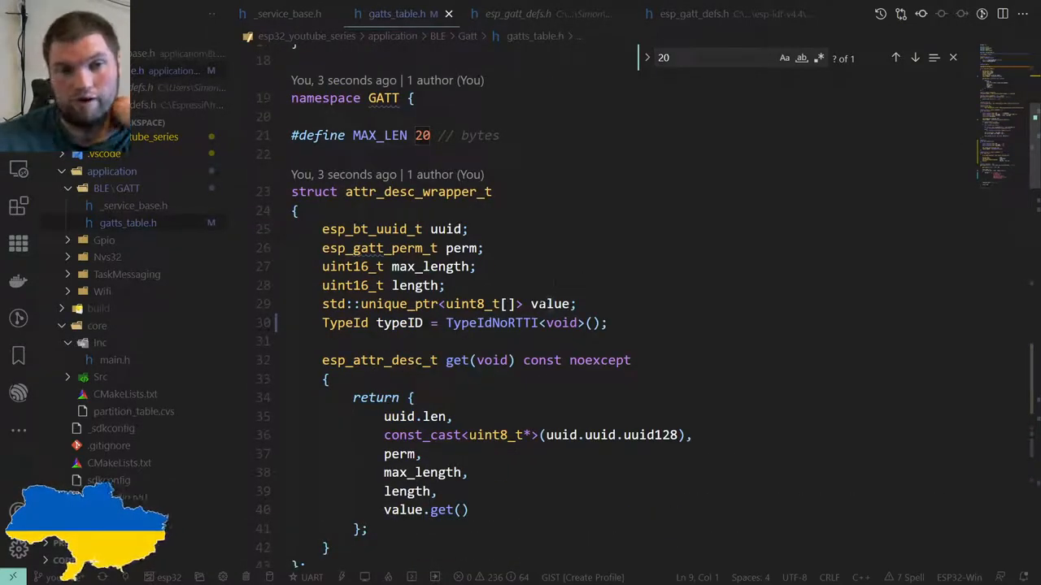
Pad spaces after each field type in attr_desc_wrapper_t so member names form one column
click(461, 228)
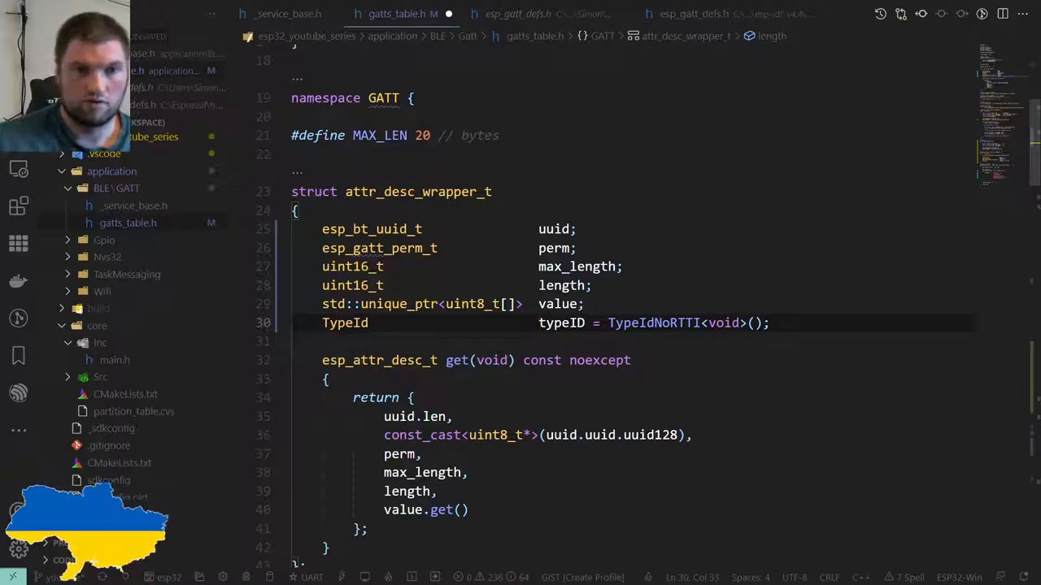
scroll(down, 3)
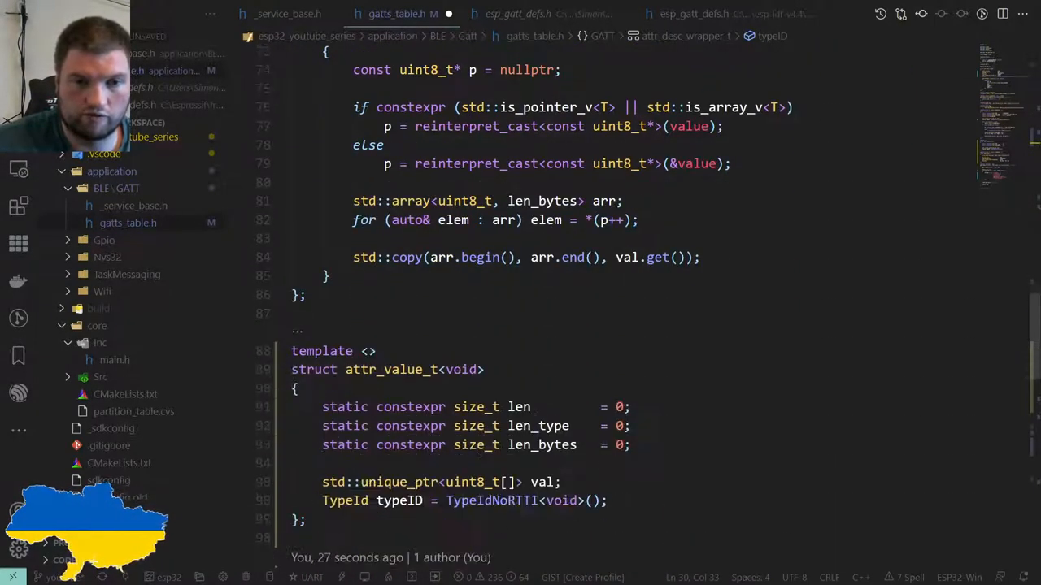
scroll(down, 3)
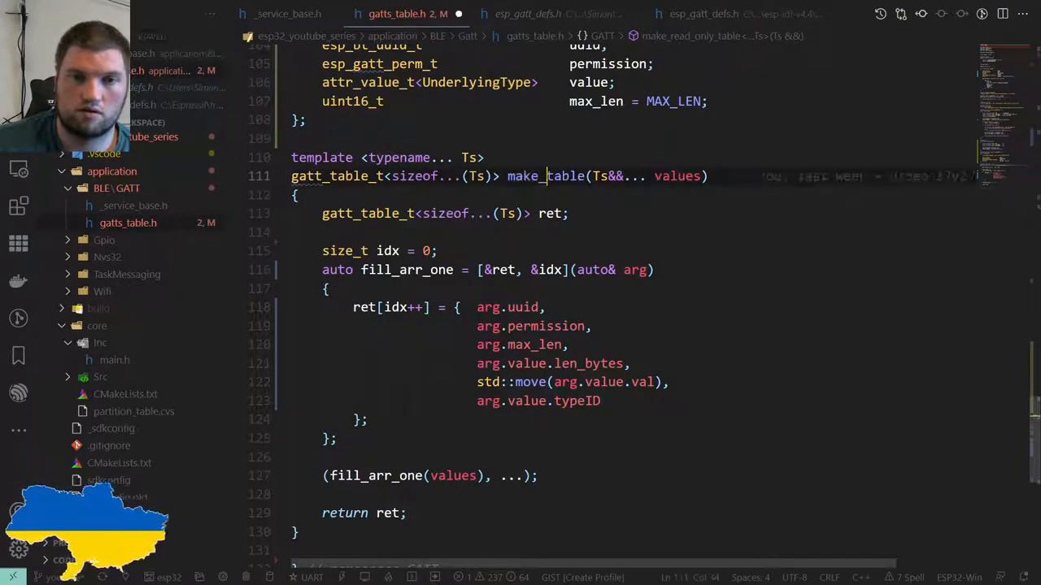
Rename make_table on line 111 to make_table_from_rows
text(_from_ro)
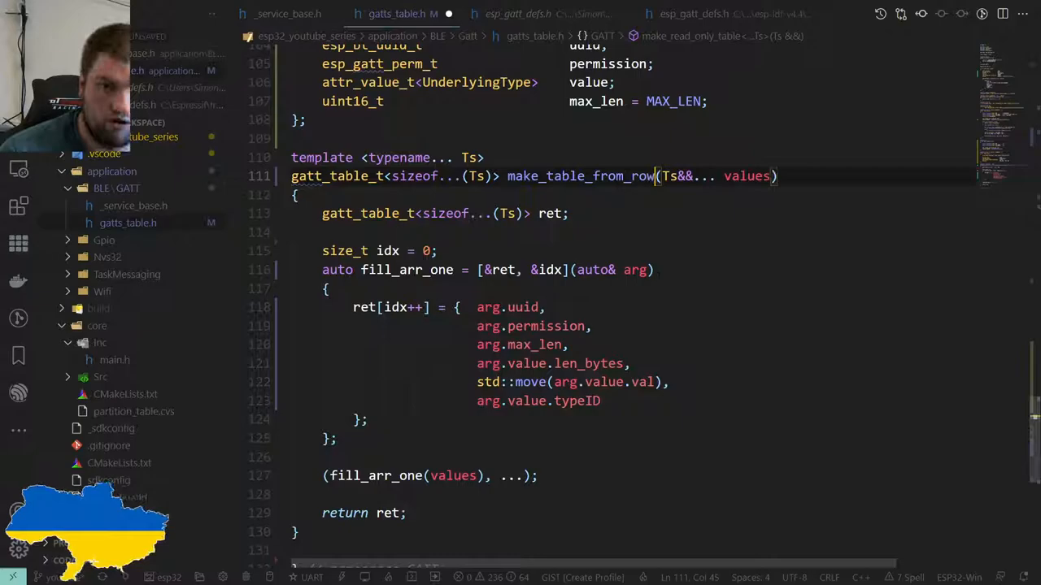
text(w)
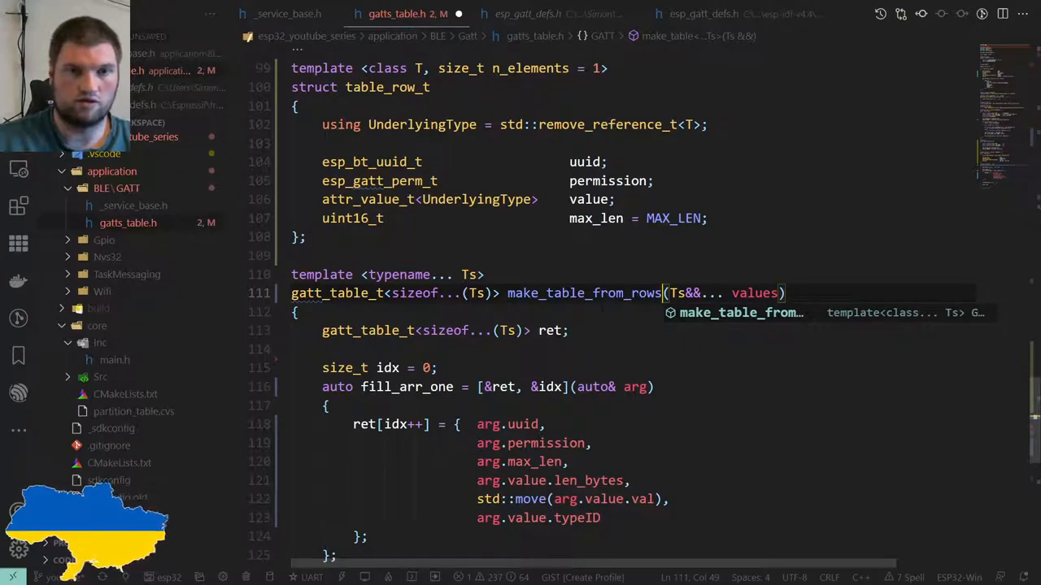
click(387, 87)
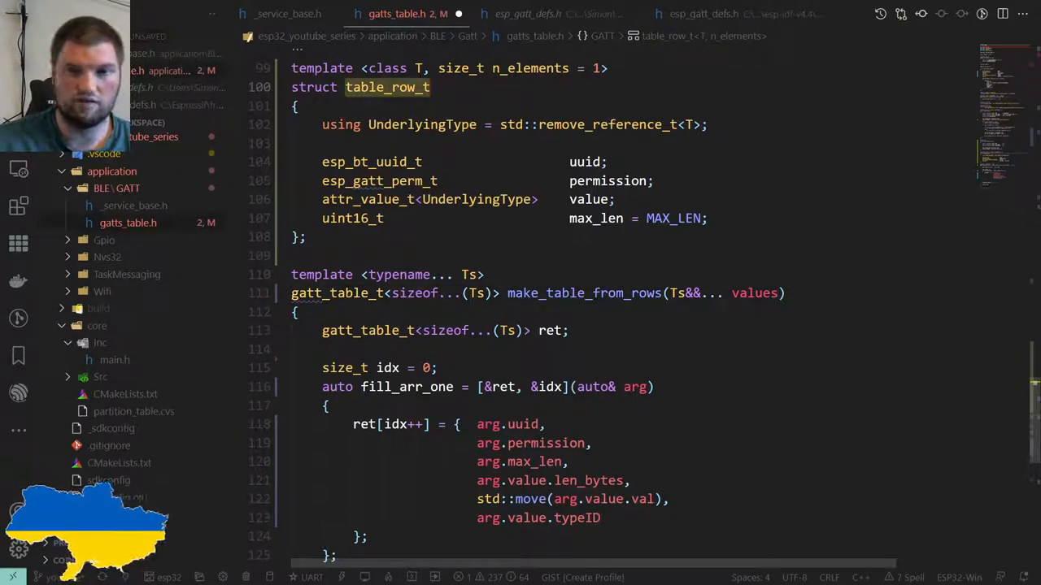
Add the comment '// requires Ts to be table_row_t<...>' below the make_table_from_rows signature
key(Enter)
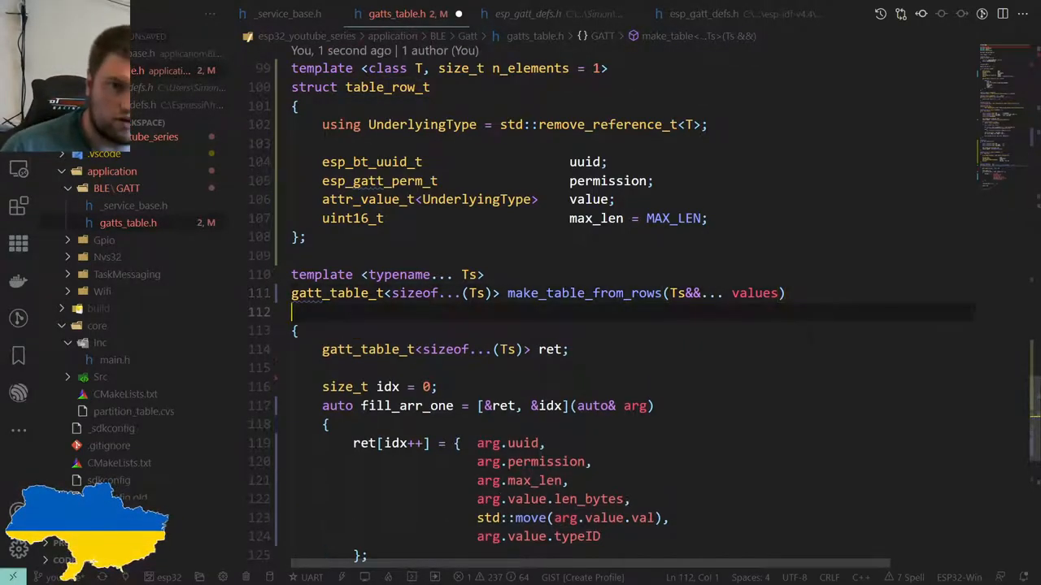
text(// require Ts to be)
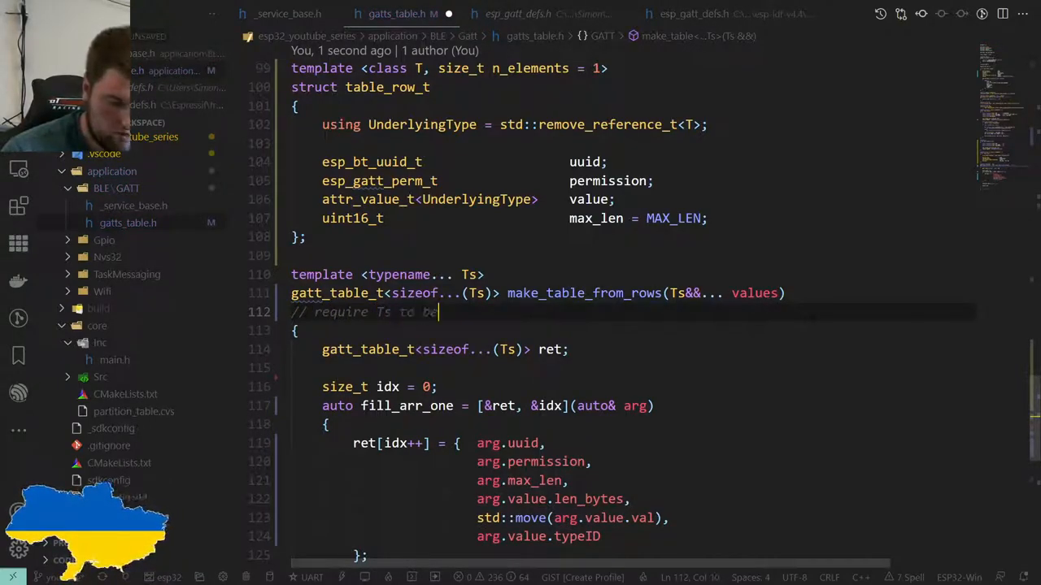
text(table_row_t)
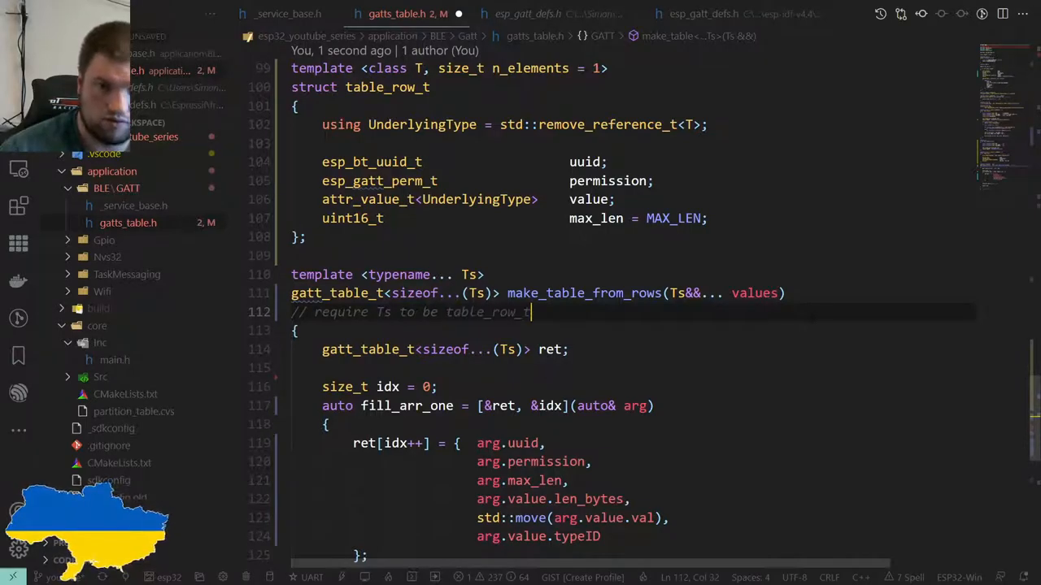
text(<>)
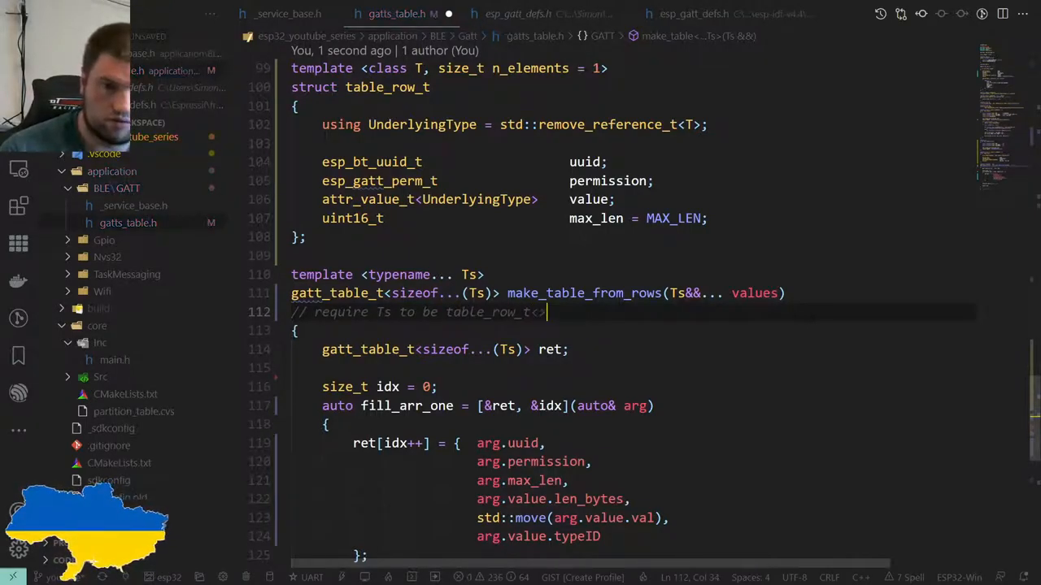
text(...)
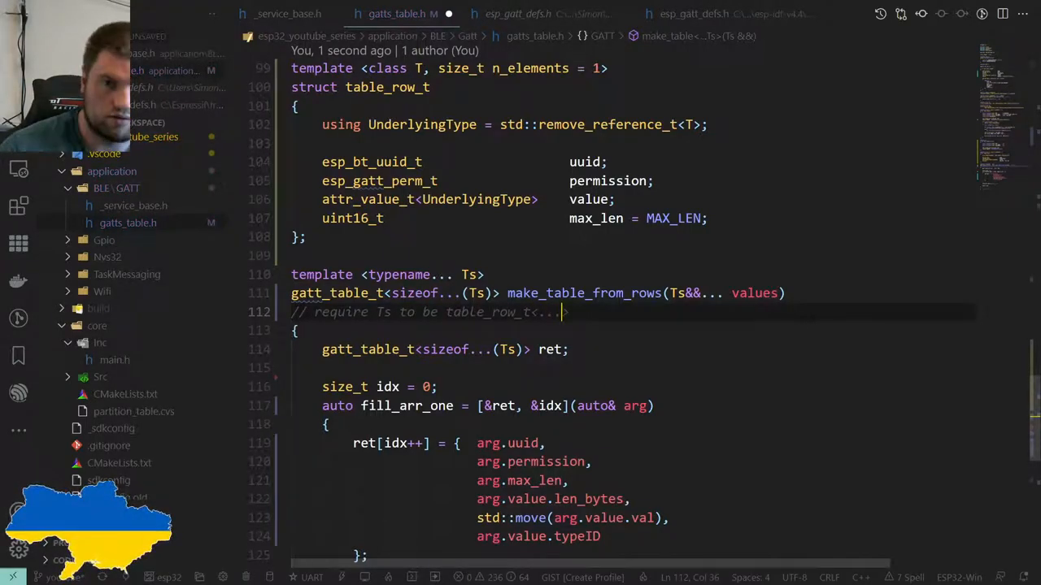
text(>)
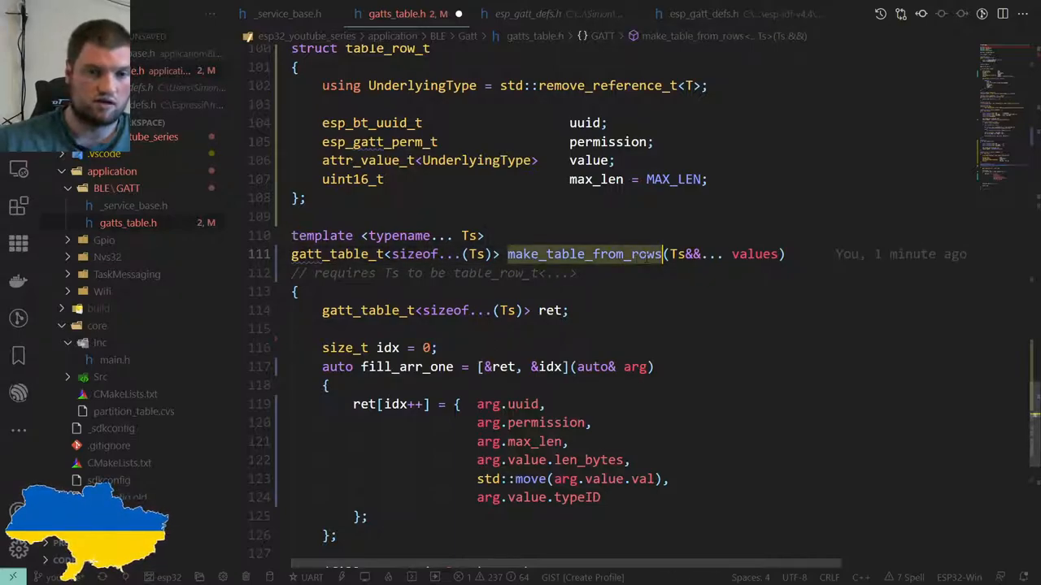
Scroll to the make_table_from_rows function and place the cursor on its name
scroll(down, 3)
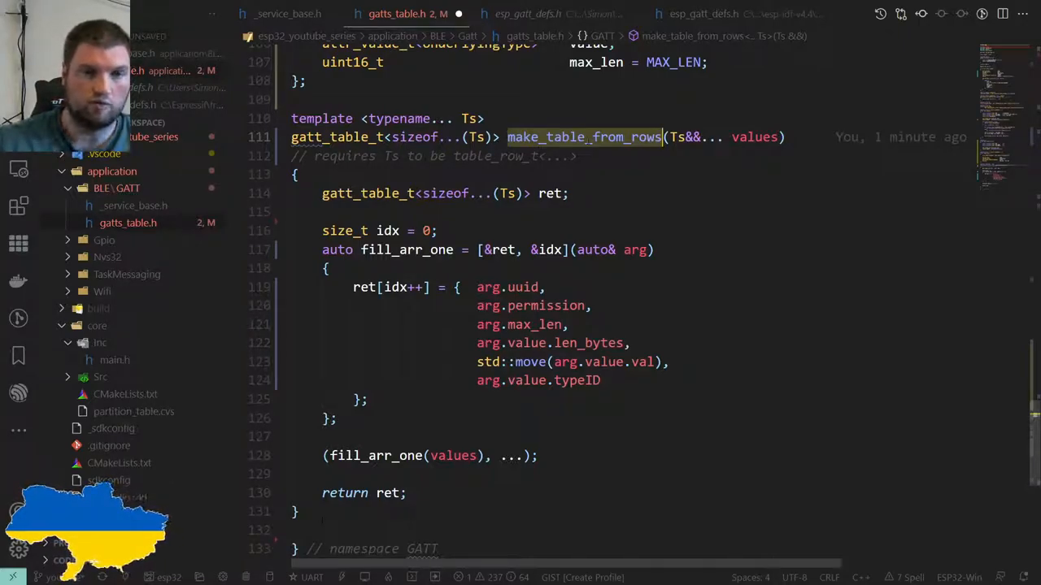
click(610, 137)
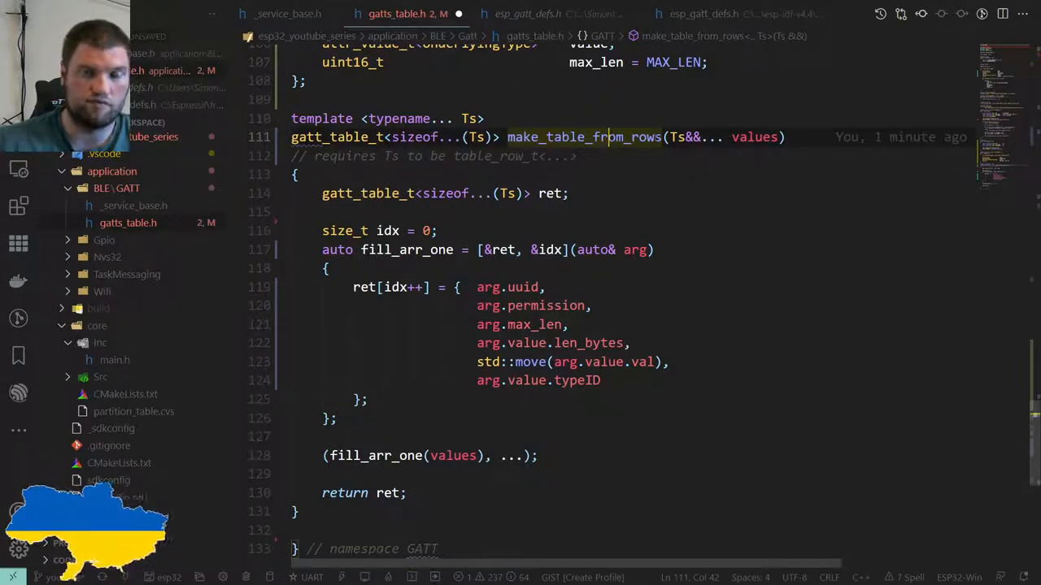